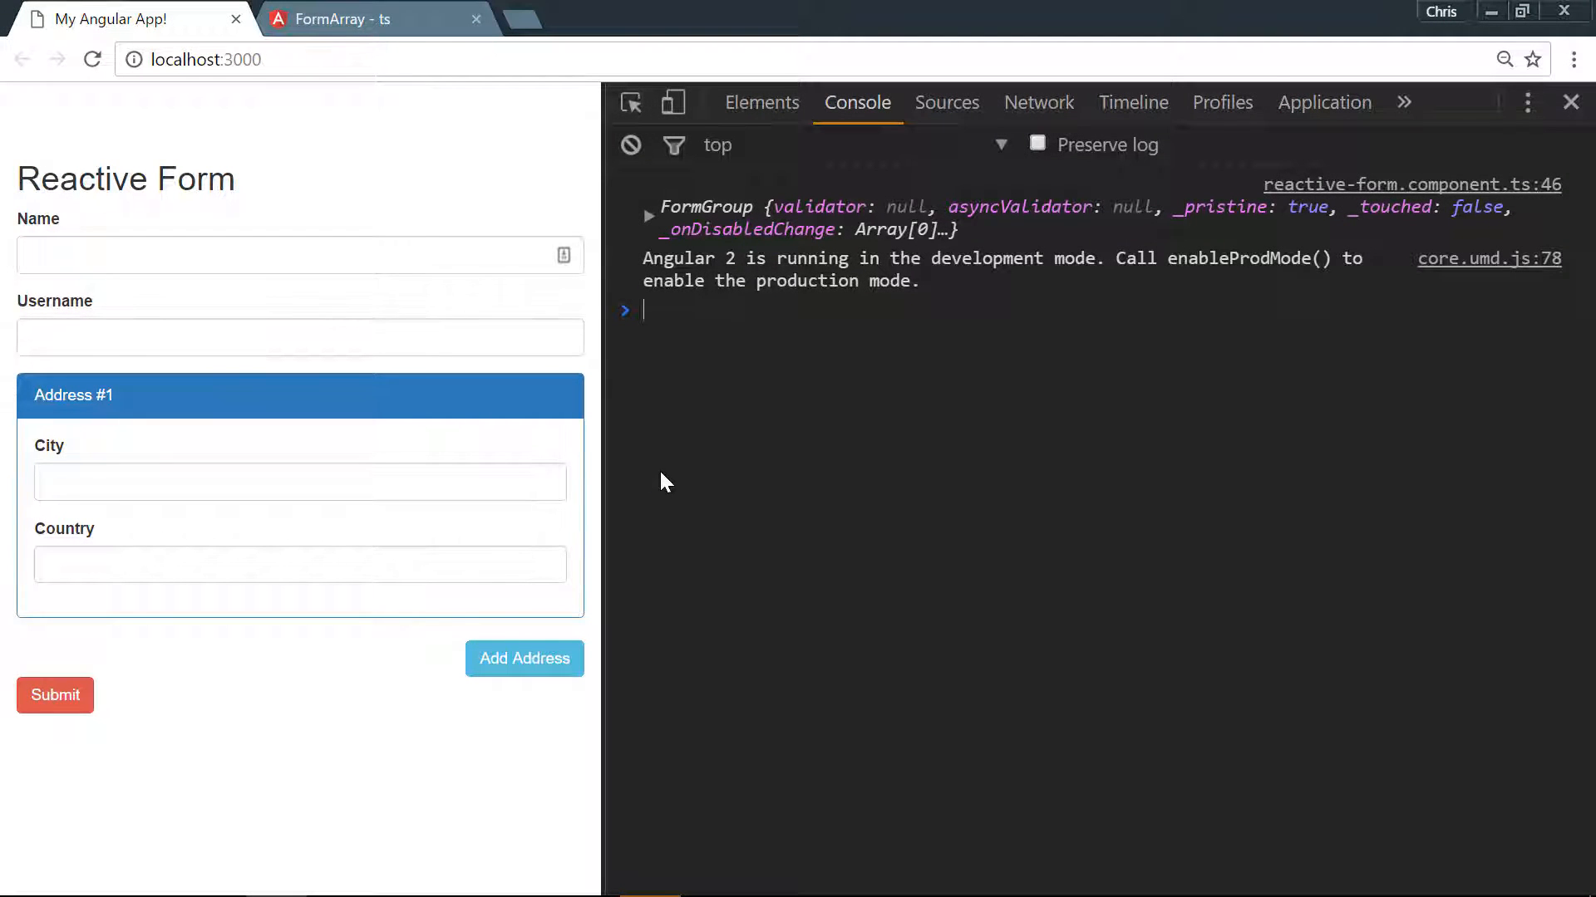
Switch from Chrome to reactive-form.component.ts in Sublime Text
key(alt+tab)
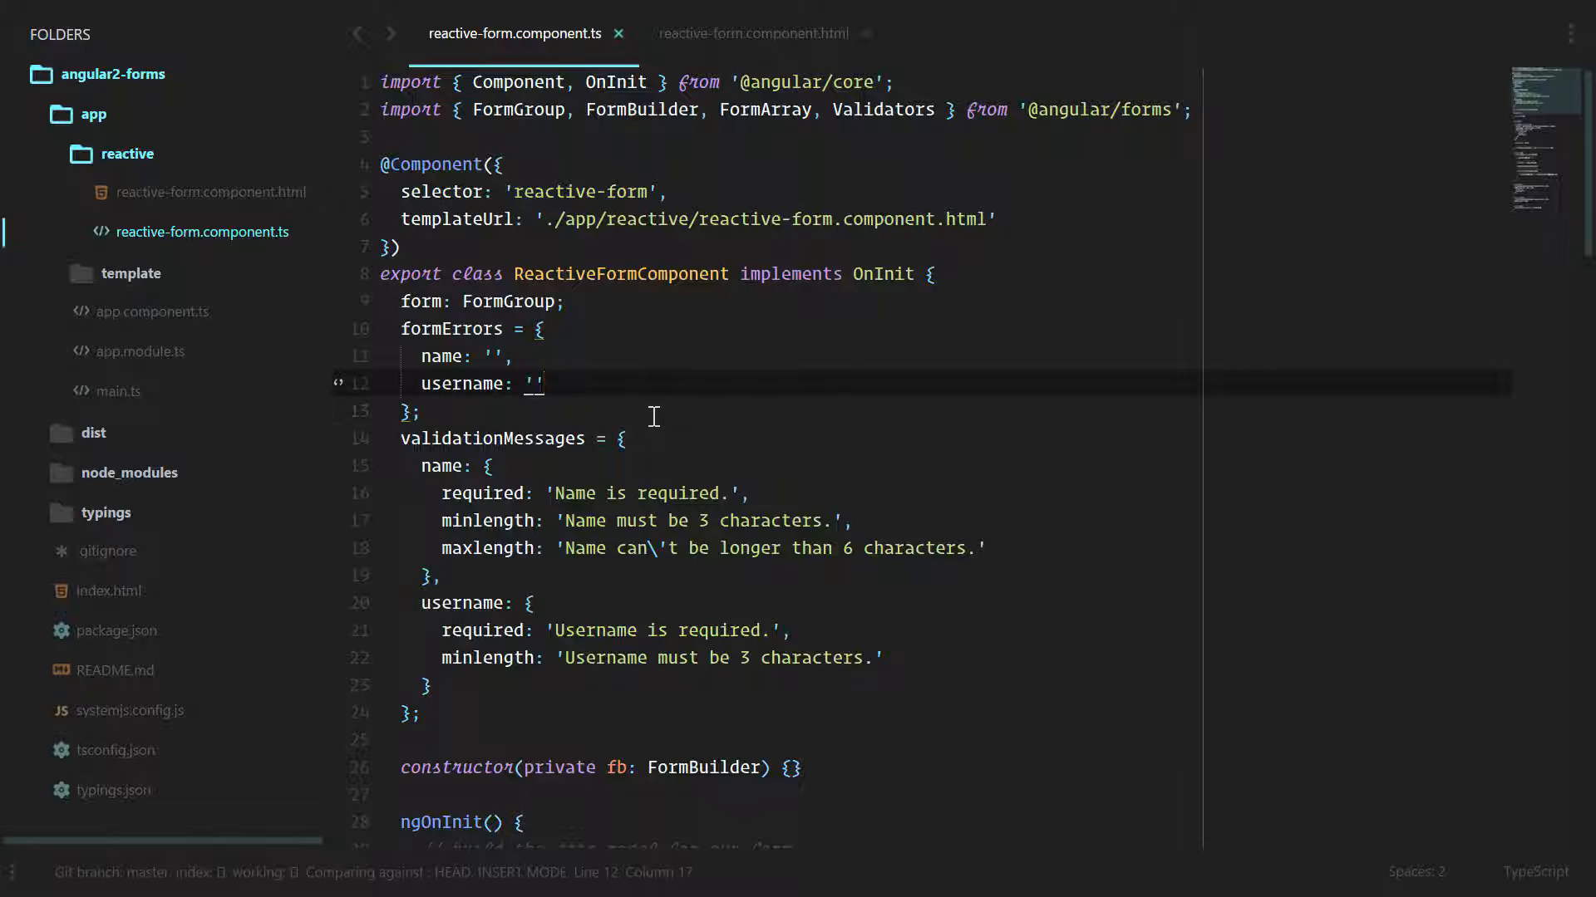
Add addresses: [{ city: '', country: '' }] to formErrors after username, then save
key(enter)
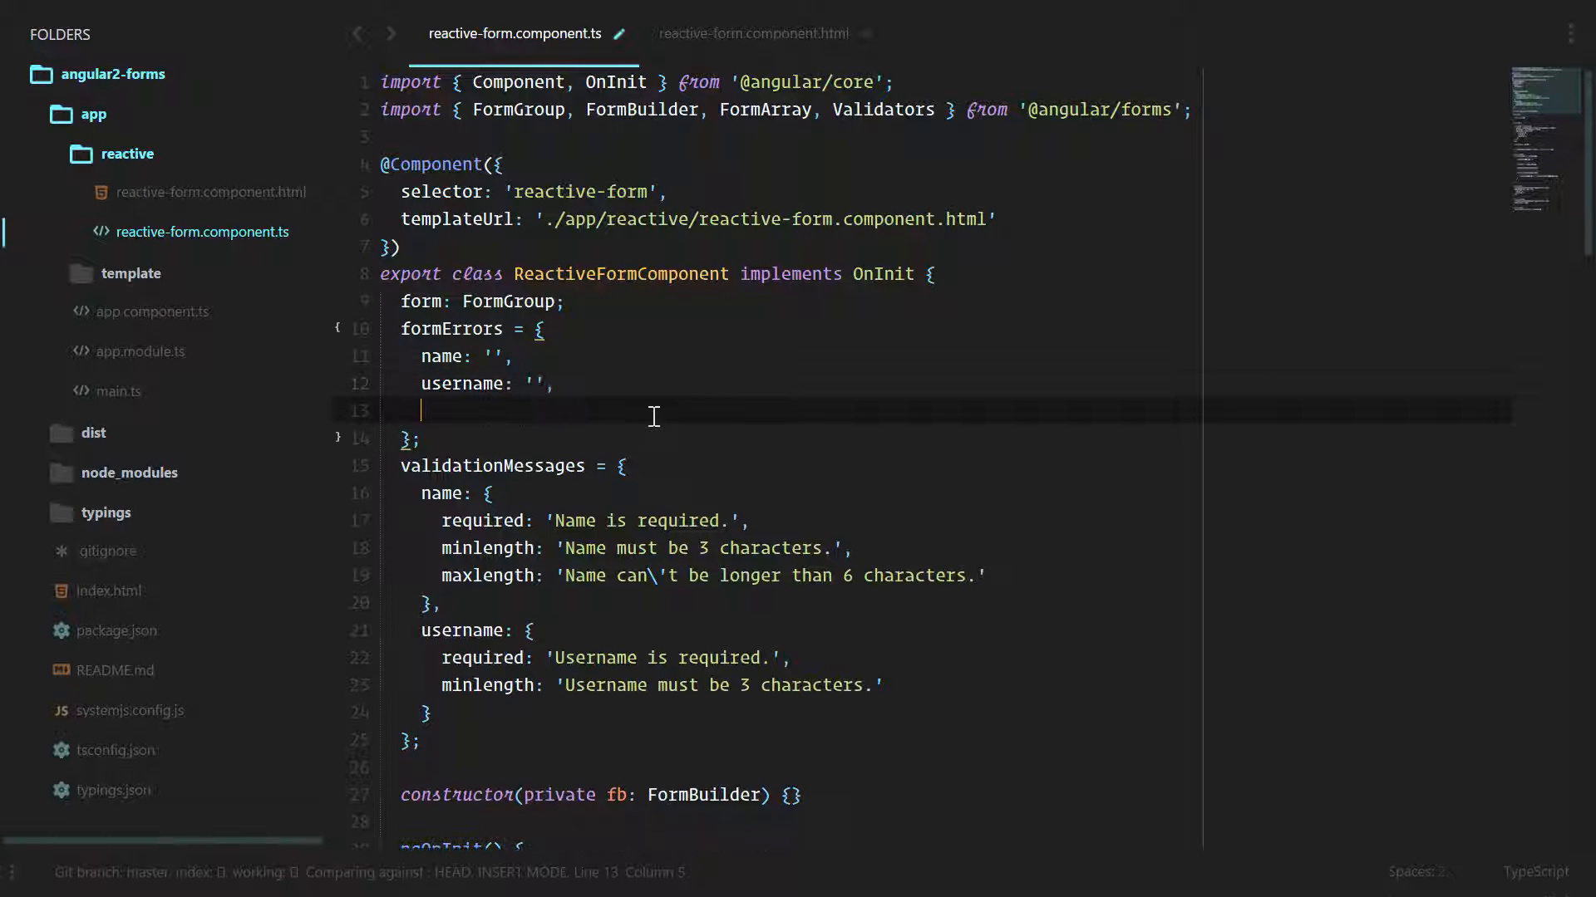
text(addresses)
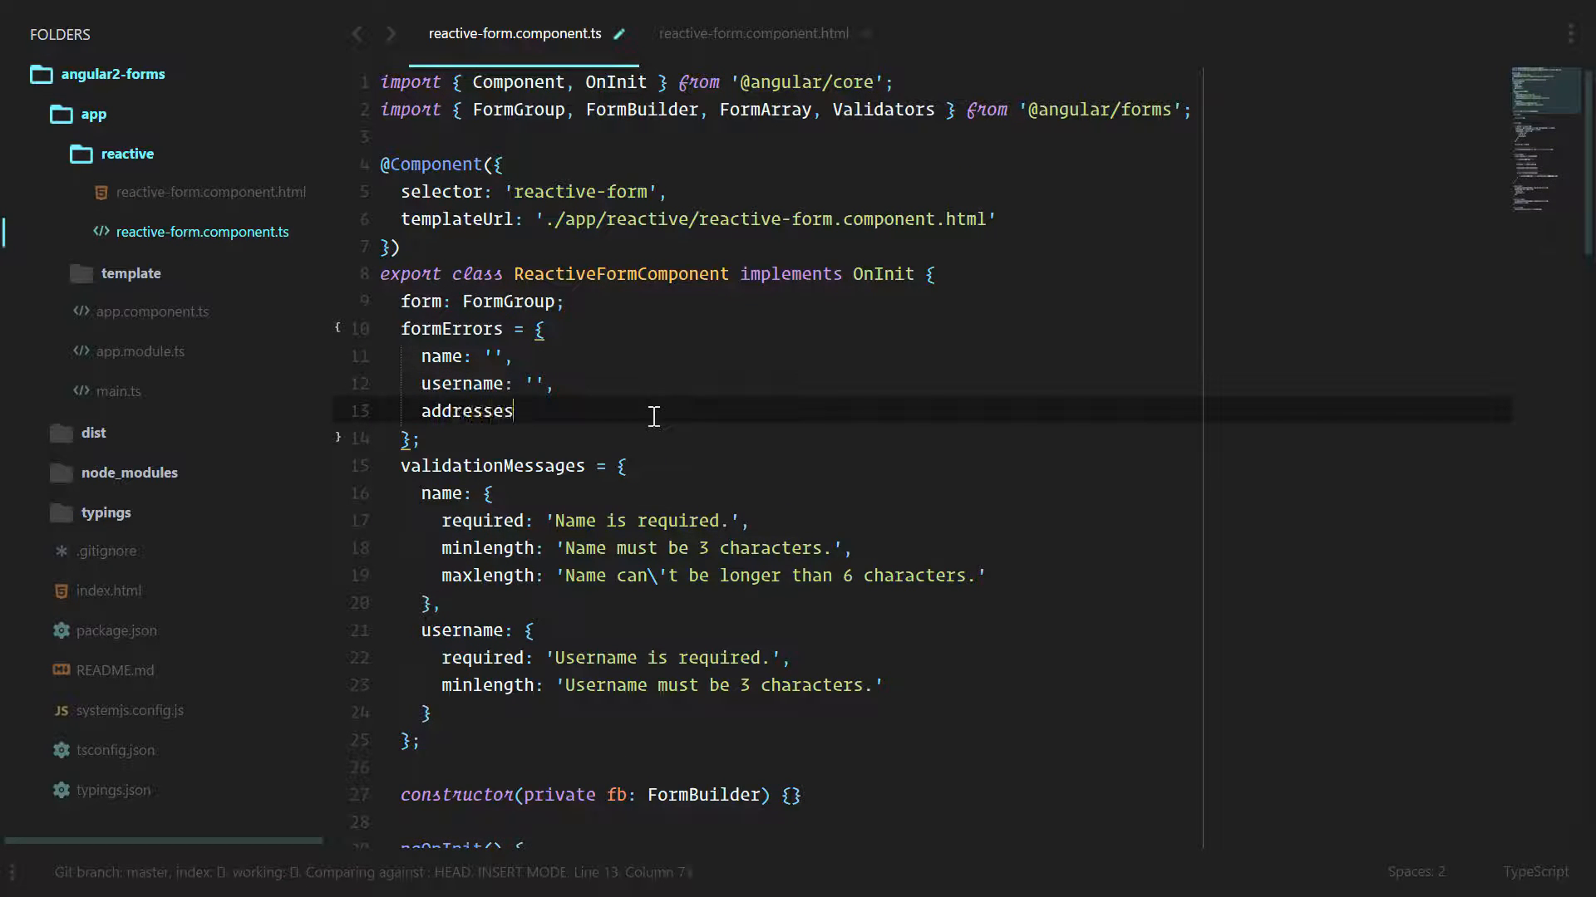
text(: [])
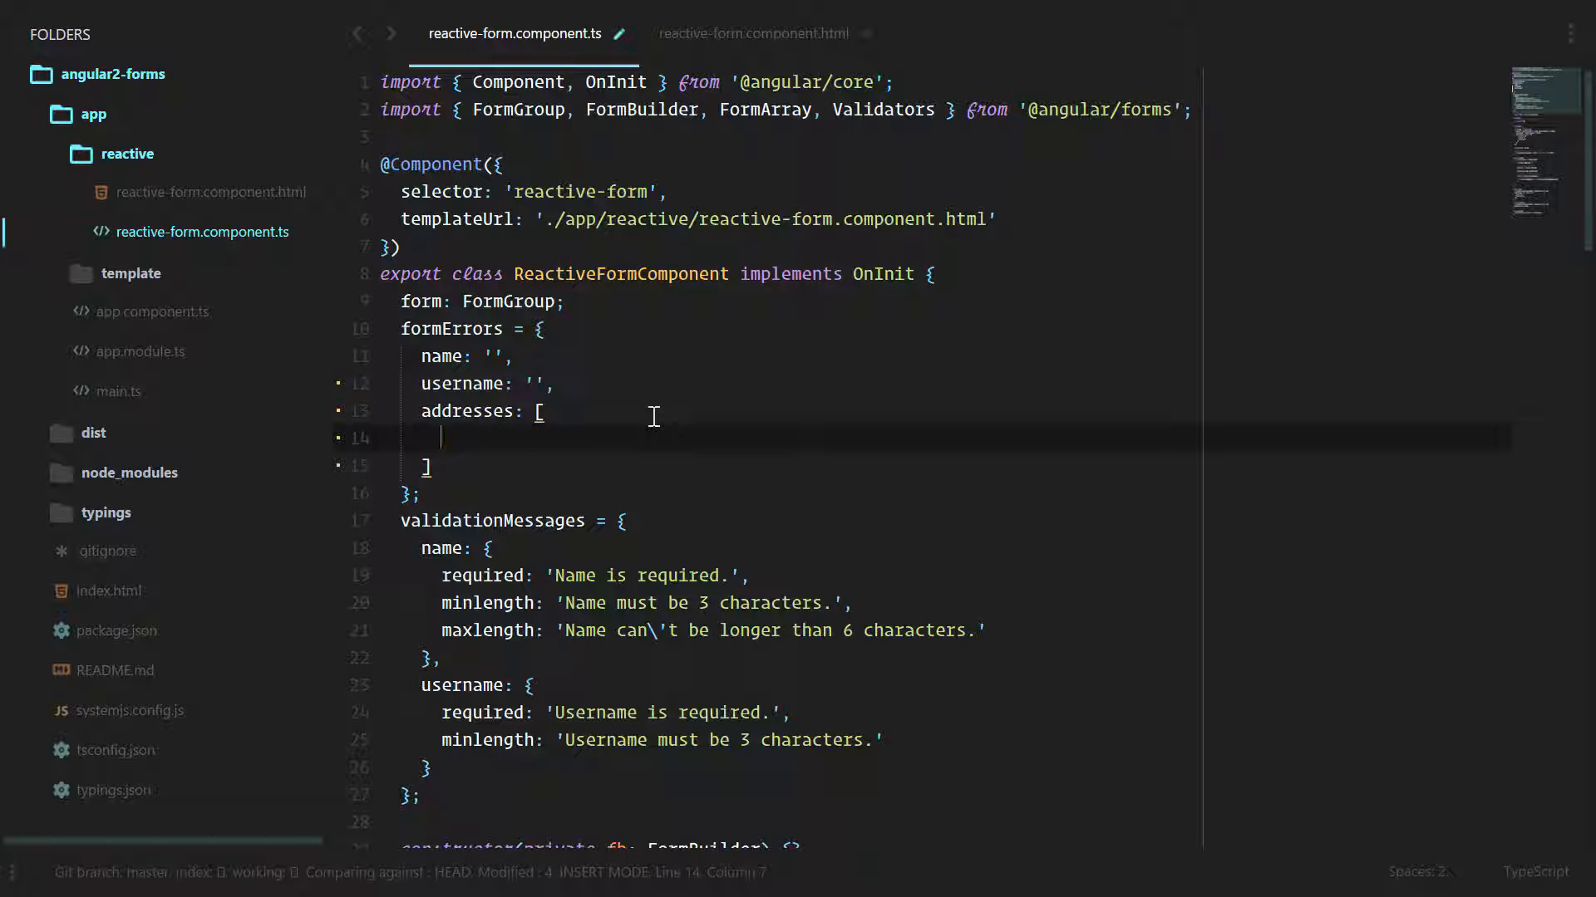
text({ city: '' })
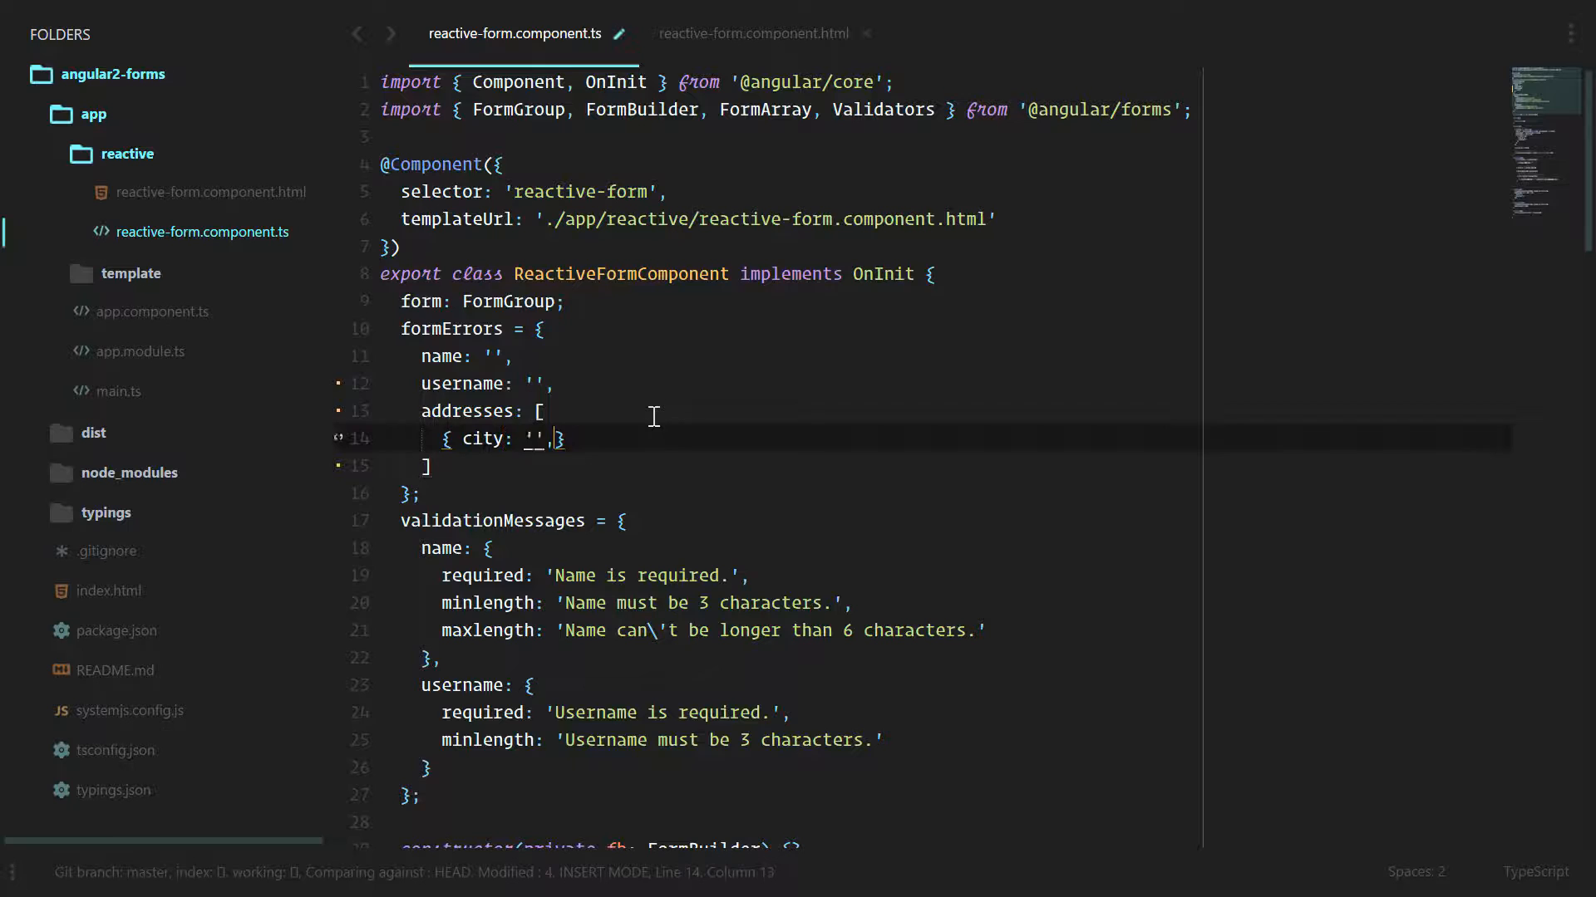
text(, country: '')
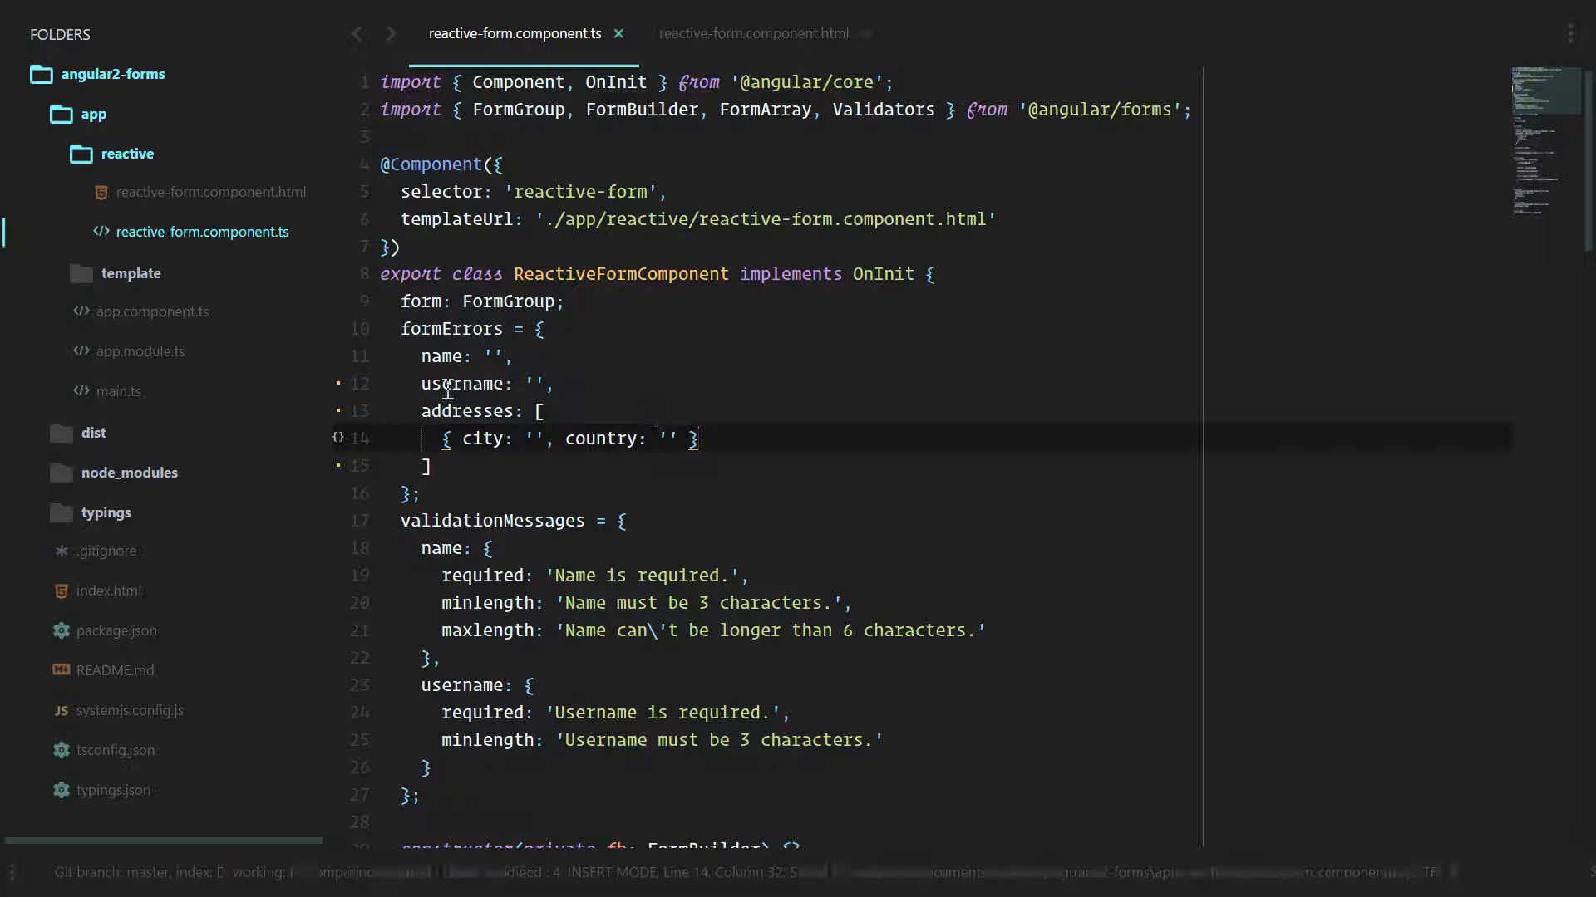
key(ctrl+s)
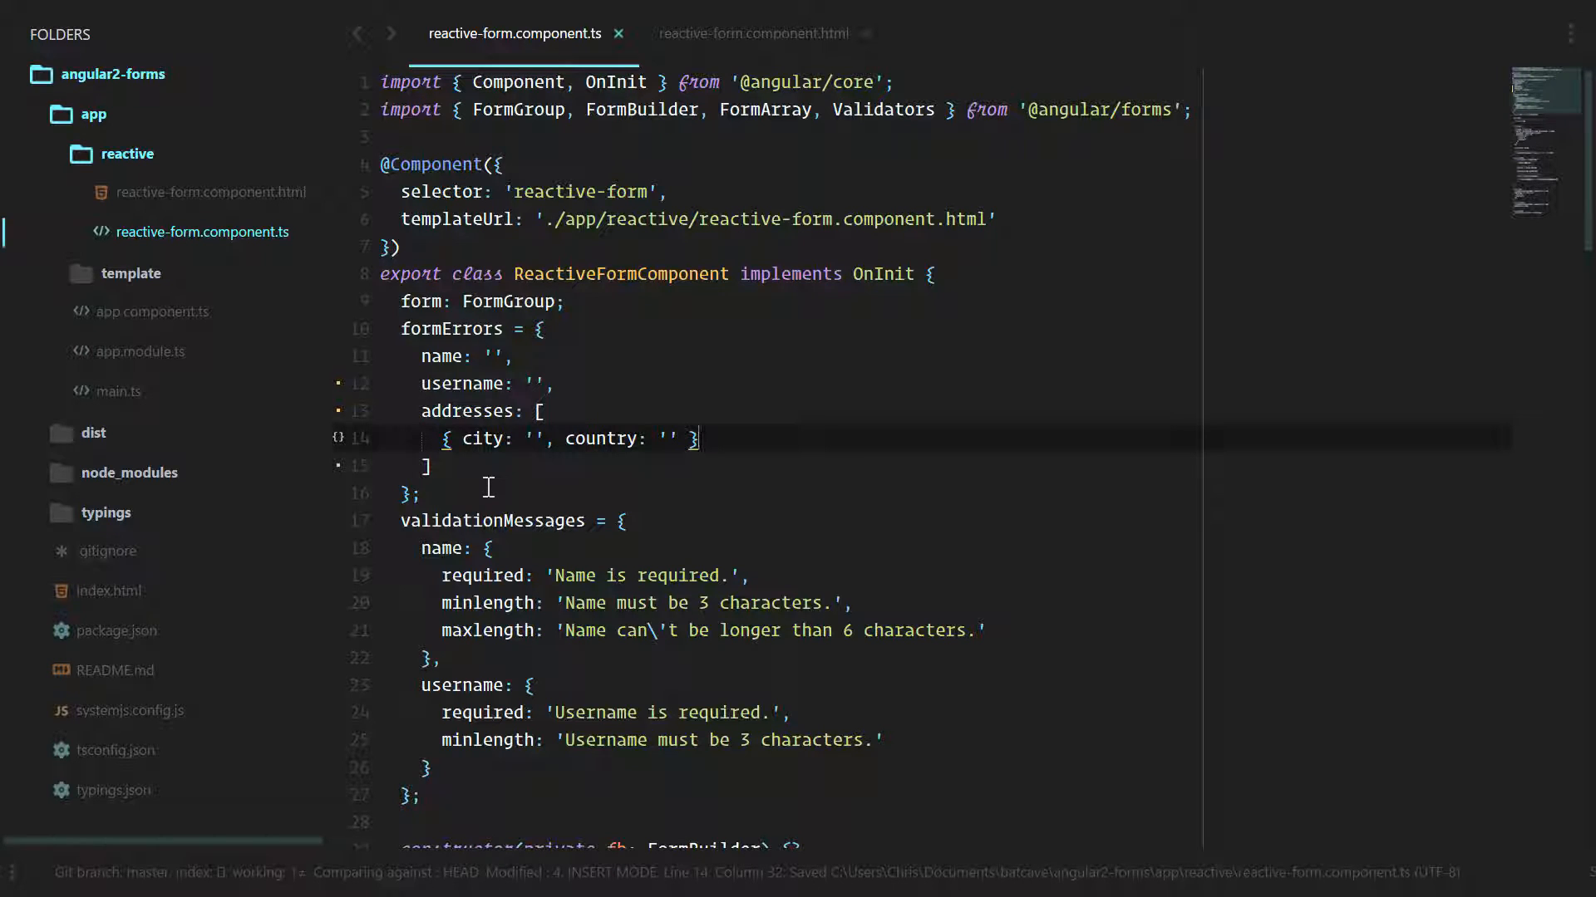
mouse_move(787, 441)
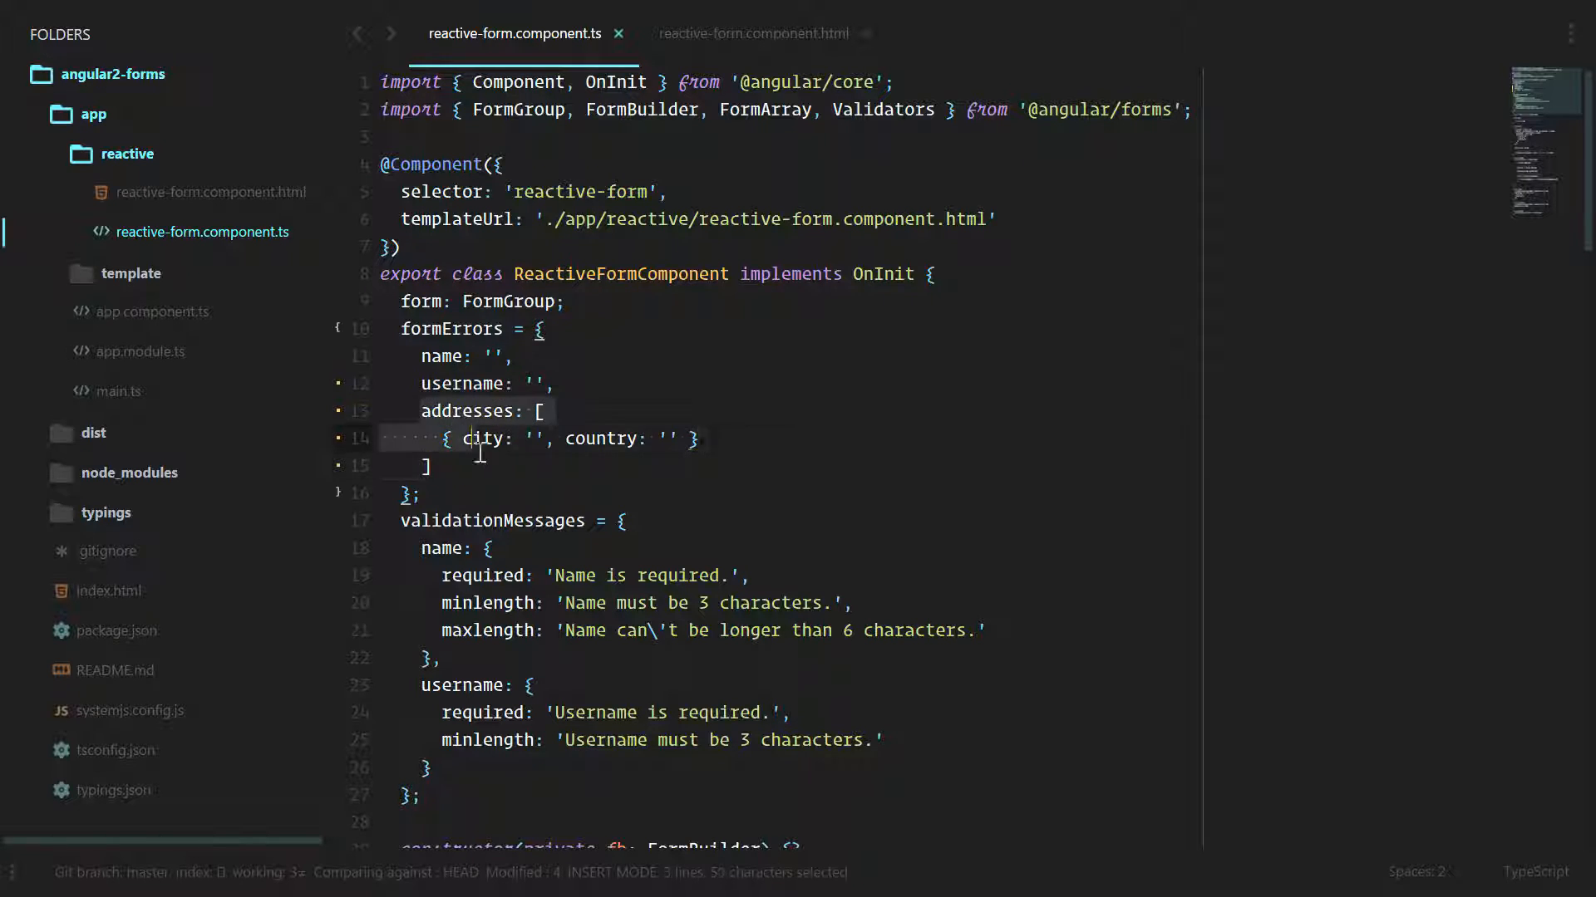
Add an addresses entry to validationMessages: 'City is required', minimum 3 characters, country required
scroll(down, 3)
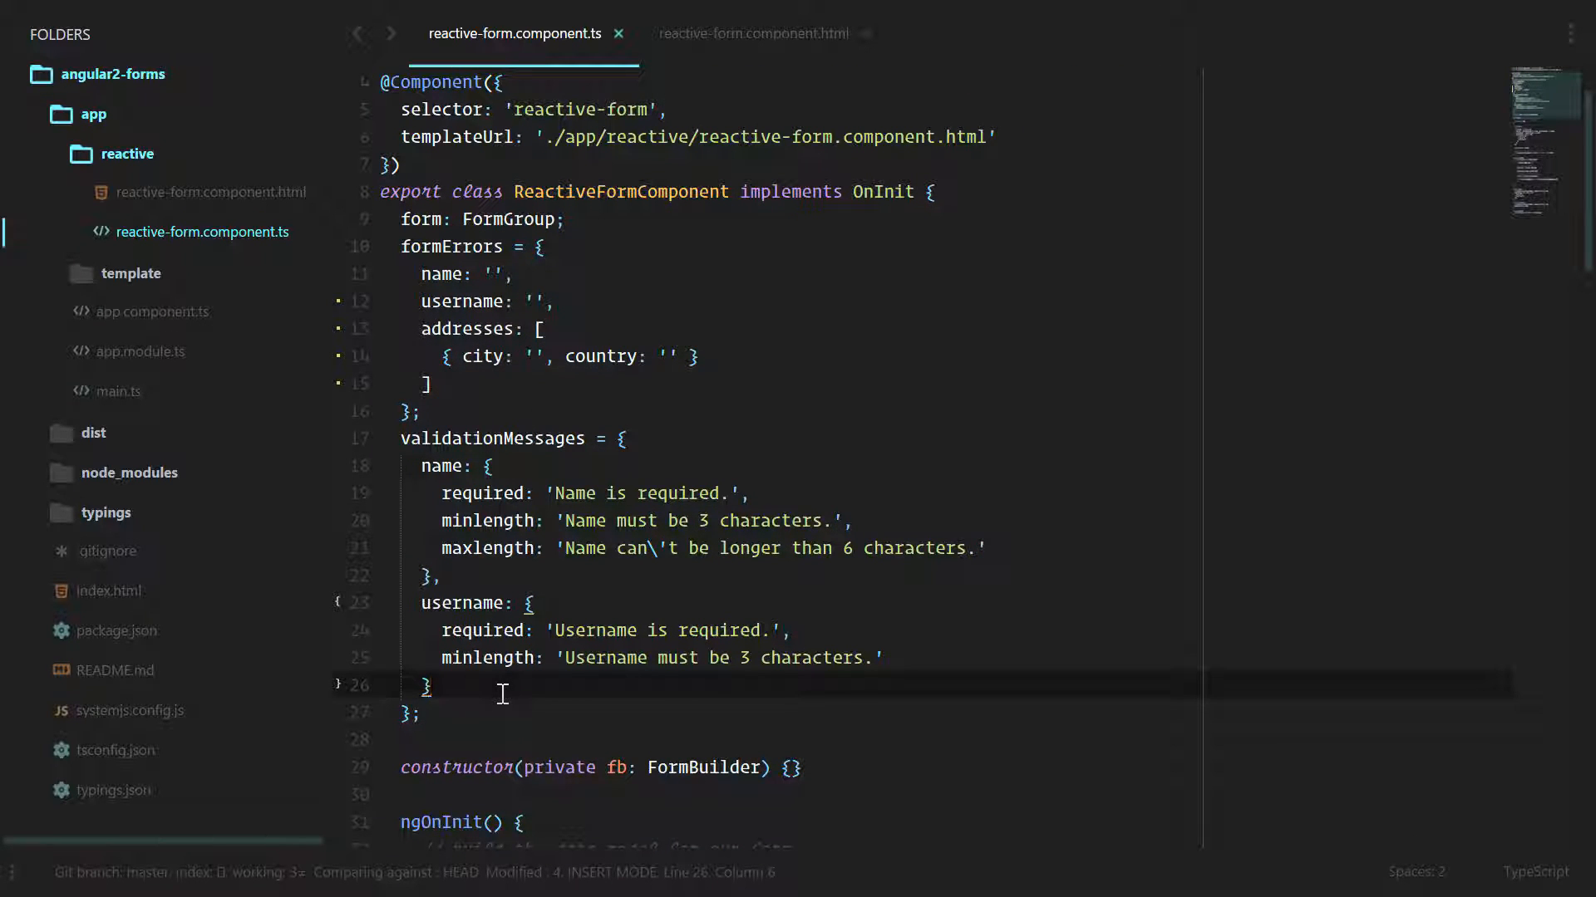
text(addresses: {)
text(rquired)
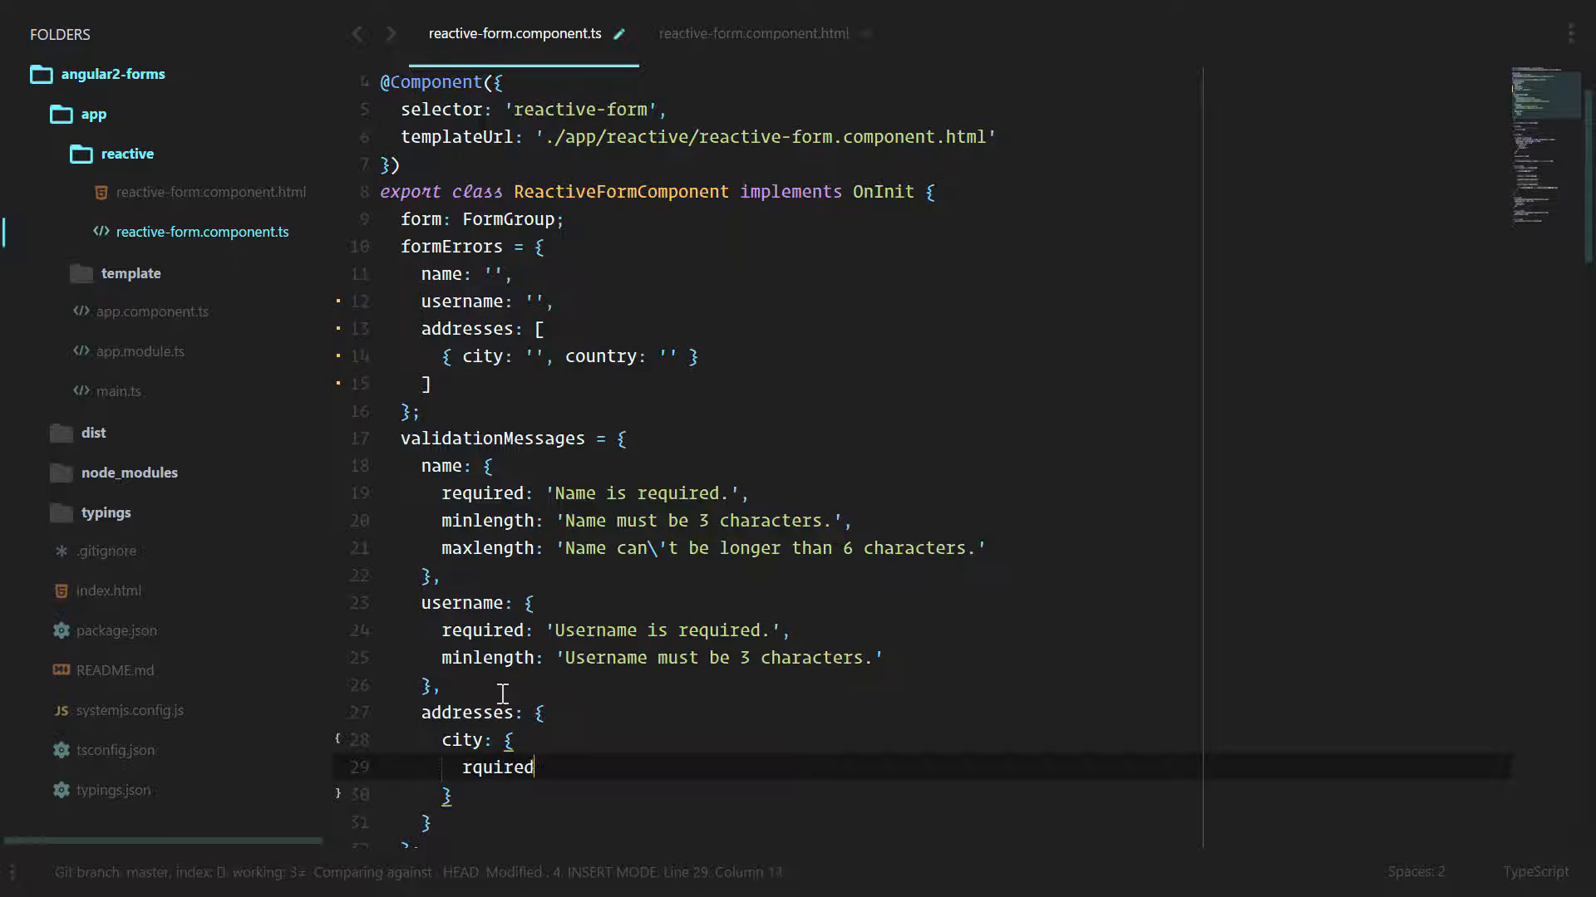
text(: 'City is required.',)
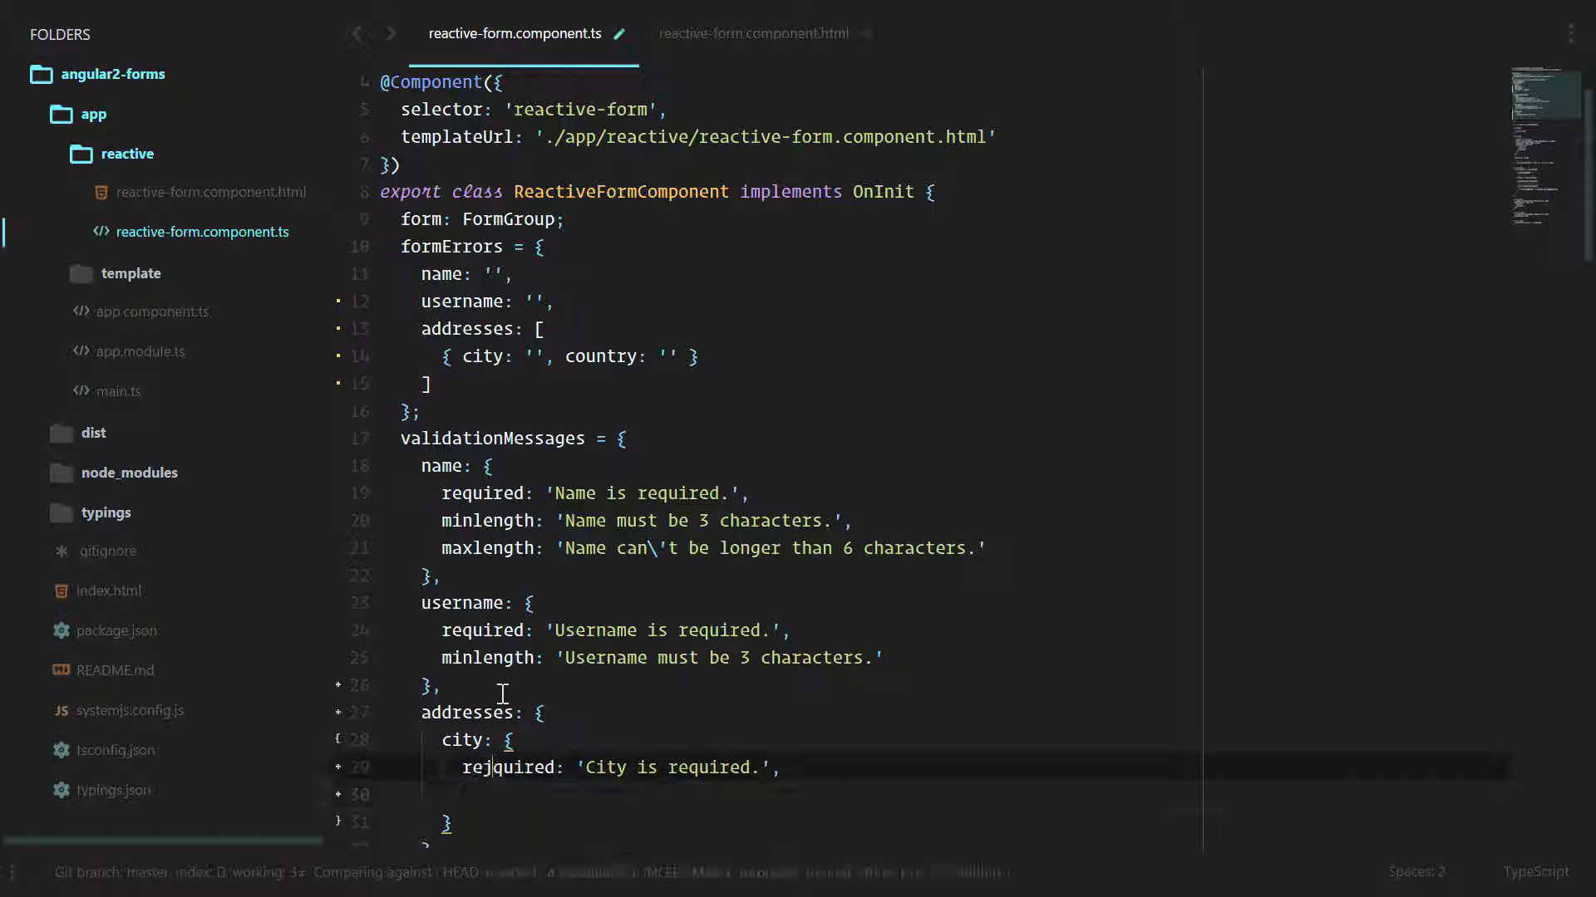
text(minlength: 'City must ')
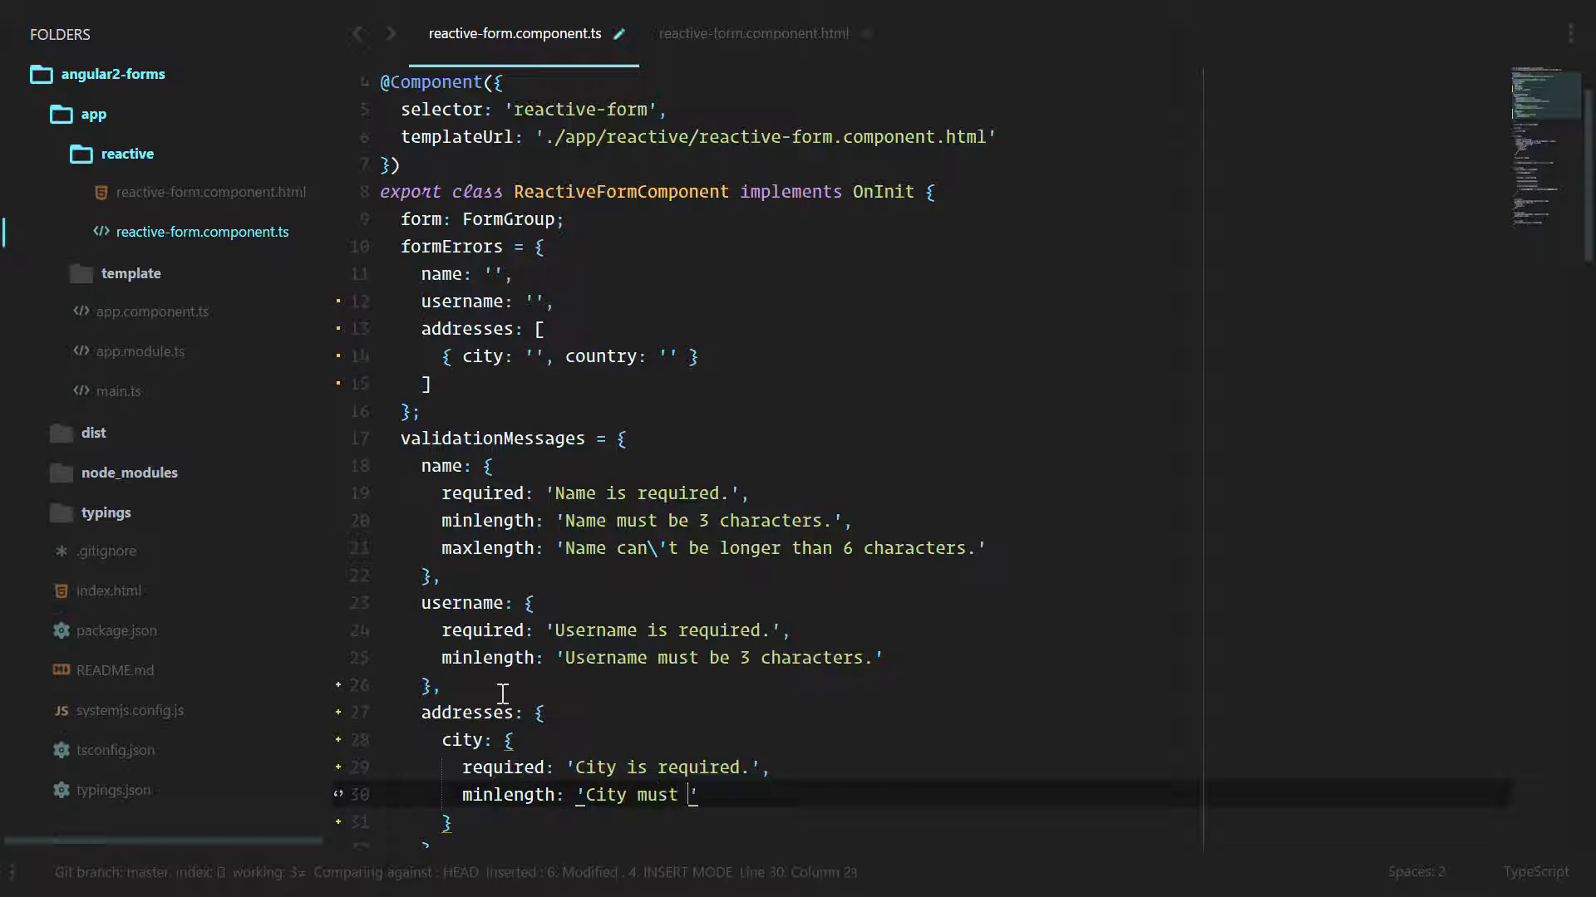
text(be 3 characters)
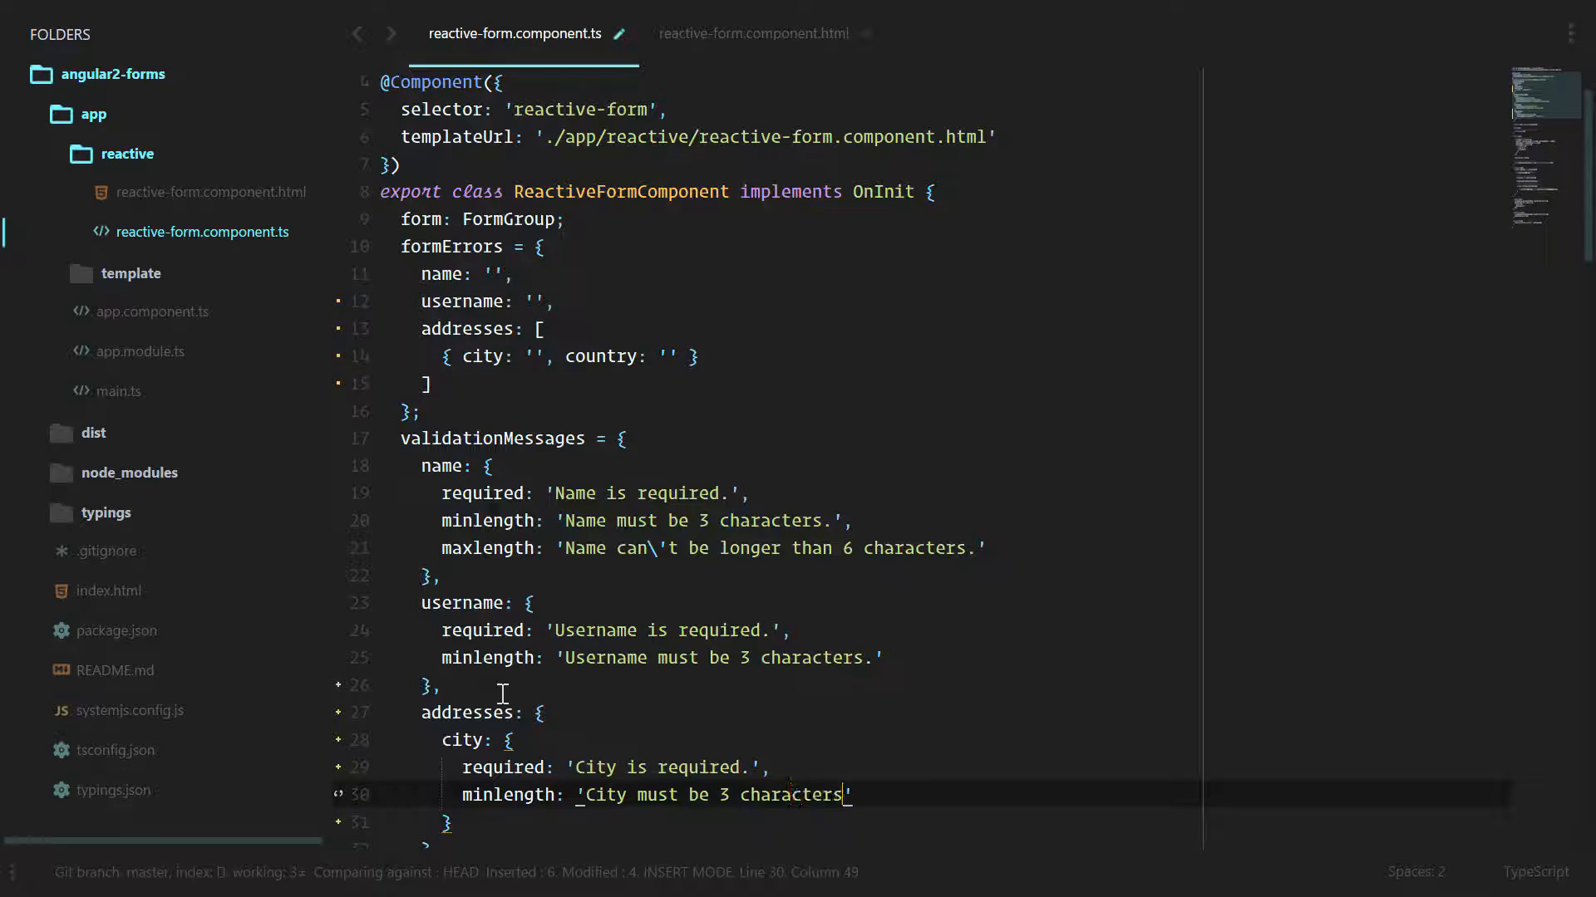
scroll(down, 3)
text(required: 'Country is required.')
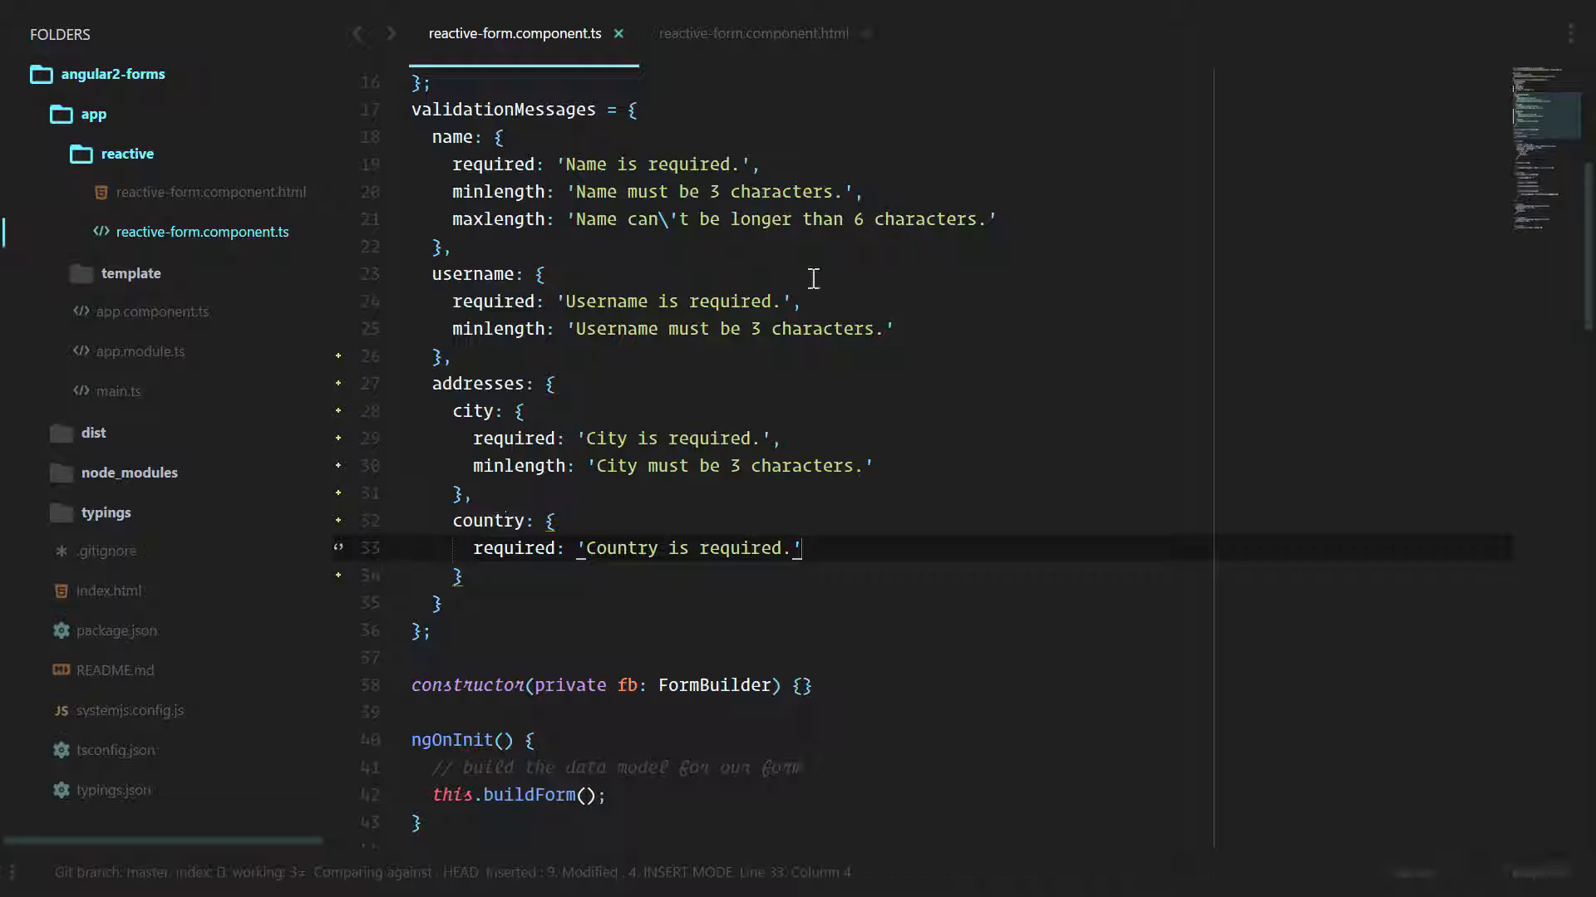
In reactive-form.component.html, bind the city and country help blocks to formErrors.addresses[i], then save
click(752, 33)
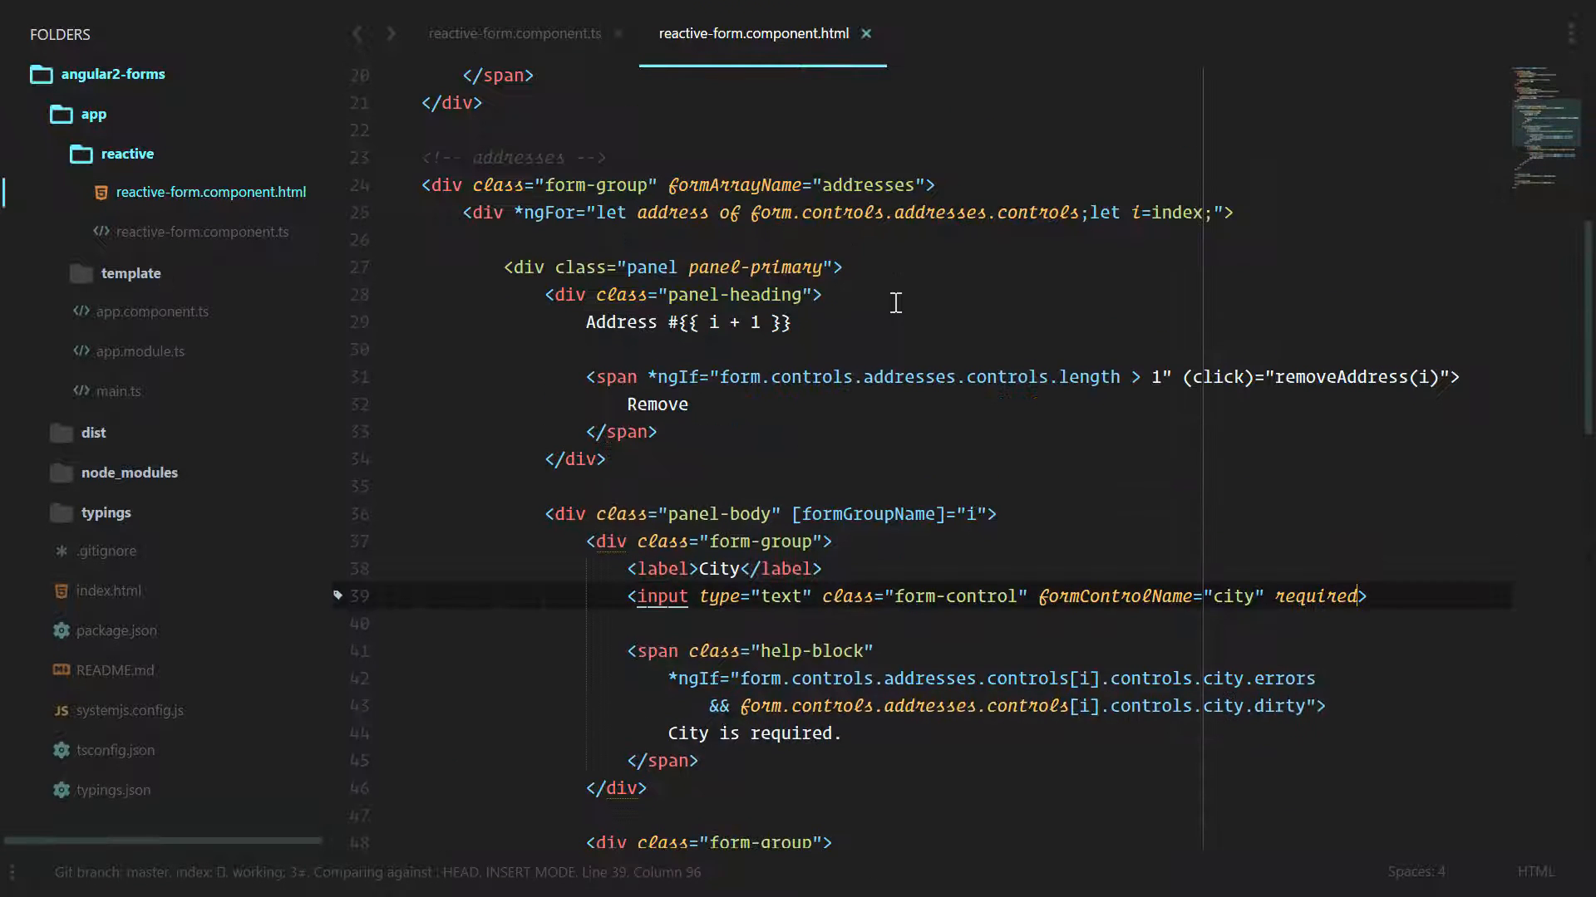
scroll(up, 3)
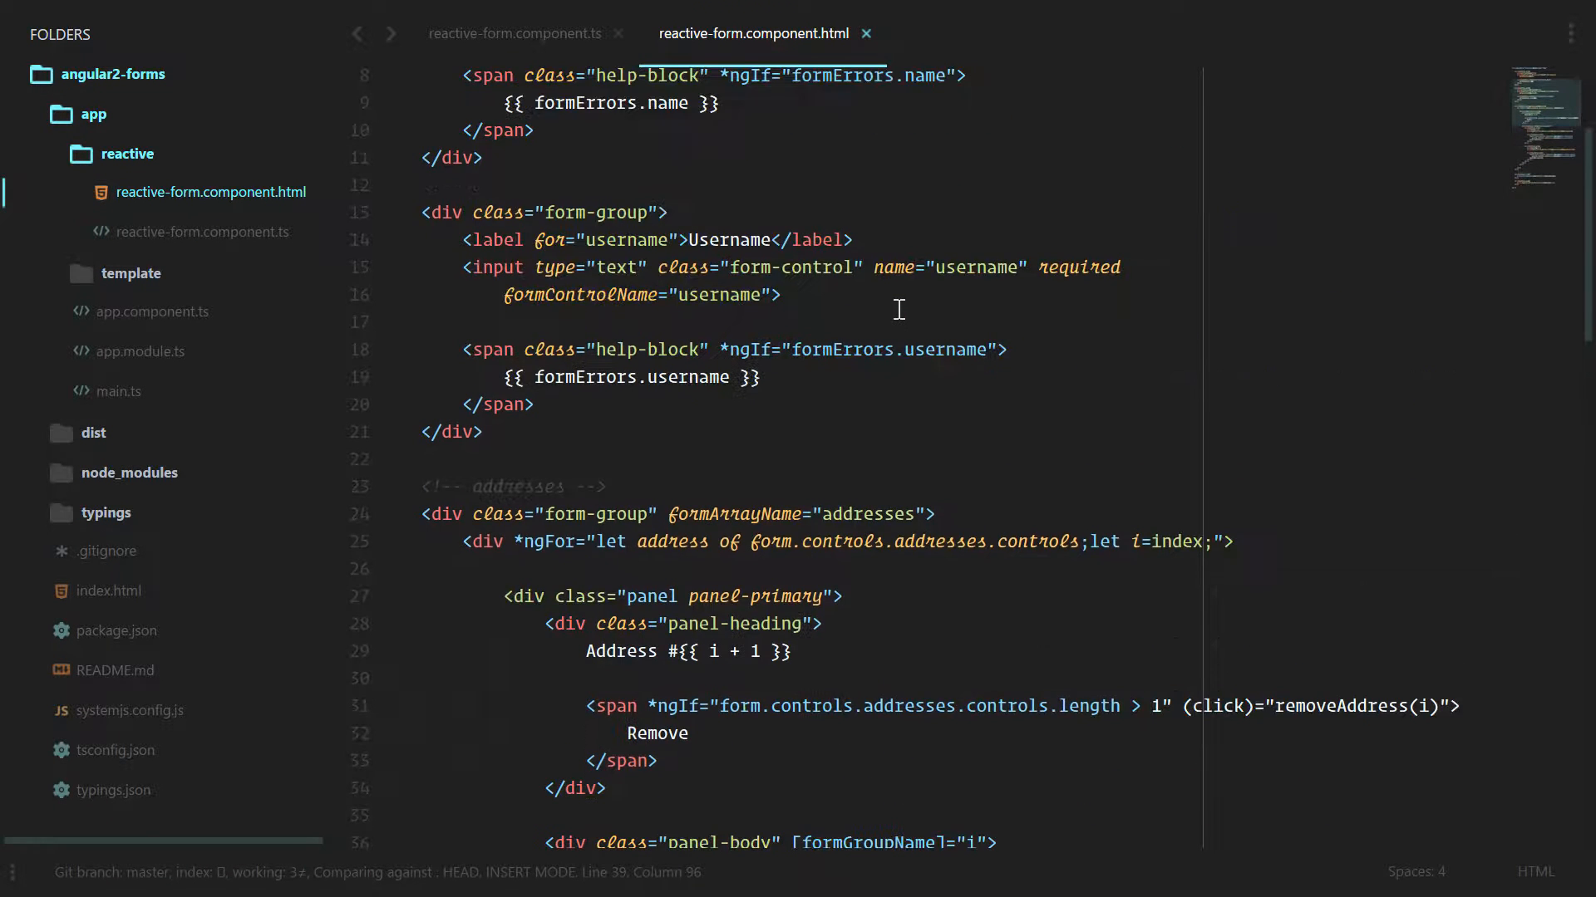
scroll(up, 3)
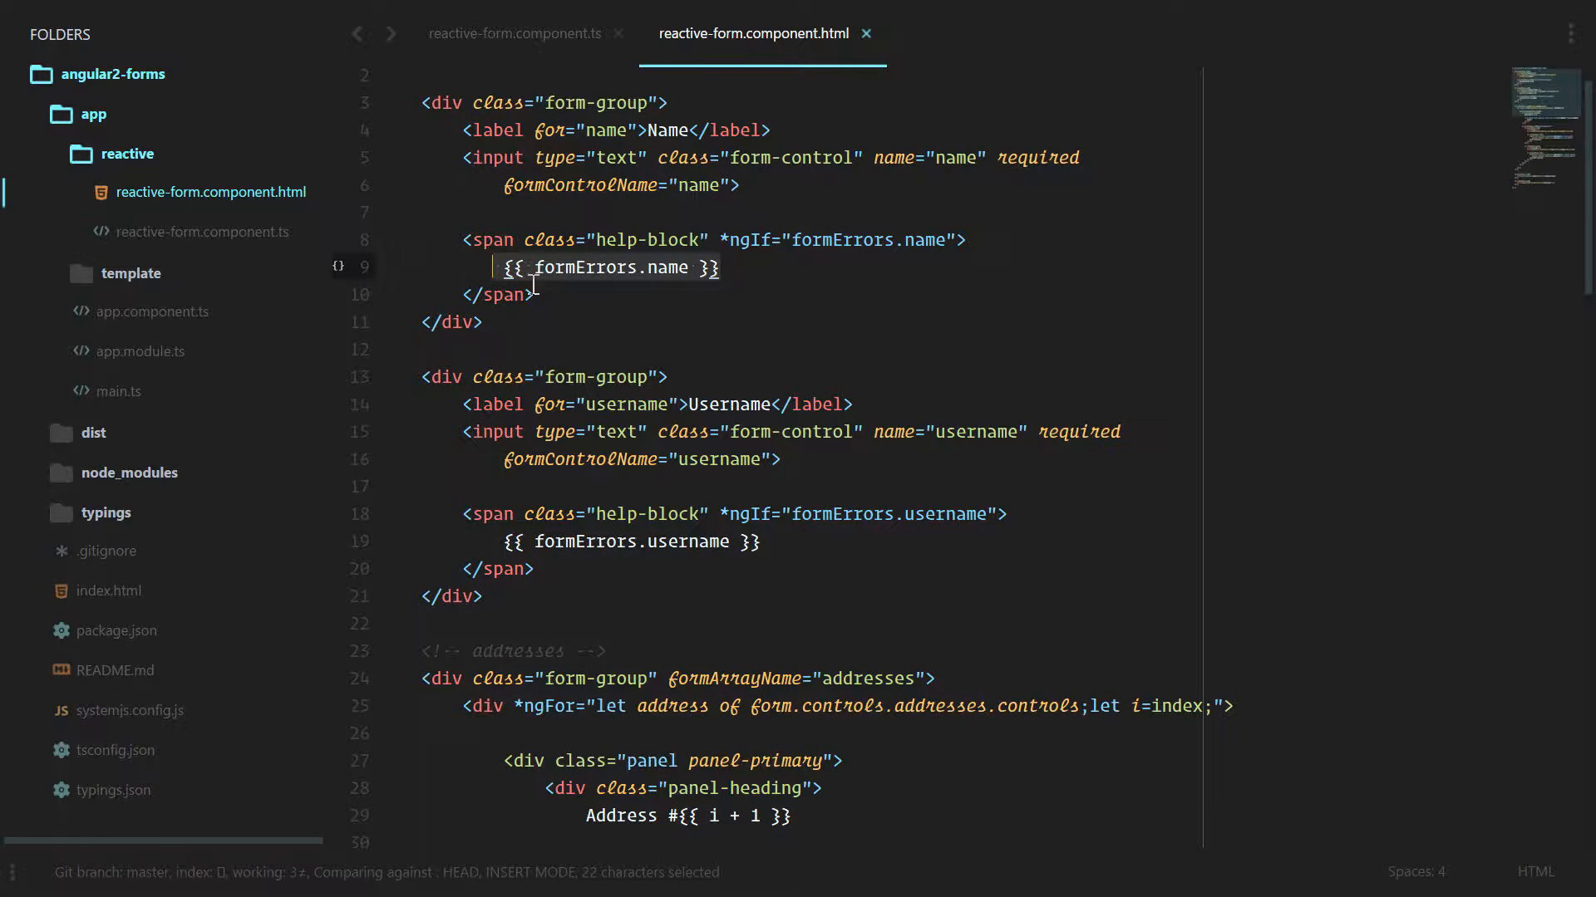
scroll(down, 3)
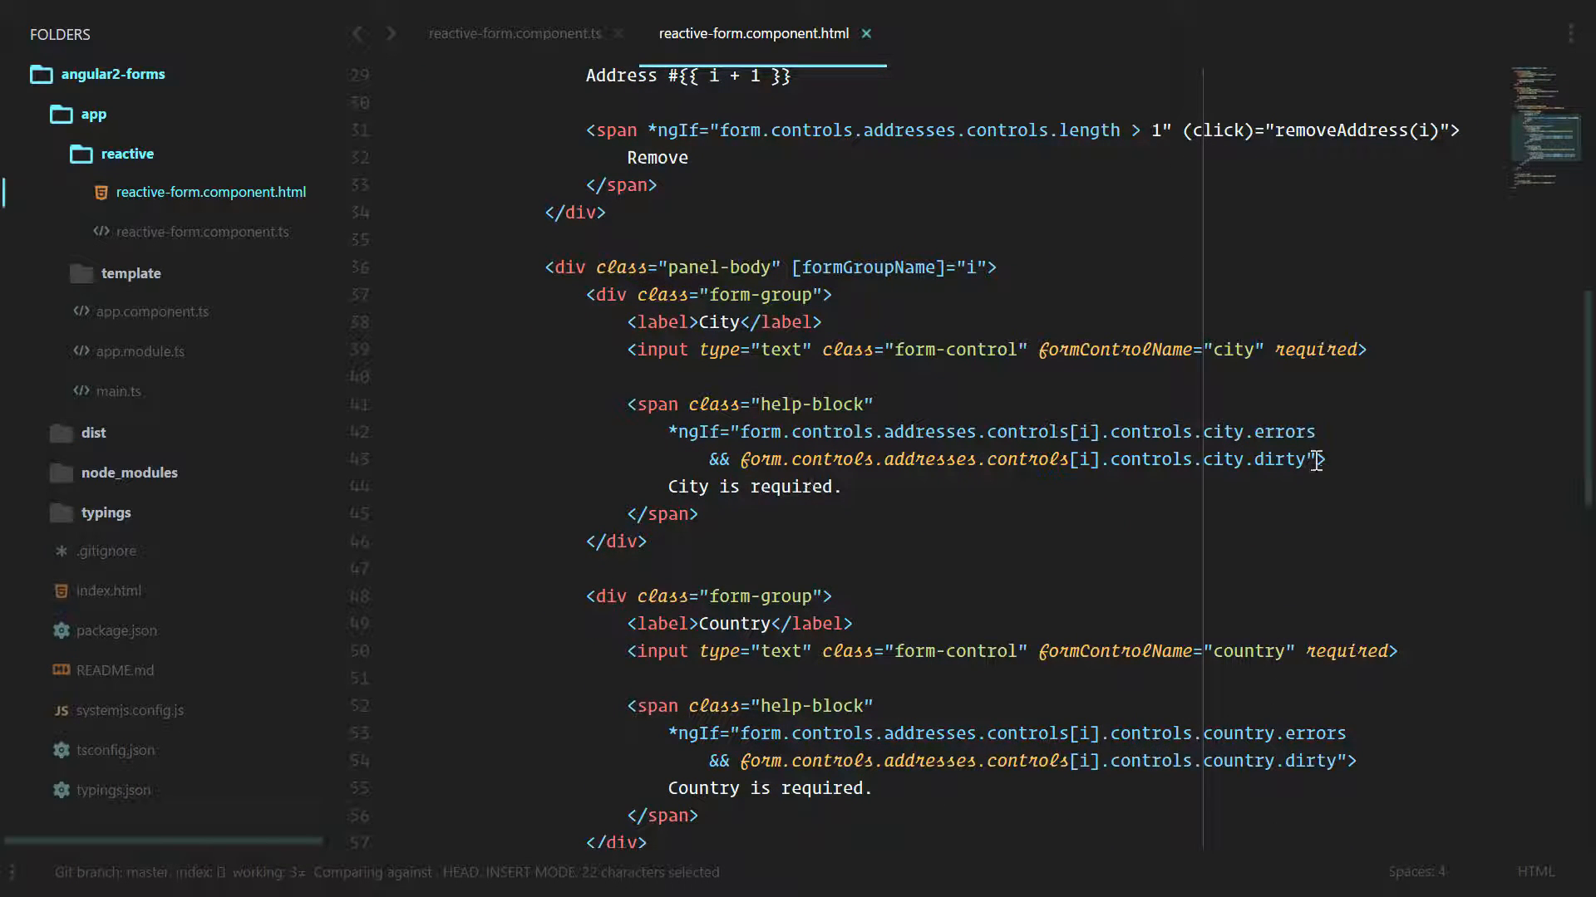
key(Delete)
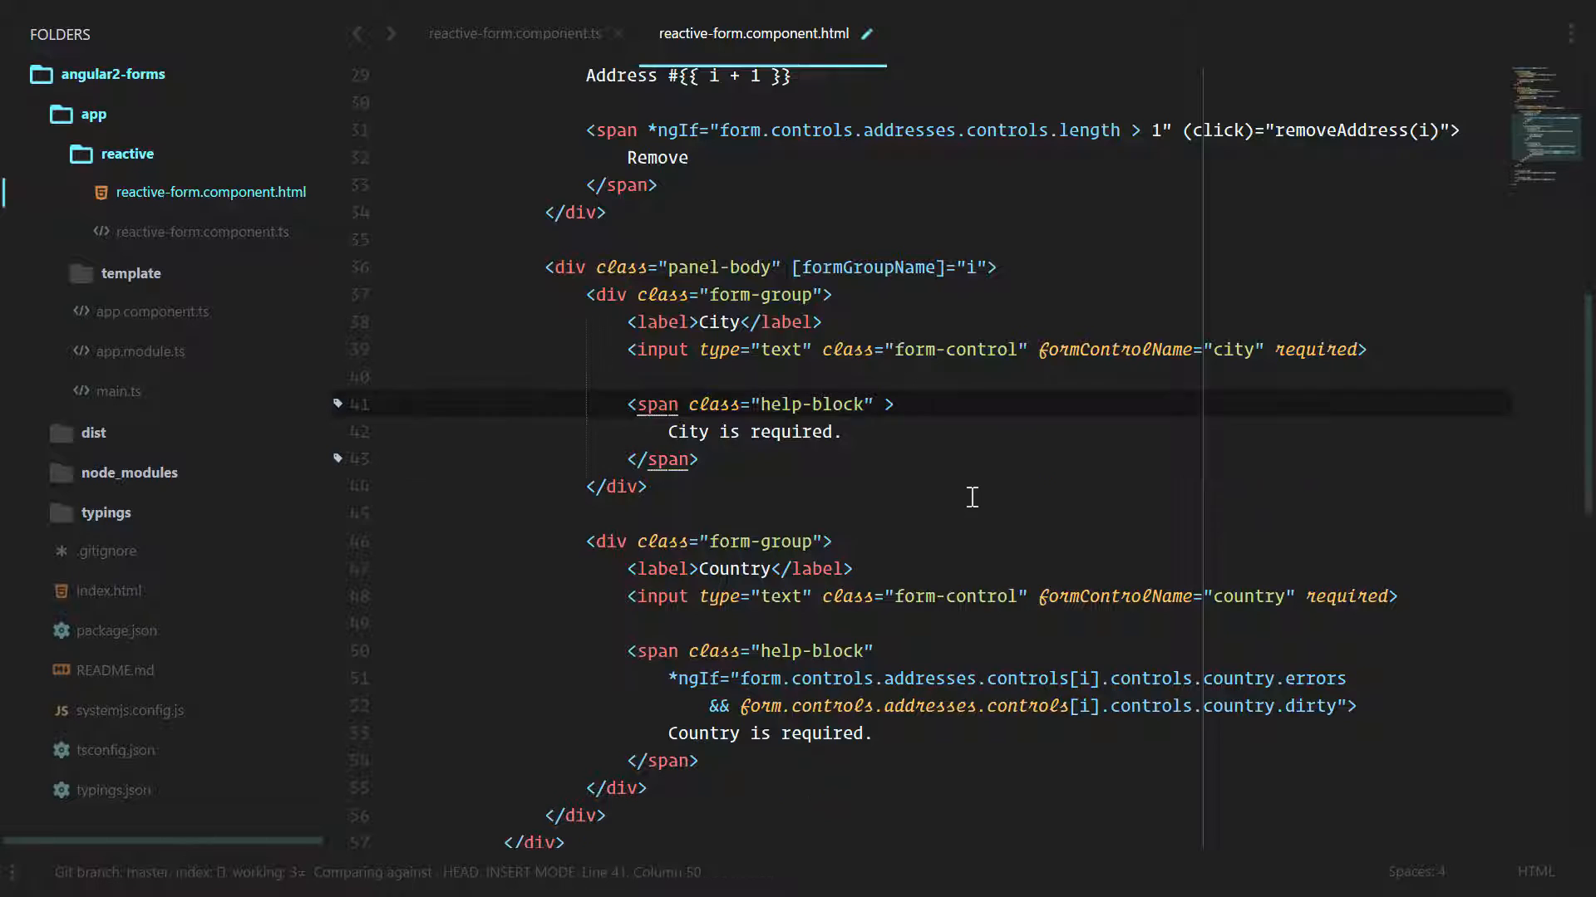
text(*ngI)
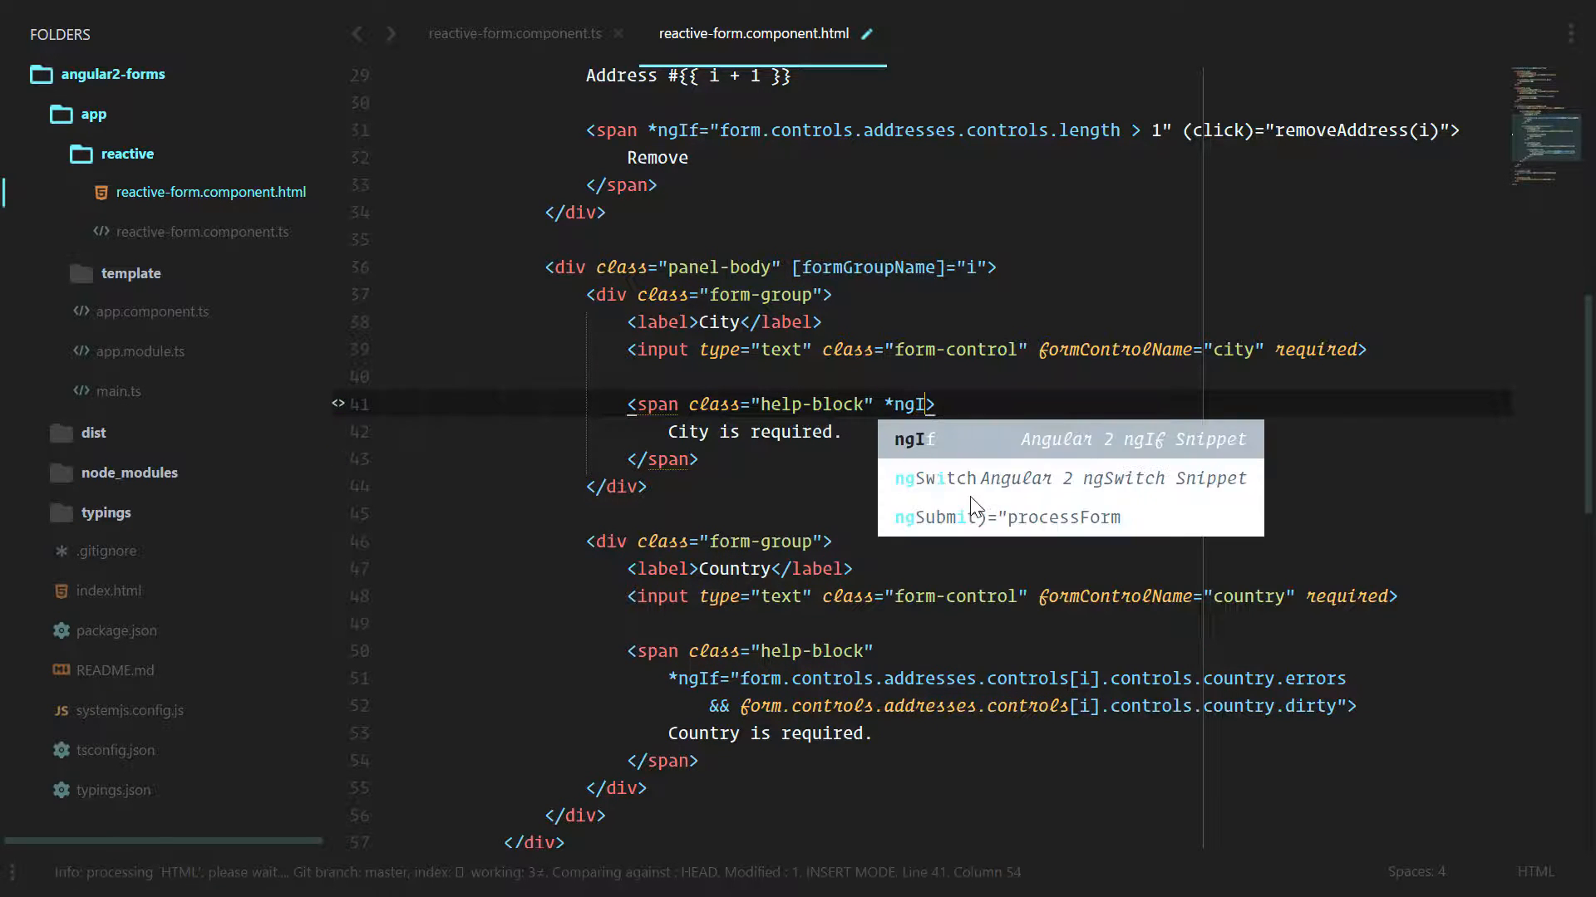
text(f="formError")
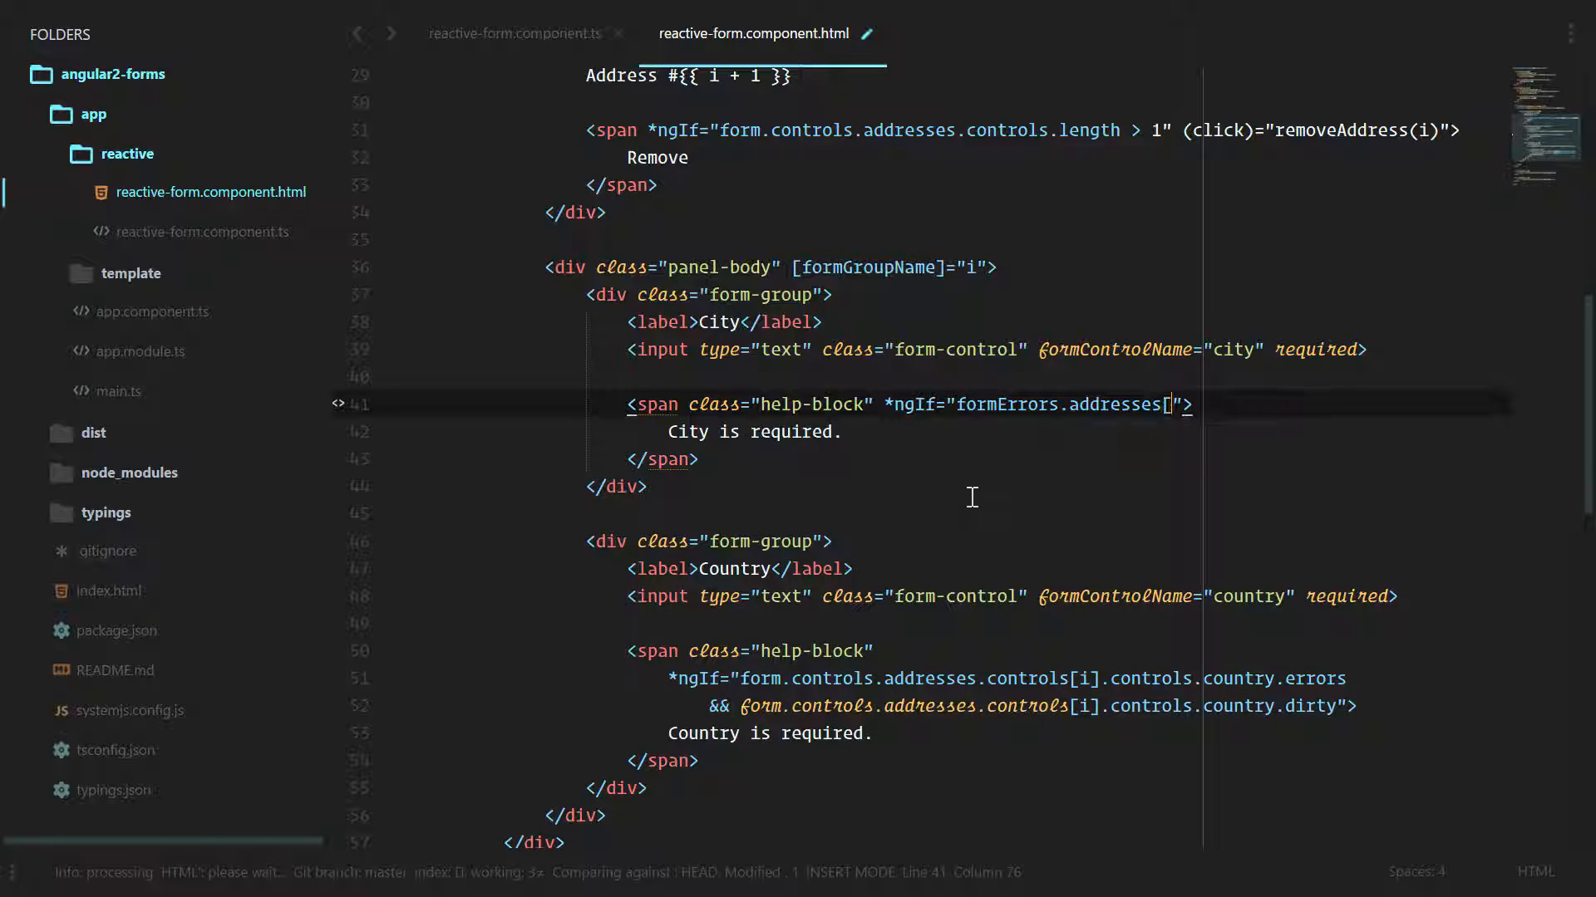
text(i].city)
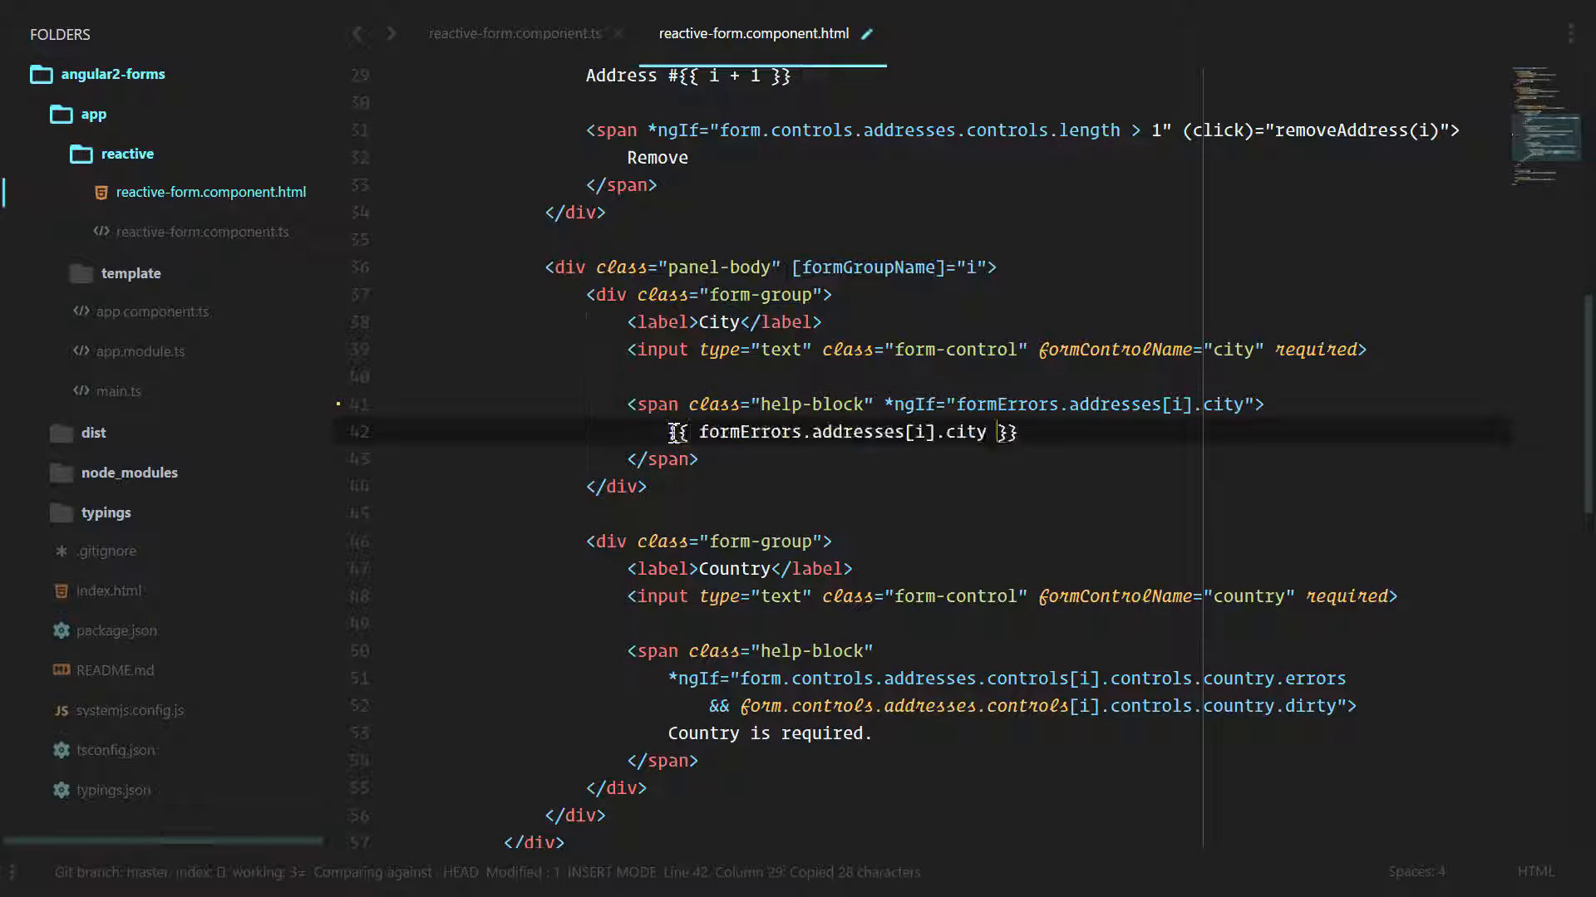
key(ctrl+s)
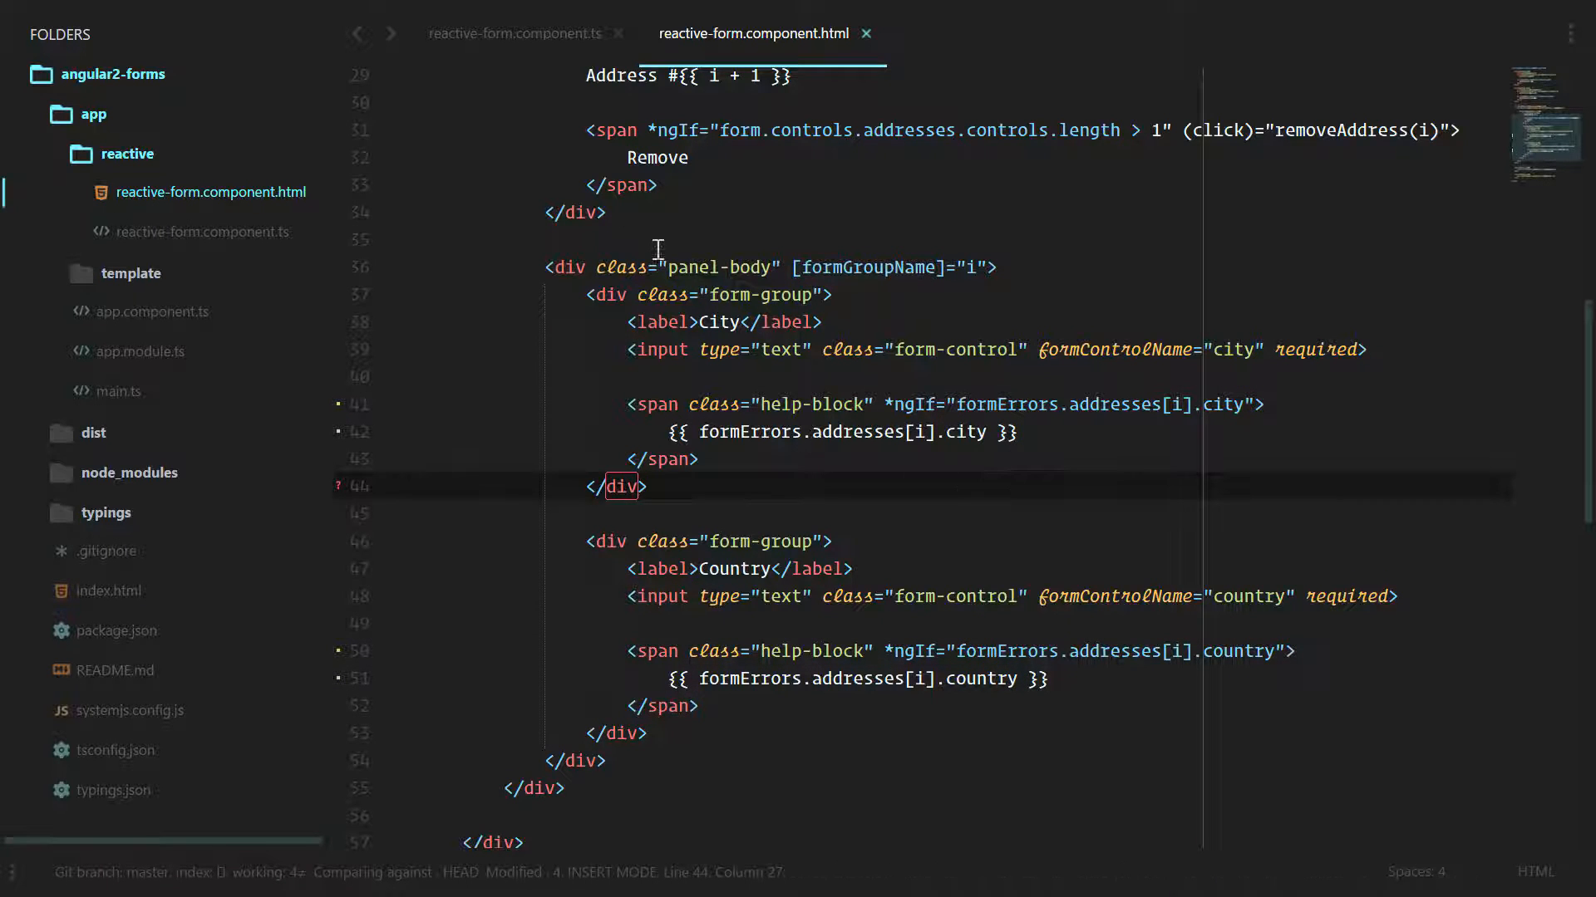
Add an empty validateAddresses() method and call this.validateAddresses() inside validateForm
click(519, 32)
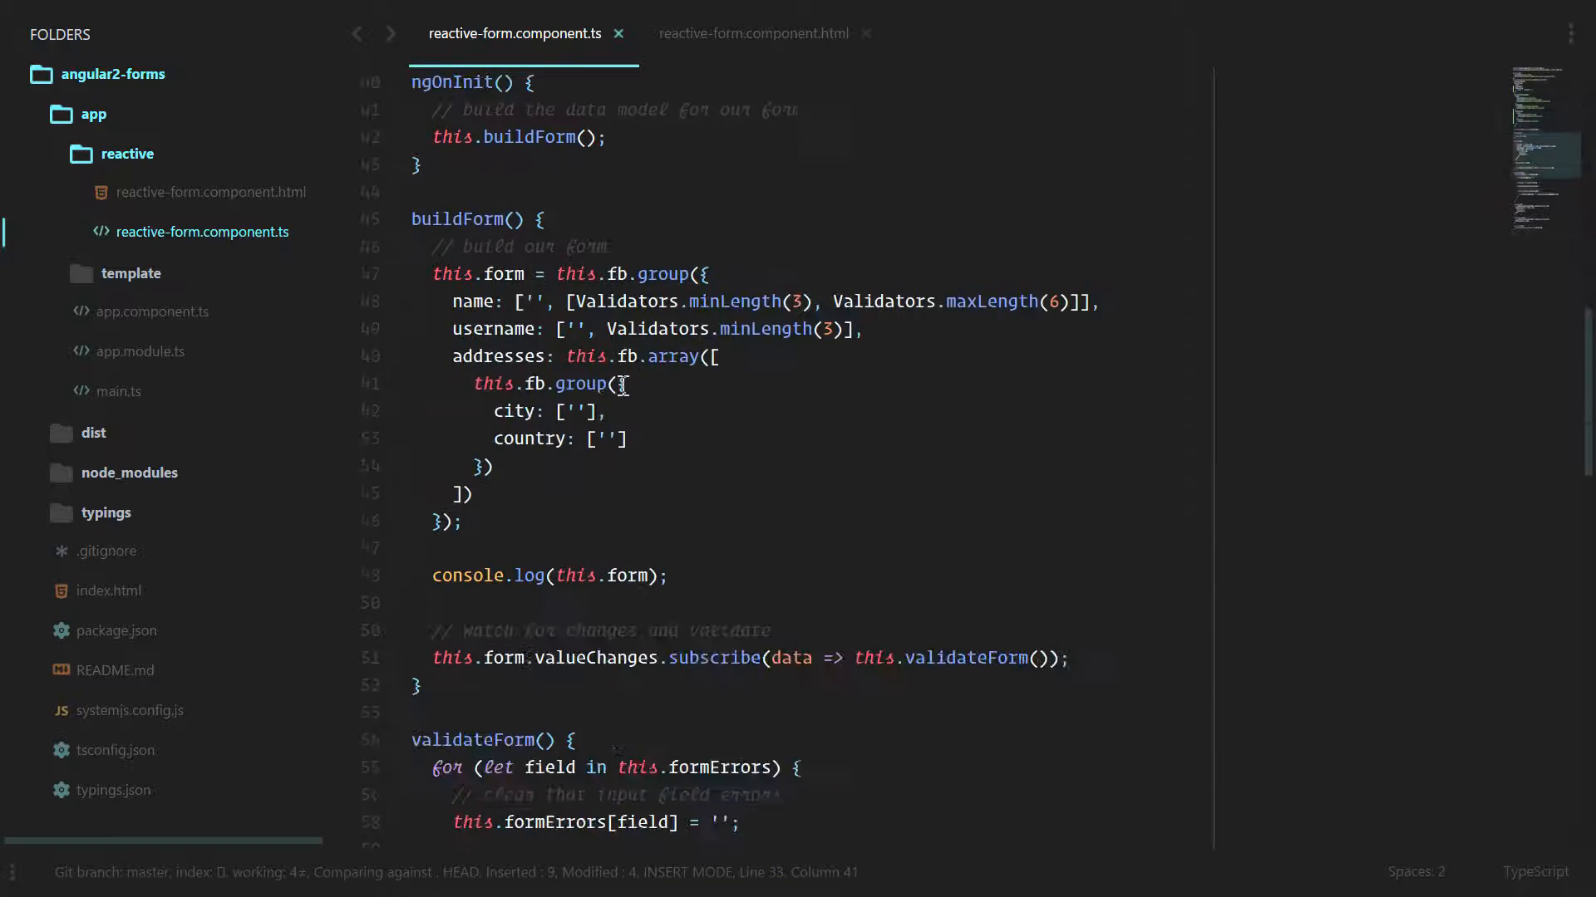
scroll(down, 3)
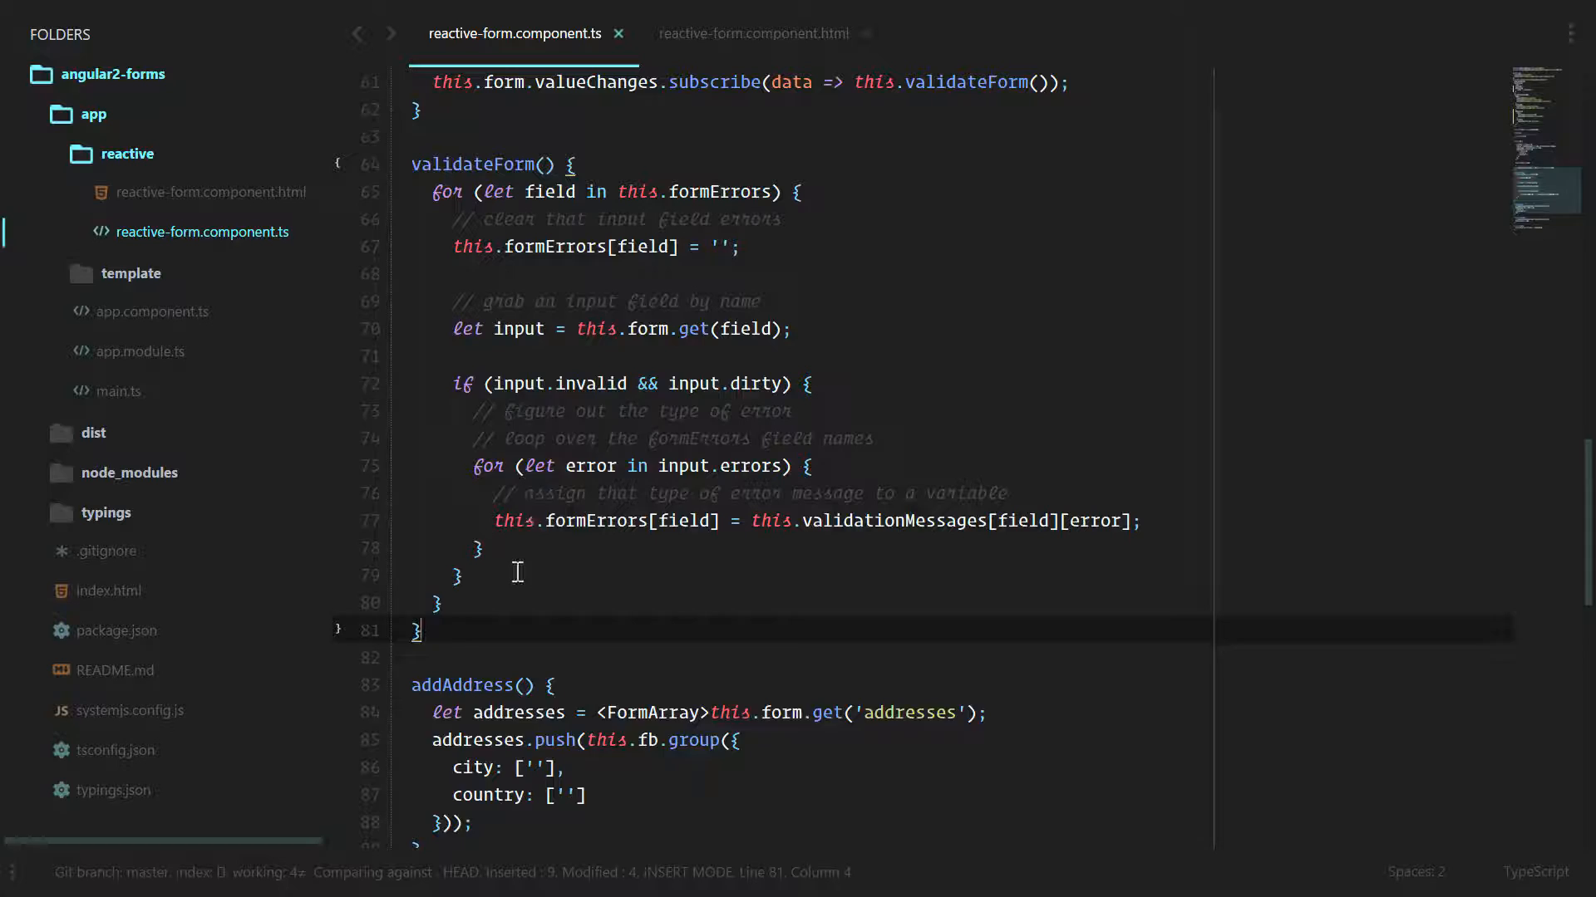
text(validateAddre)
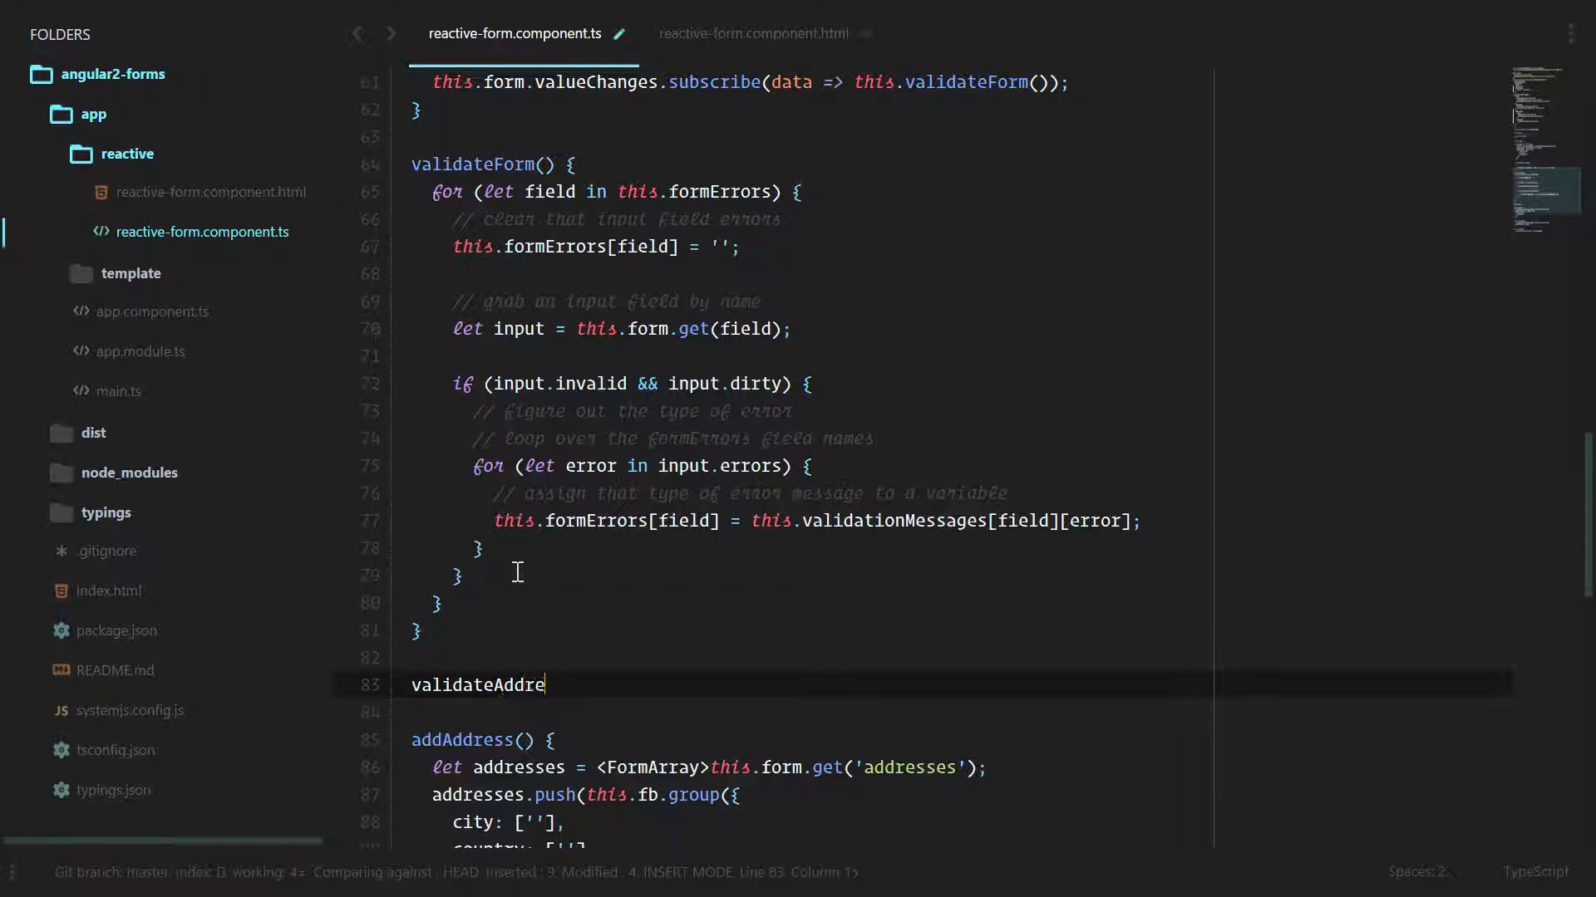
text(sses() {)
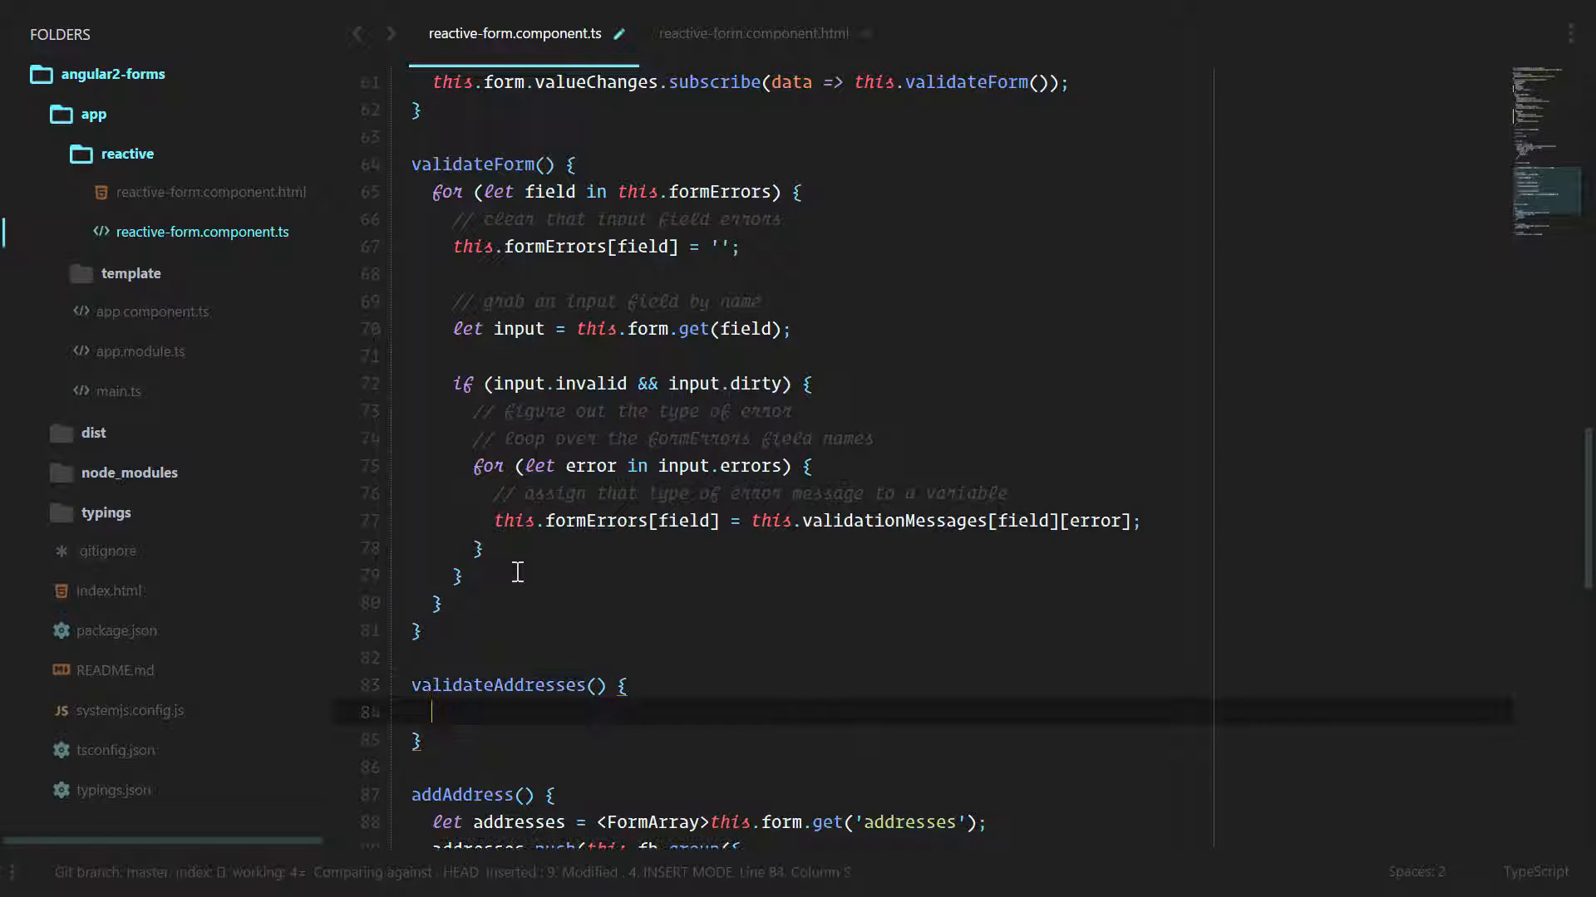
key(Escape)
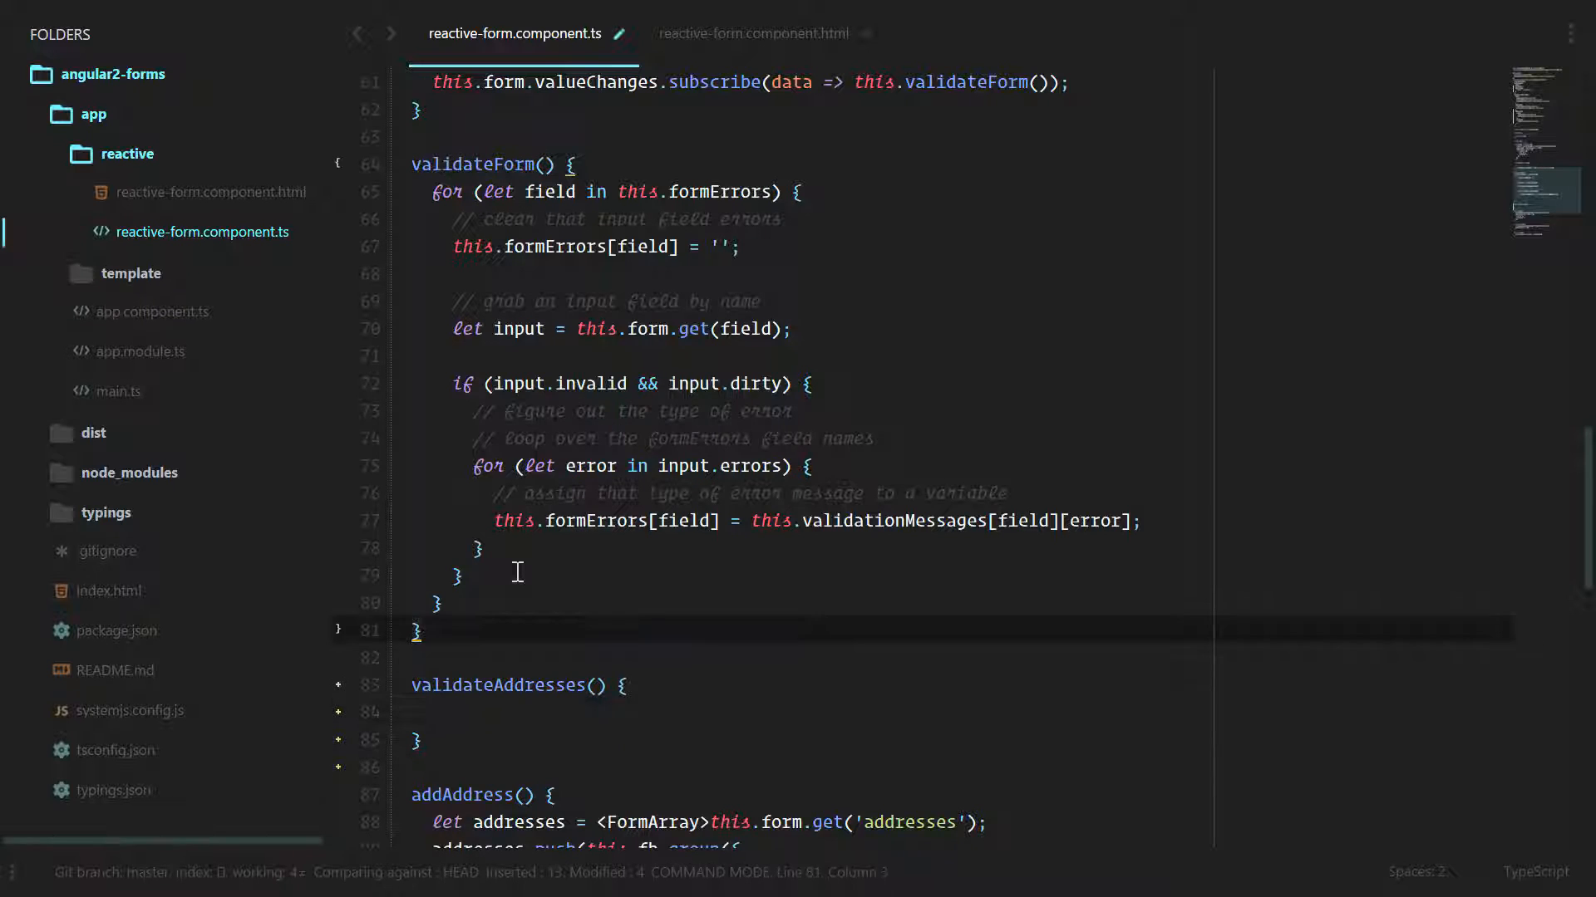
text(this.validateAddresses();)
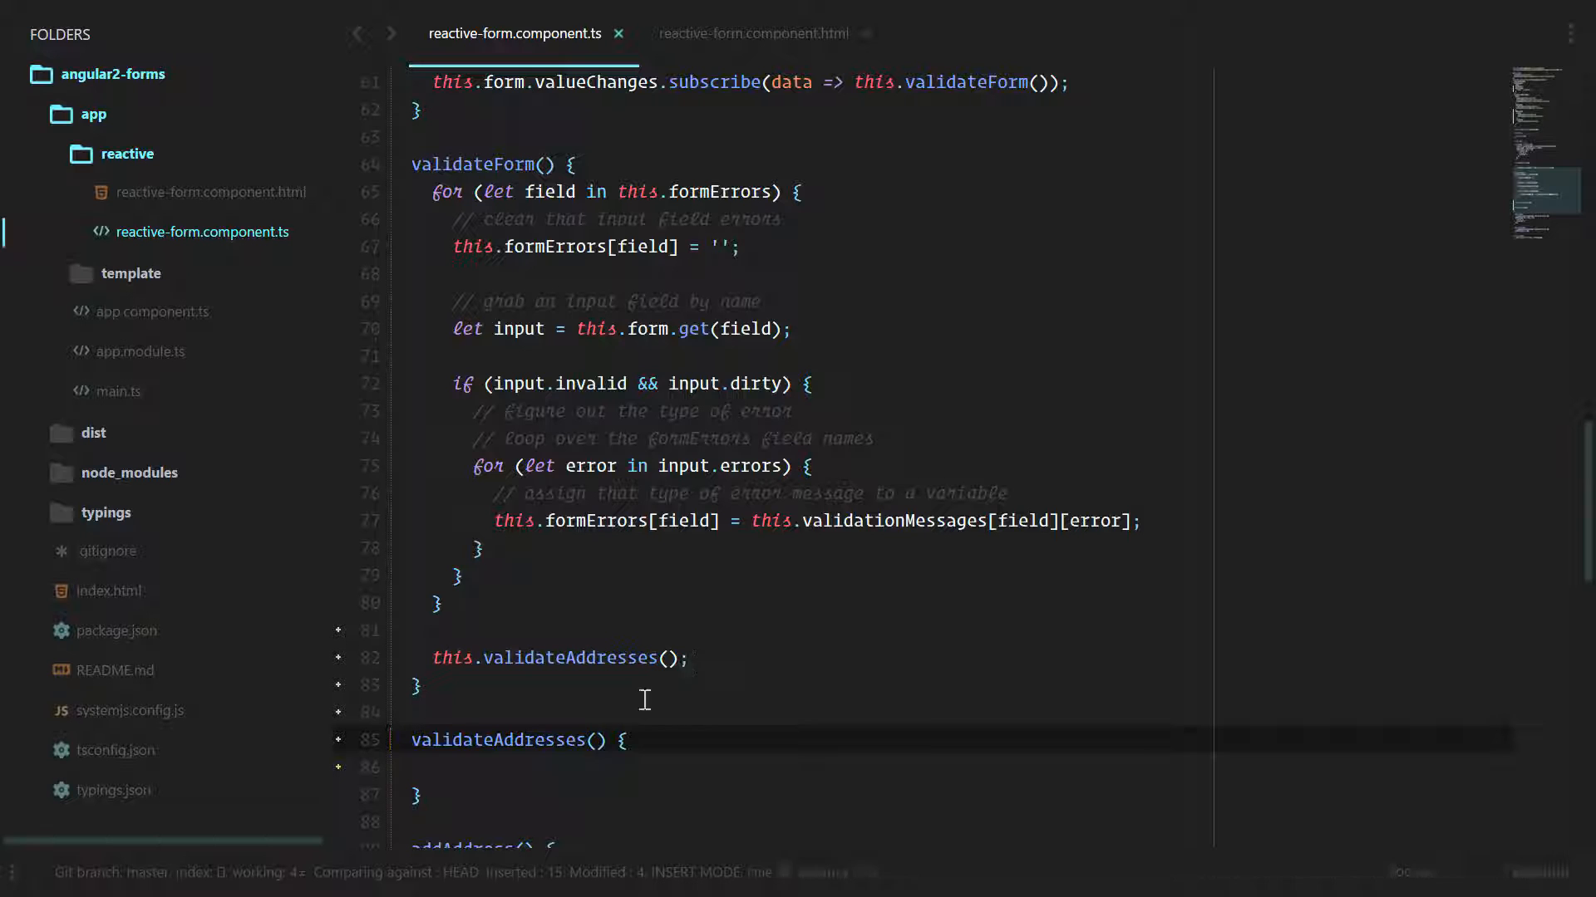
mouse_move(580, 740)
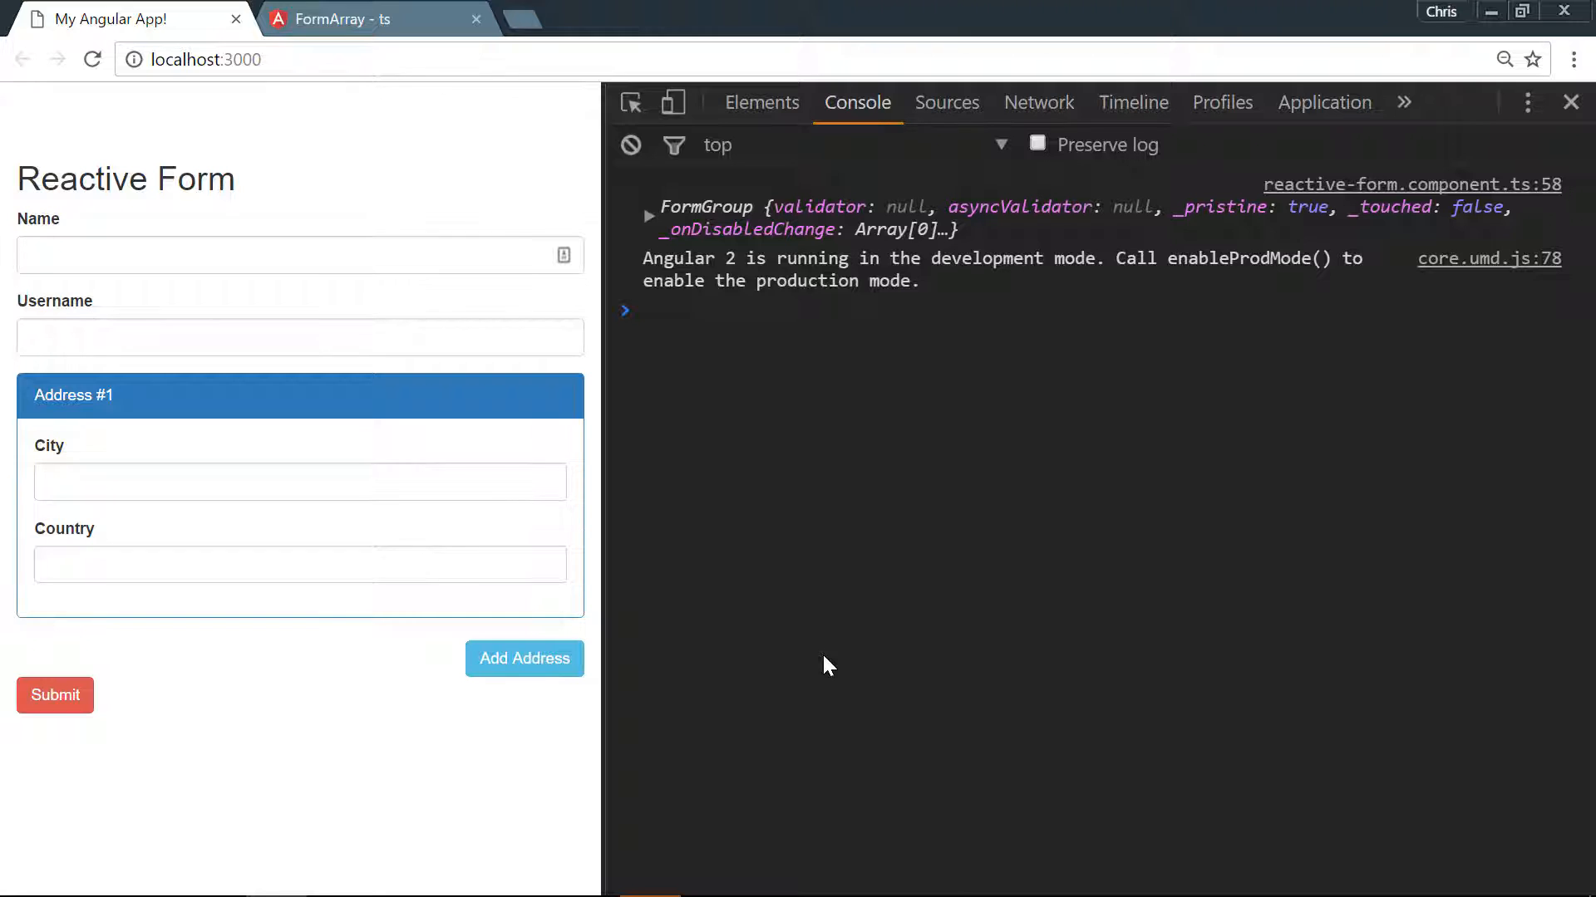
Add a second address in Chrome, check the template's city binding, and return to the console
click(525, 659)
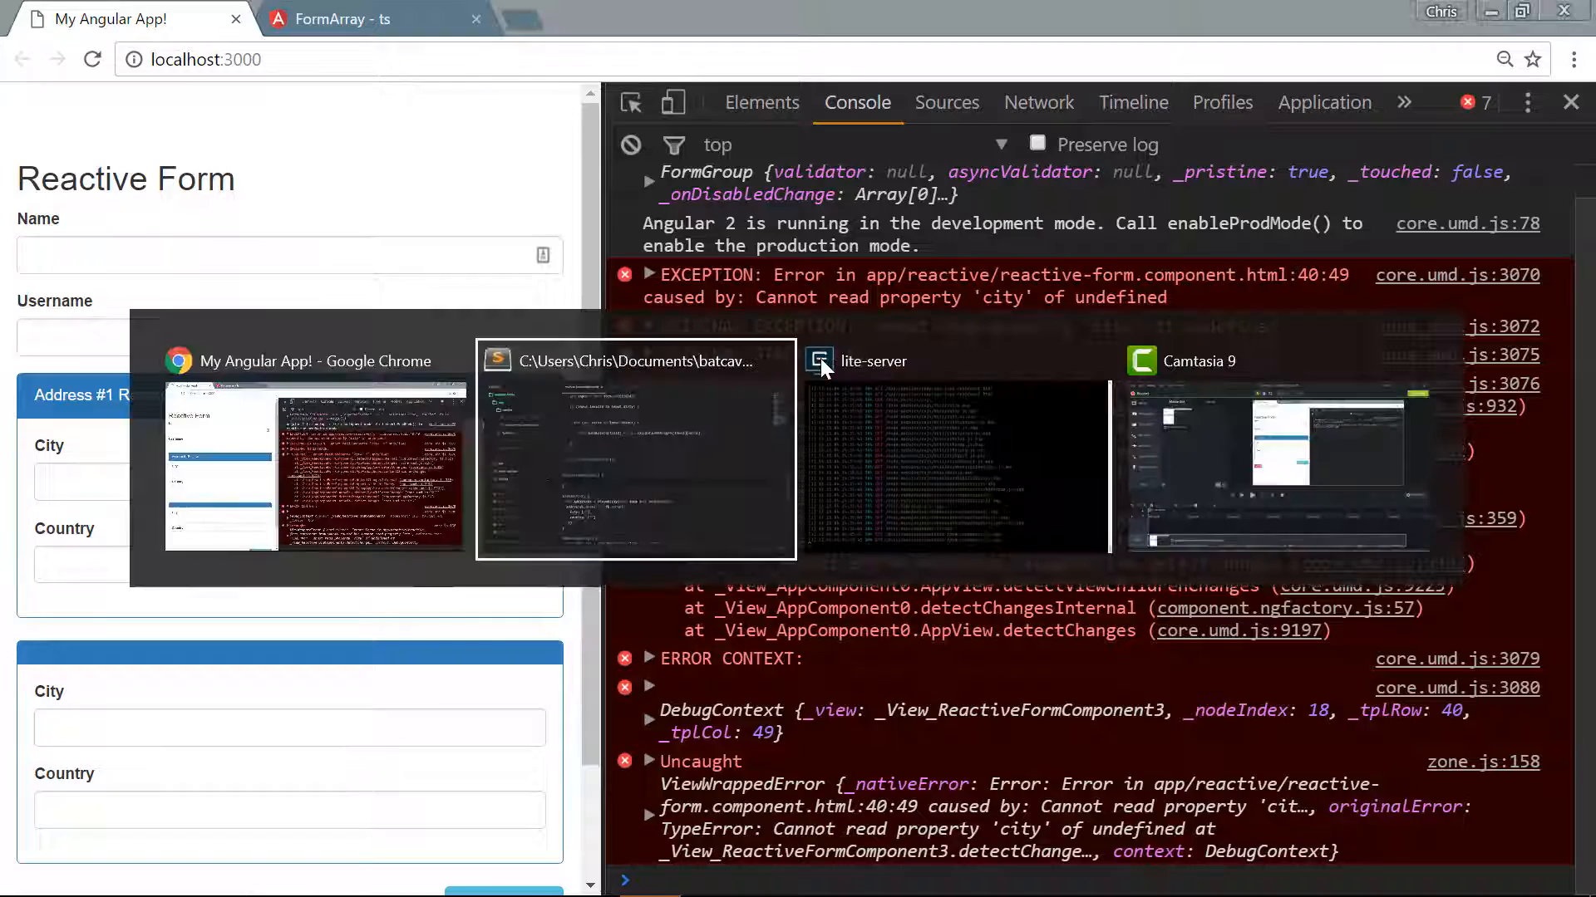
click(635, 448)
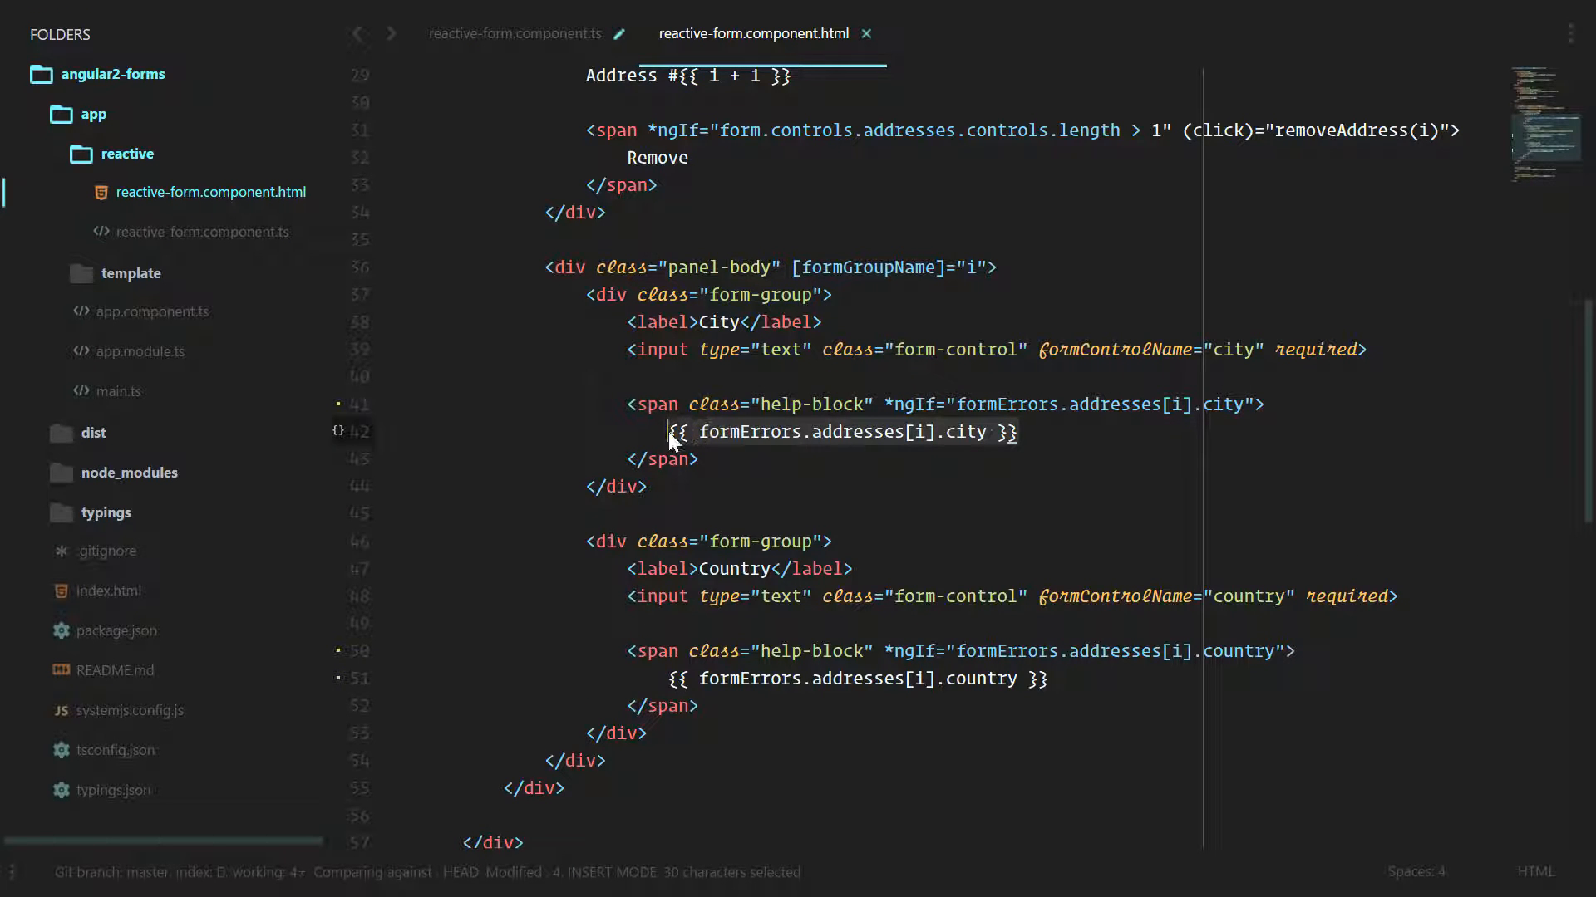
key(alt+tab)
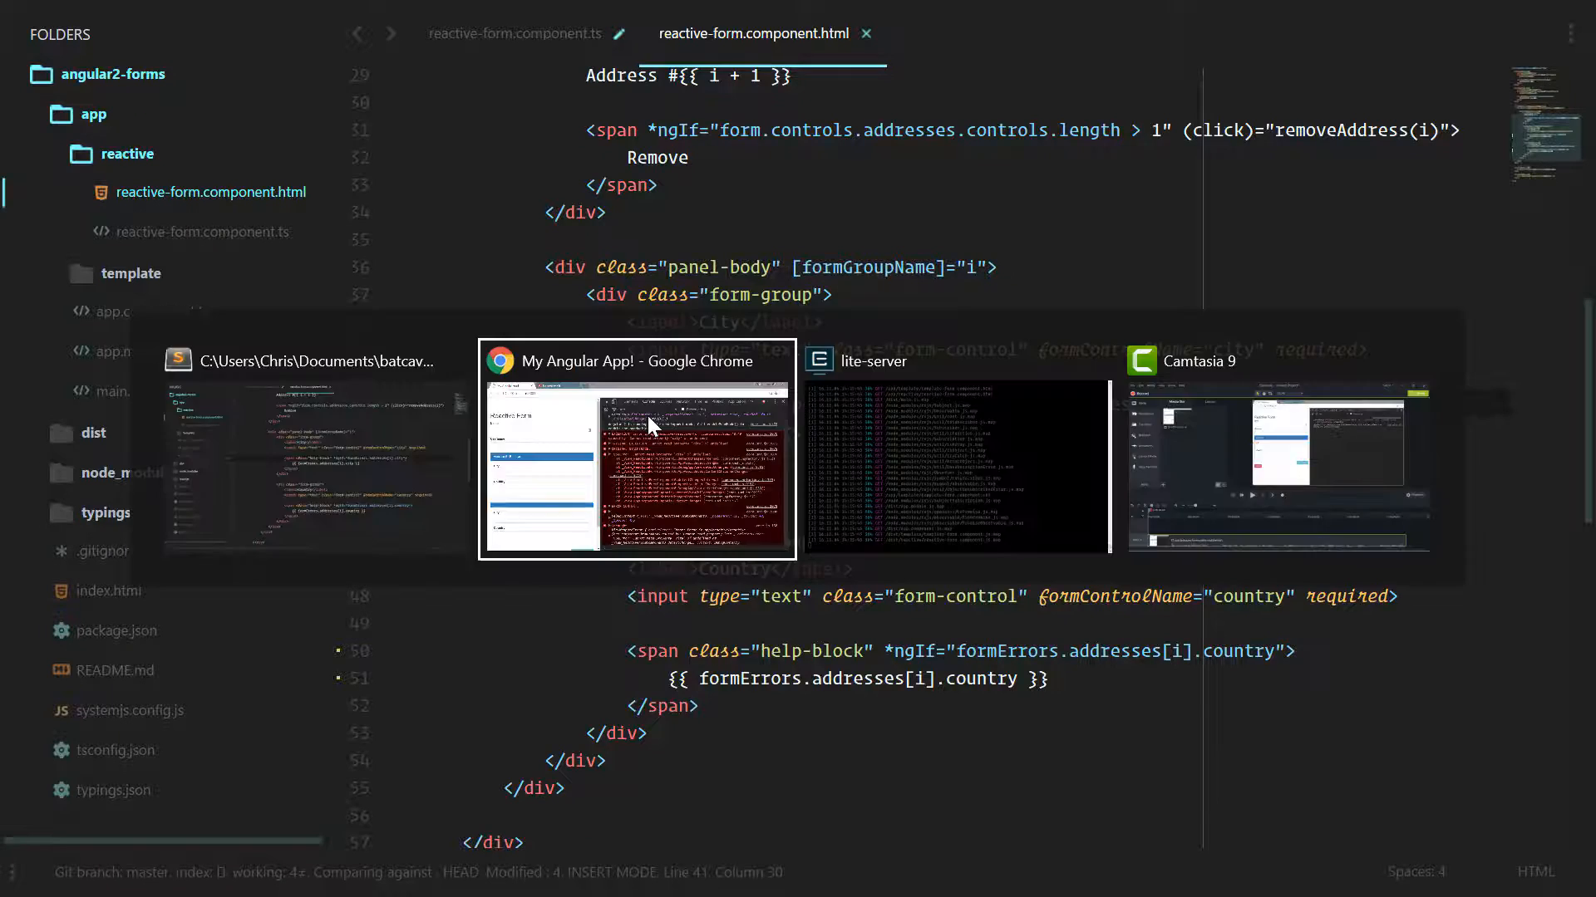
click(637, 448)
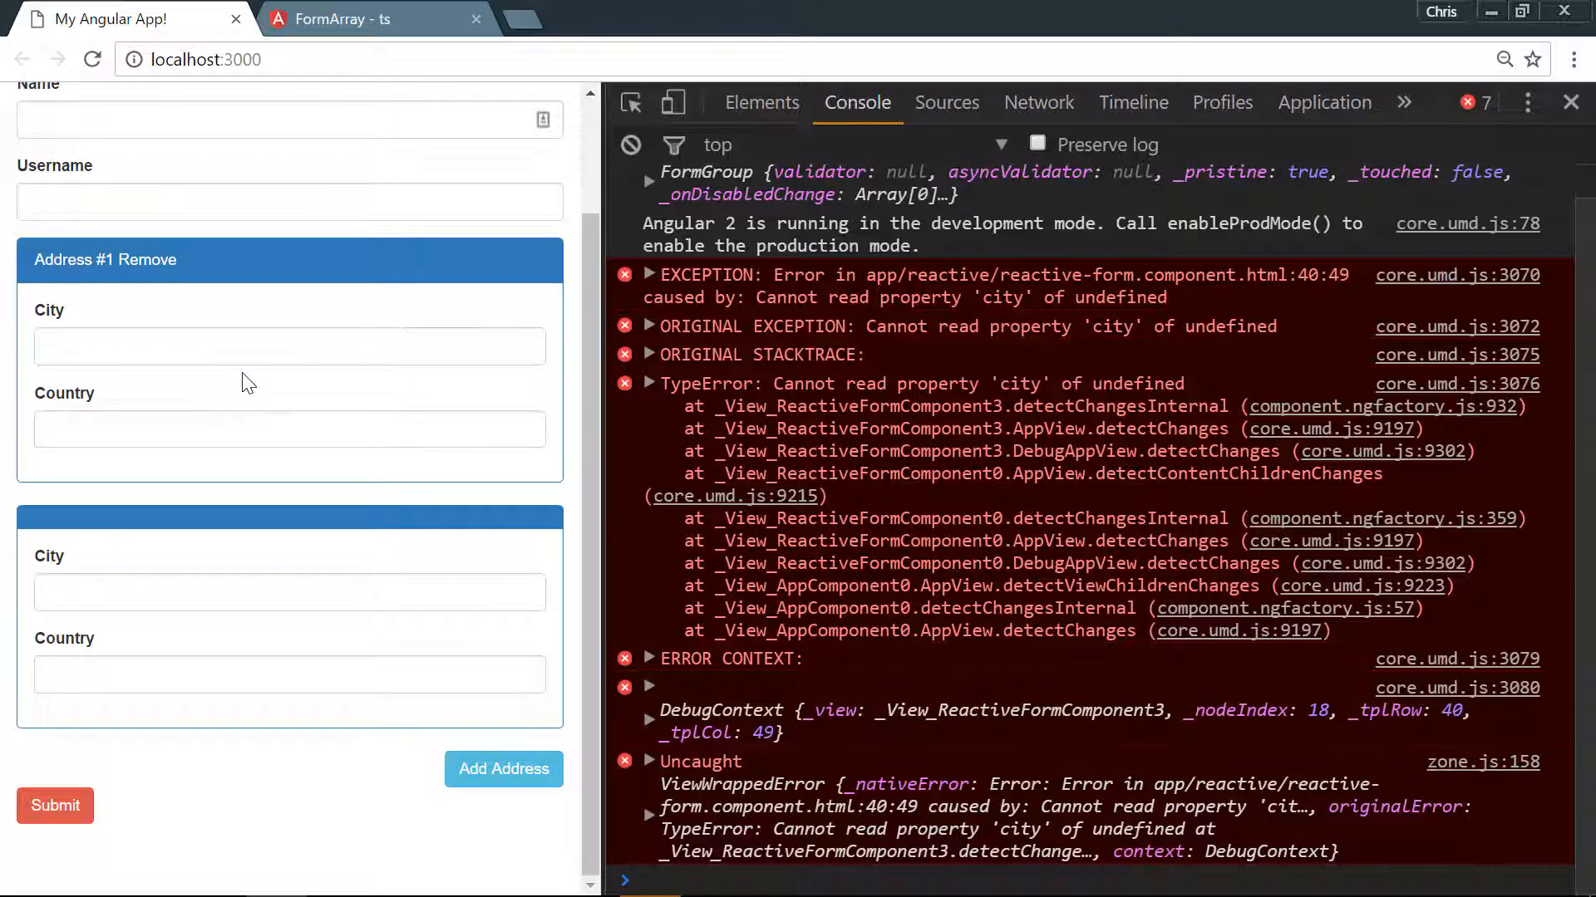
mouse_move(267, 568)
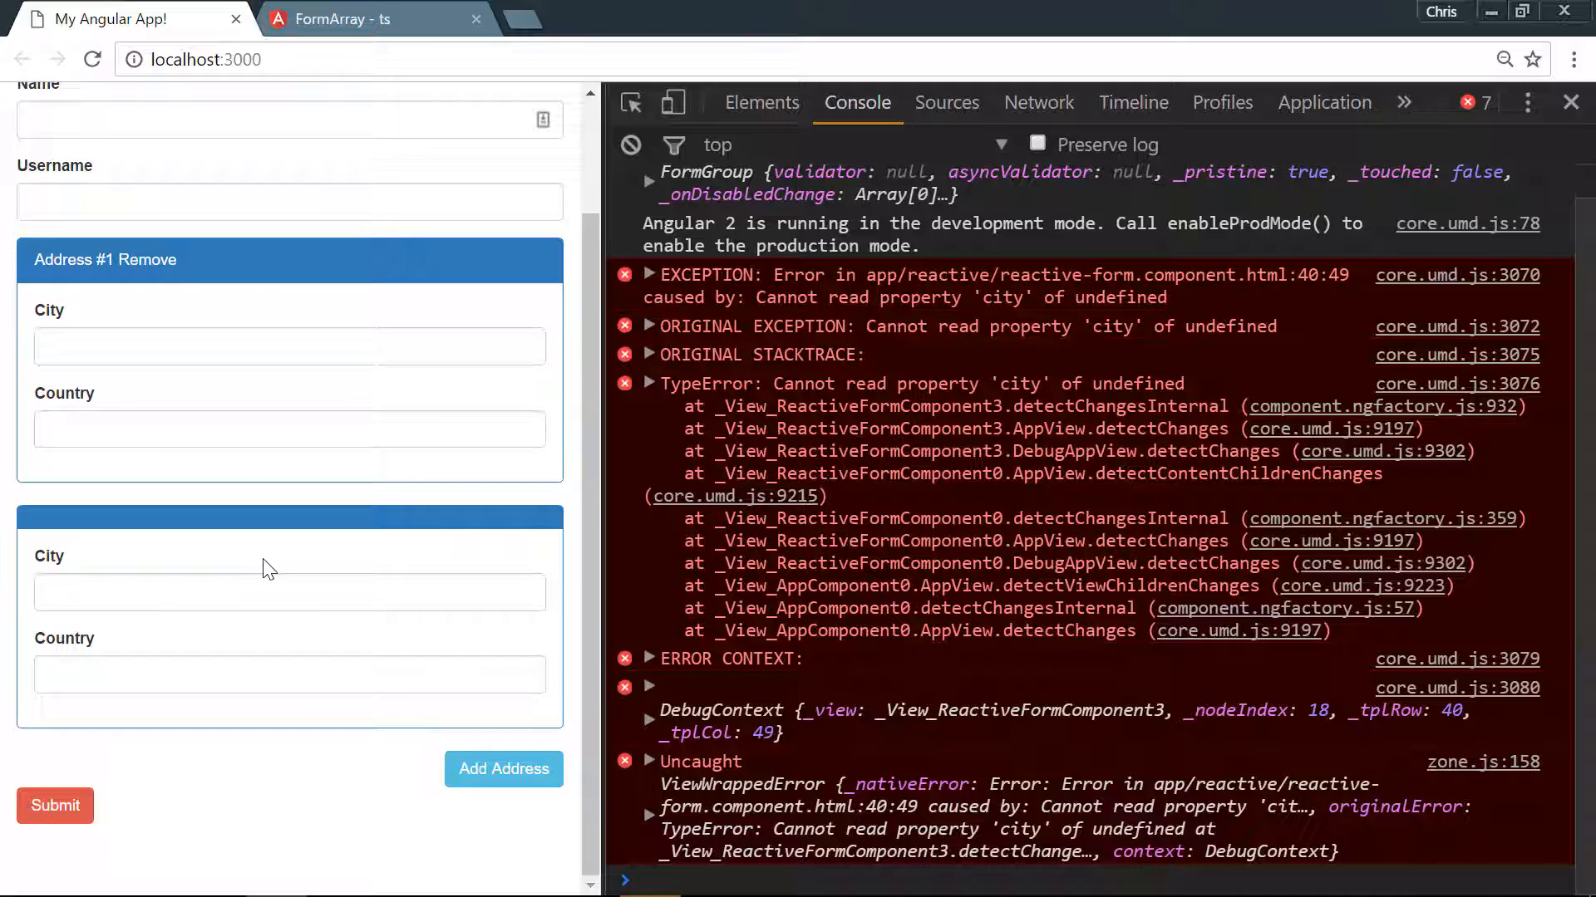
mouse_move(329, 270)
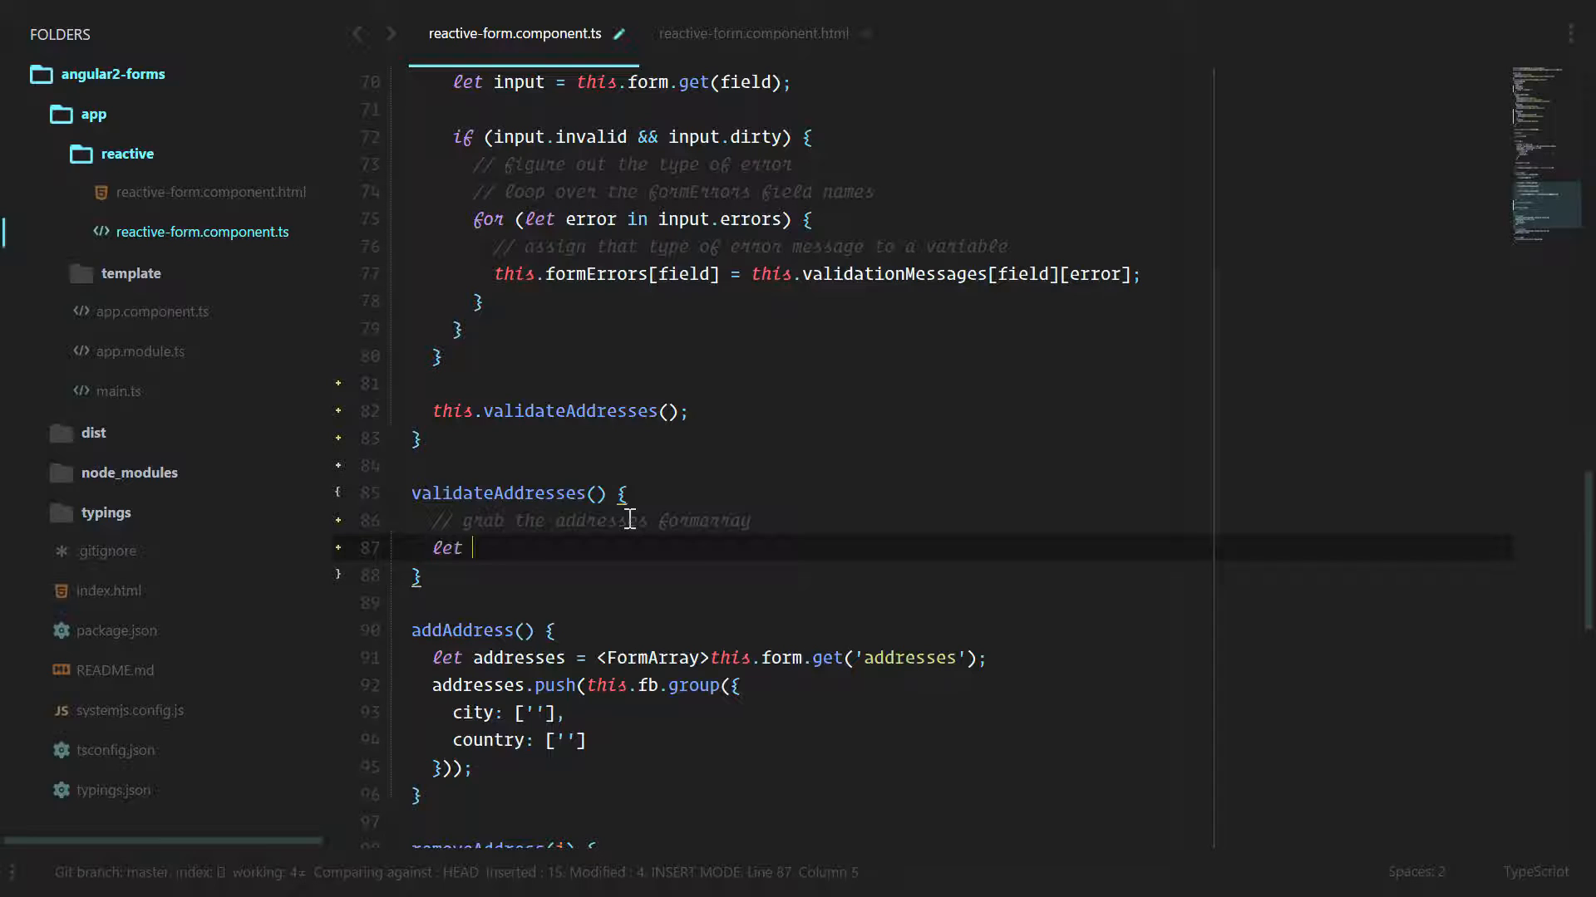
Fetch the addresses FormArray via <FormArray>this.form.get('addresses'), with explanatory comments
text(addresses =)
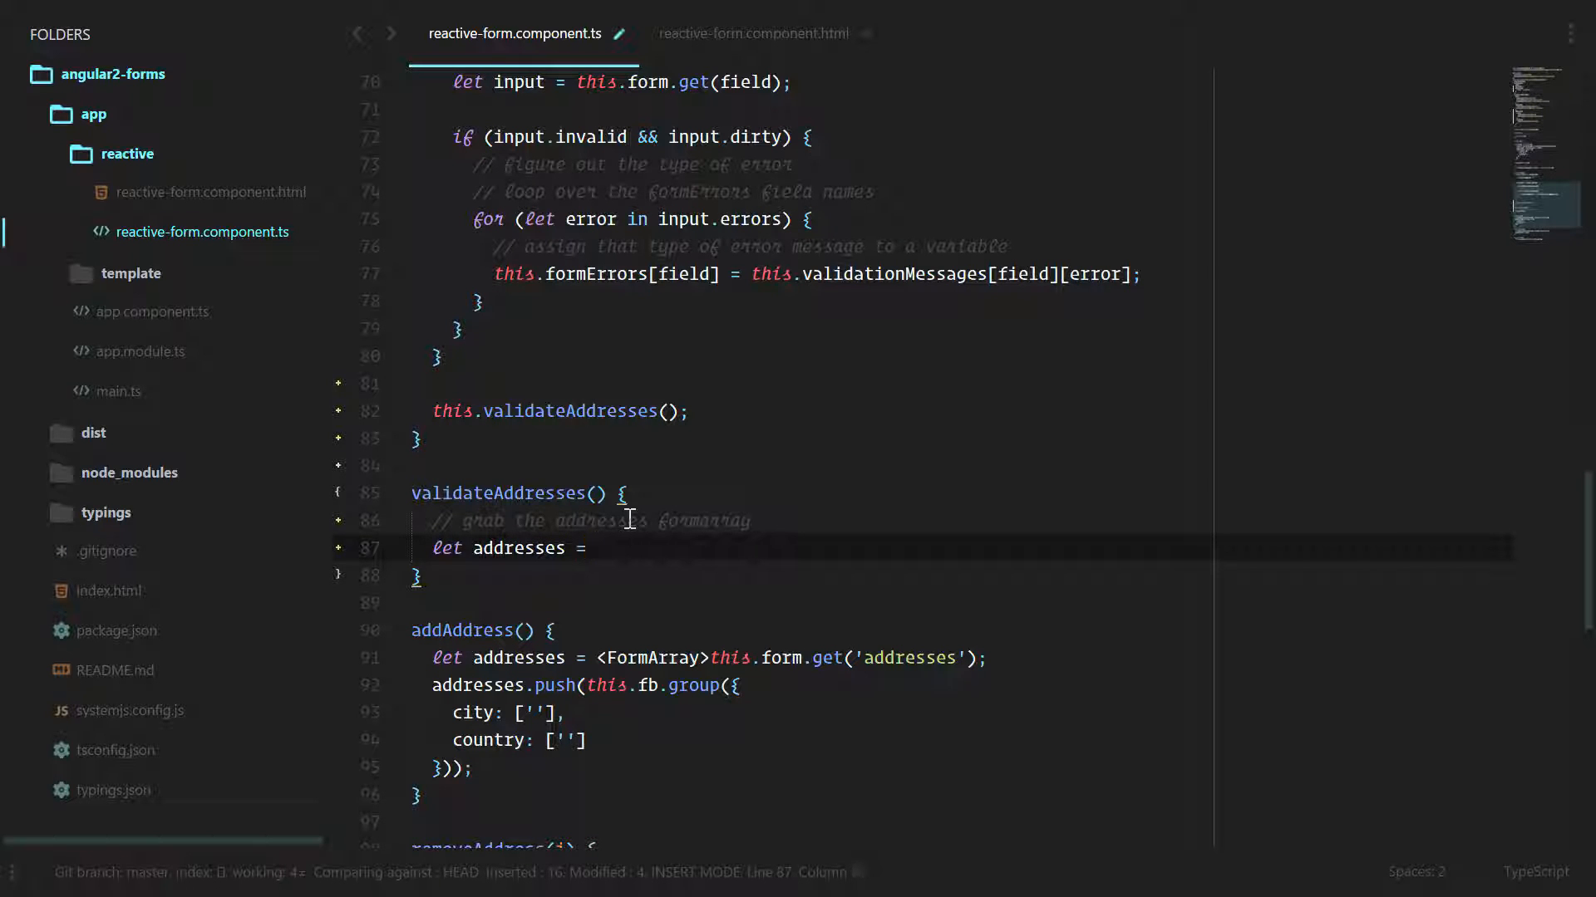
text(<FormArray>)
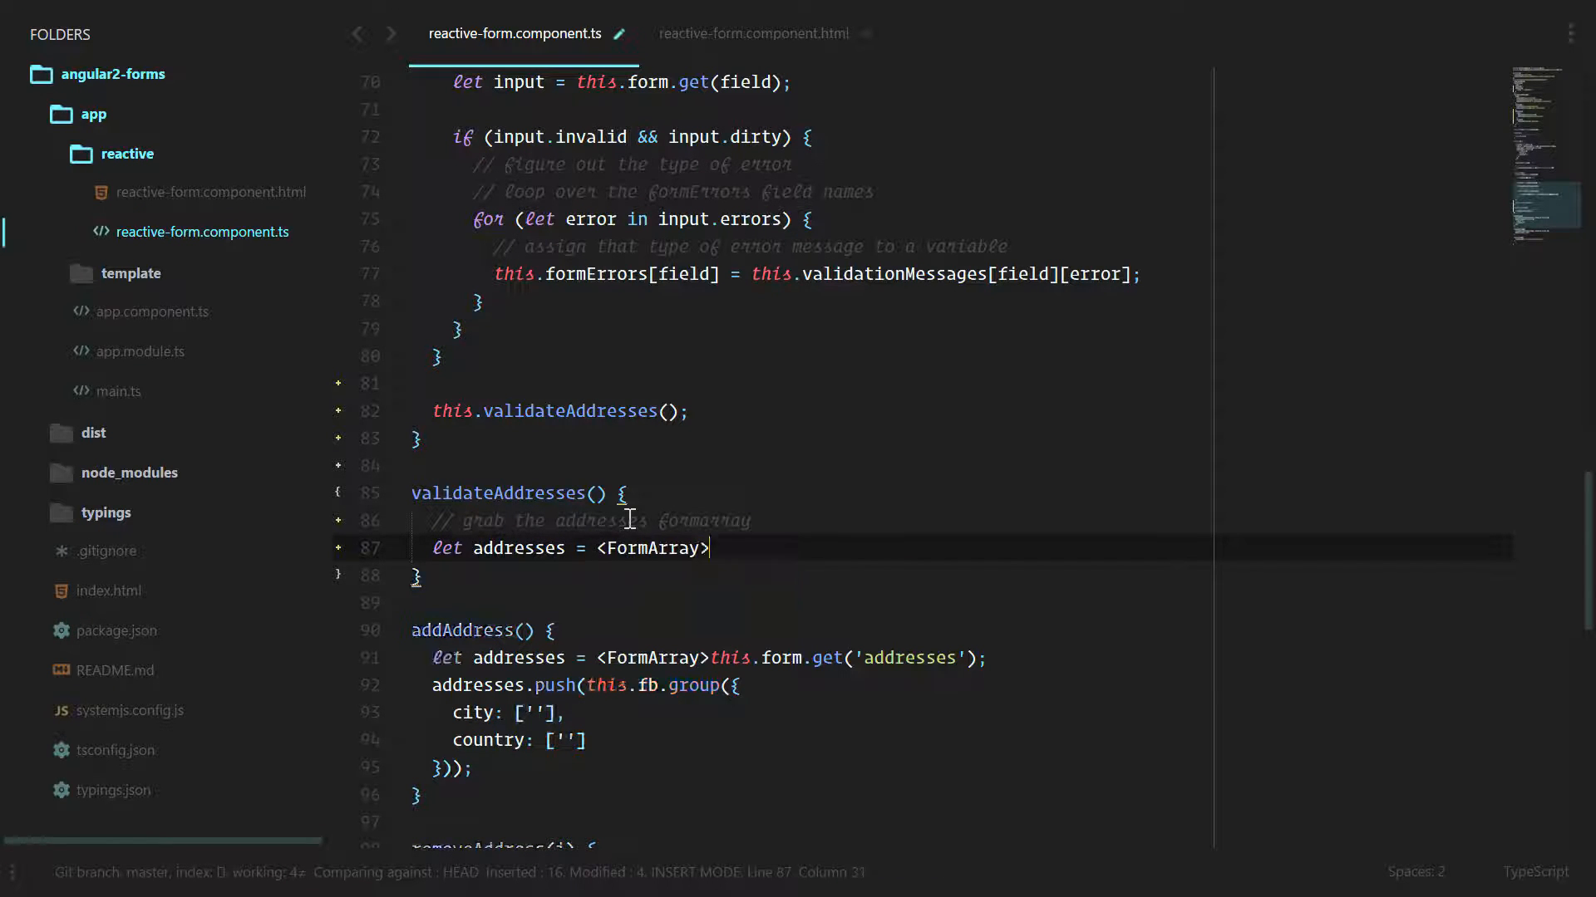
text(this.form.get('add'))
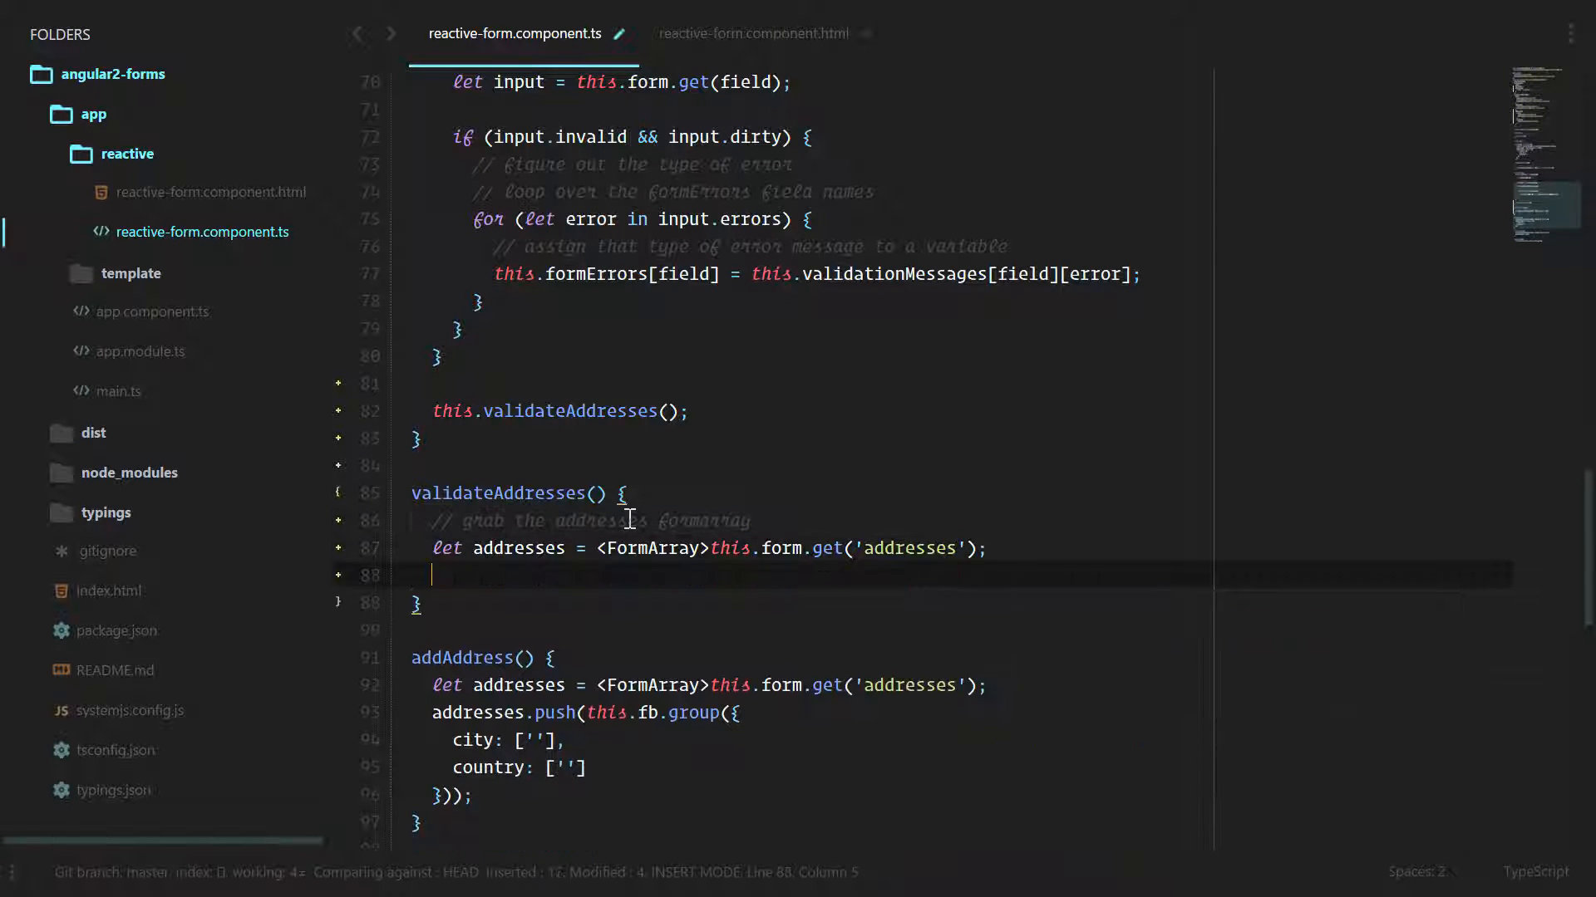
text(// clean ta)
text(this.formErrors.)
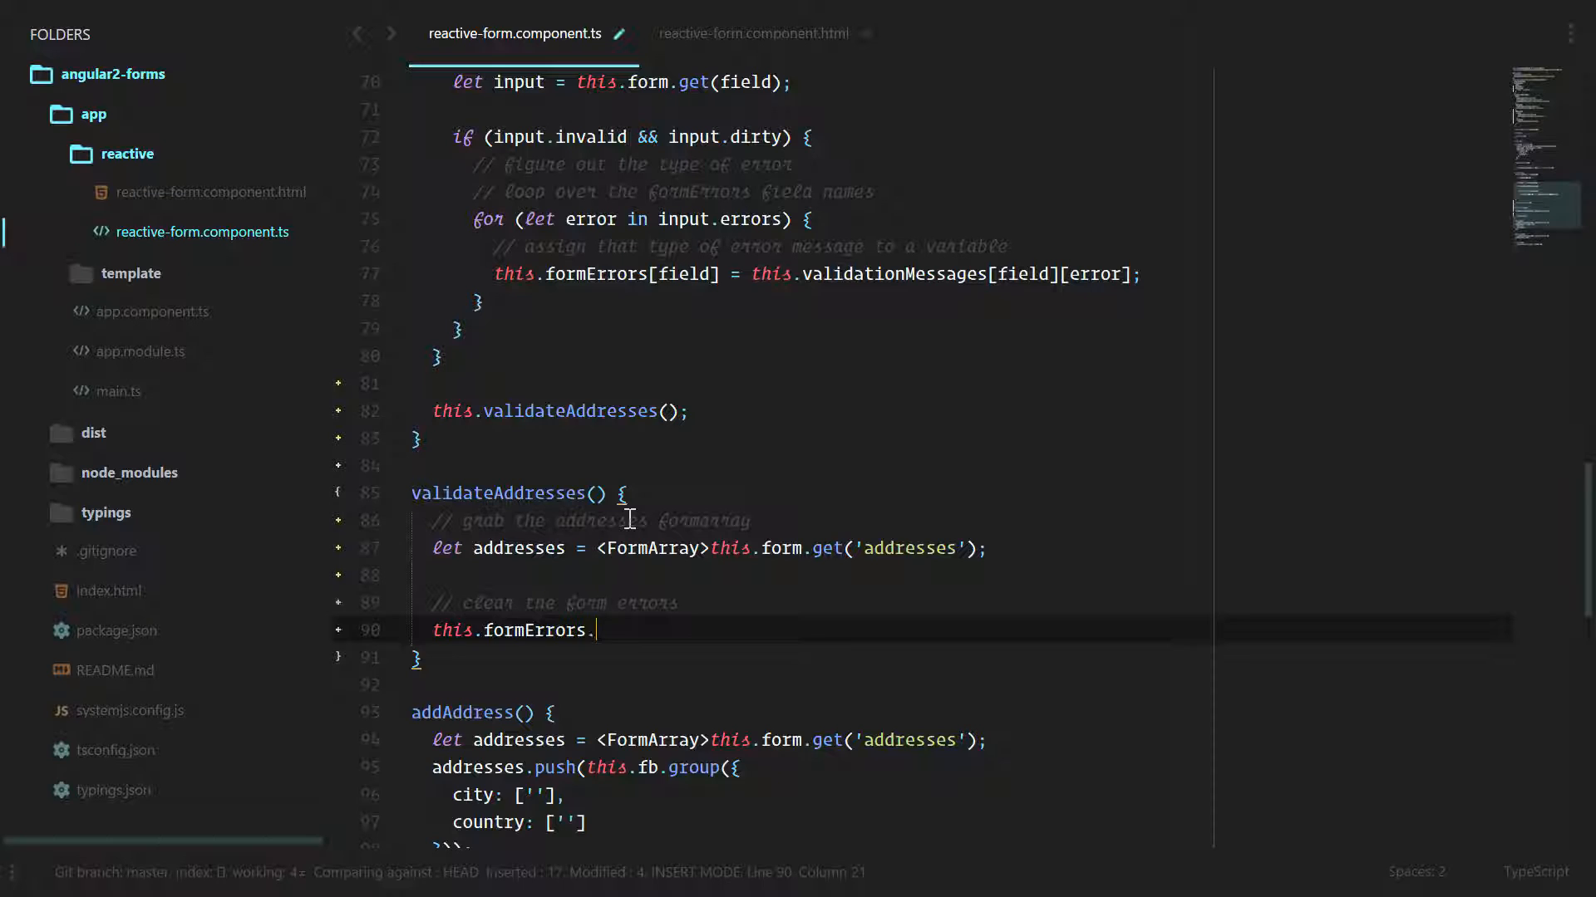
text(addresses = [];)
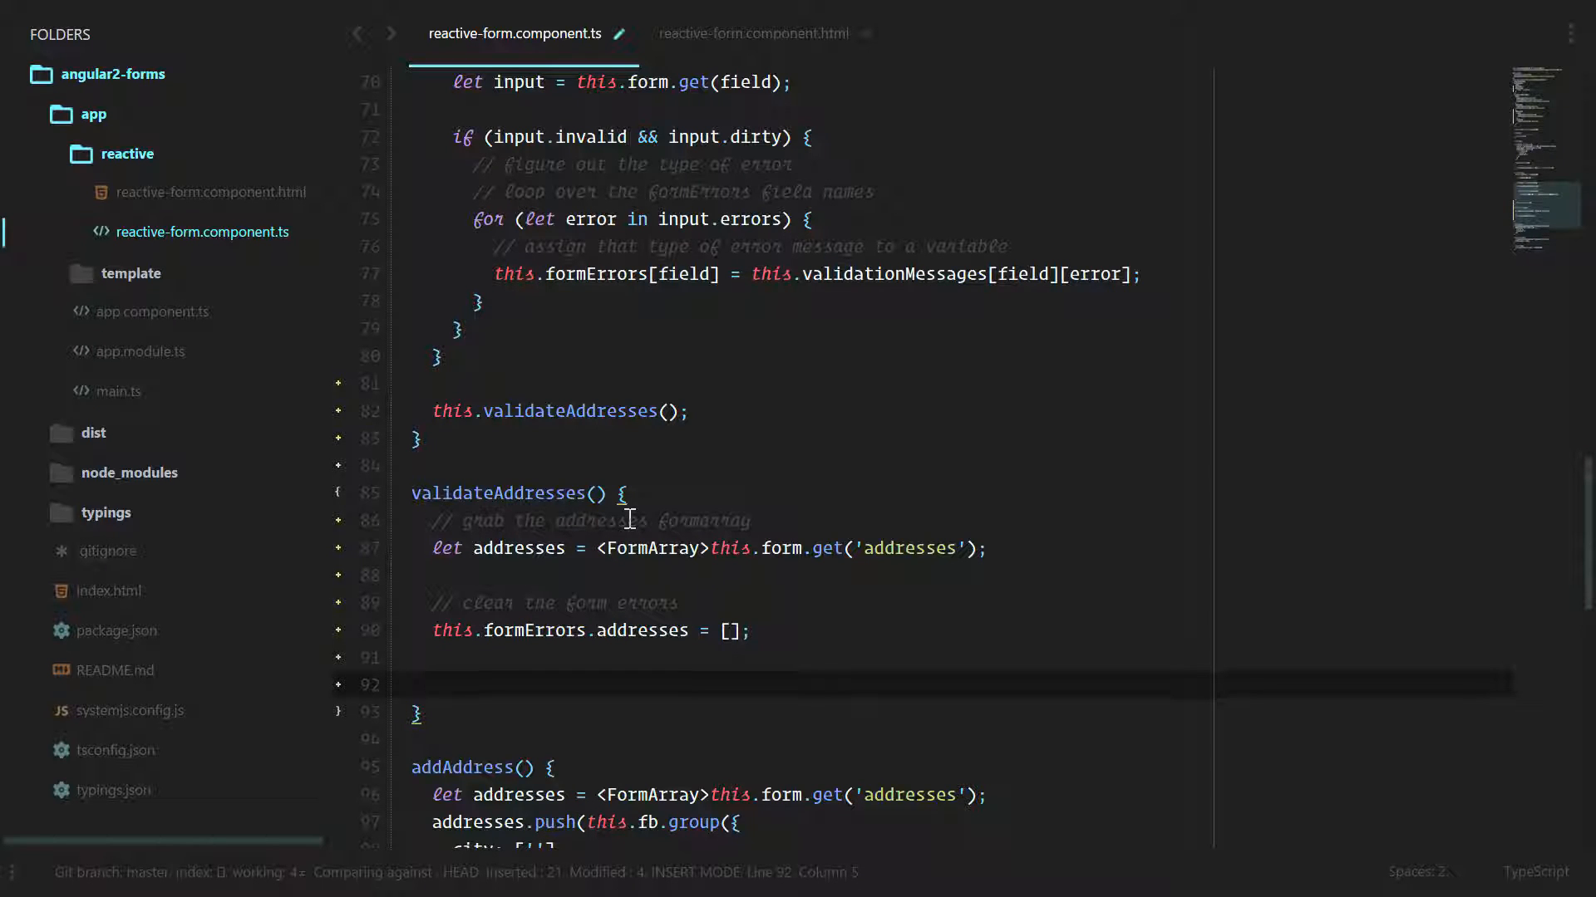
text(//)
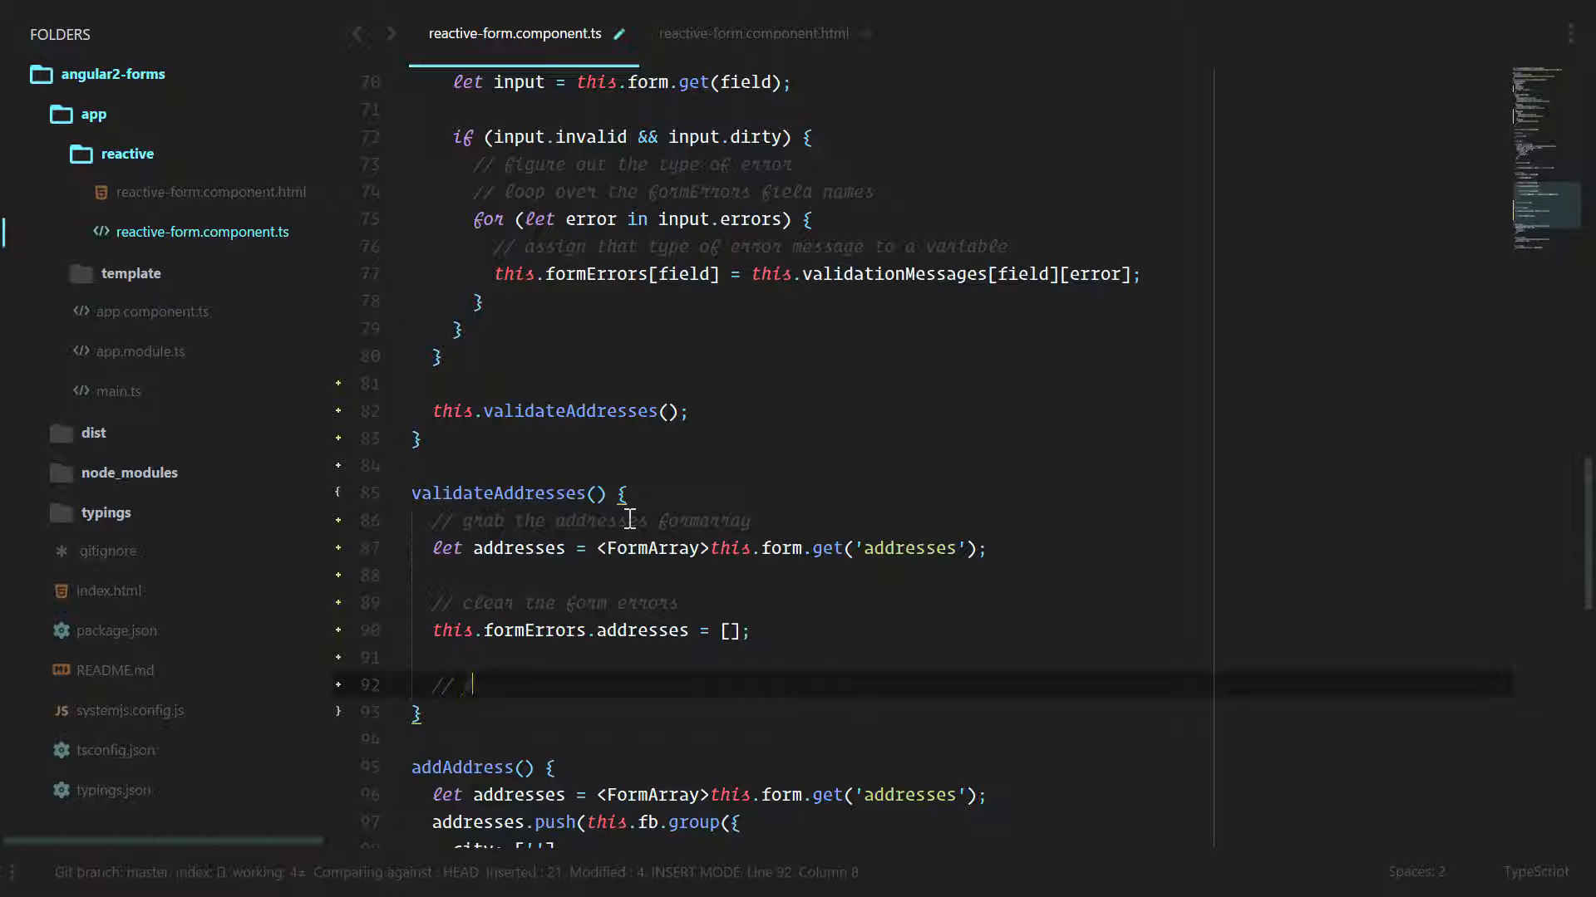
text(loop through however many formgroups are in the formarray)
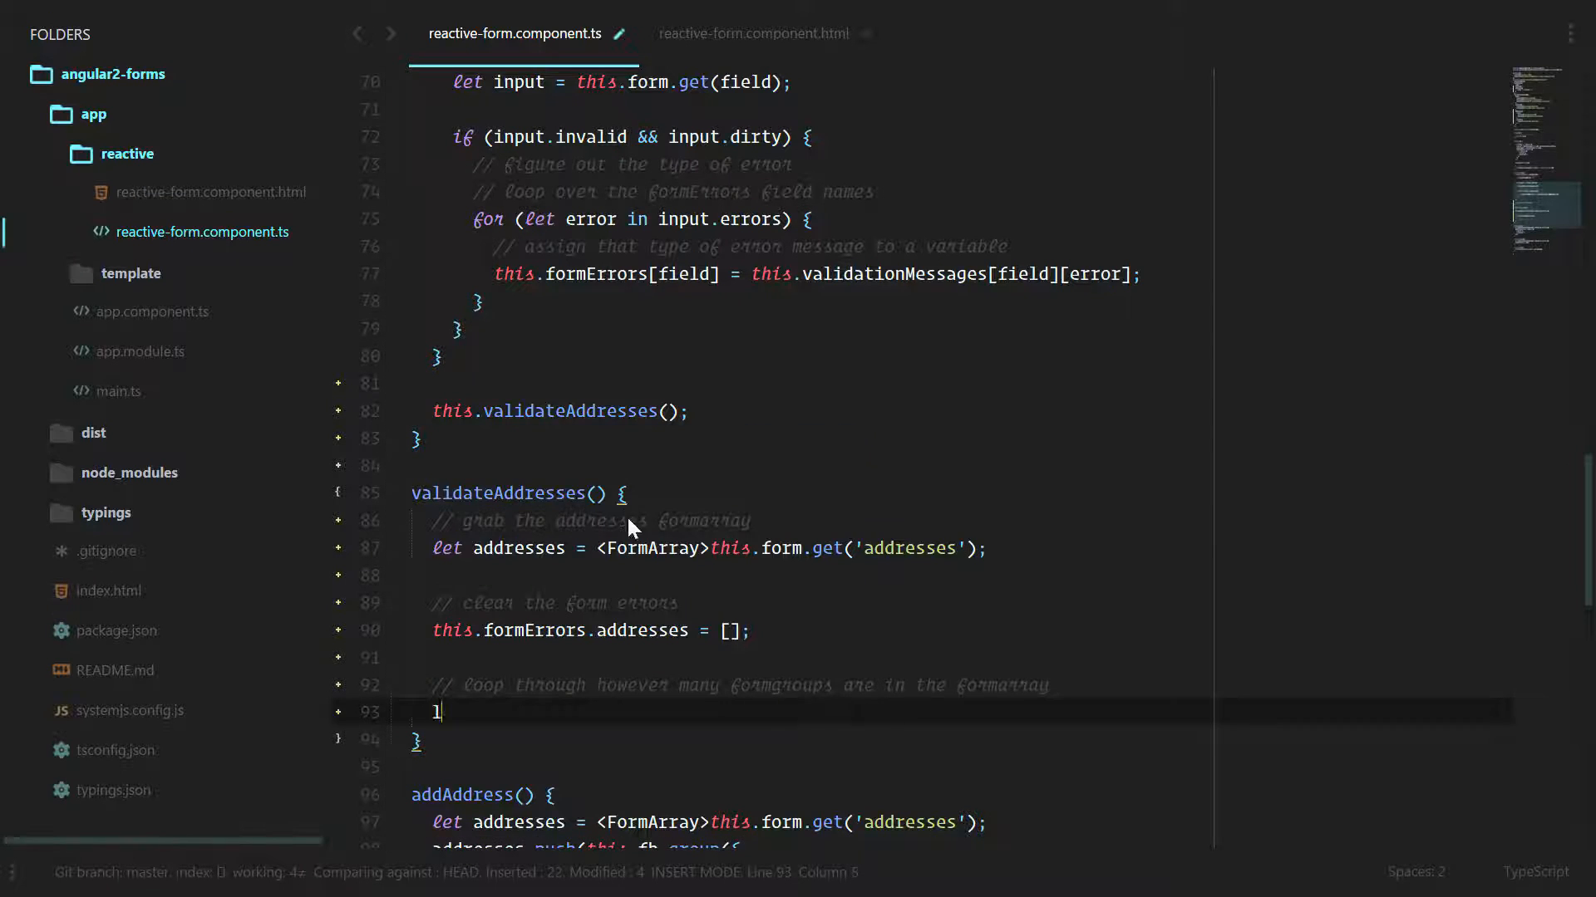
Add let n = 1, a while (n <= addresses.length) loop, and reset this.formErrors.addresses
text(et n = 1;)
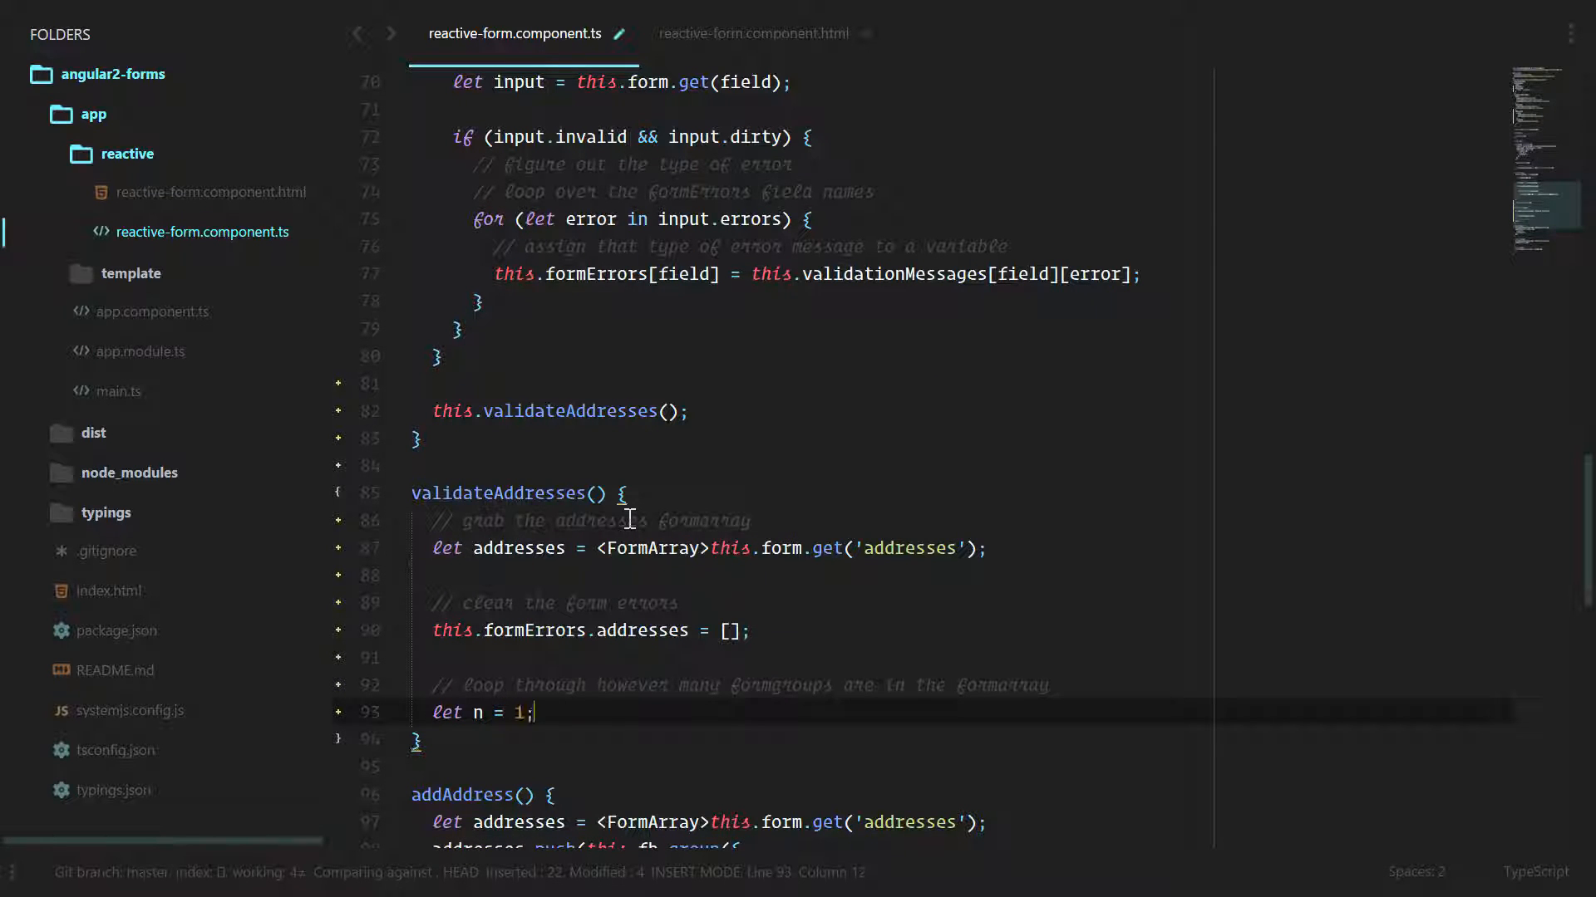
key(Return)
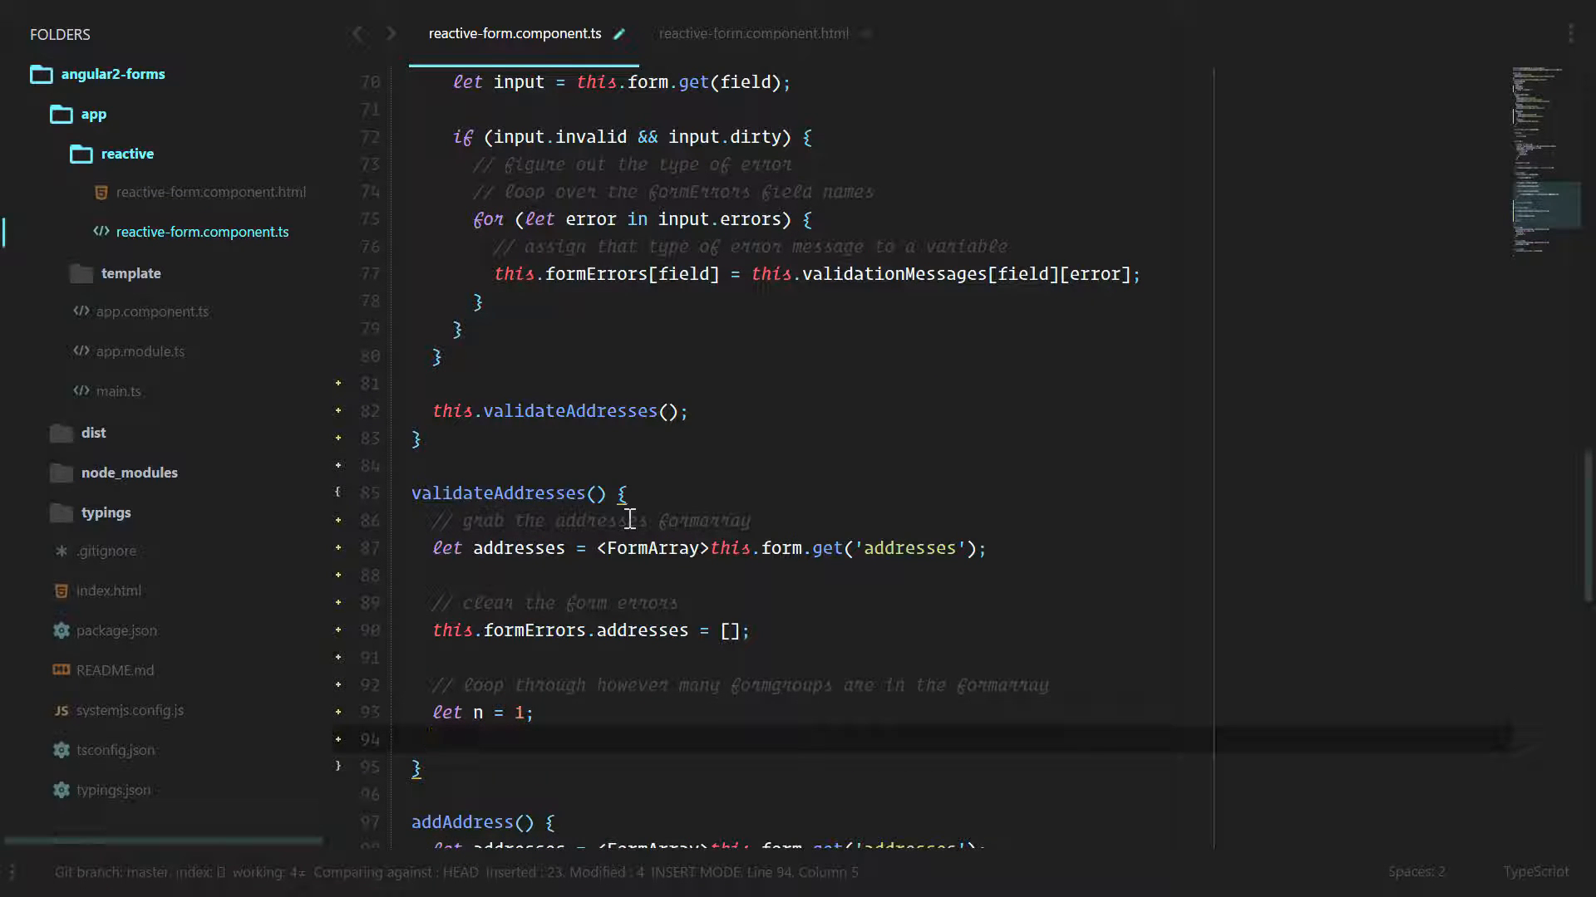
text(while (n <=)
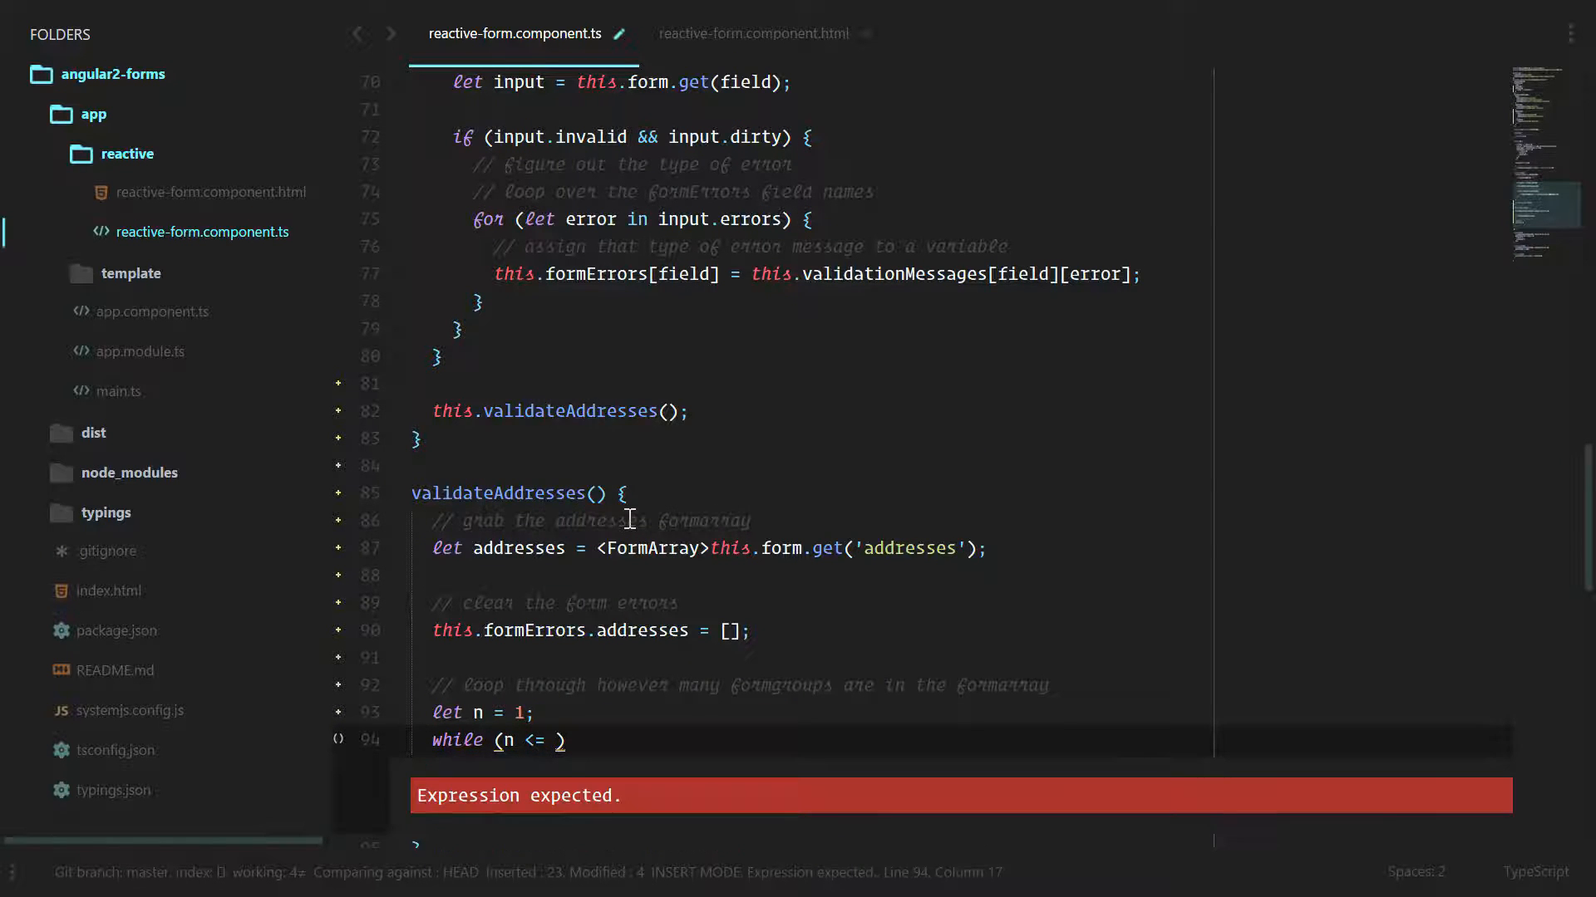
text(addresses)
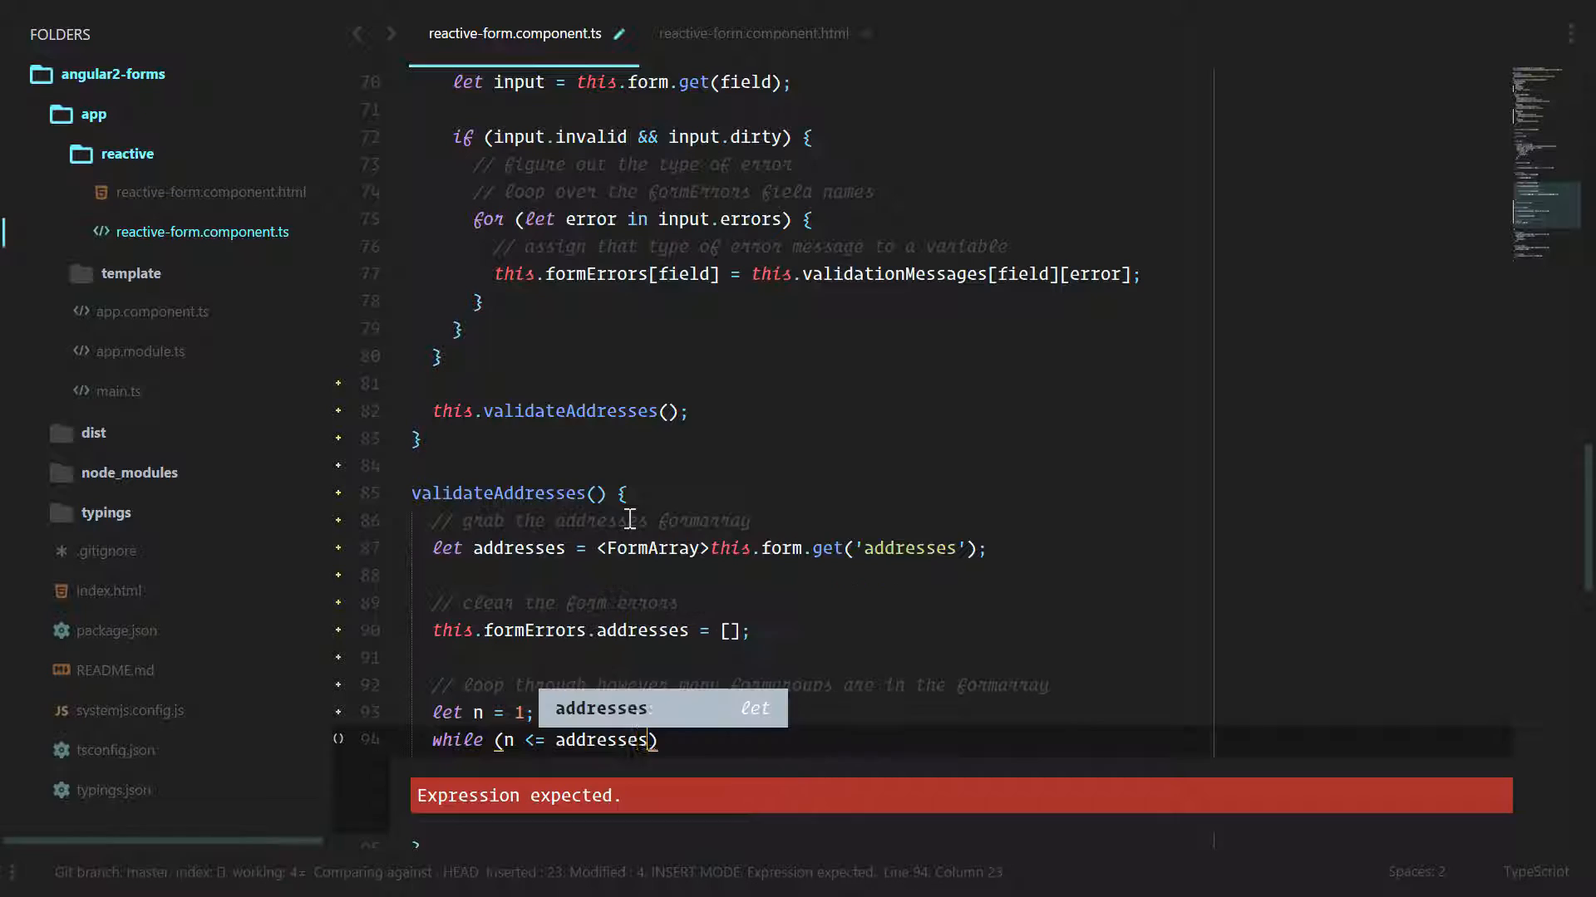
text(.)
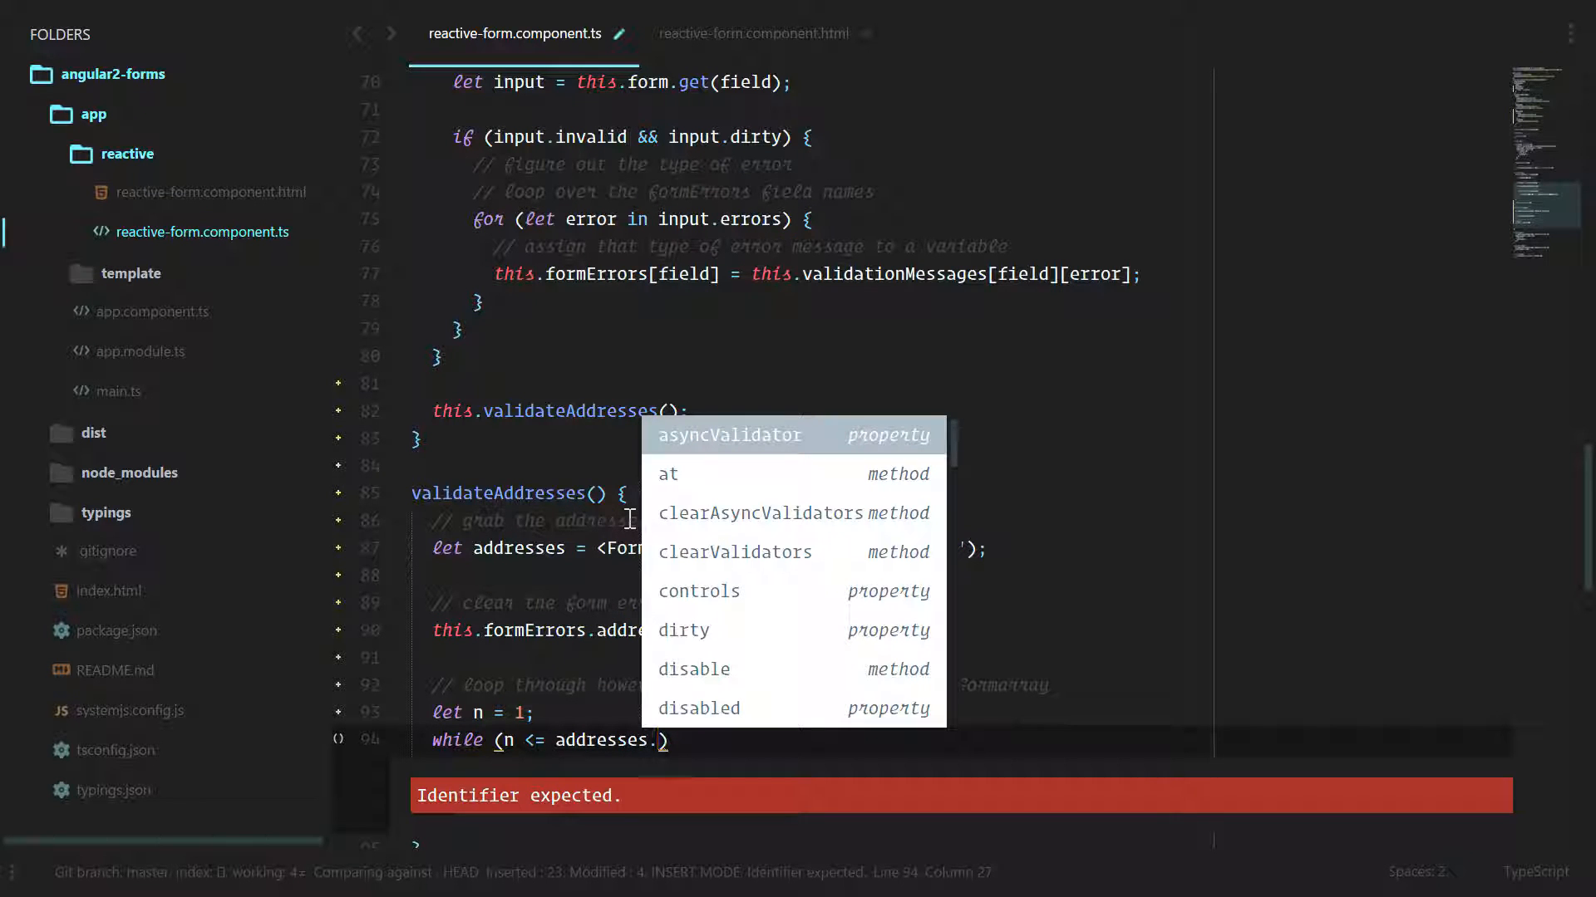
text(length)
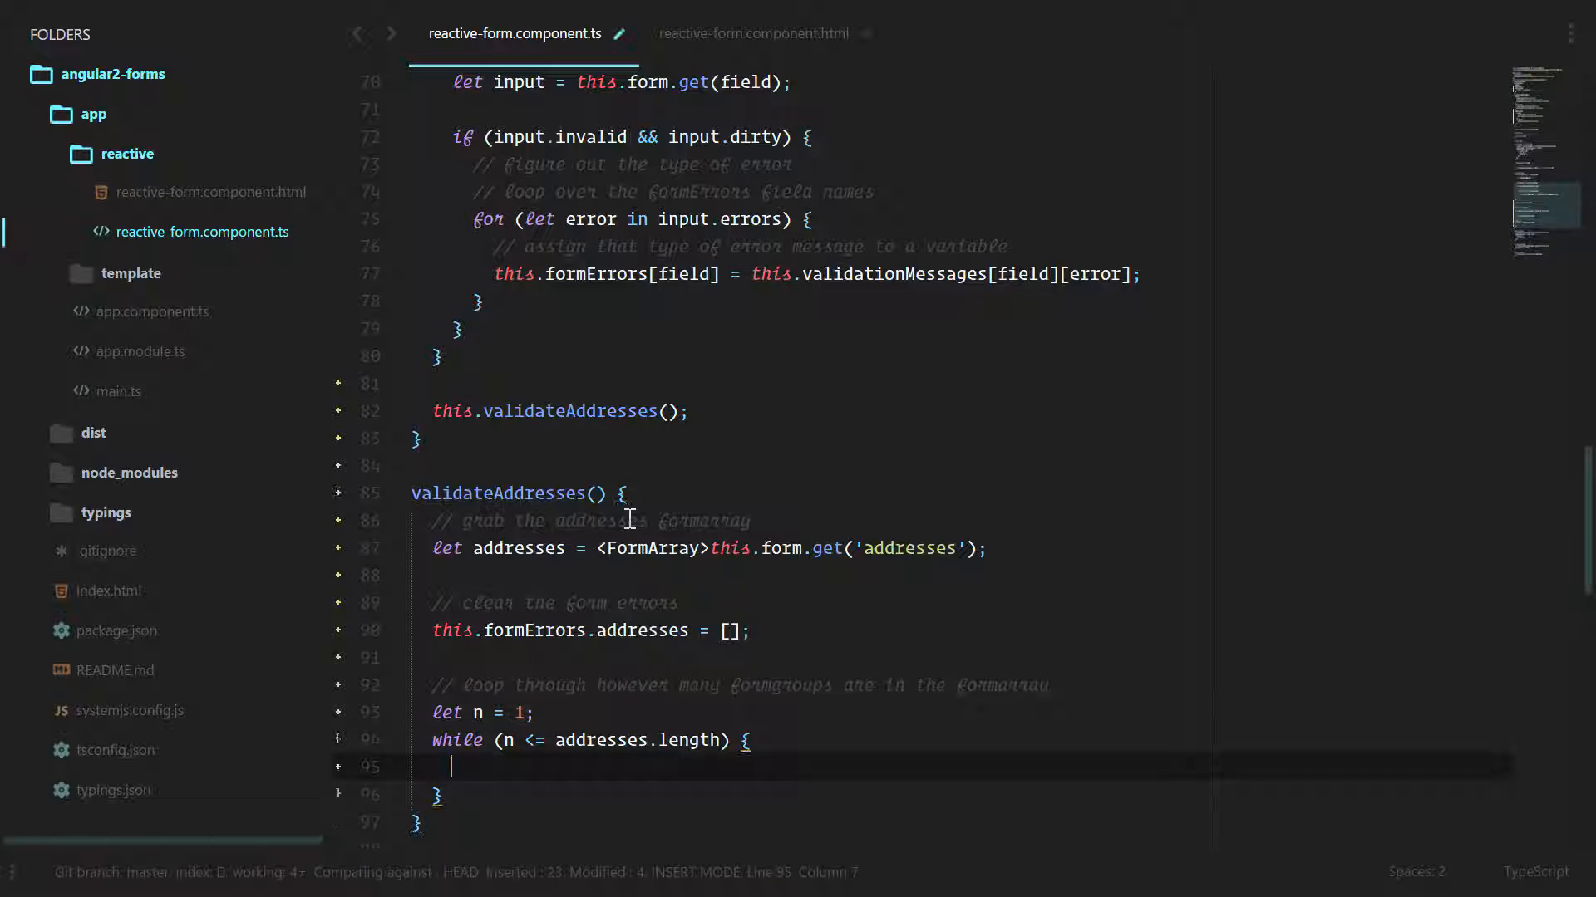
scroll(down, 3)
text(// a)
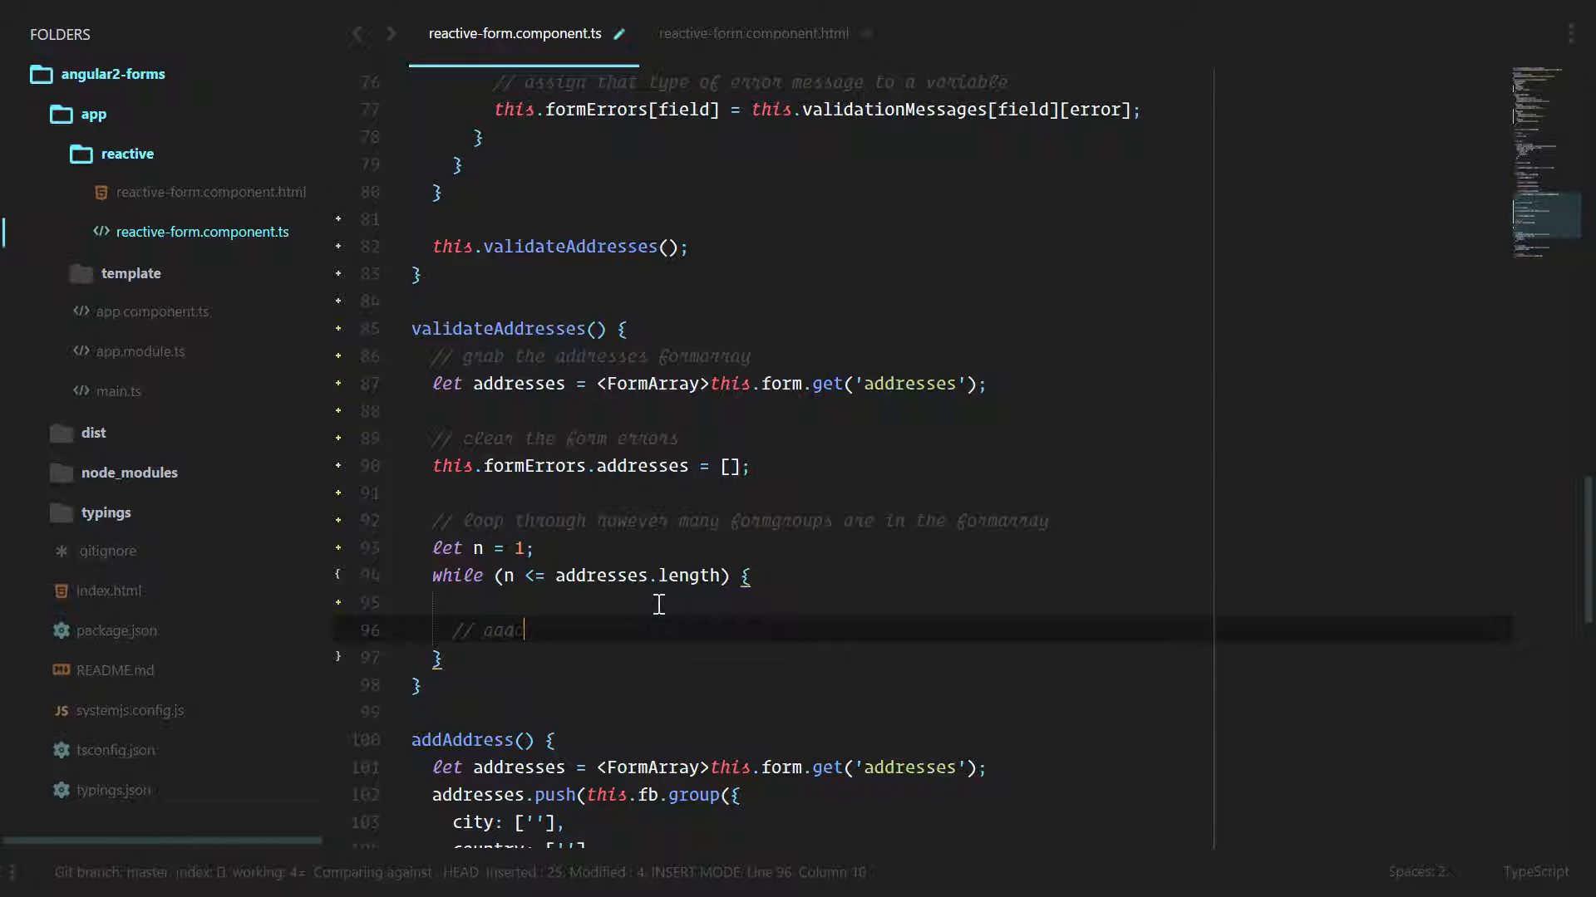
text(dd the clean errors here)
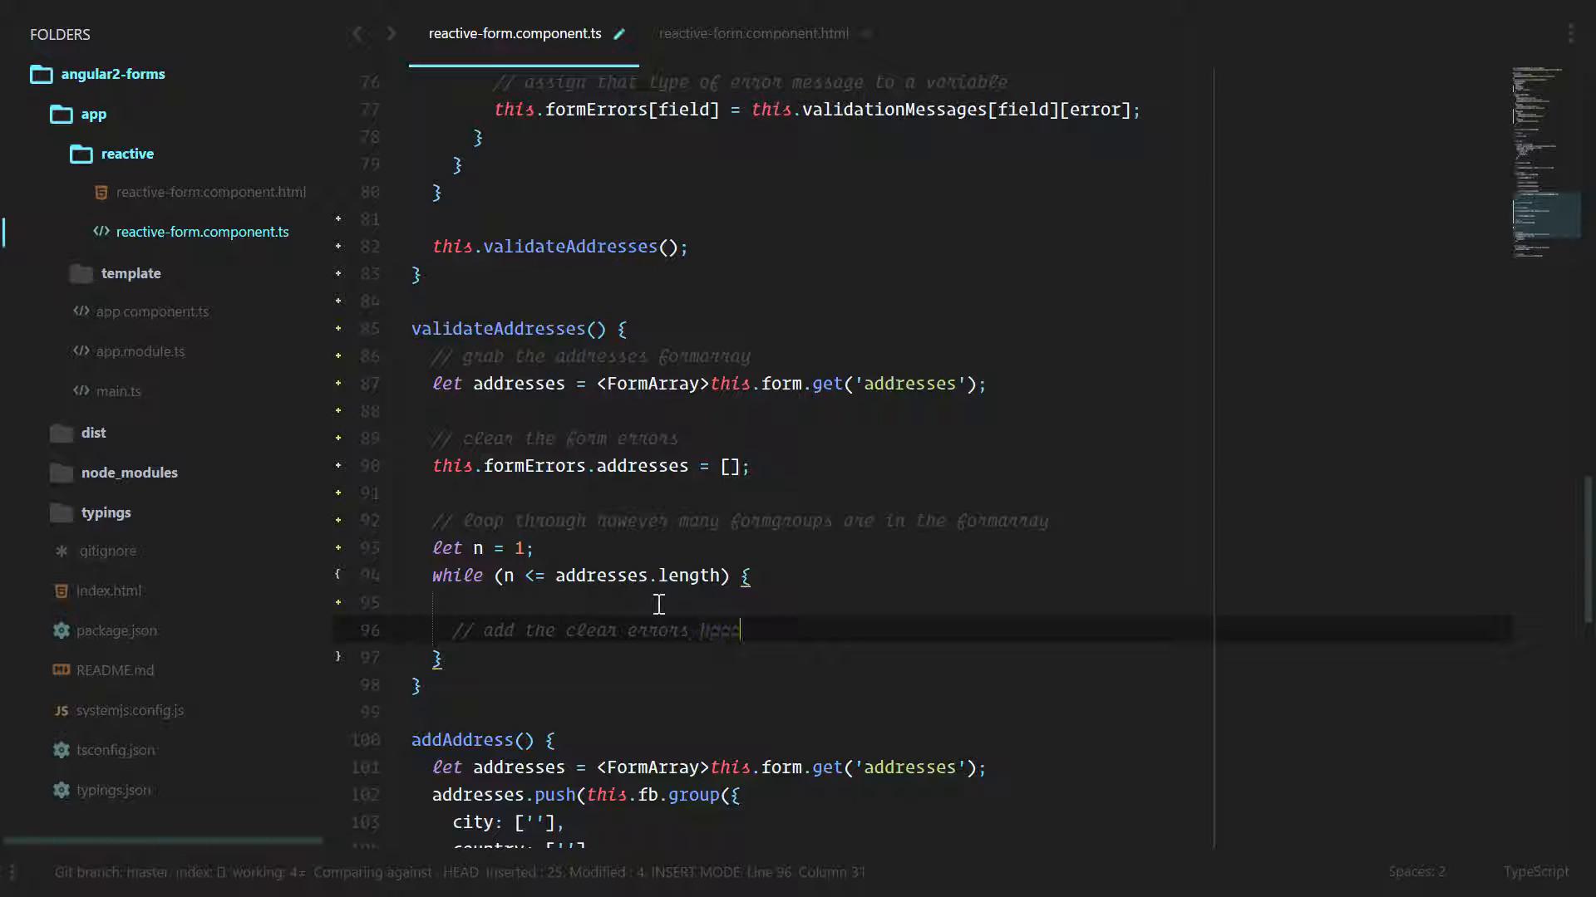
text(this.formE)
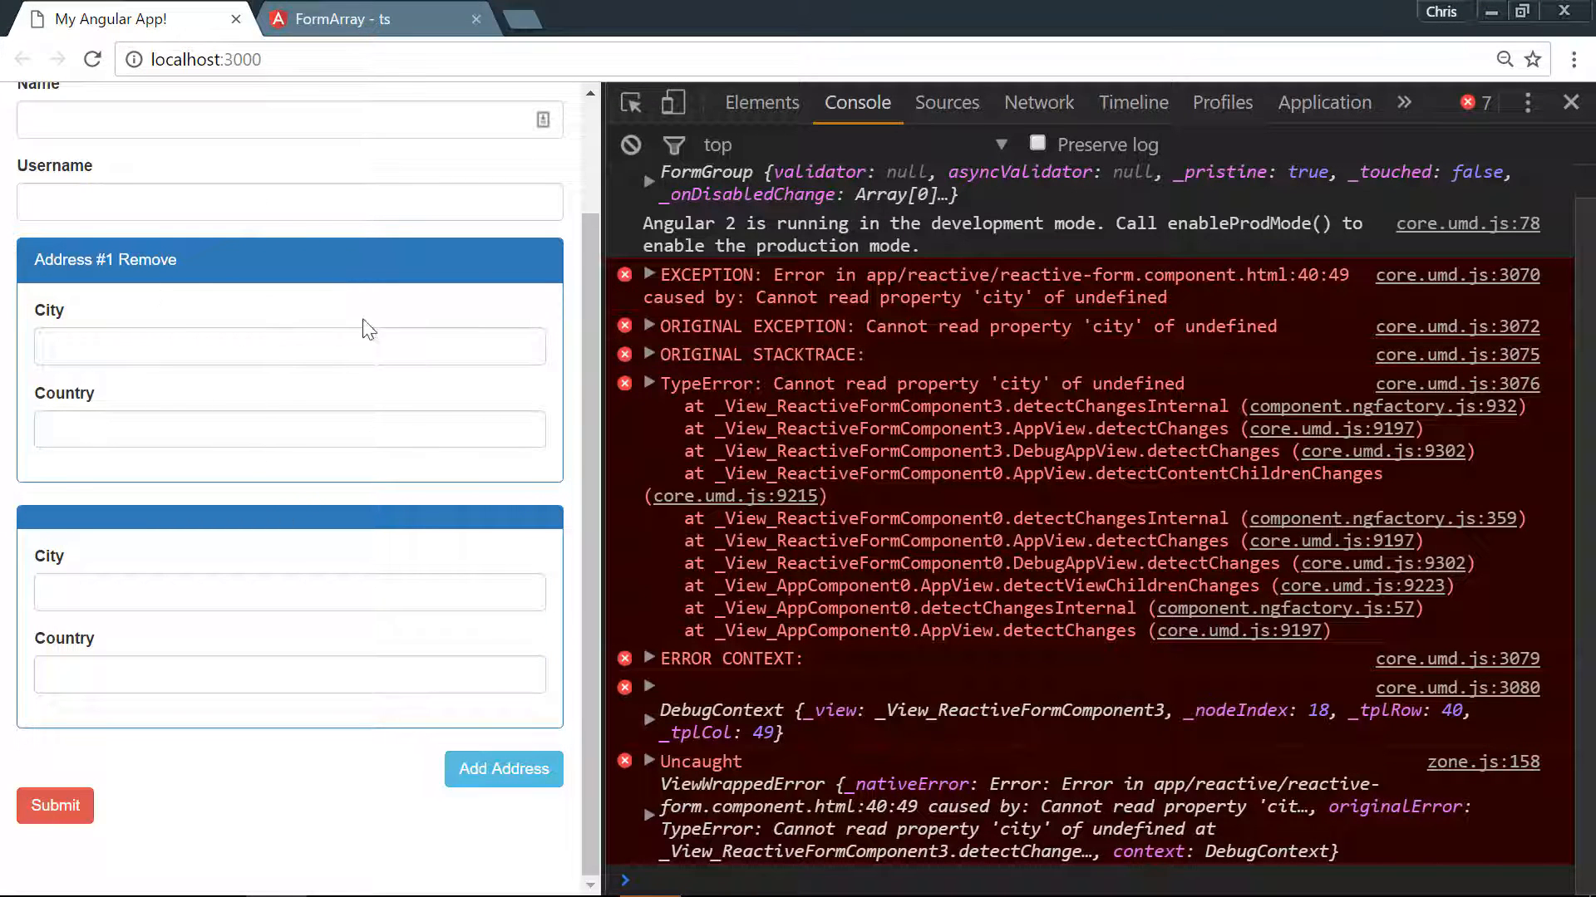
mouse_move(407, 659)
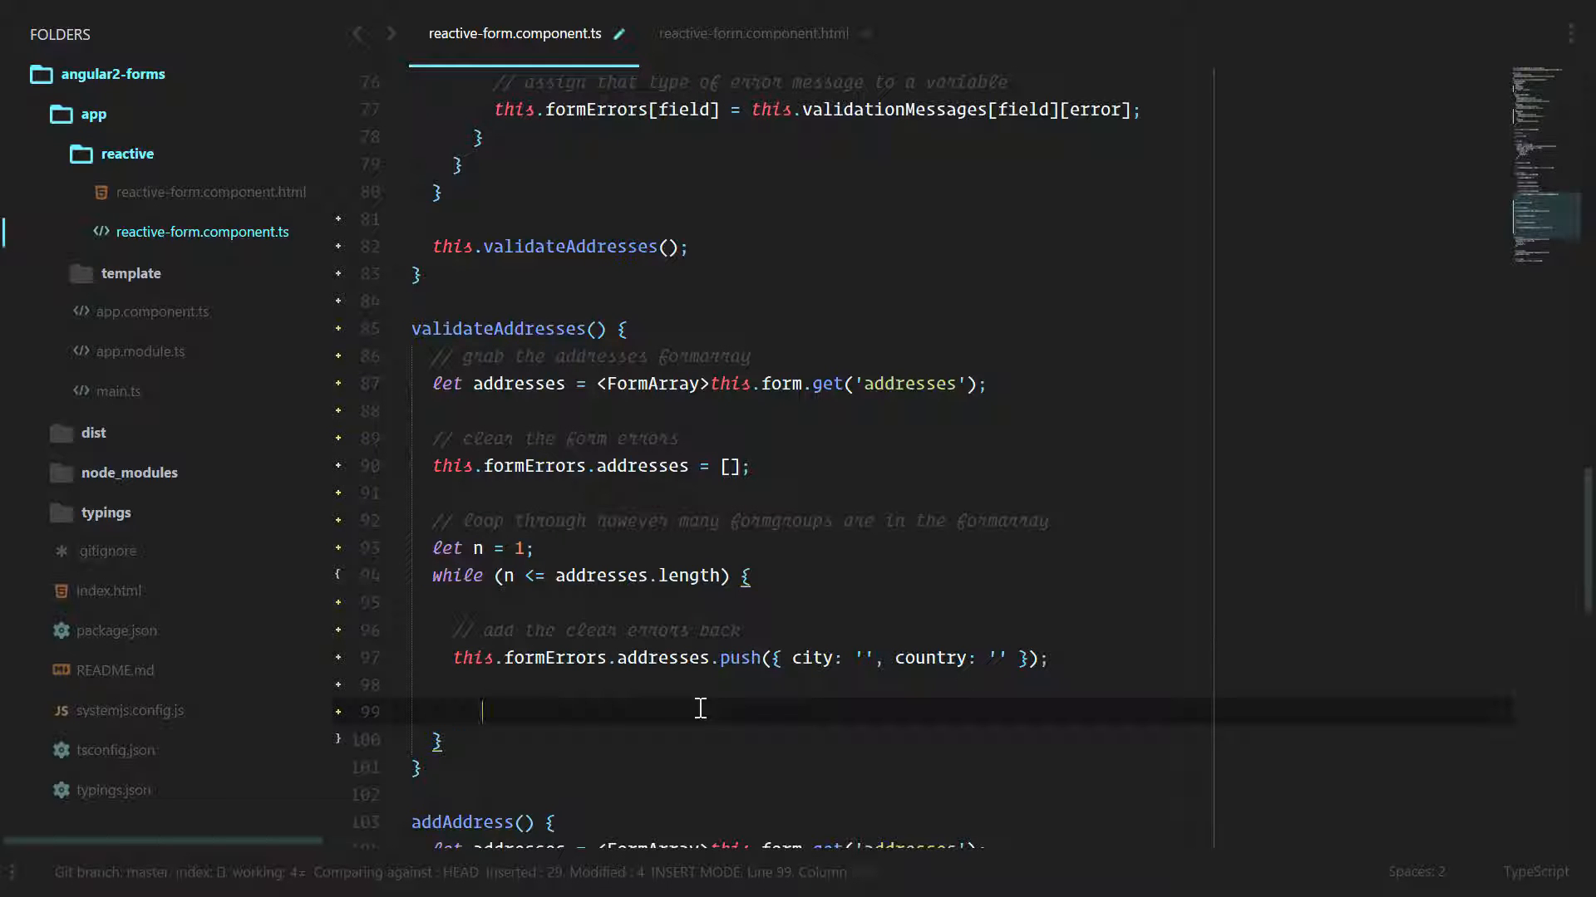
Under a '// grab the specific group (address)' comment, add let address = <FormGroup>addresses.at(n - 1)
text(// grab the specific  group)
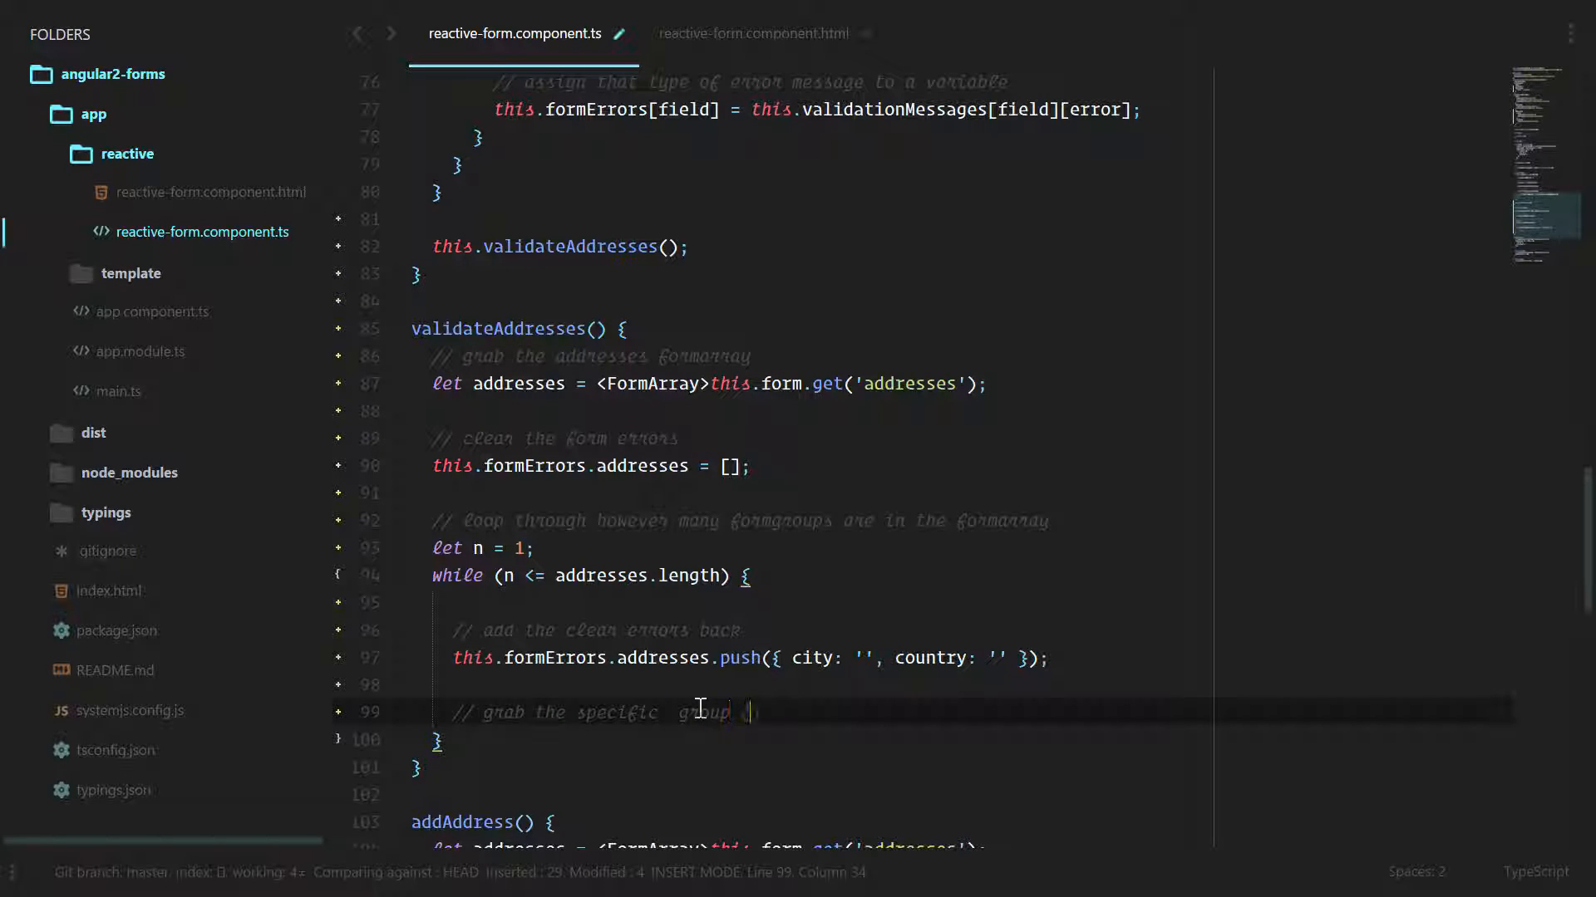
text((addd)
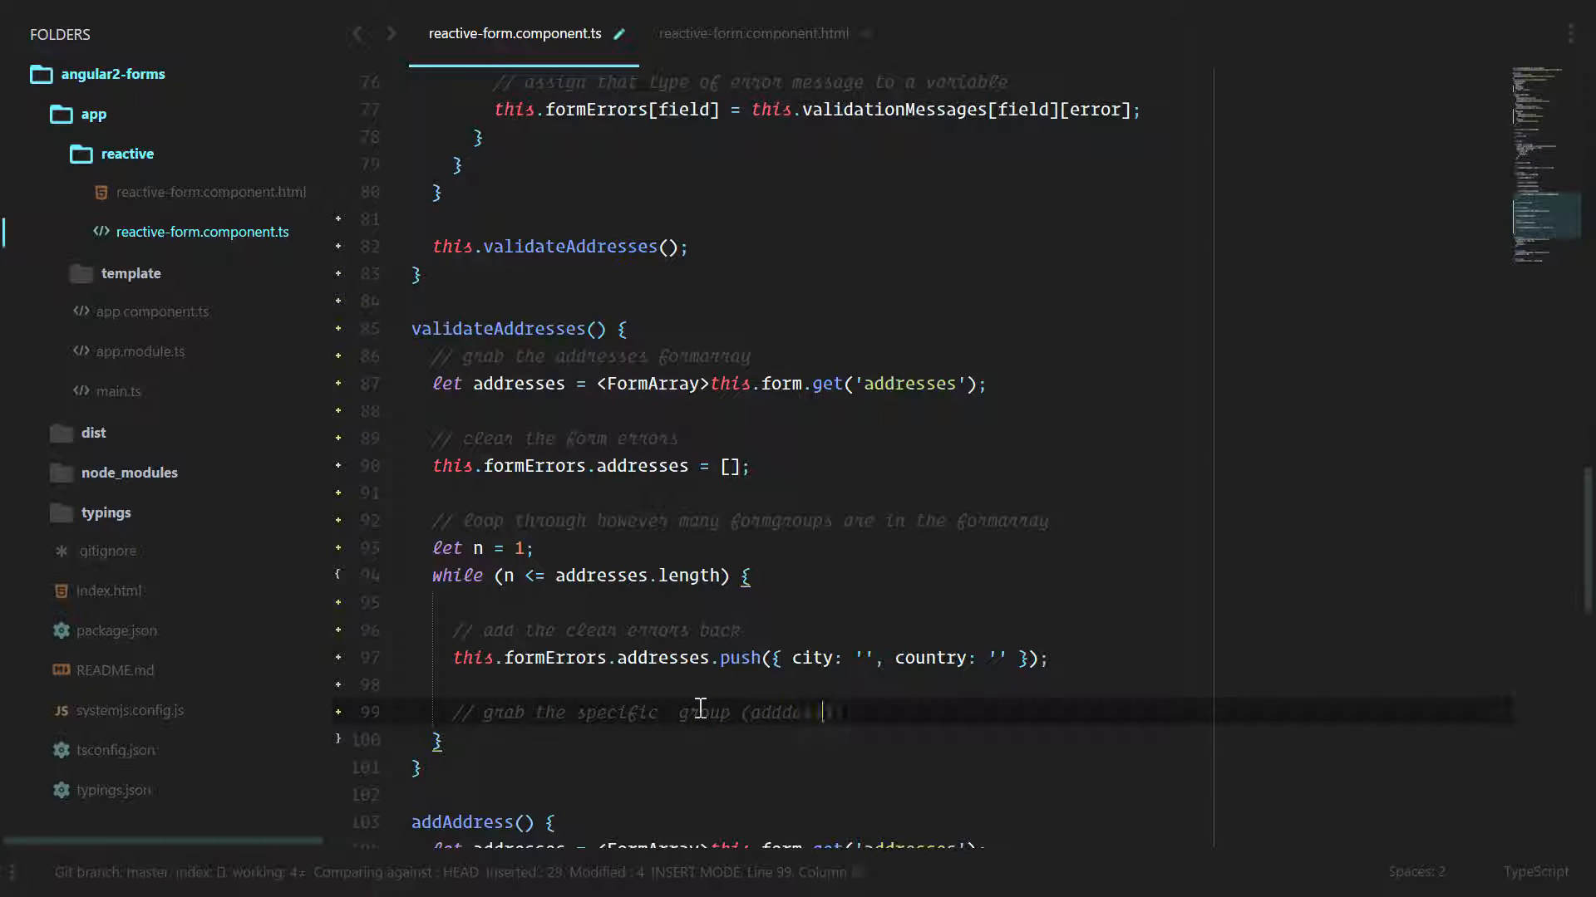
key(Escape)
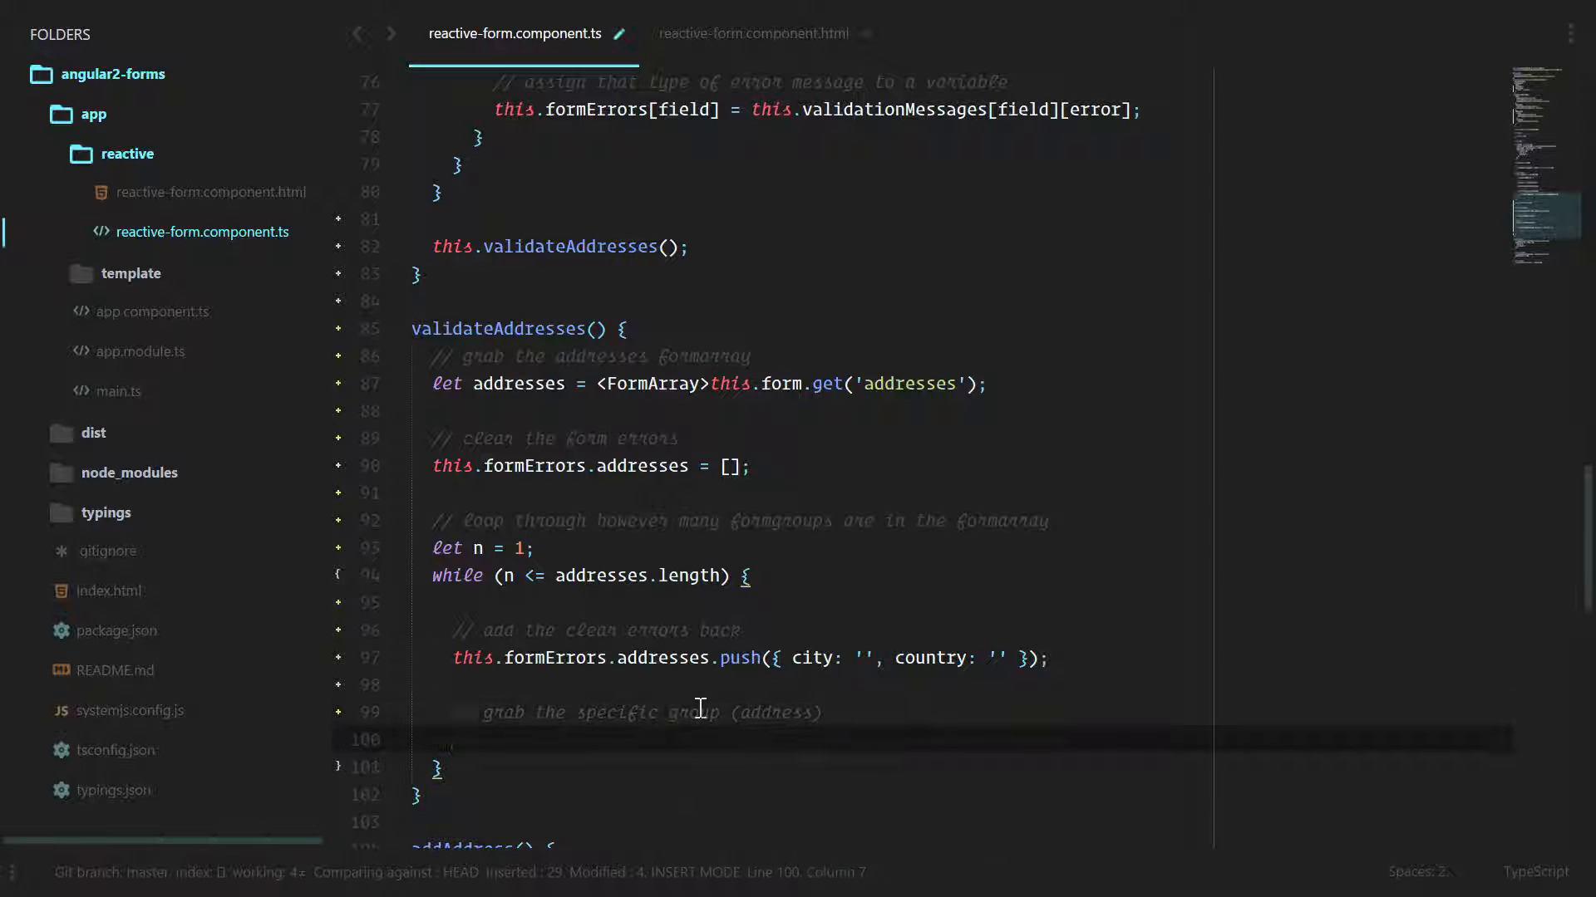
text(let address = <FormGroup>a)
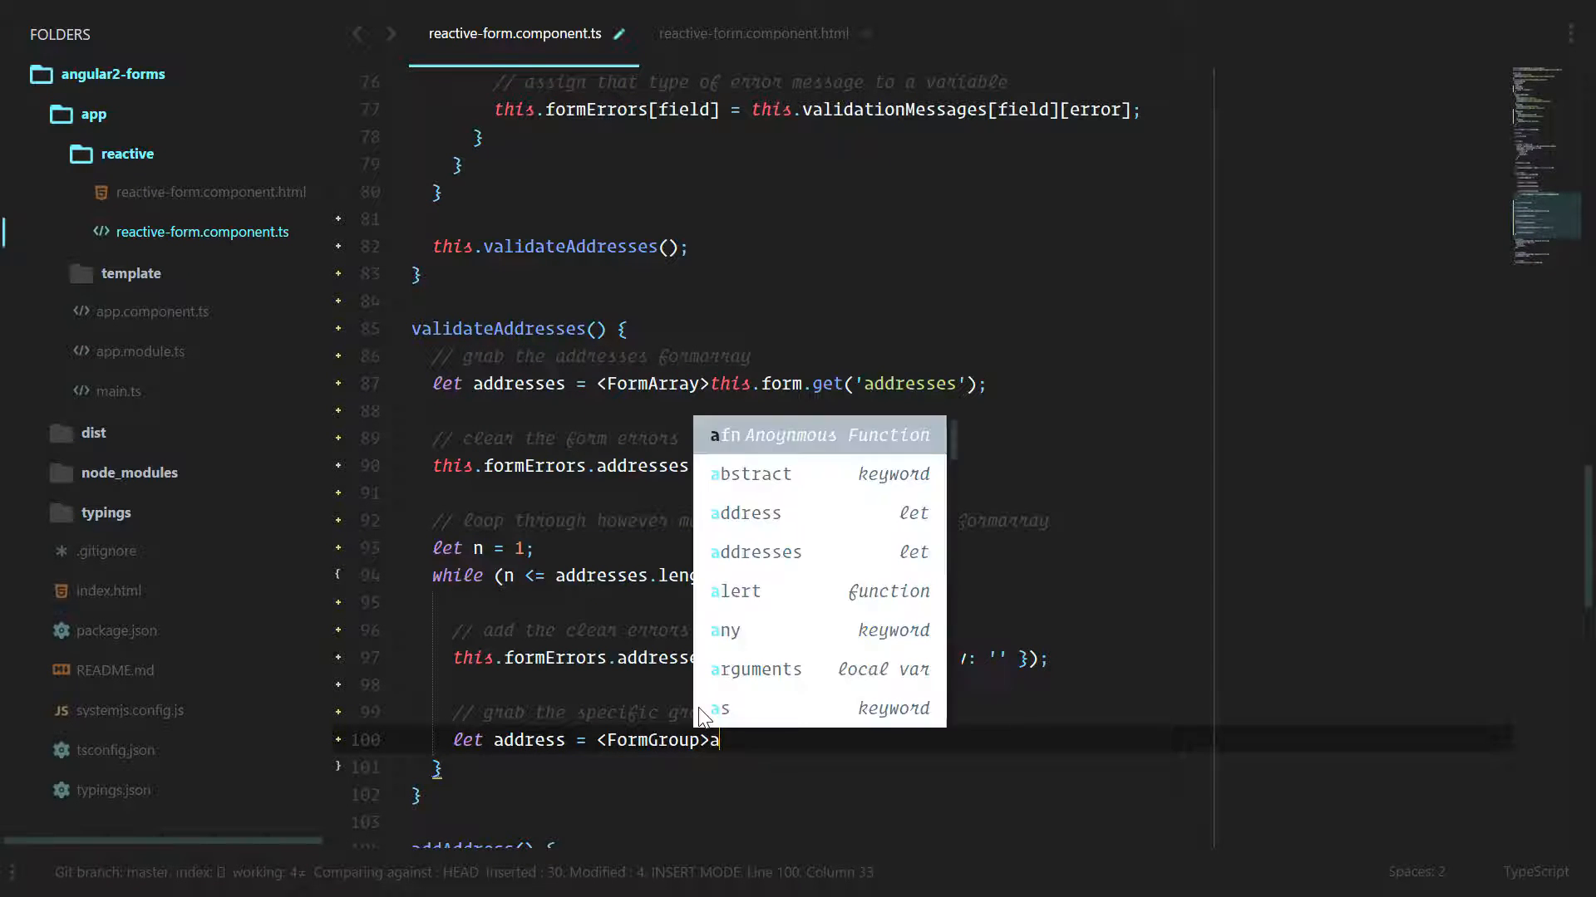
text(ddresses.at(n - 1);)
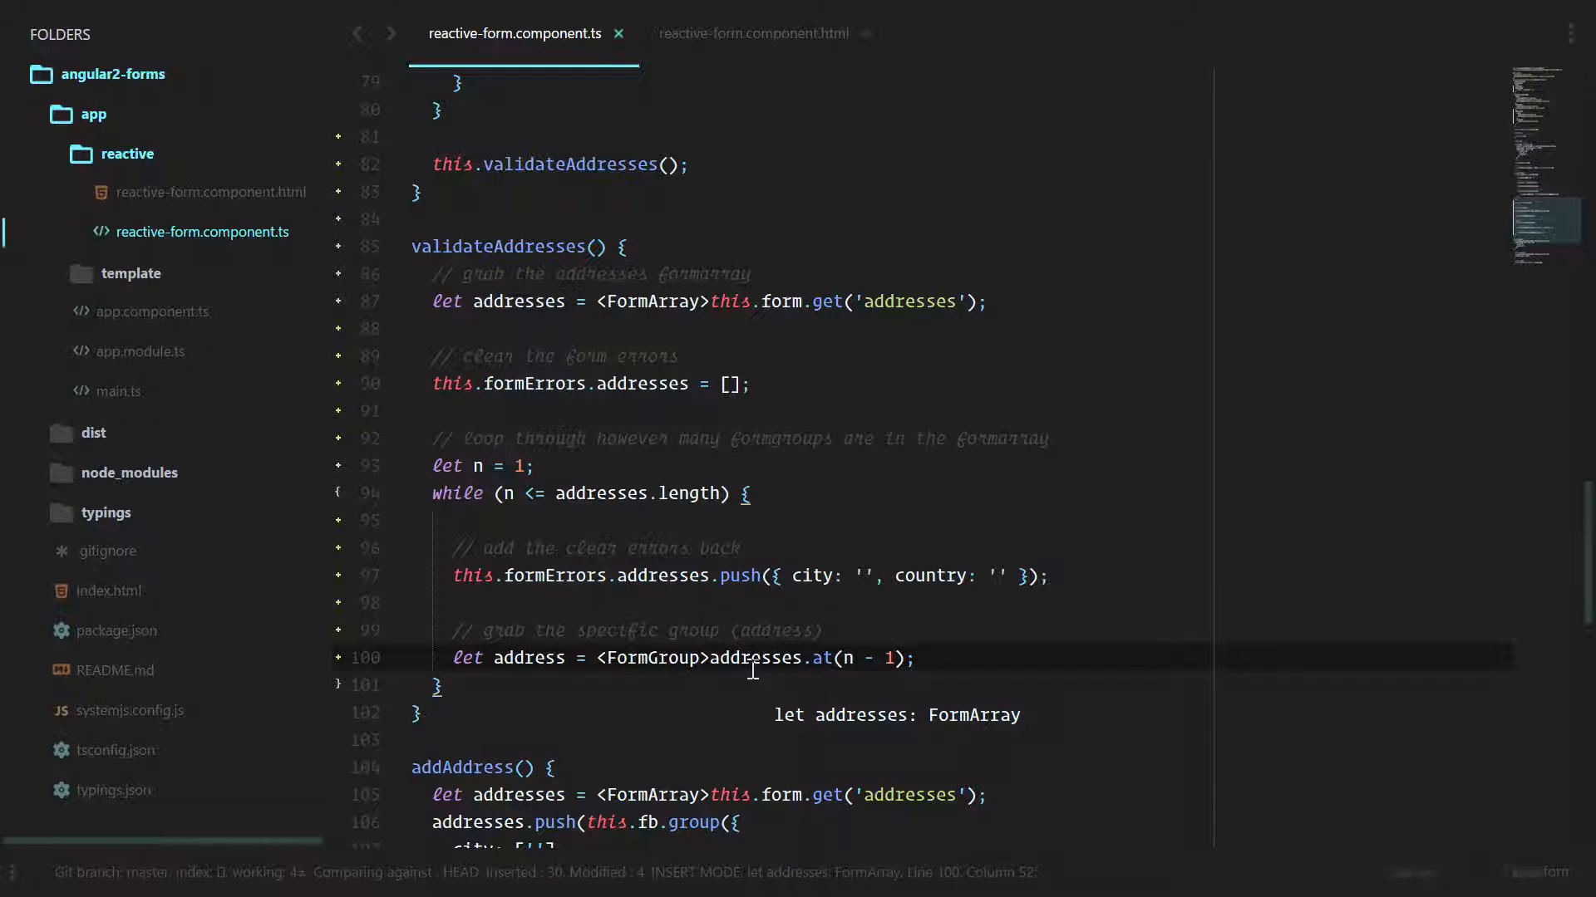
mouse_move(748, 611)
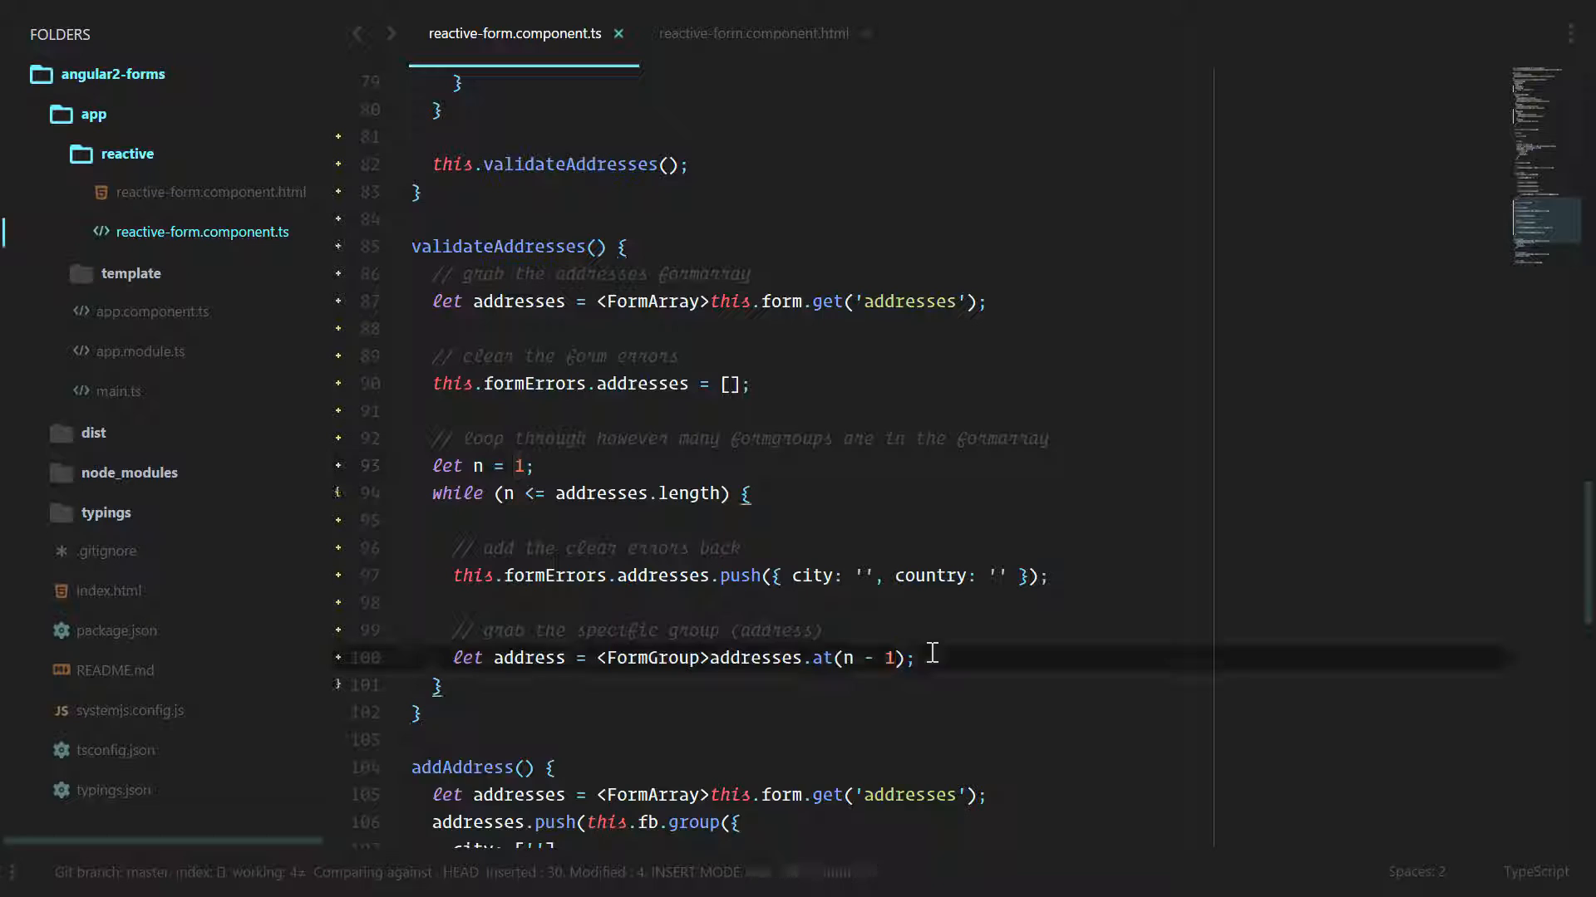
Add a commented for (let field in address.controls) { } loop inside the while loop
text(// validate that specific group. loop through the groups controls)
text(for (let )
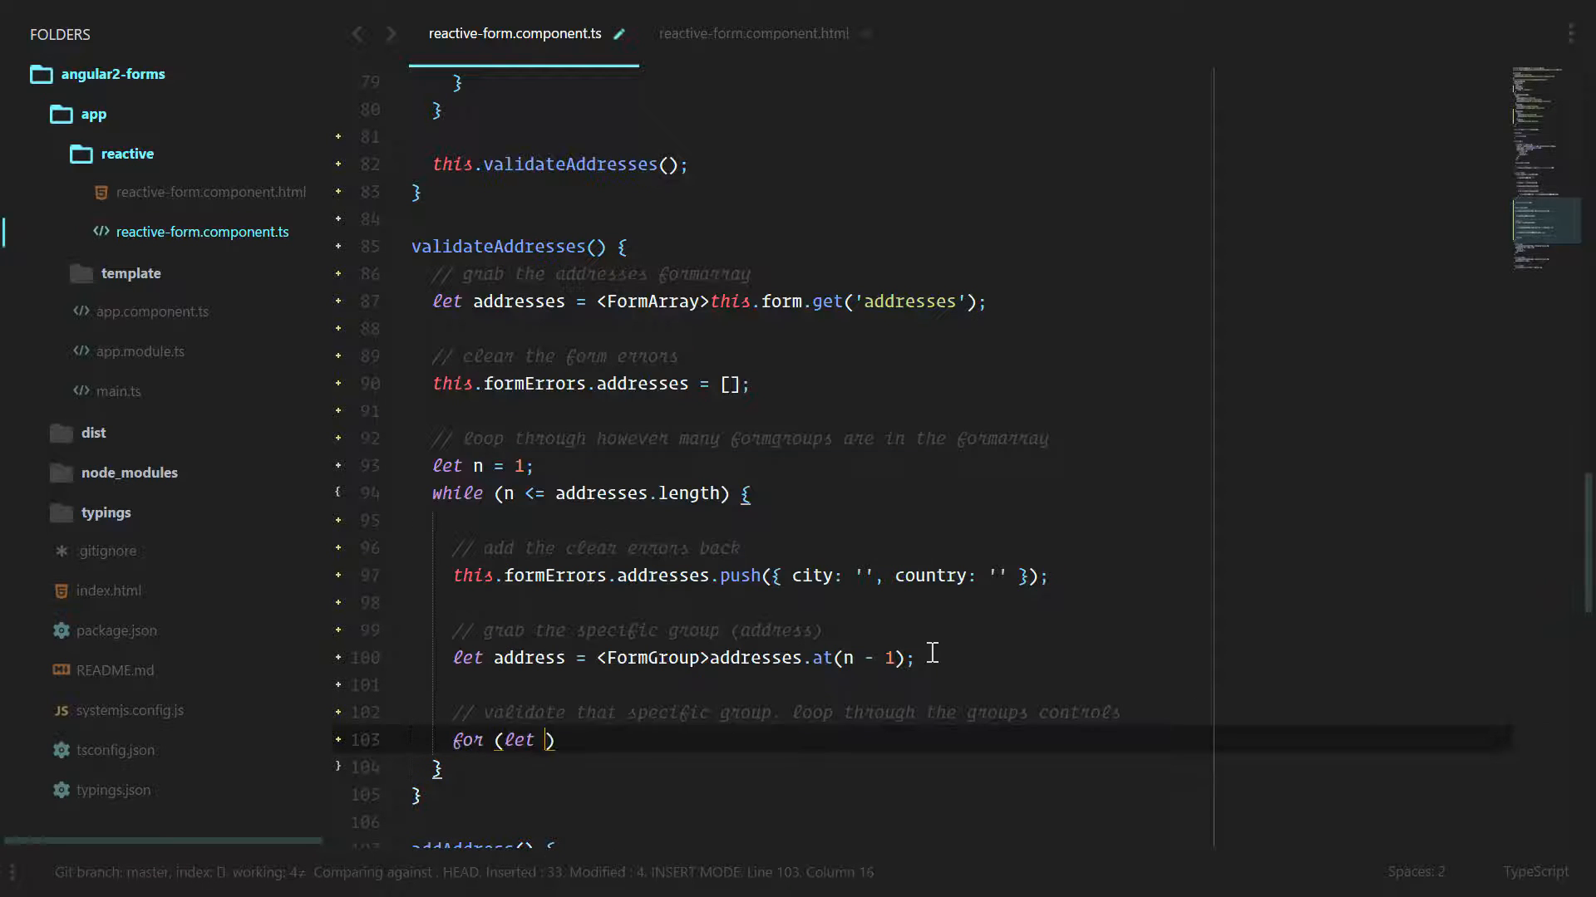
text(field in address.controls)
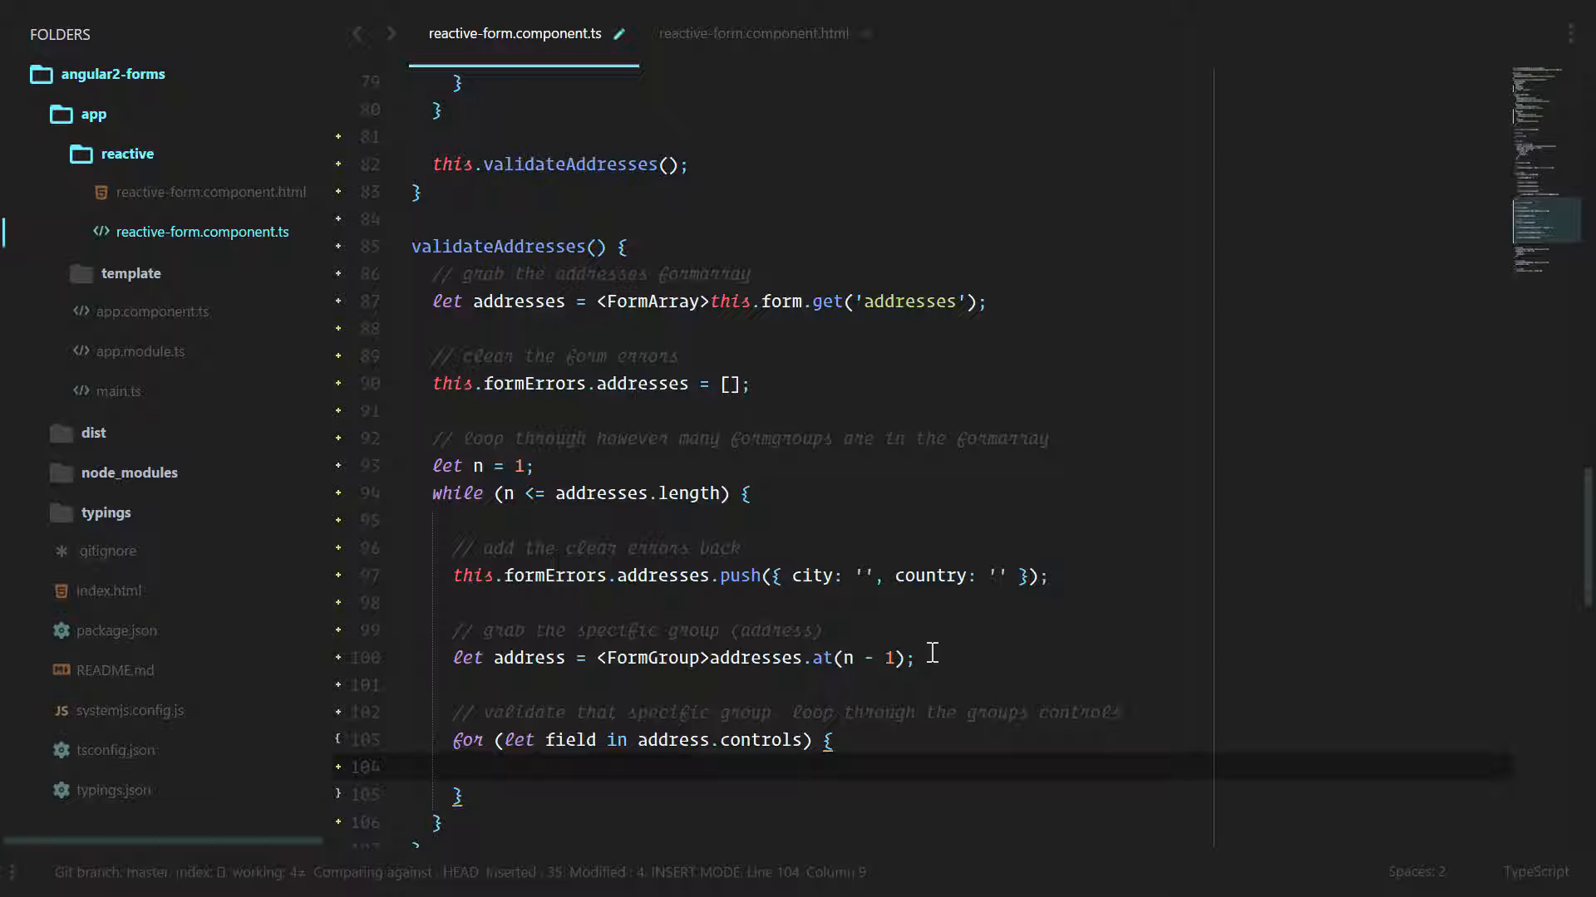
scroll(up, 3)
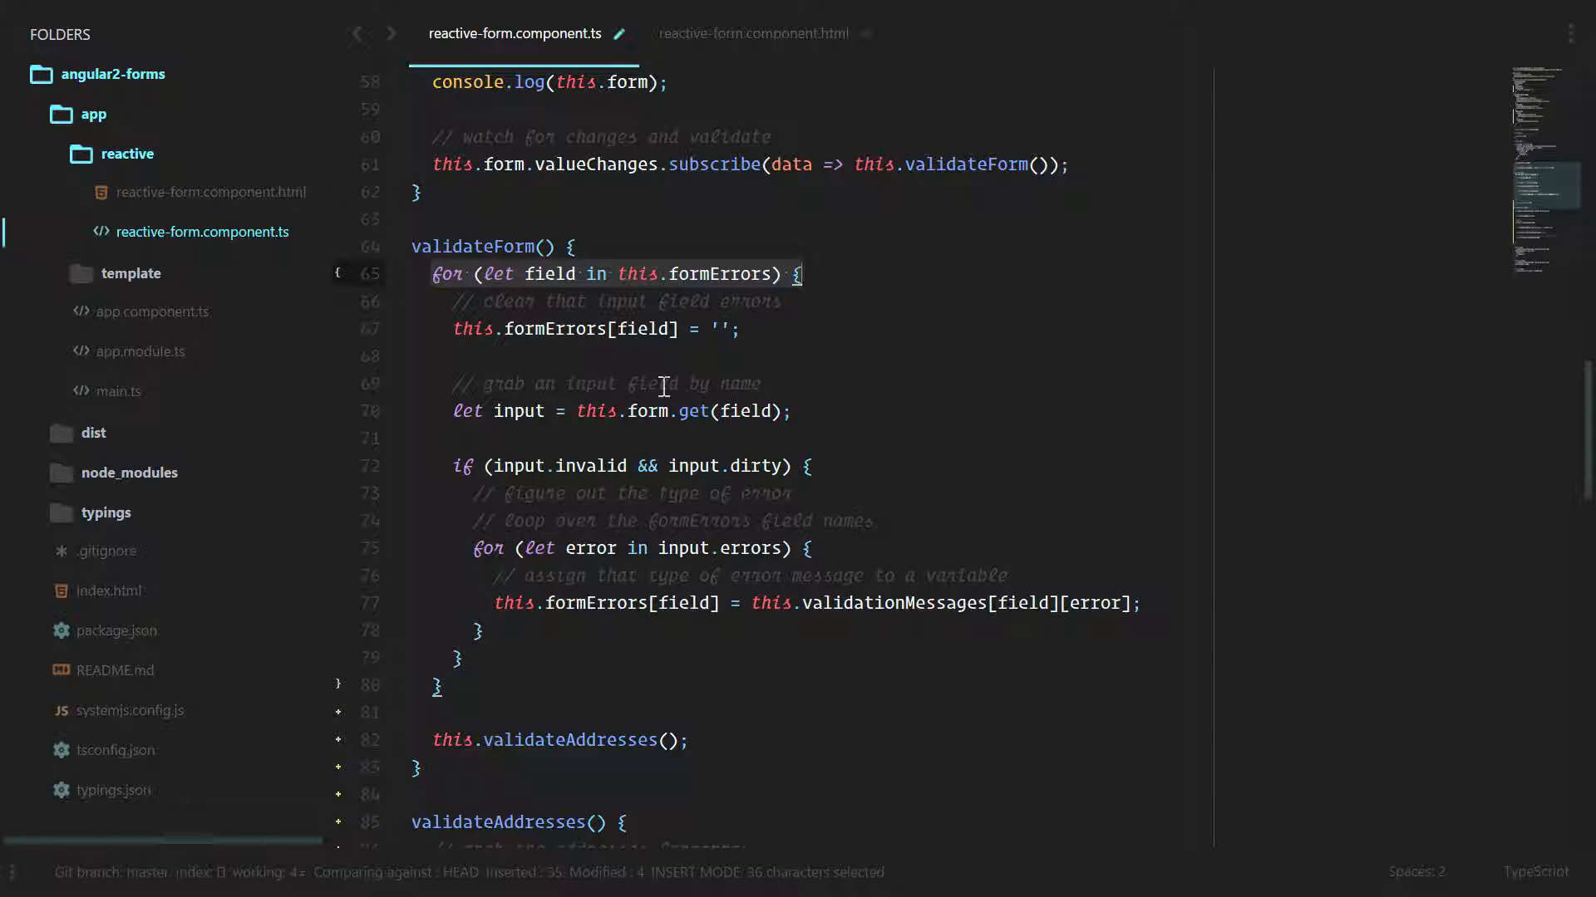
Add let input = address.get(field), then begin a '// do the validation' comment
scroll(down, 3)
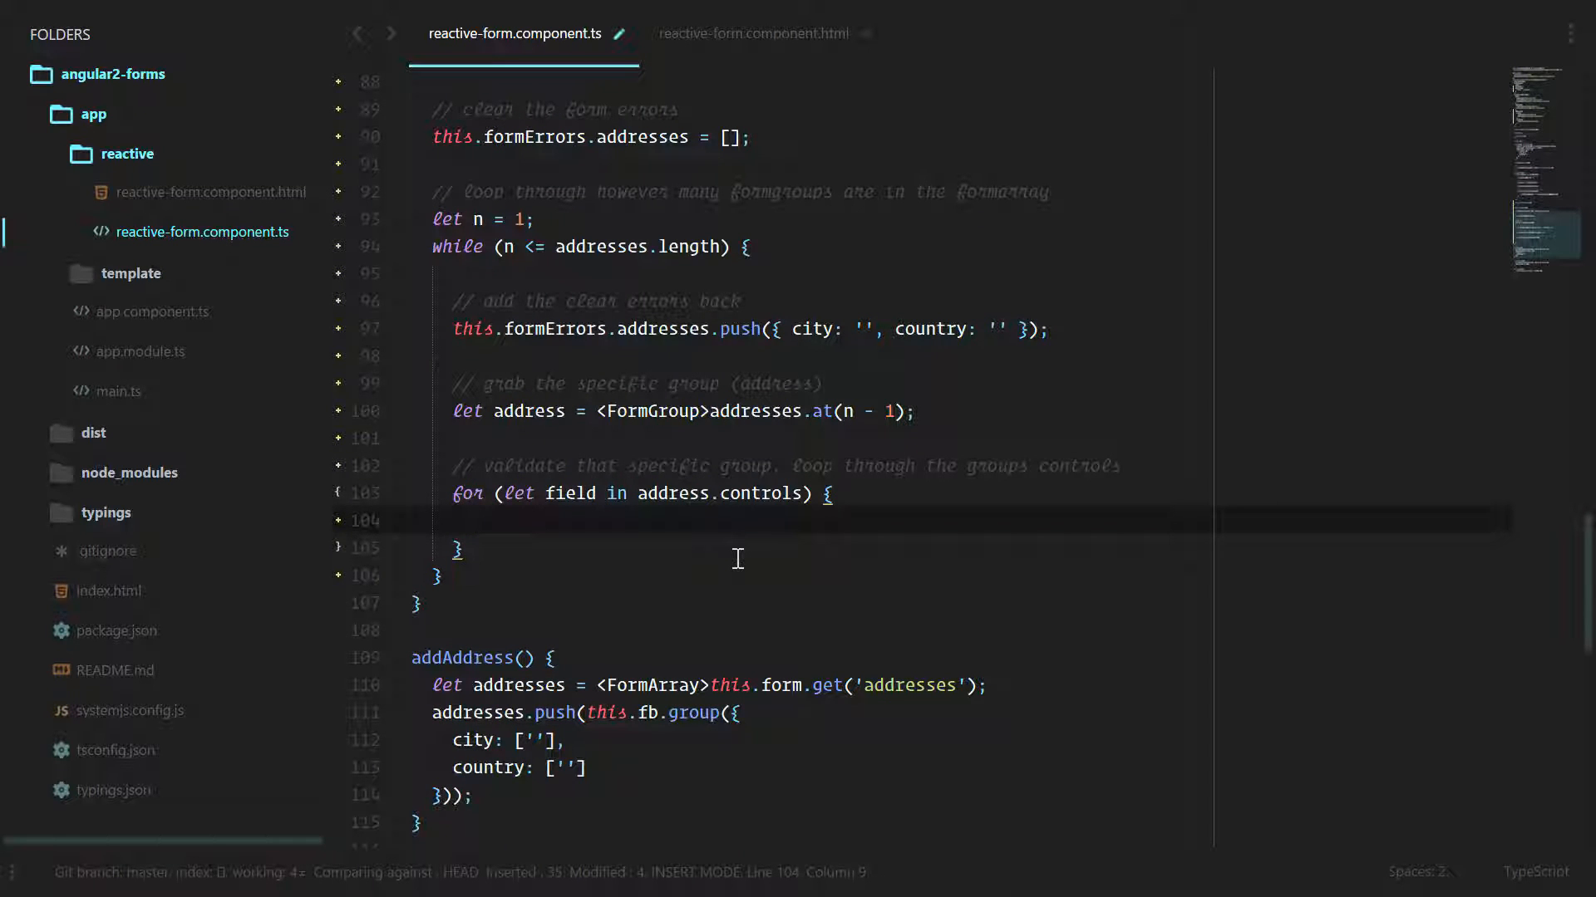
text(let i)
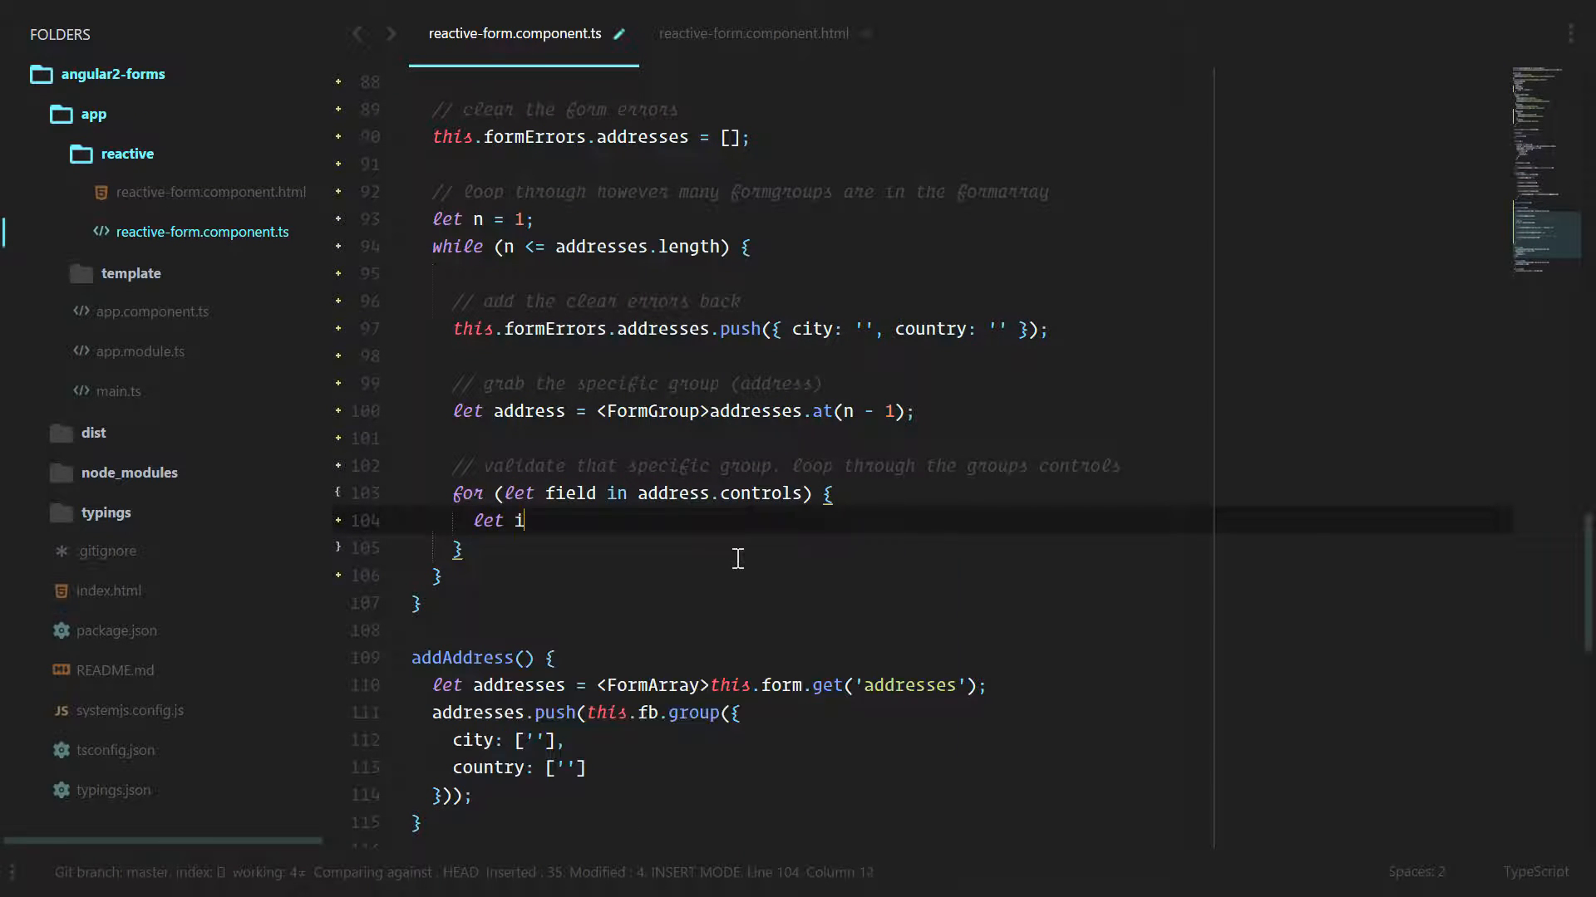
text(nput = address.get(field);)
text(// get the formcontrol)
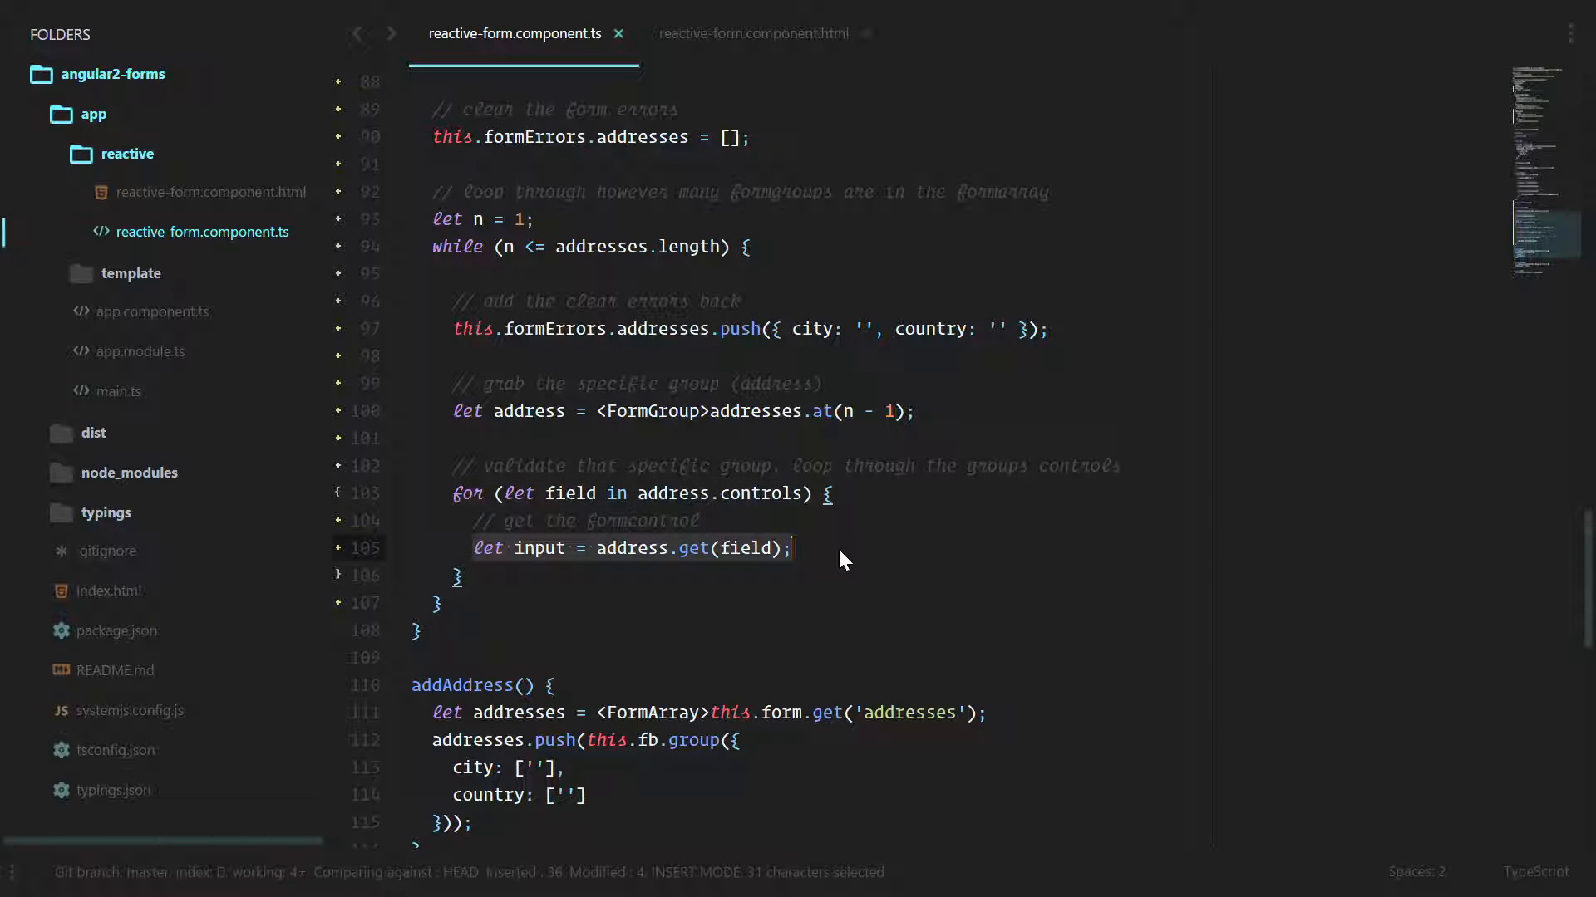
mouse_move(633, 547)
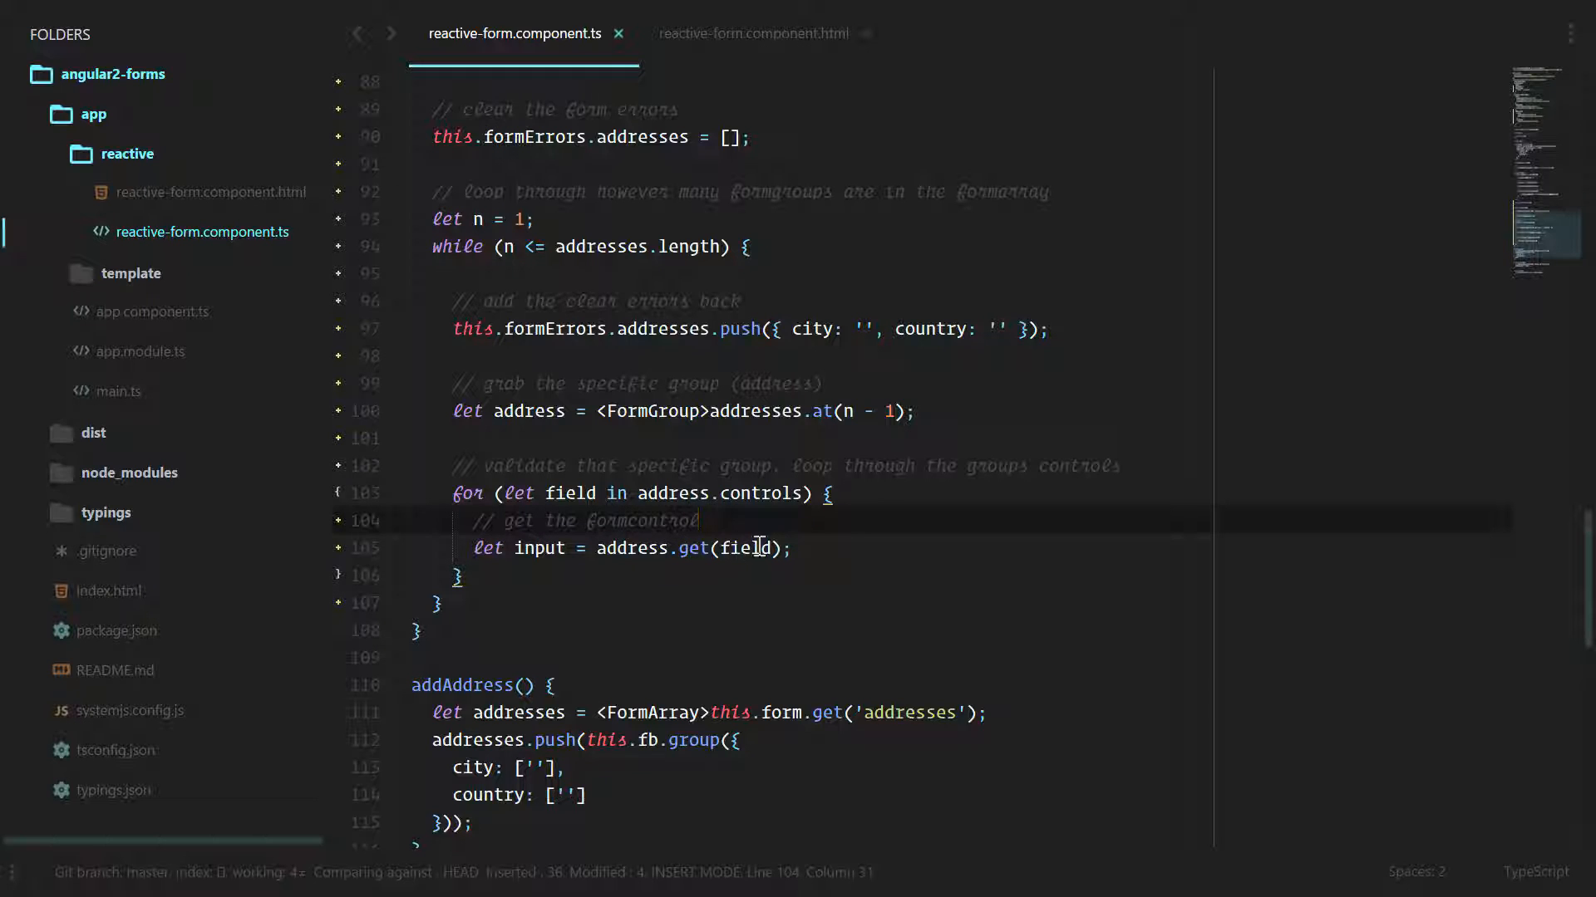
click(849, 566)
text(//)
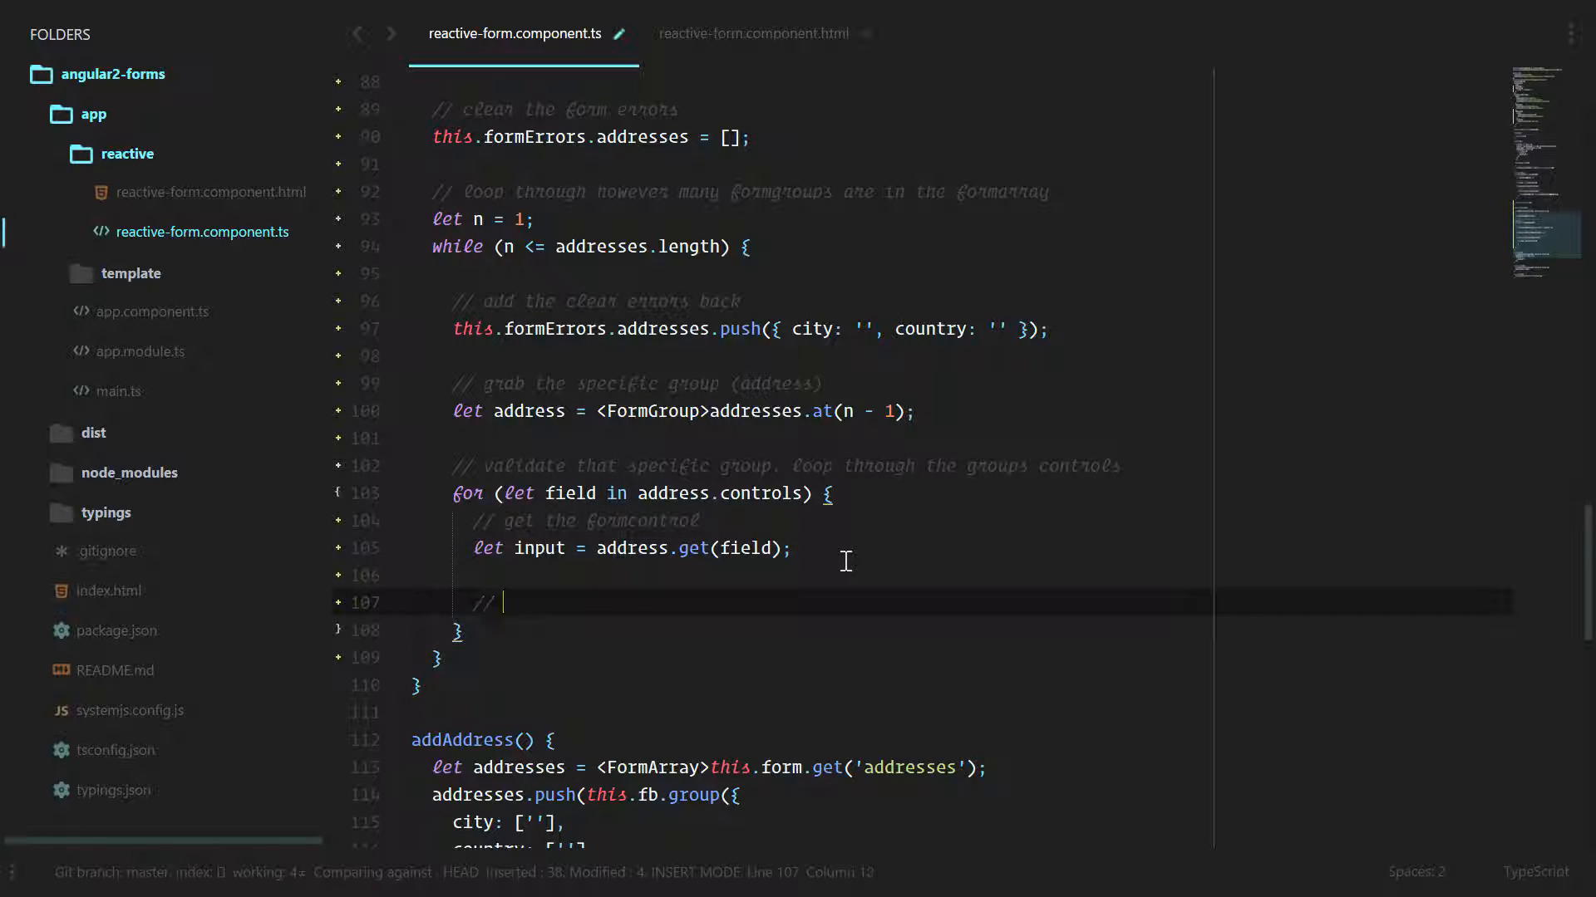
text(do the validation and save errors to formerrors if necessary)
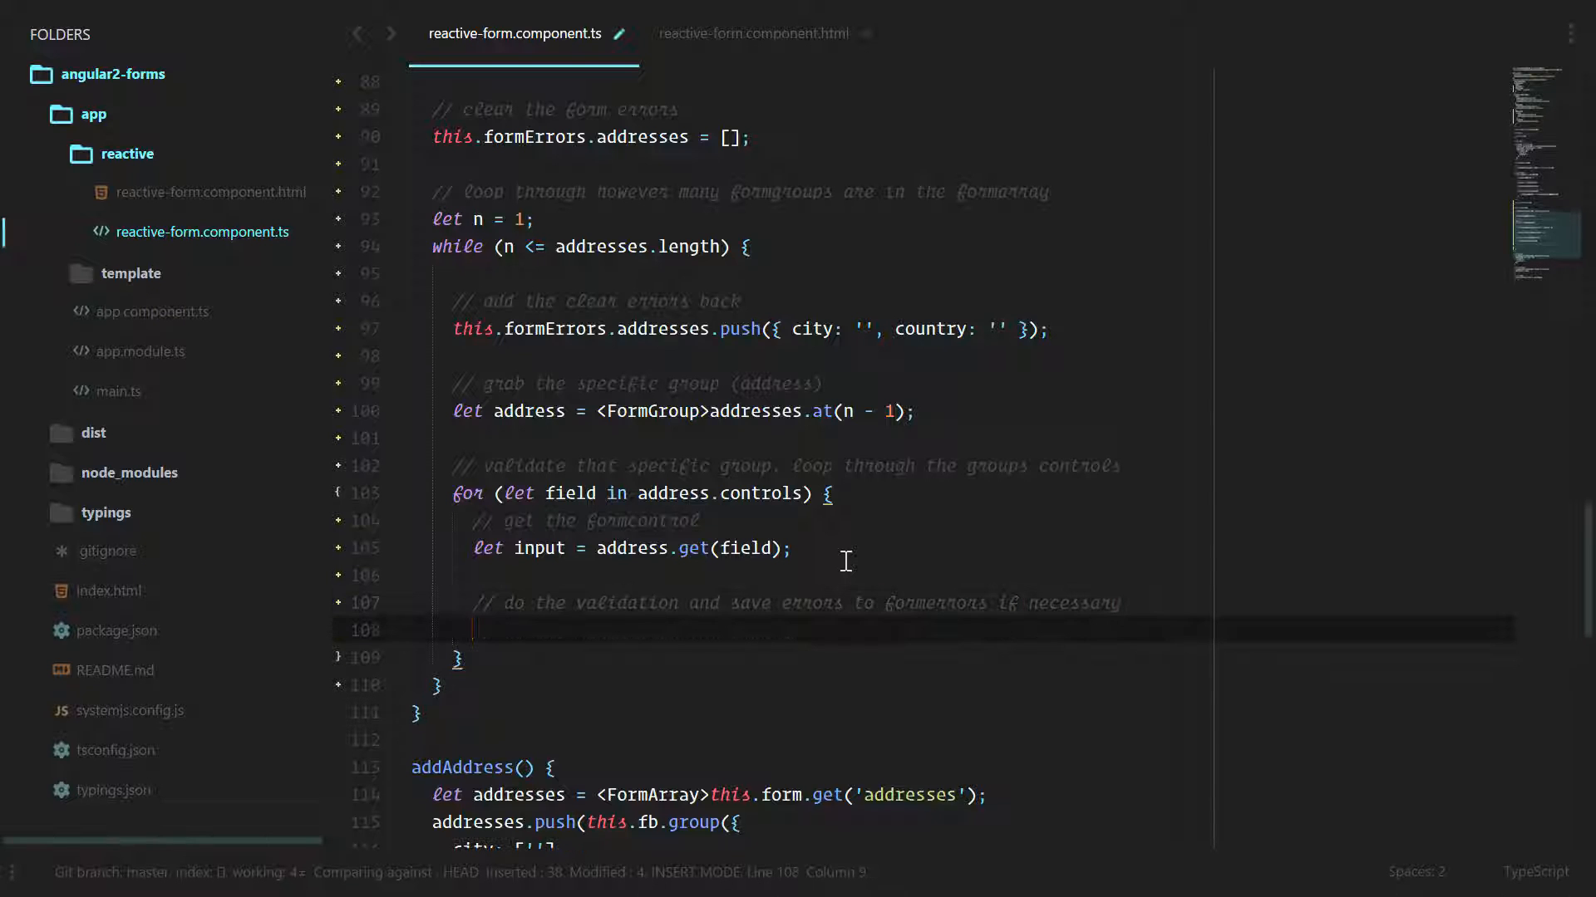
Inside the control loop, add an invalid-input check and a for loop over input.errors
text(if (input.invalid && input.dirty) {)
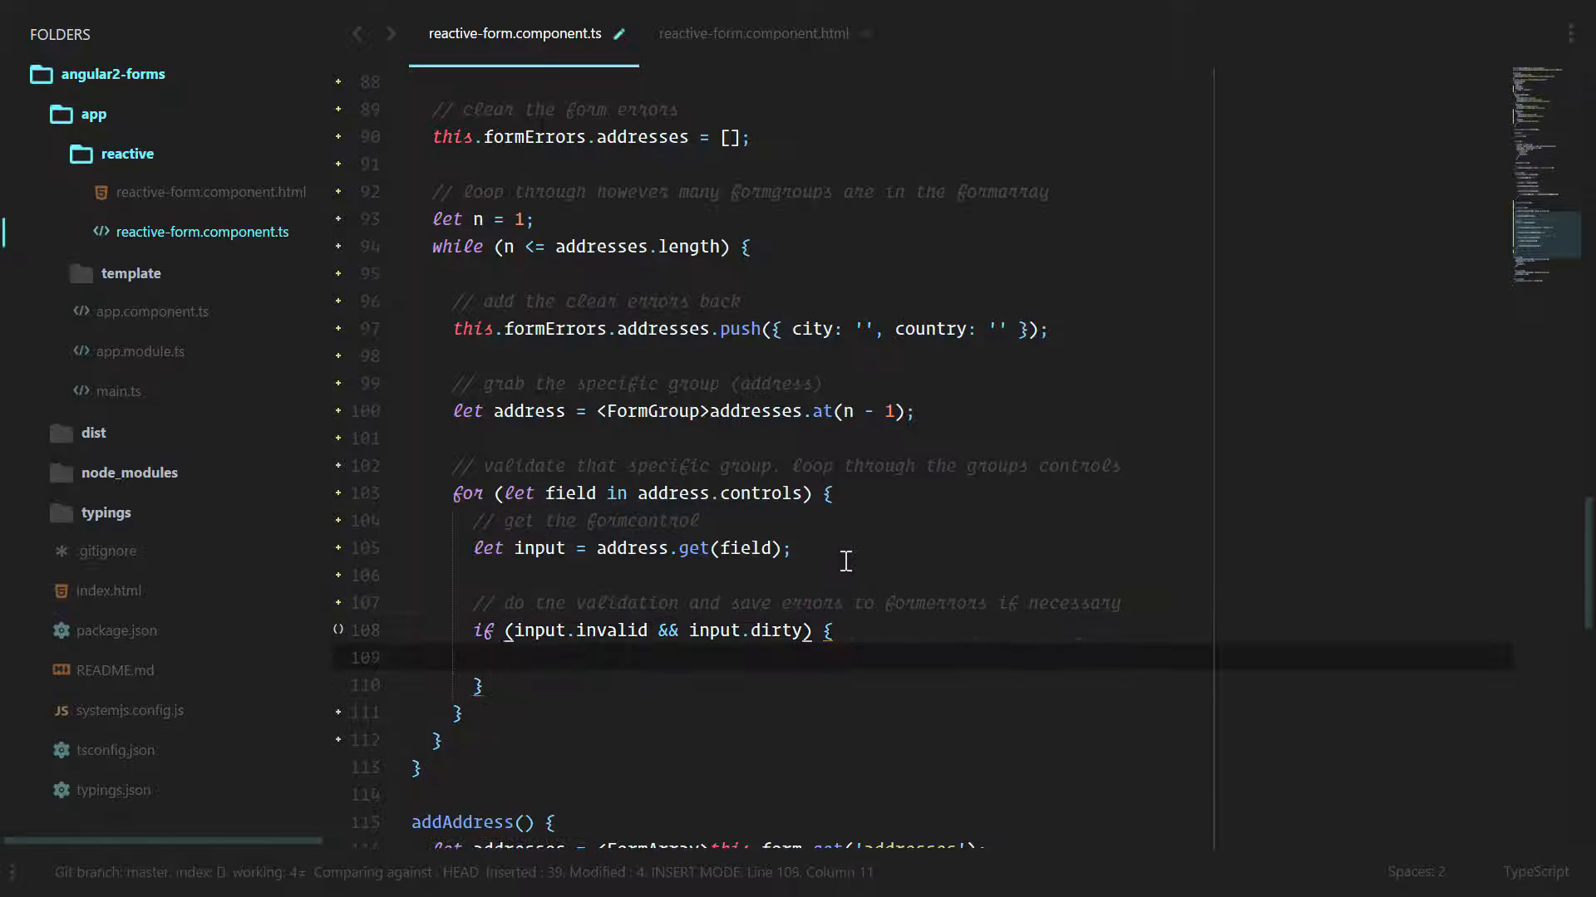
text(for (let err))
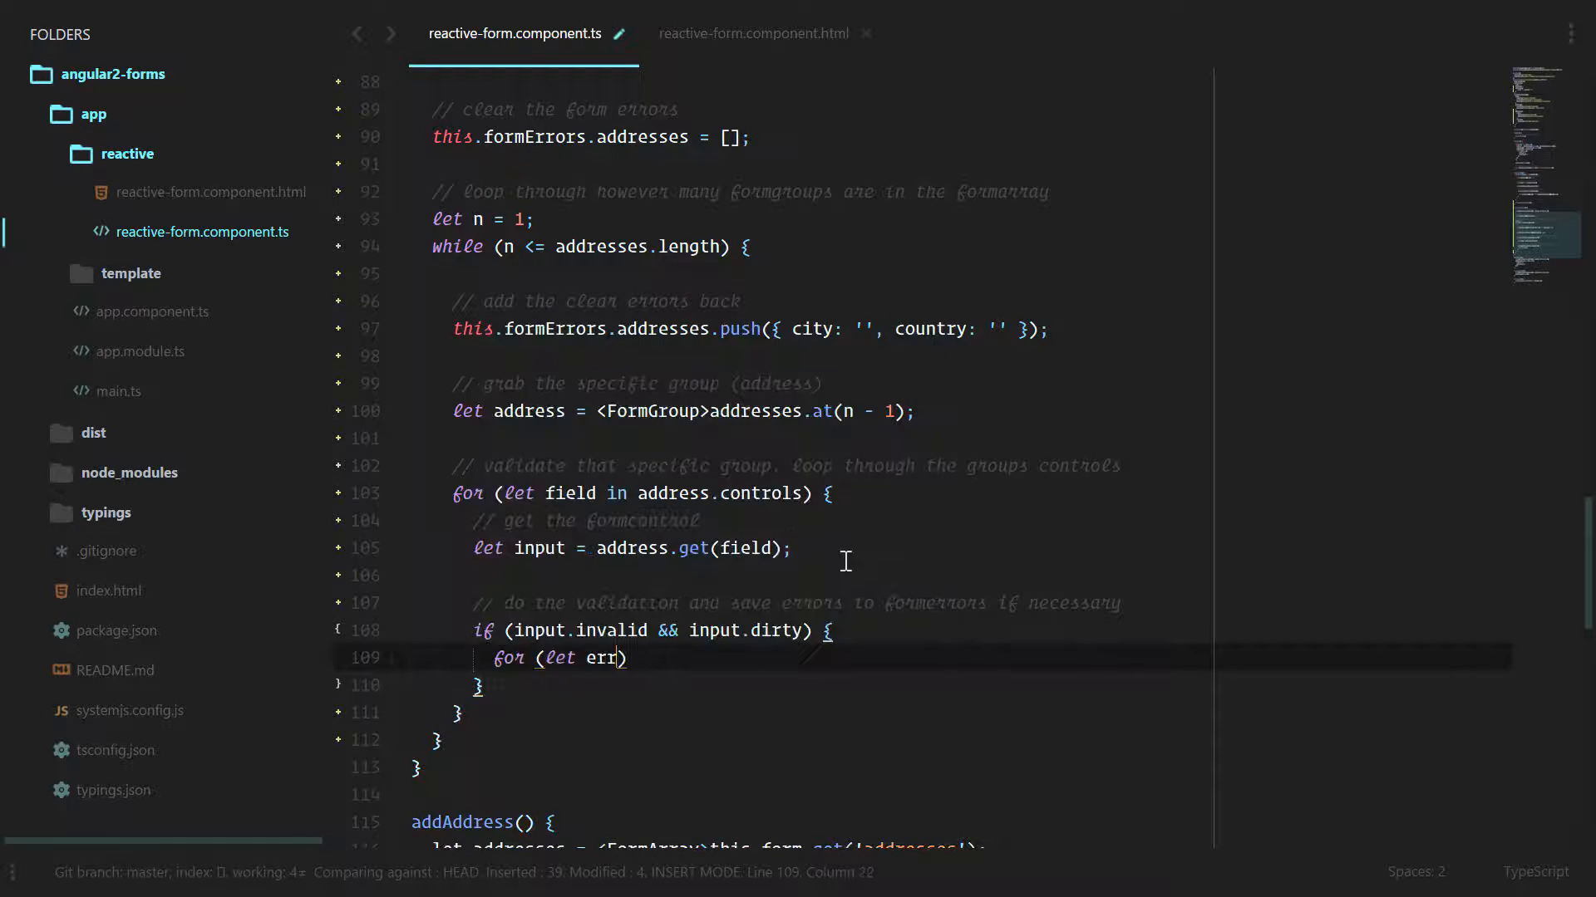
text(or in input.errors)
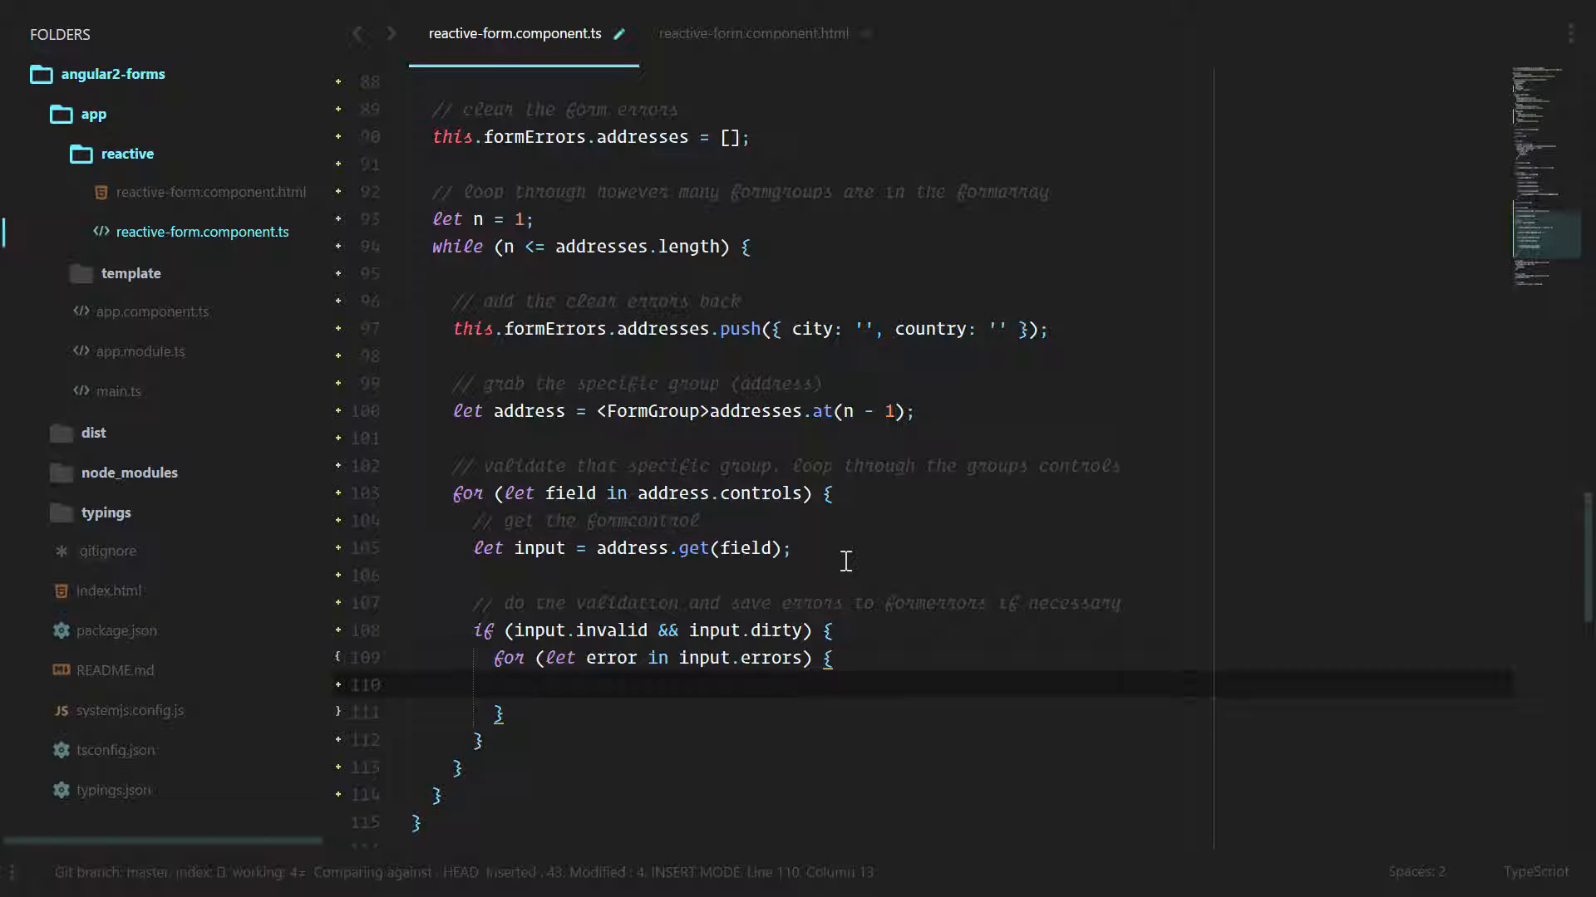
Assign this.validationMessages.addresses[field][error] to this.formErrors.addresses[n - 1][field]
text(this.)
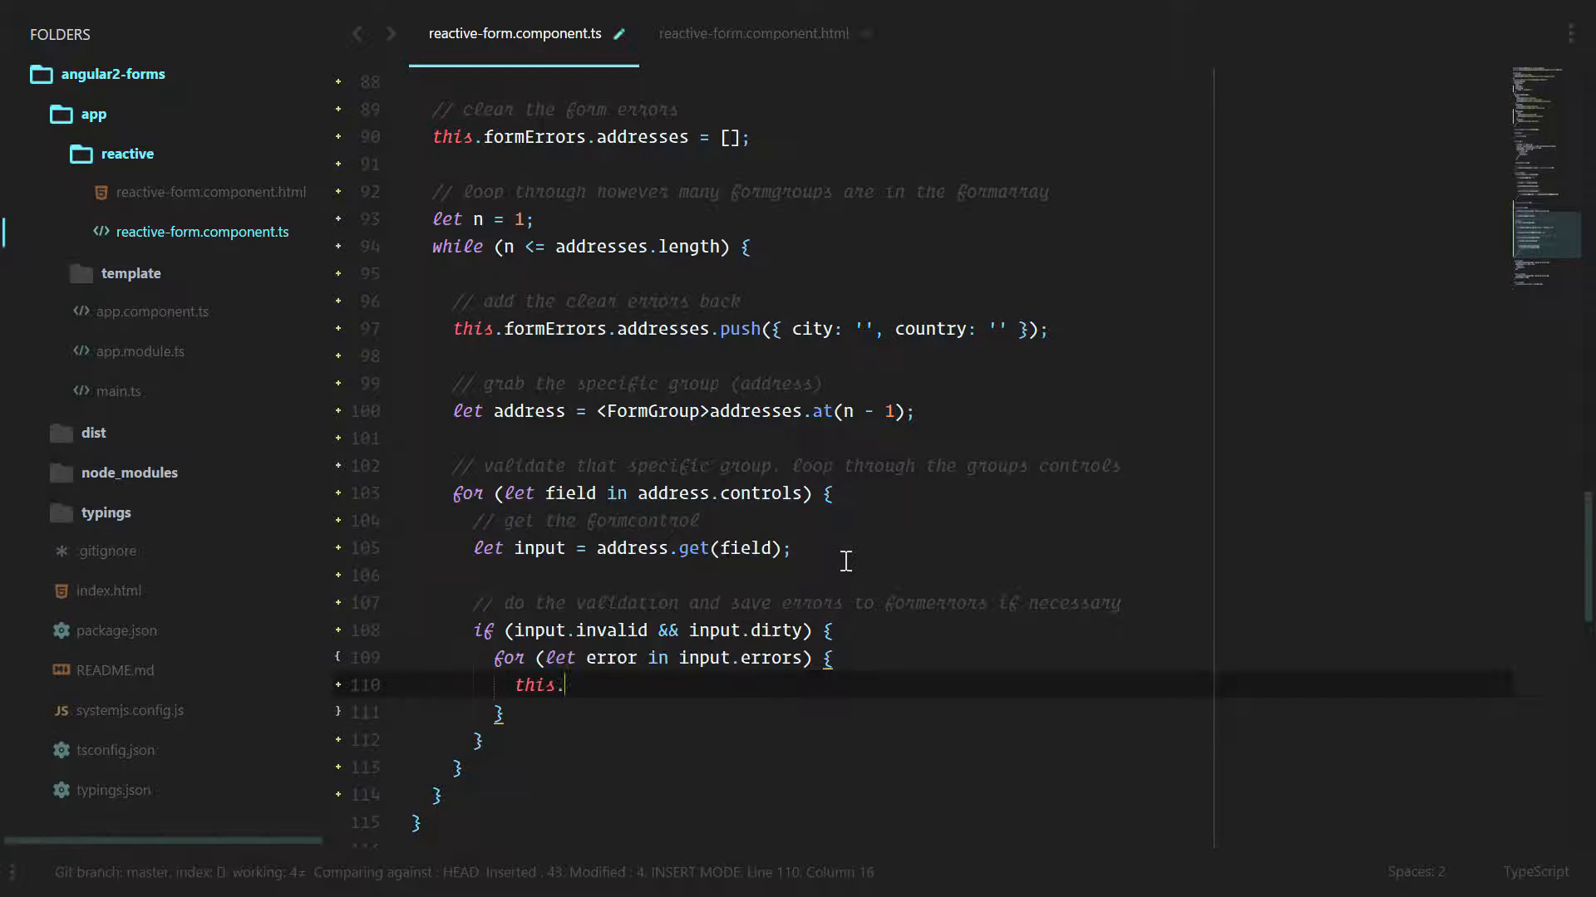
text(formErrors.add)
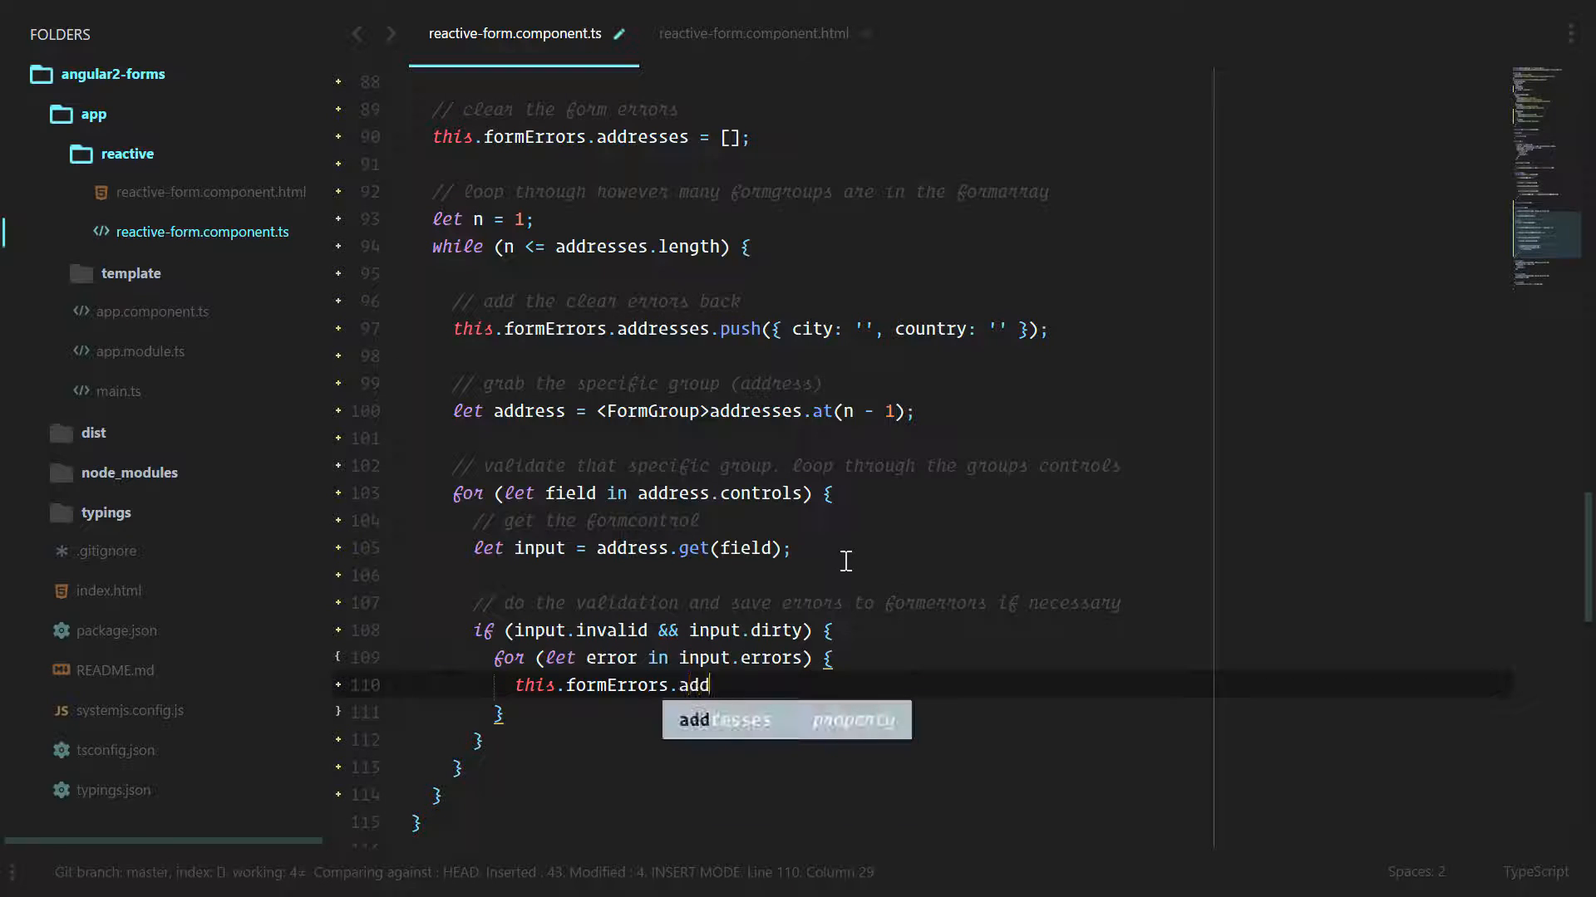
text(resses[n])
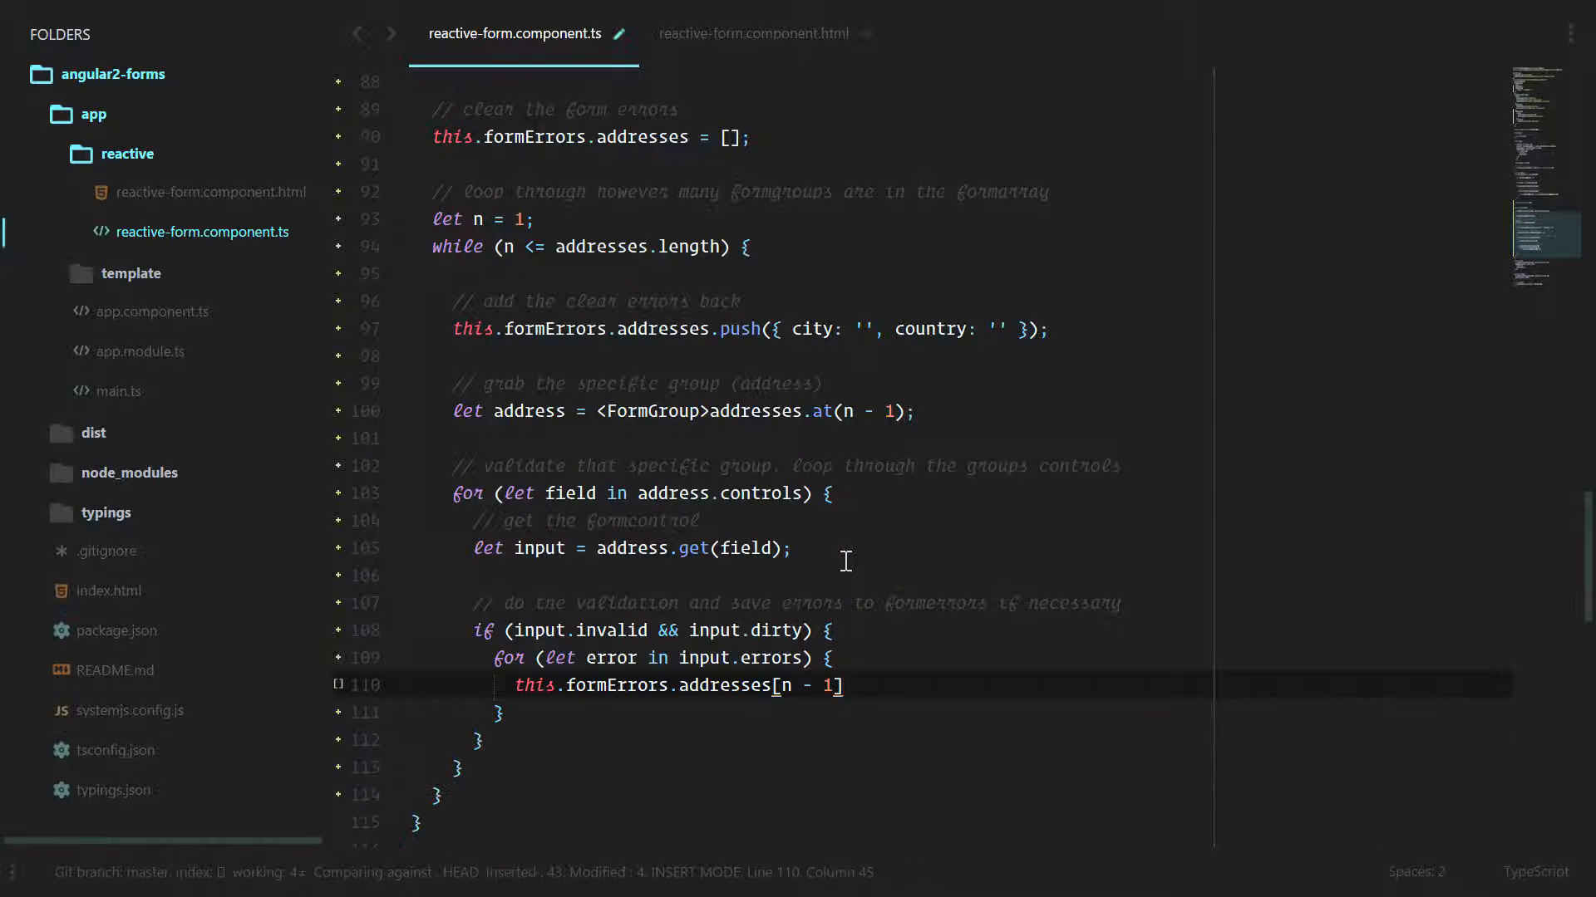
text([field])
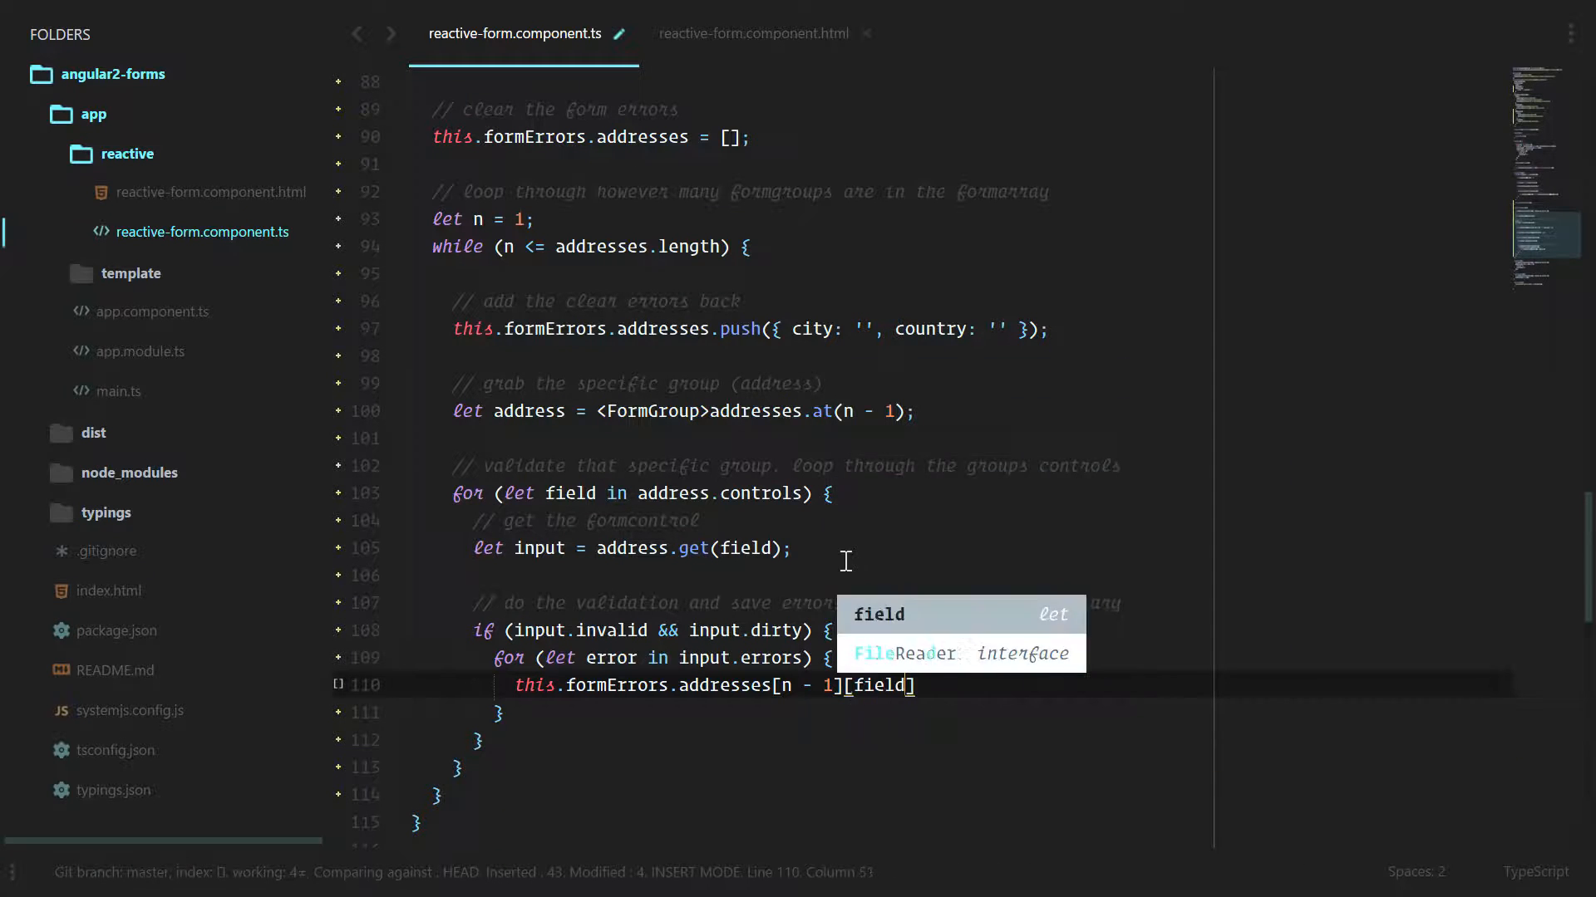
text(=)
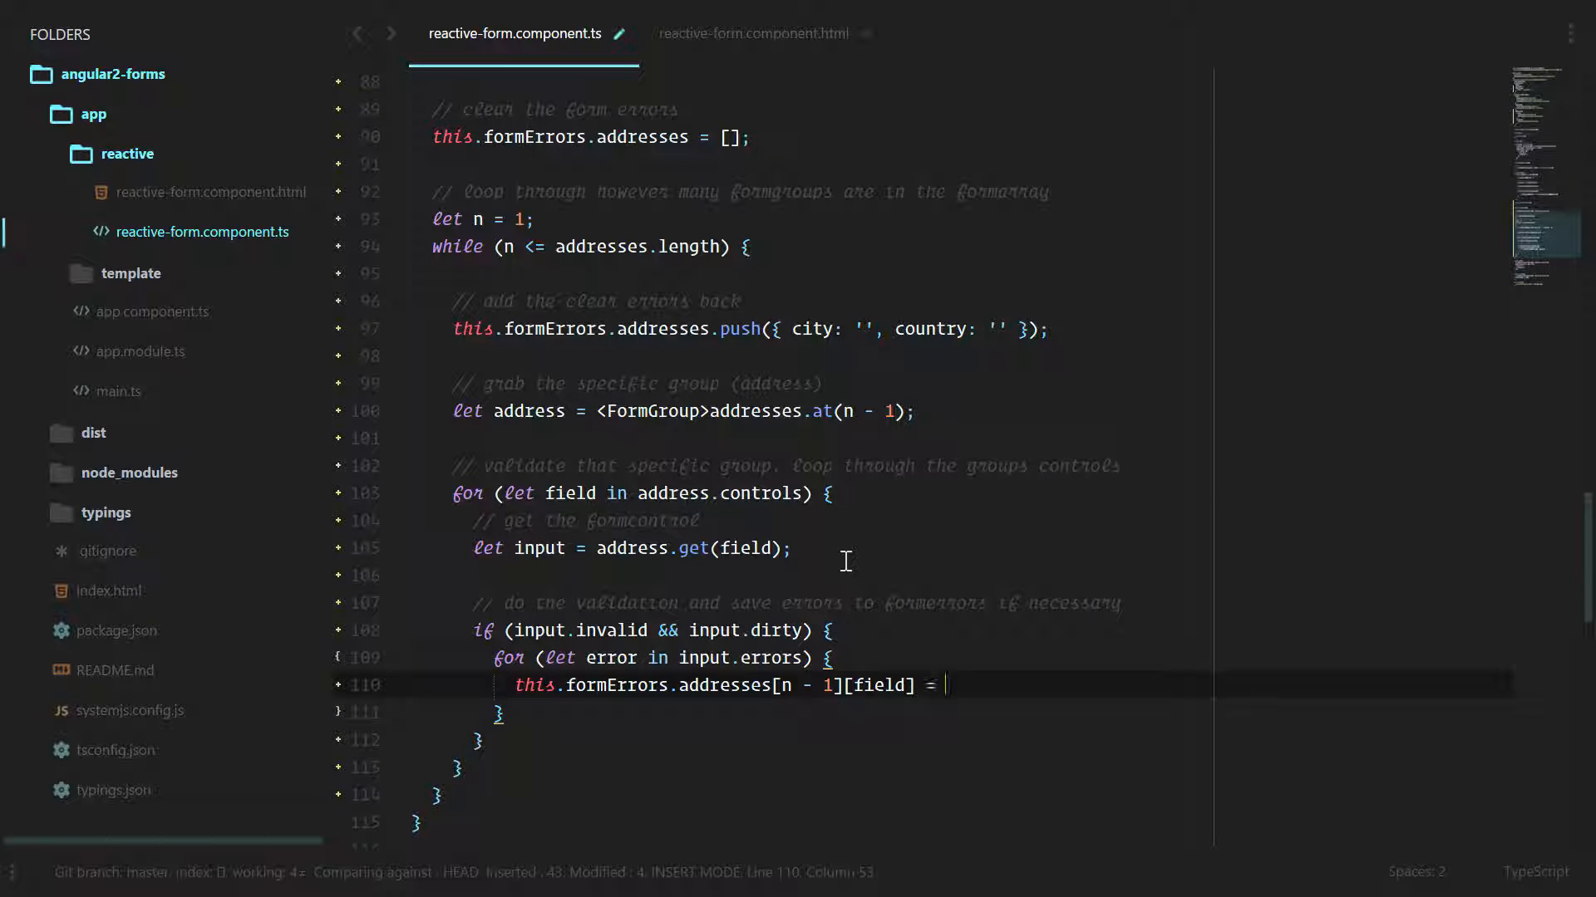
text(this.validation)
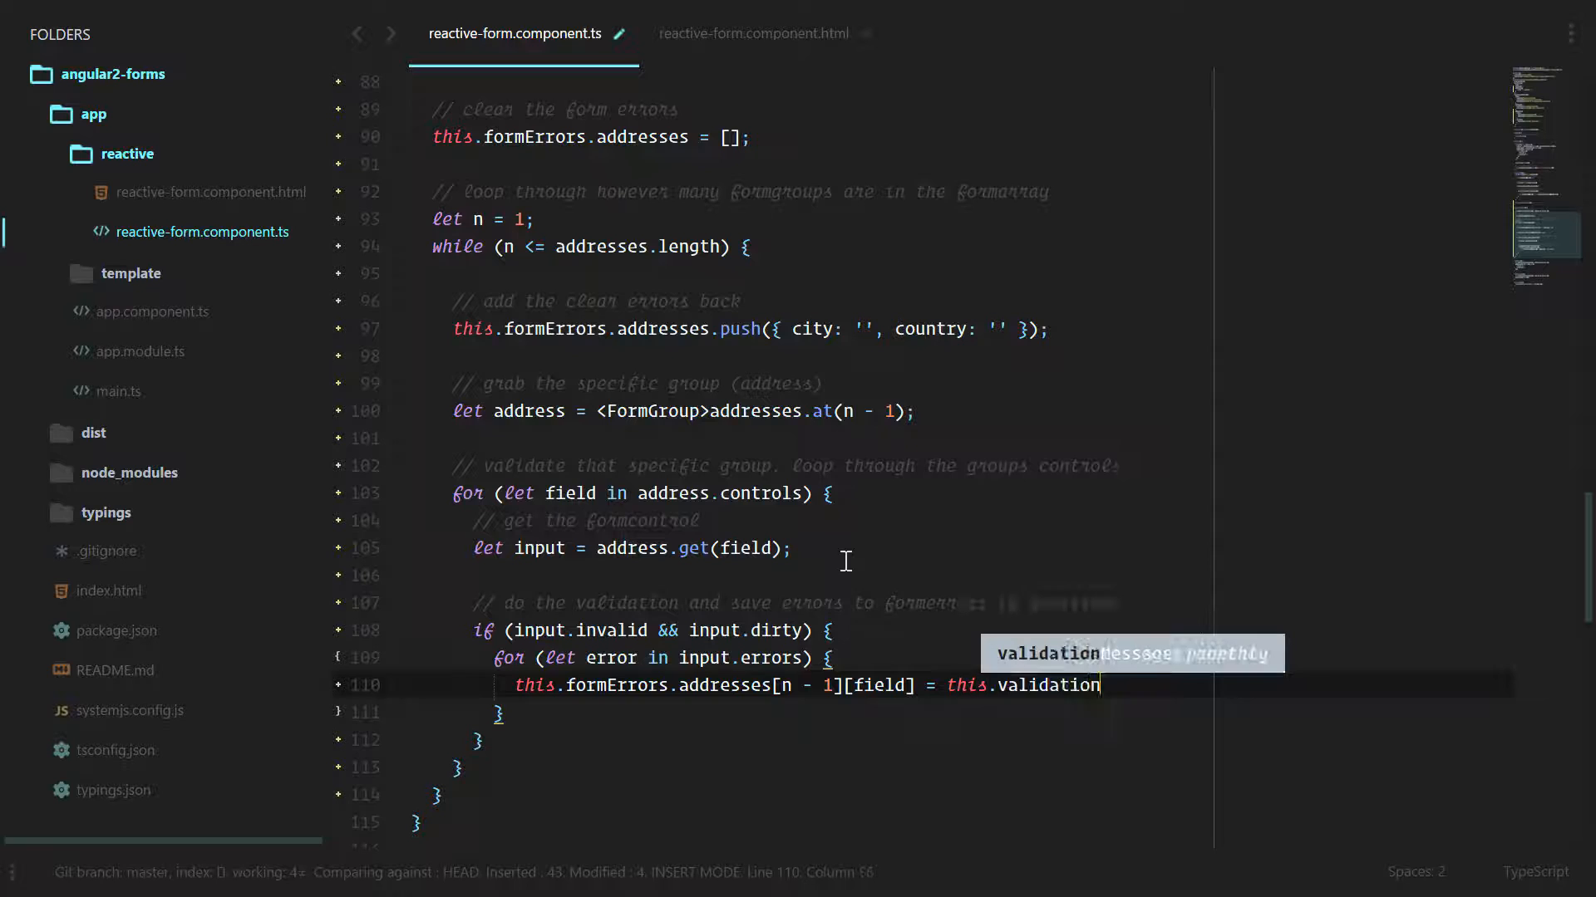
text(Messages.addresses[field][error)
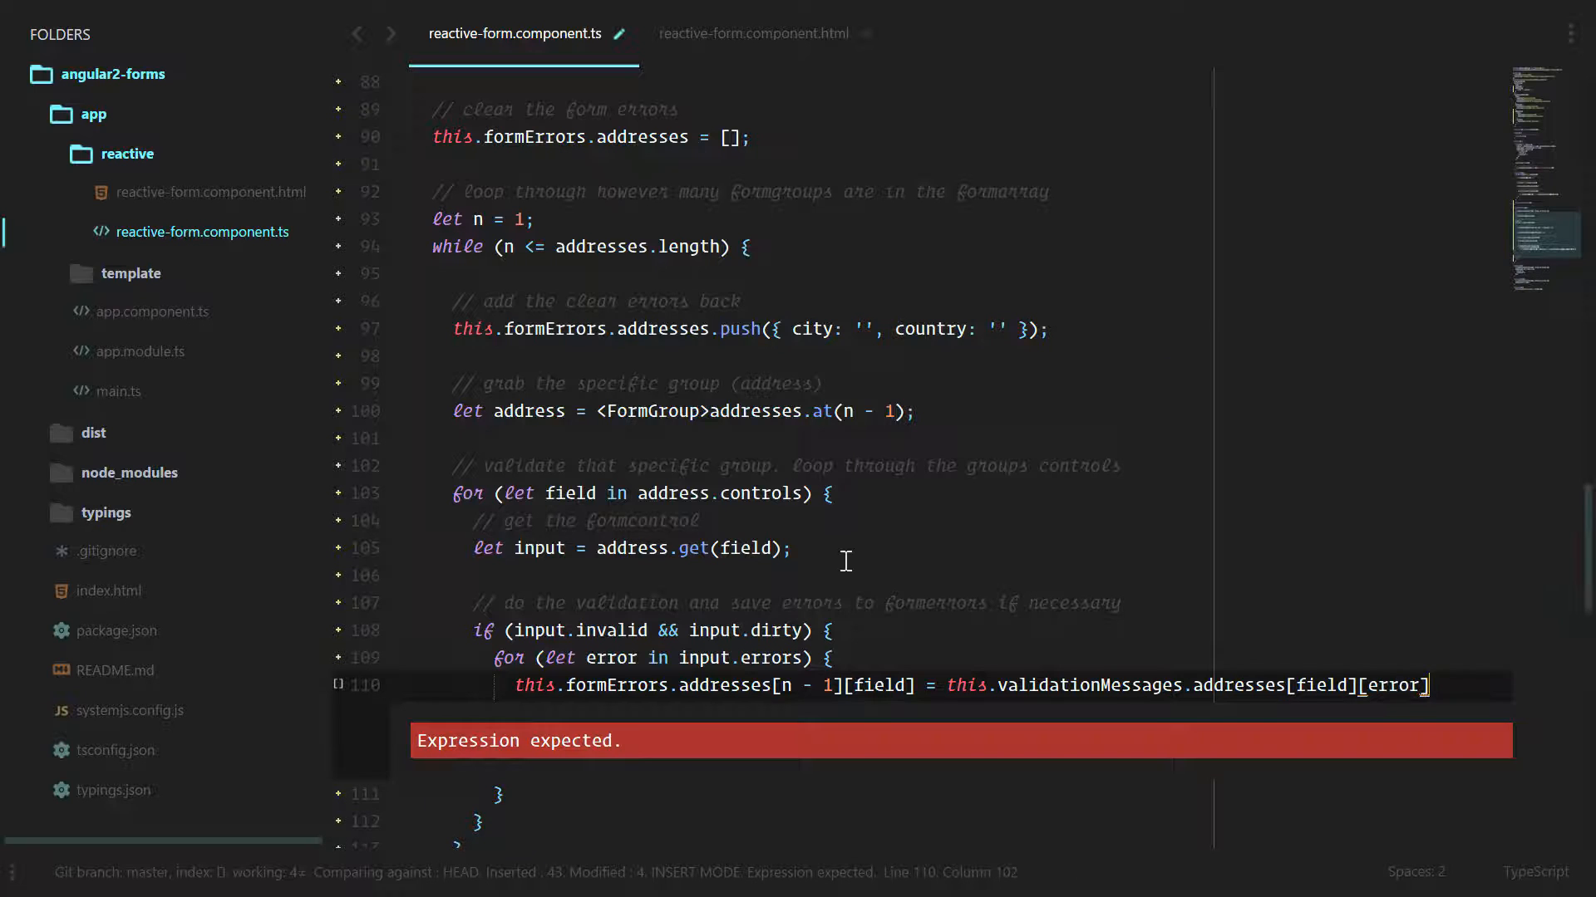
text(;)
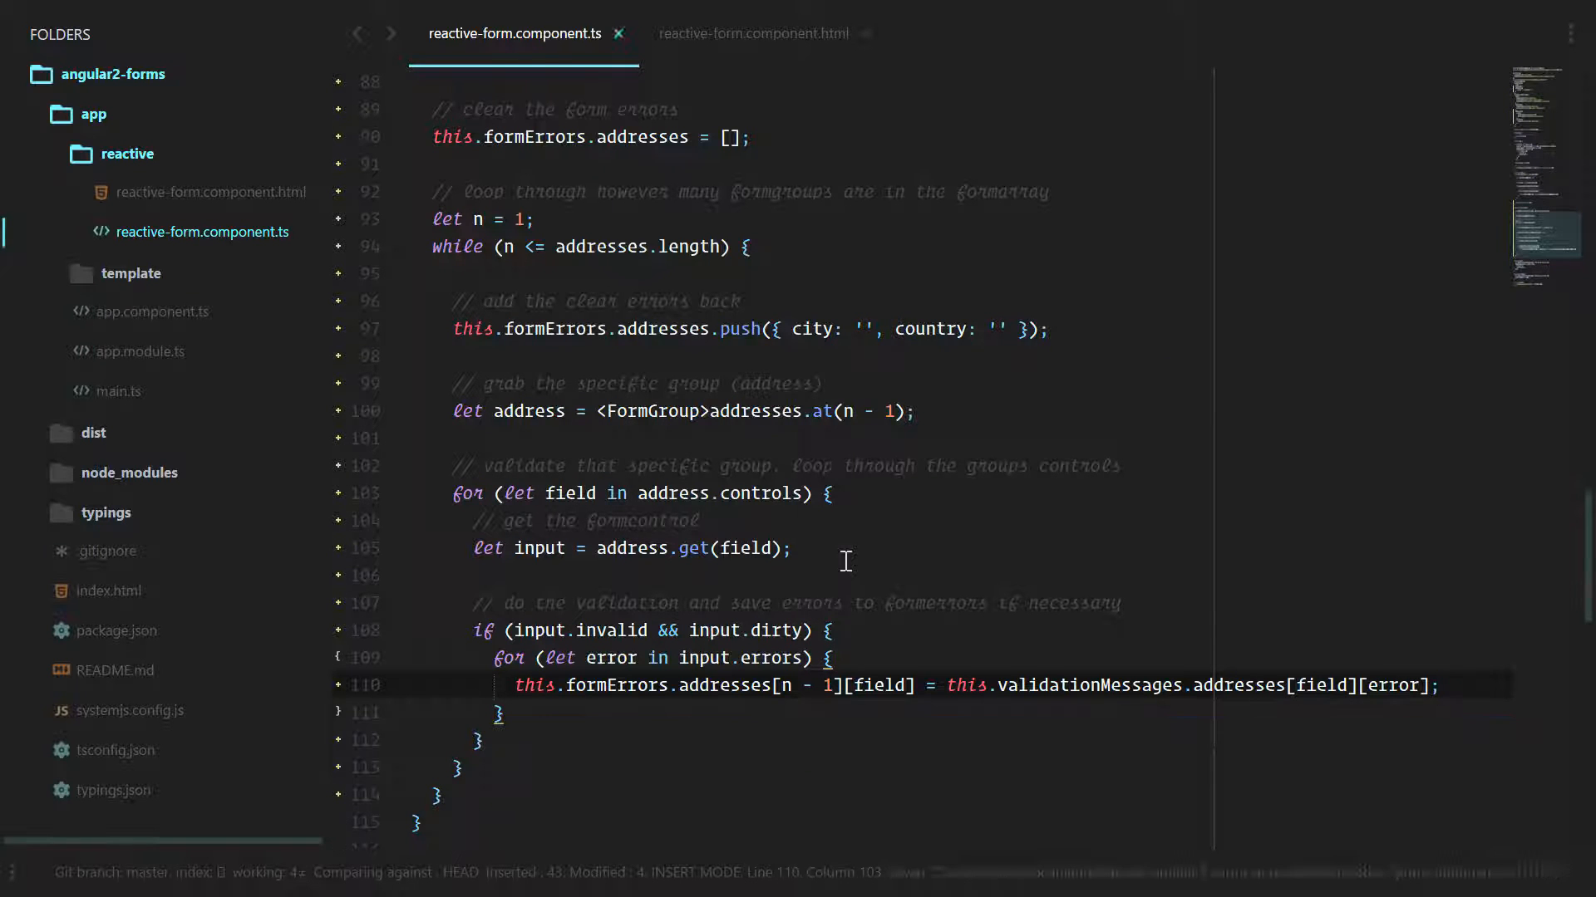
scroll(down, 3)
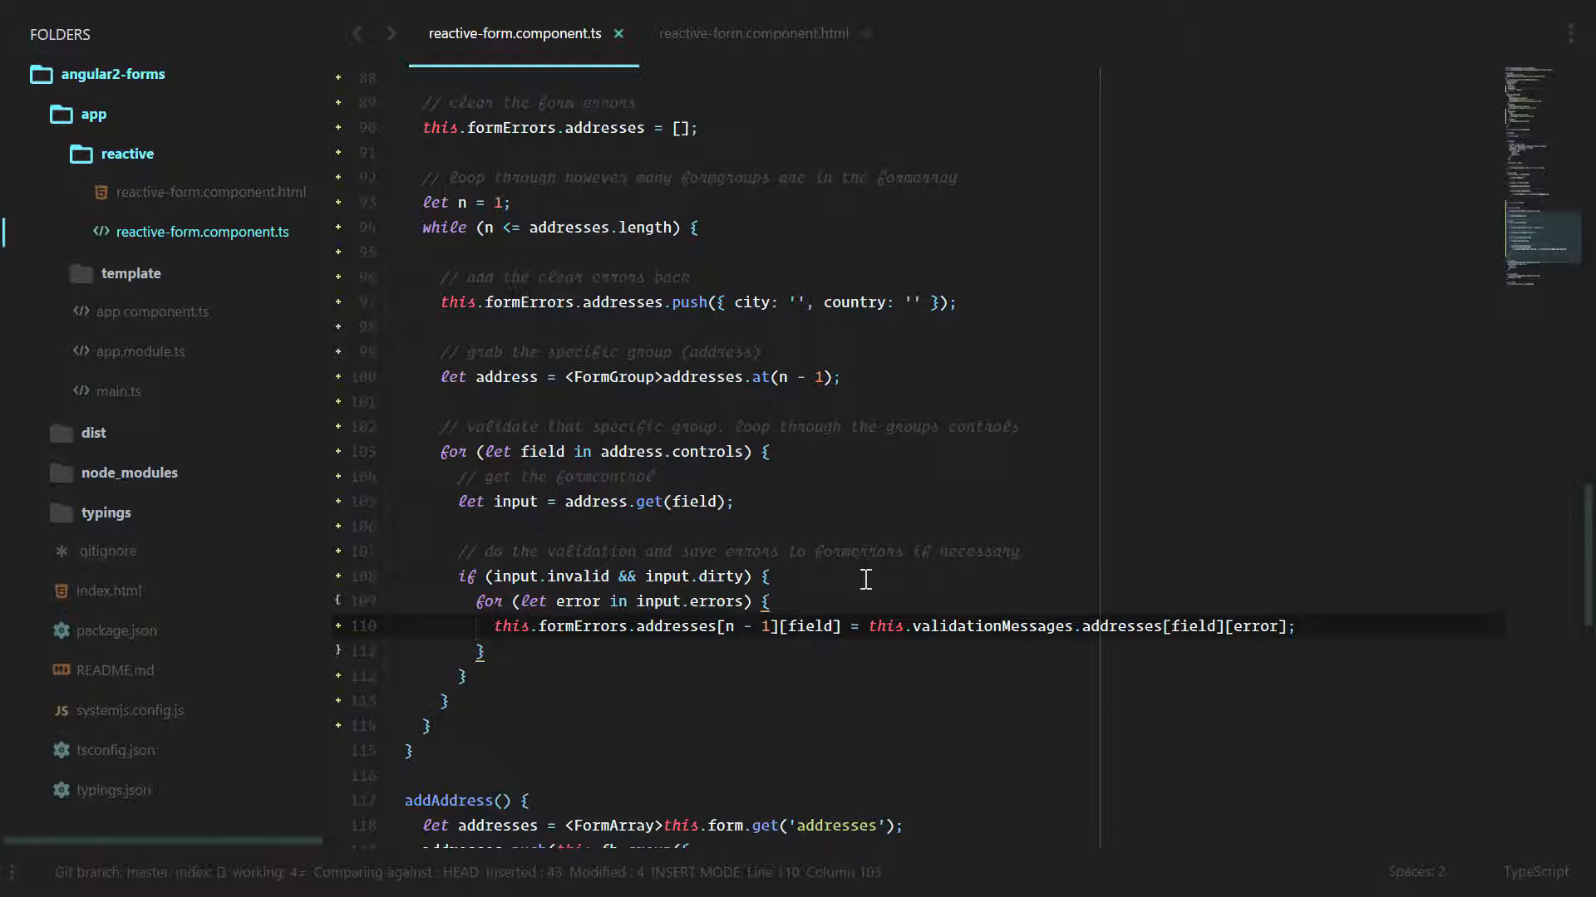
mouse_move(849, 563)
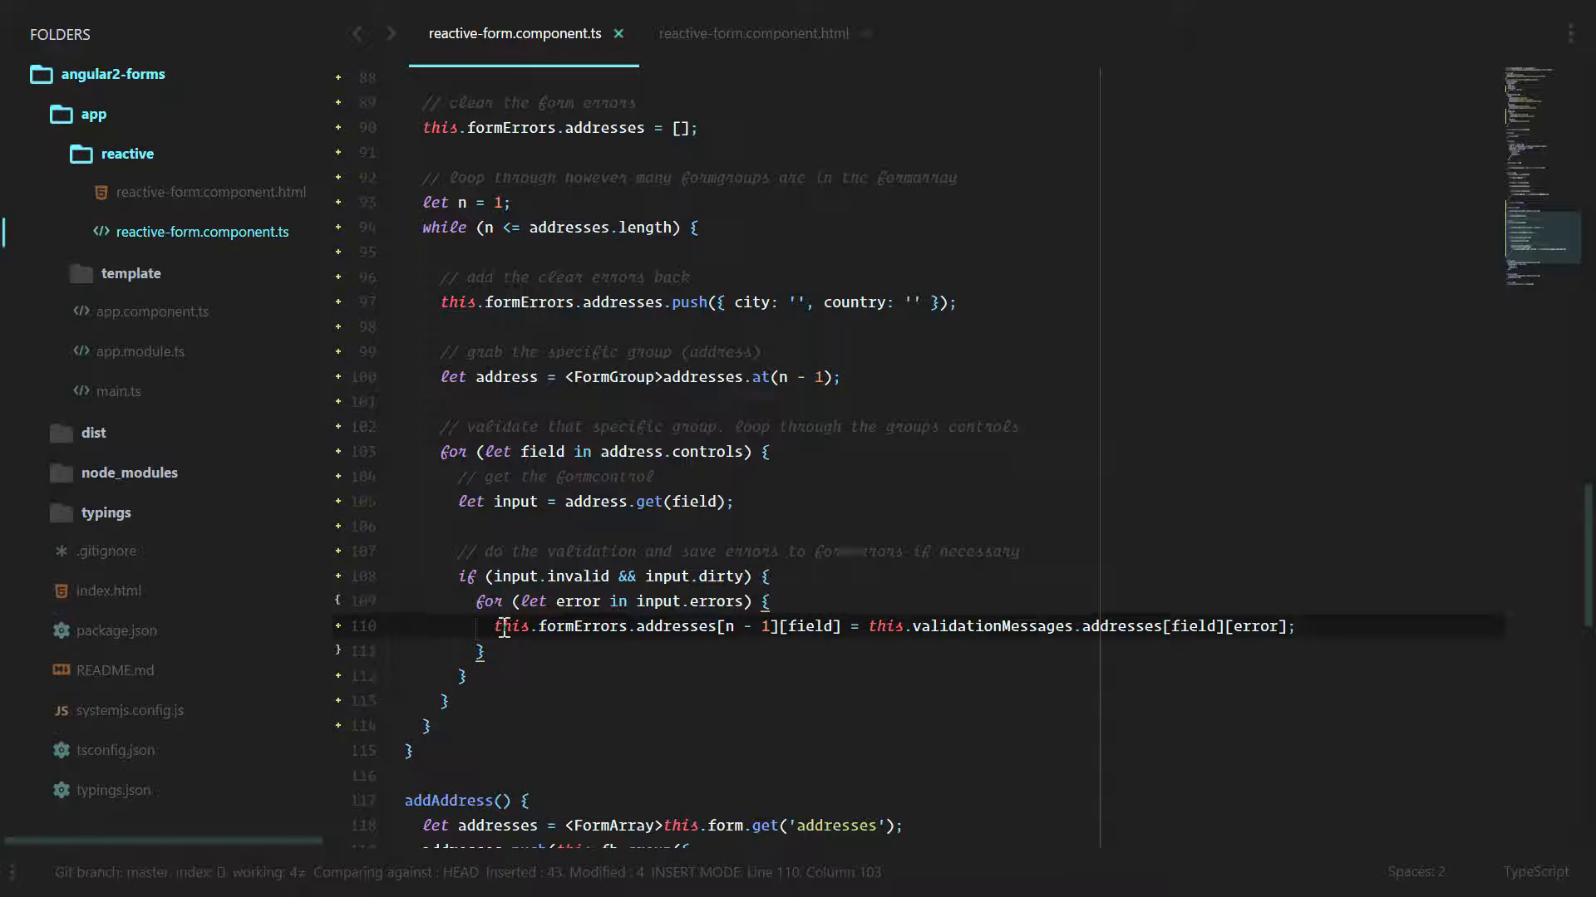
Add n++; just before the while loop's closing brace in validateAddresses
click(467, 540)
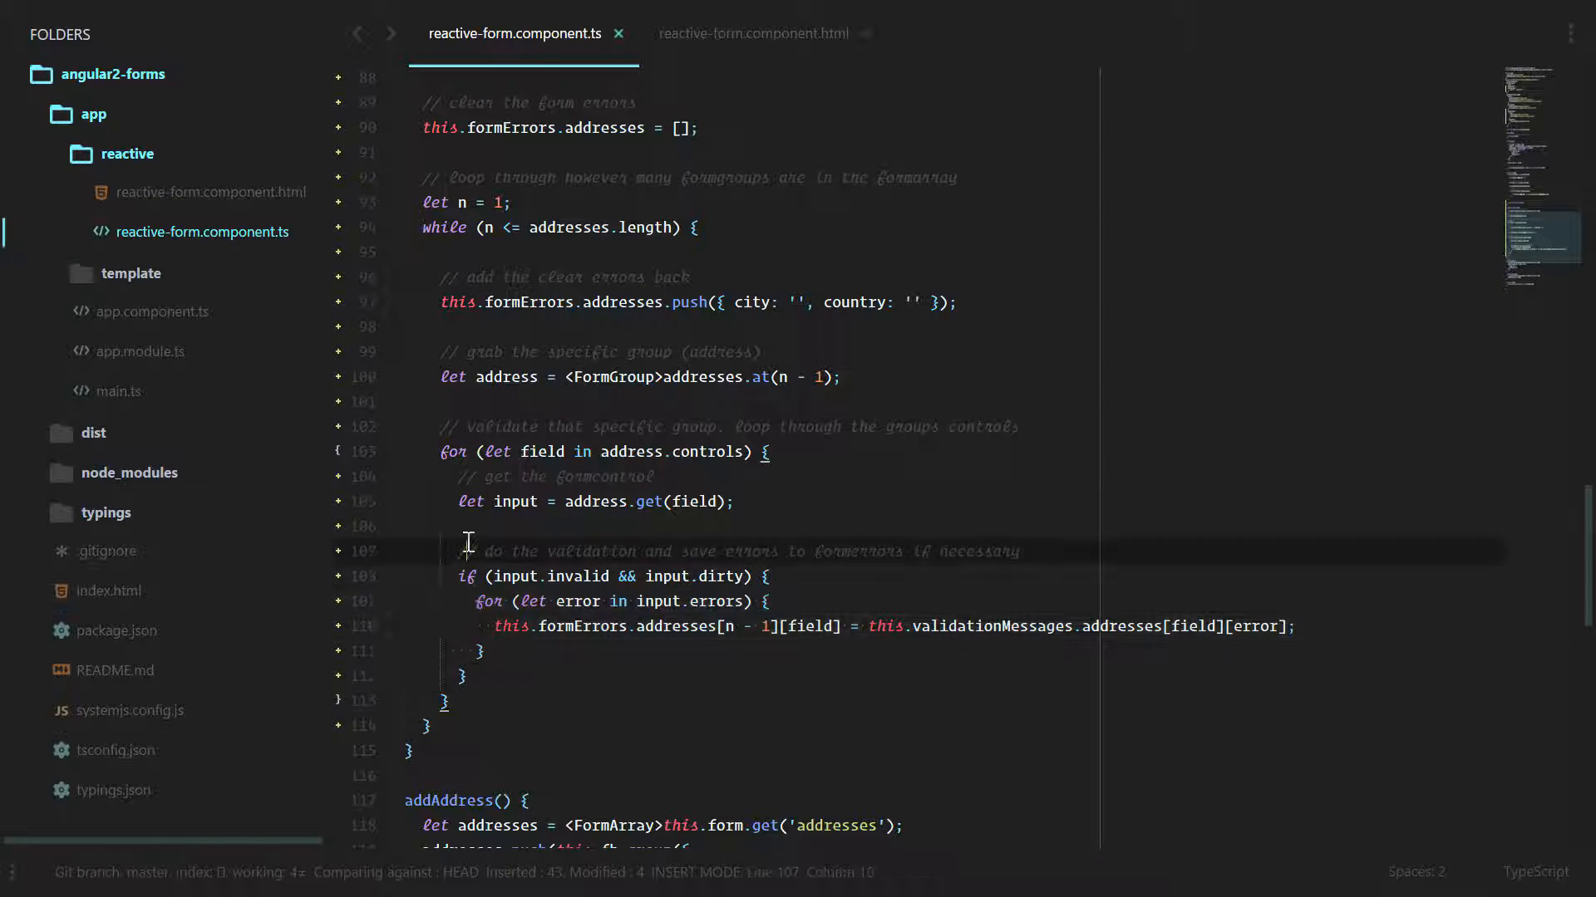
scroll(down, 3)
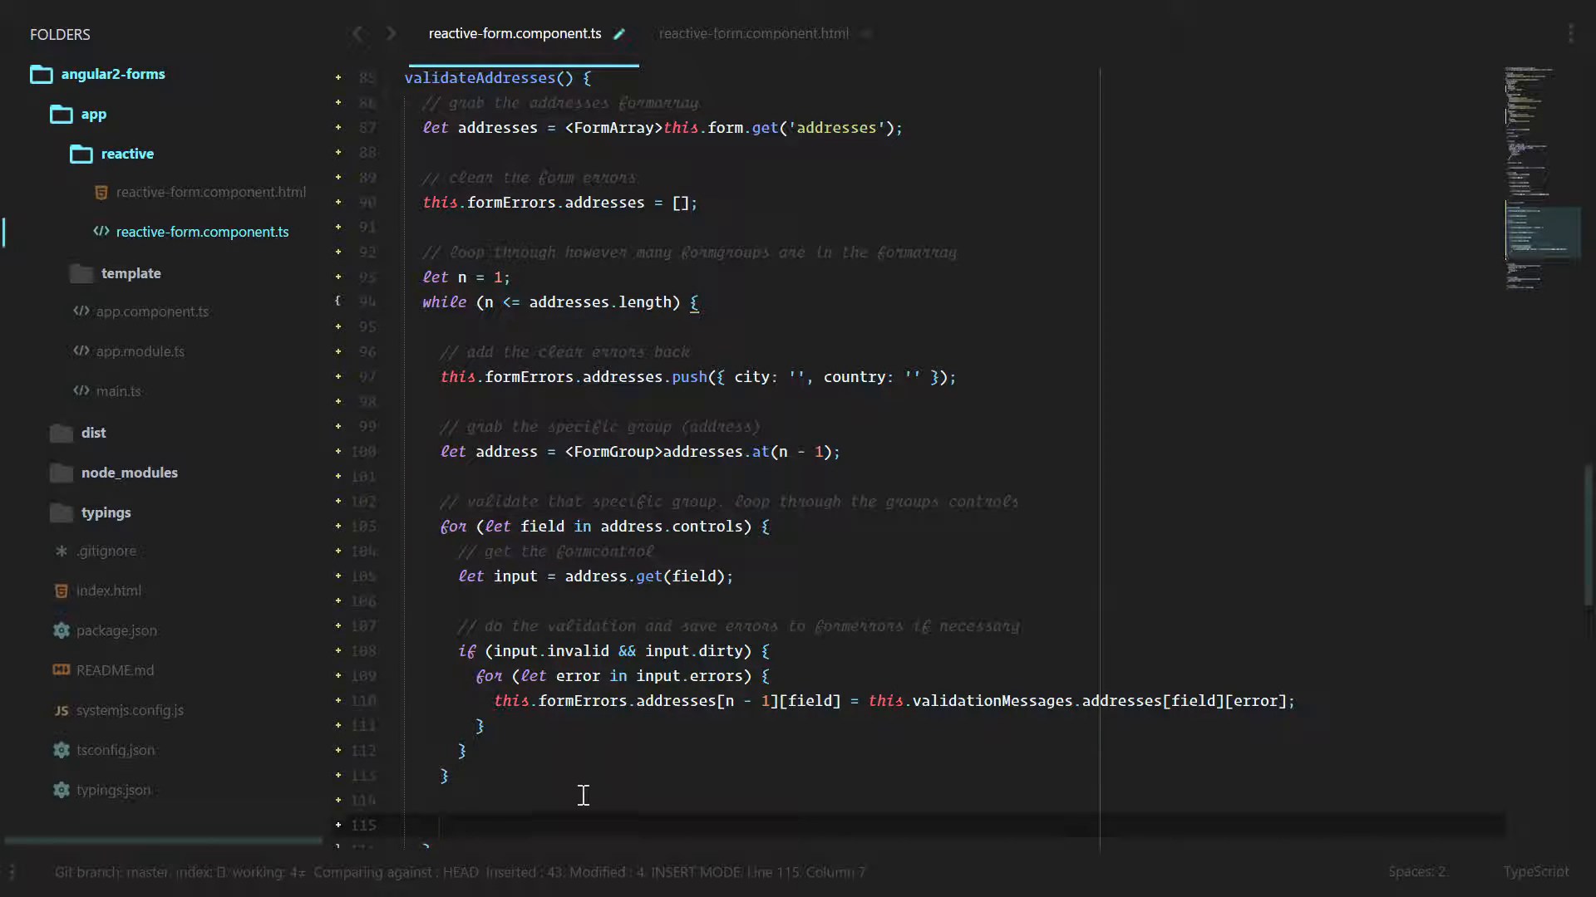
scroll(down, 3)
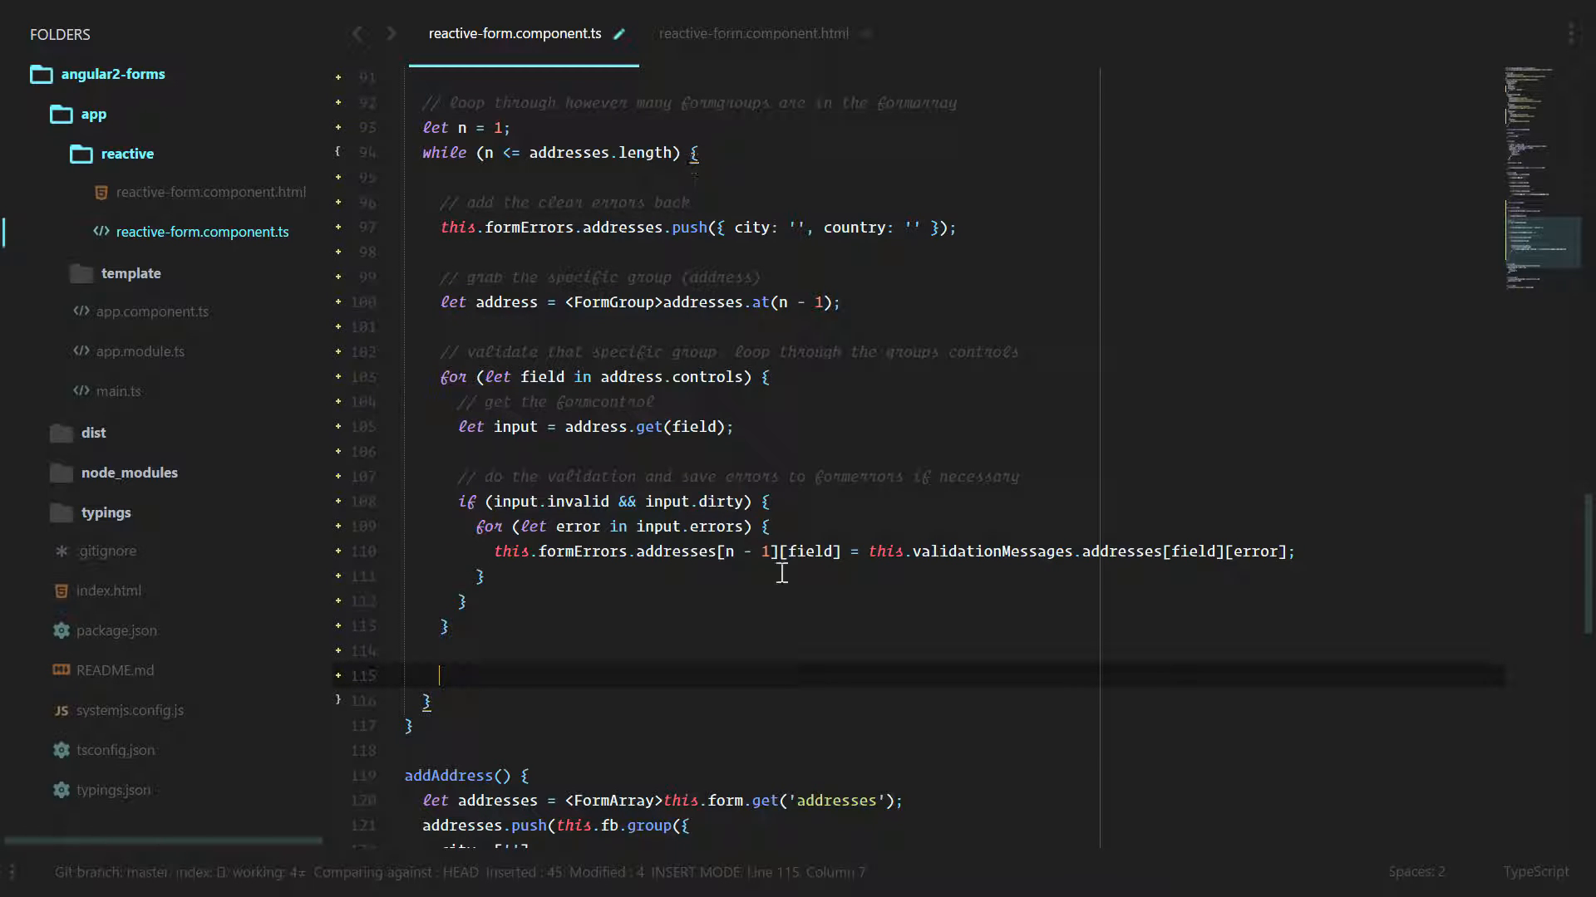
text(n++;)
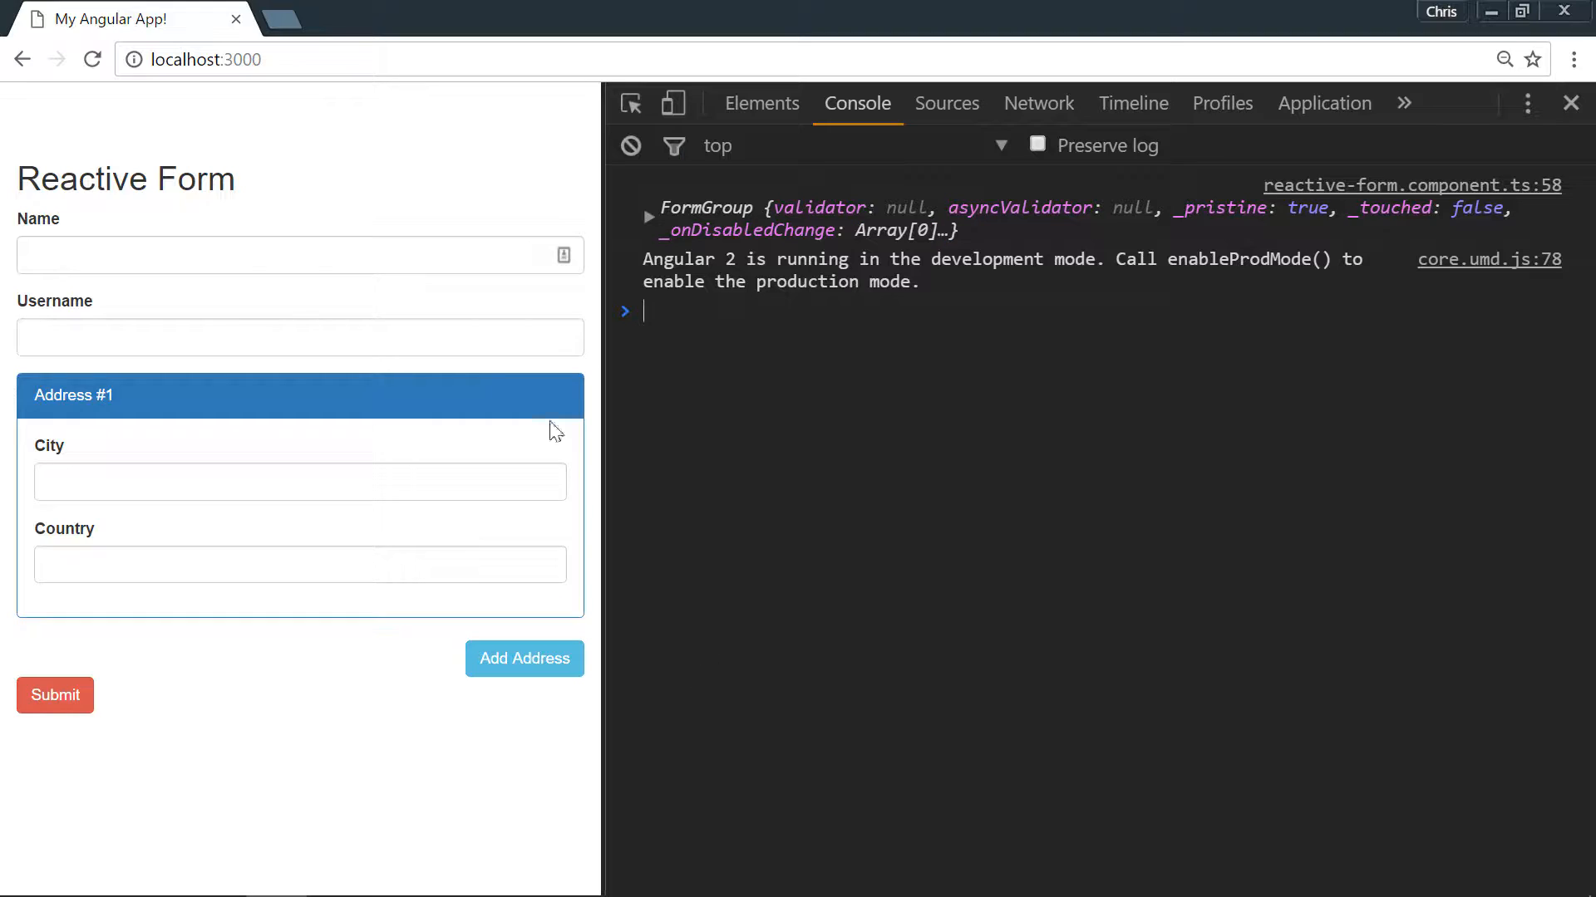
Enter test text in the form, confirm both addresses show 'City is required', then return to the editor
text(asdf)
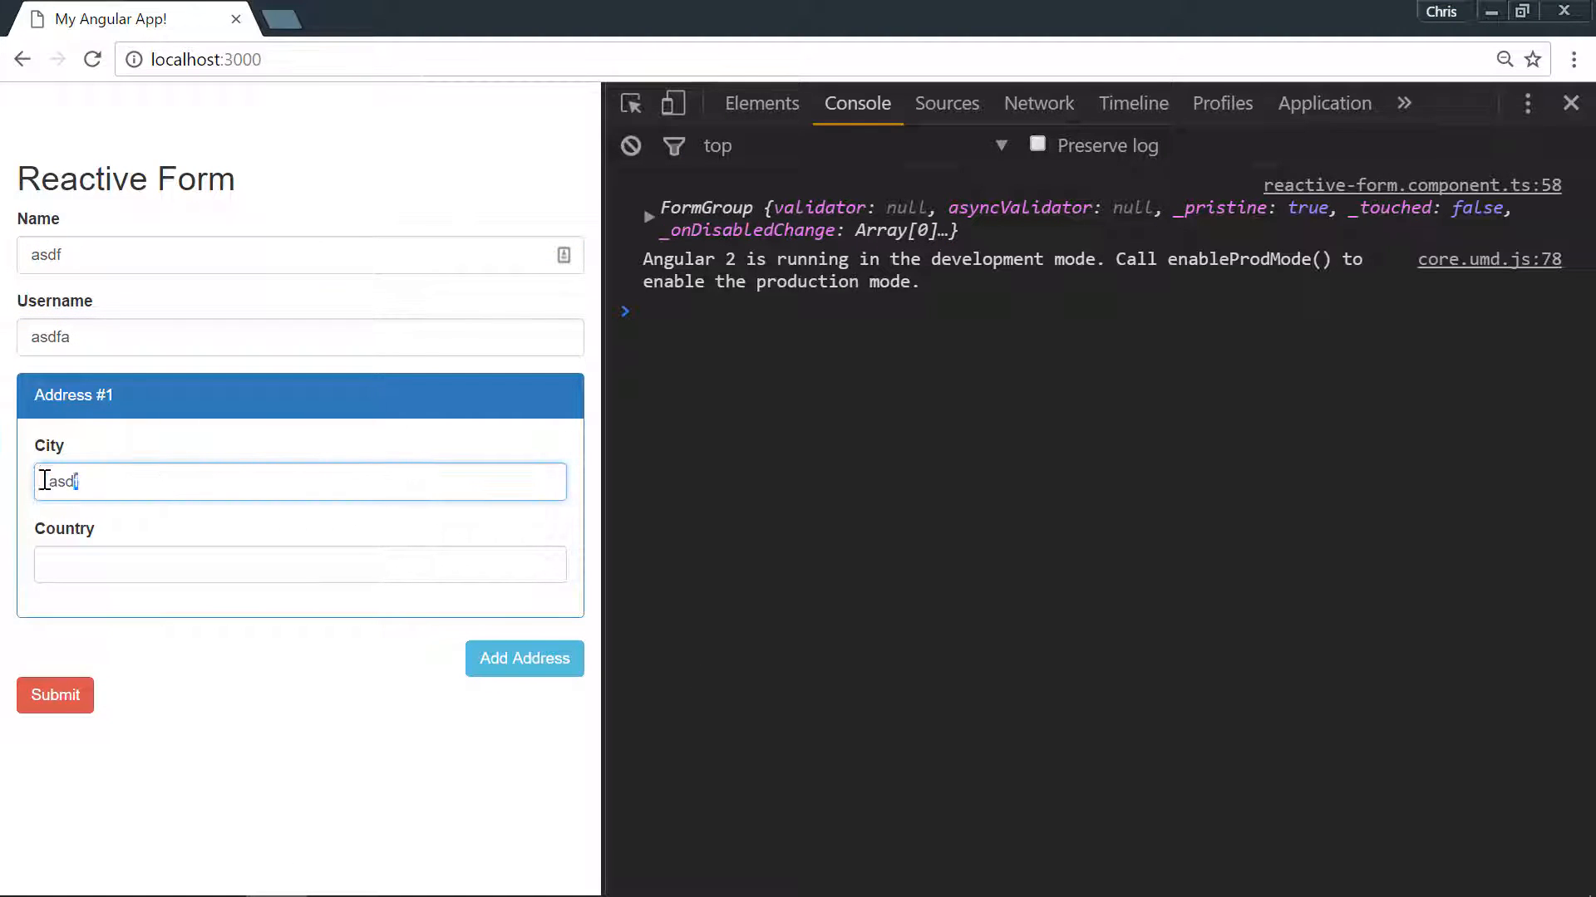
text(asdfasdf)
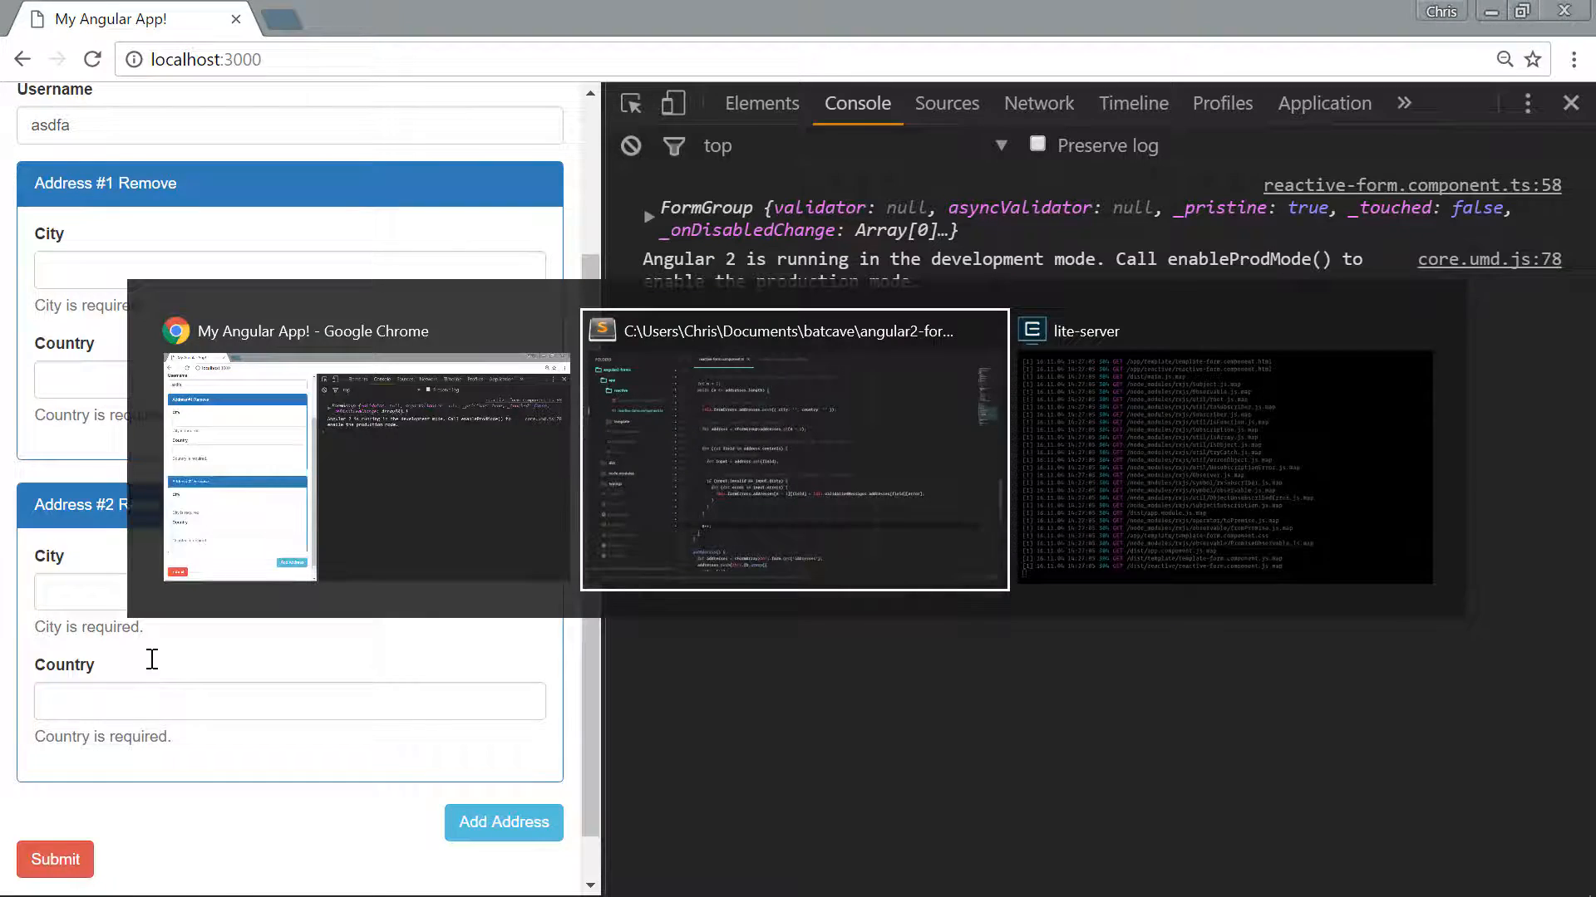
click(794, 448)
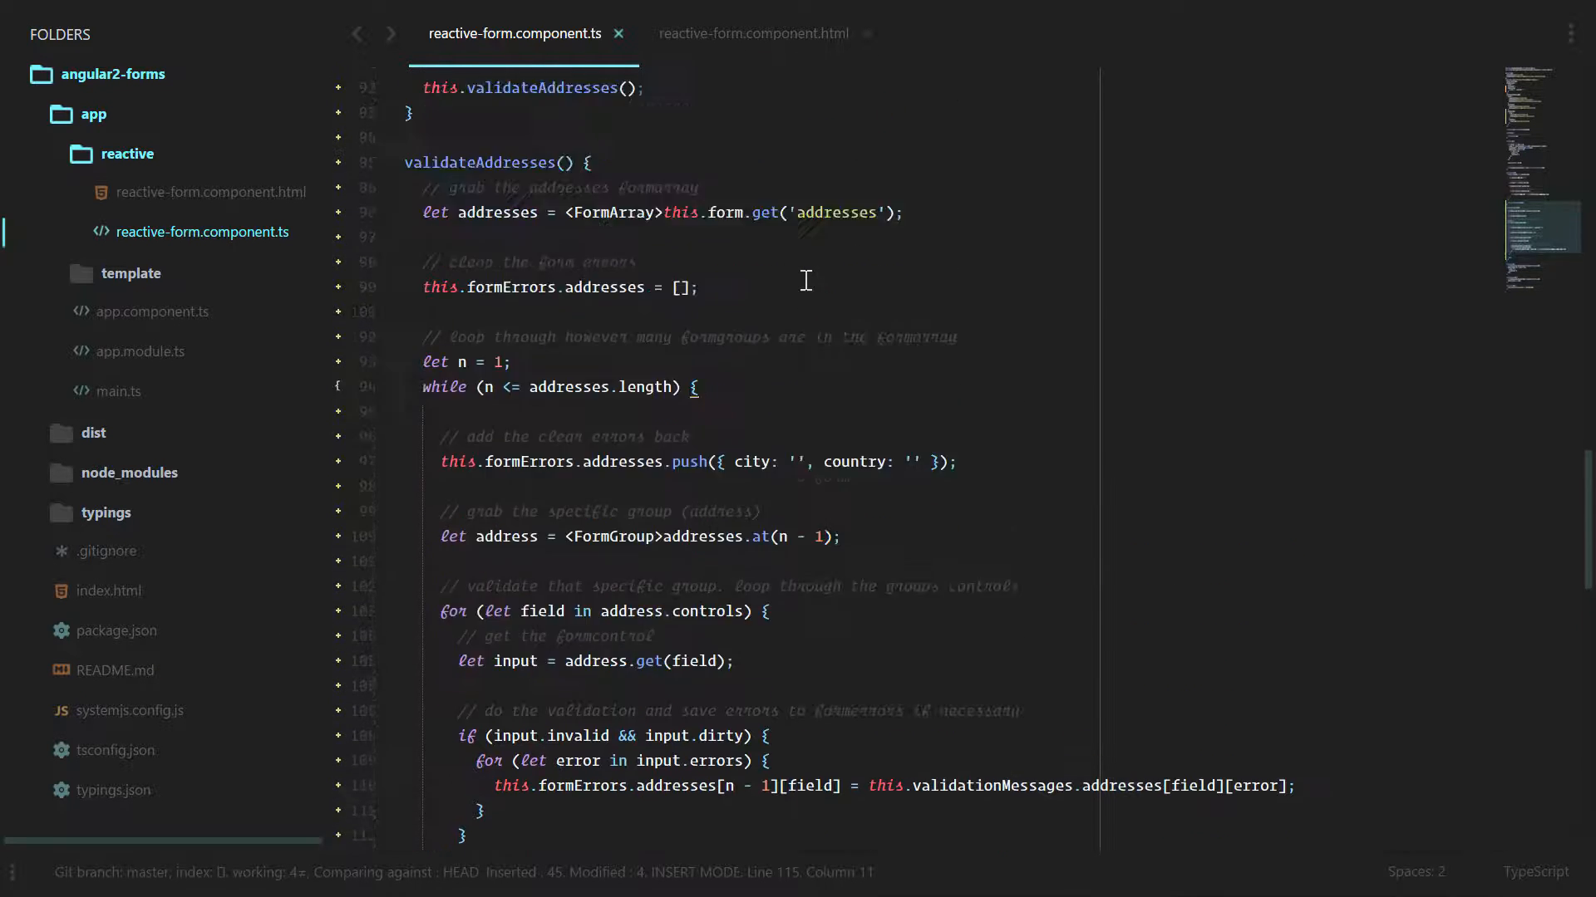
Change buildForm's city control to ['', Validators.minLength(3)]
scroll(up, 3)
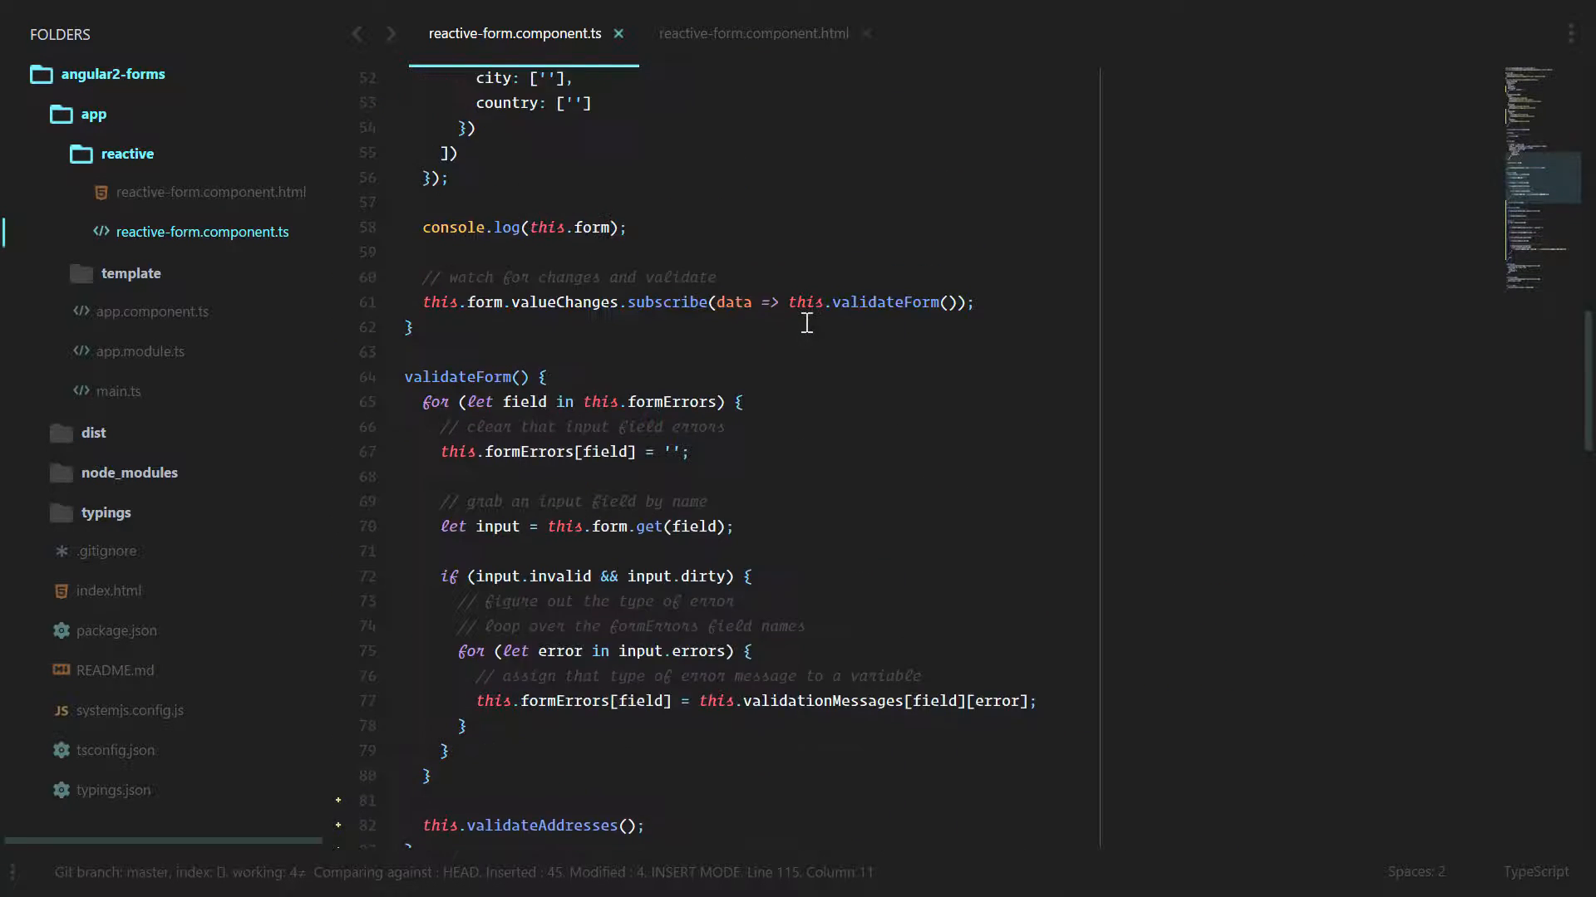
scroll(up, 3)
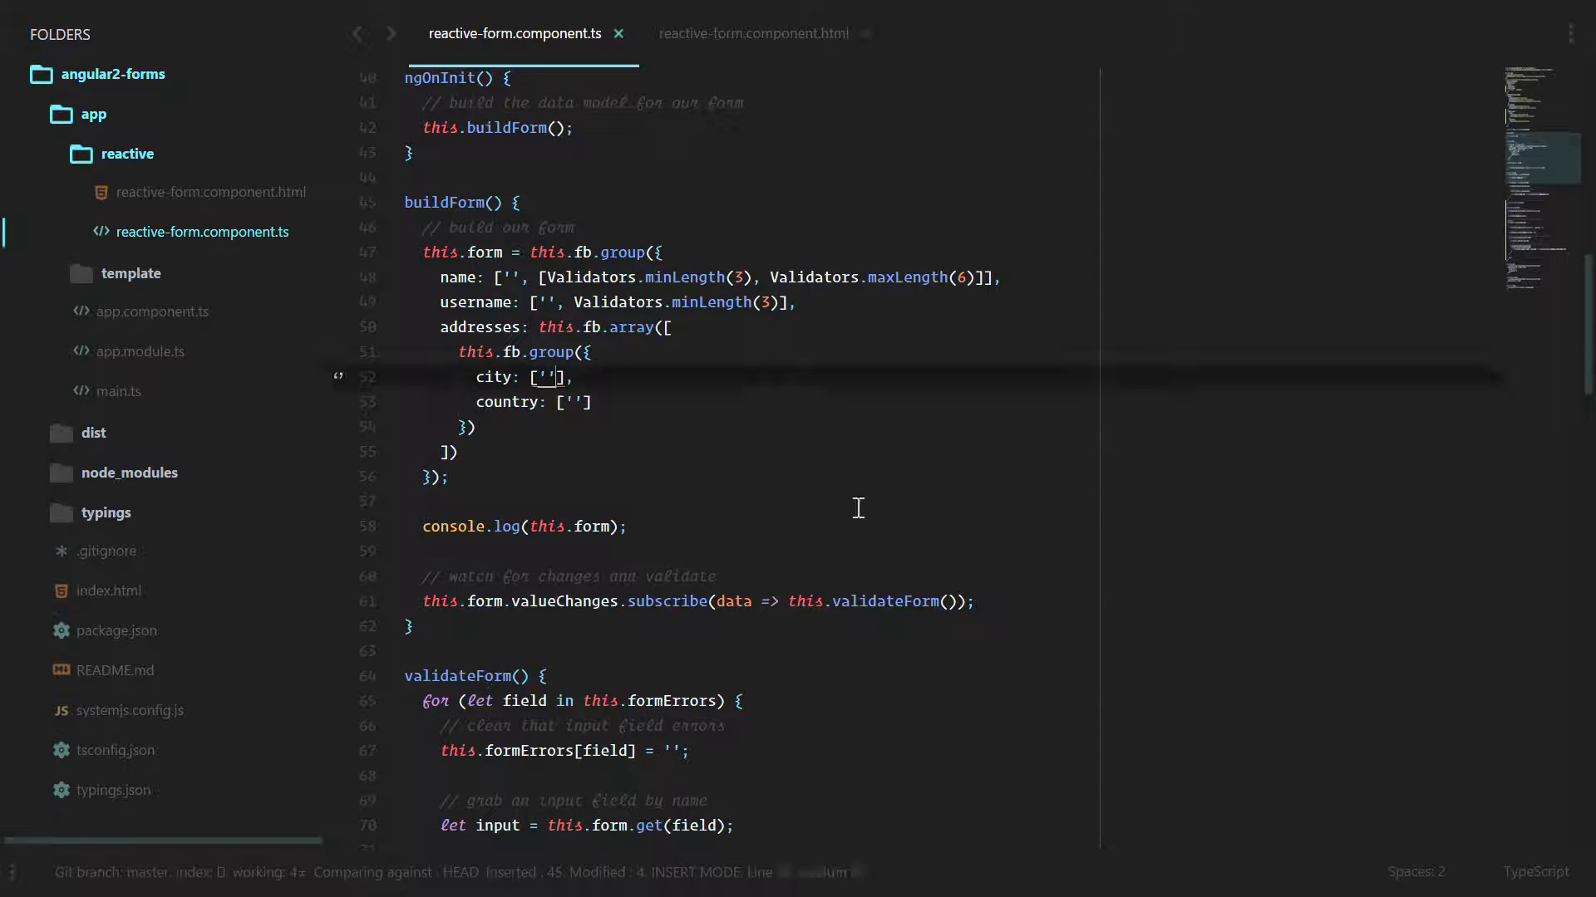
text(, Validators)
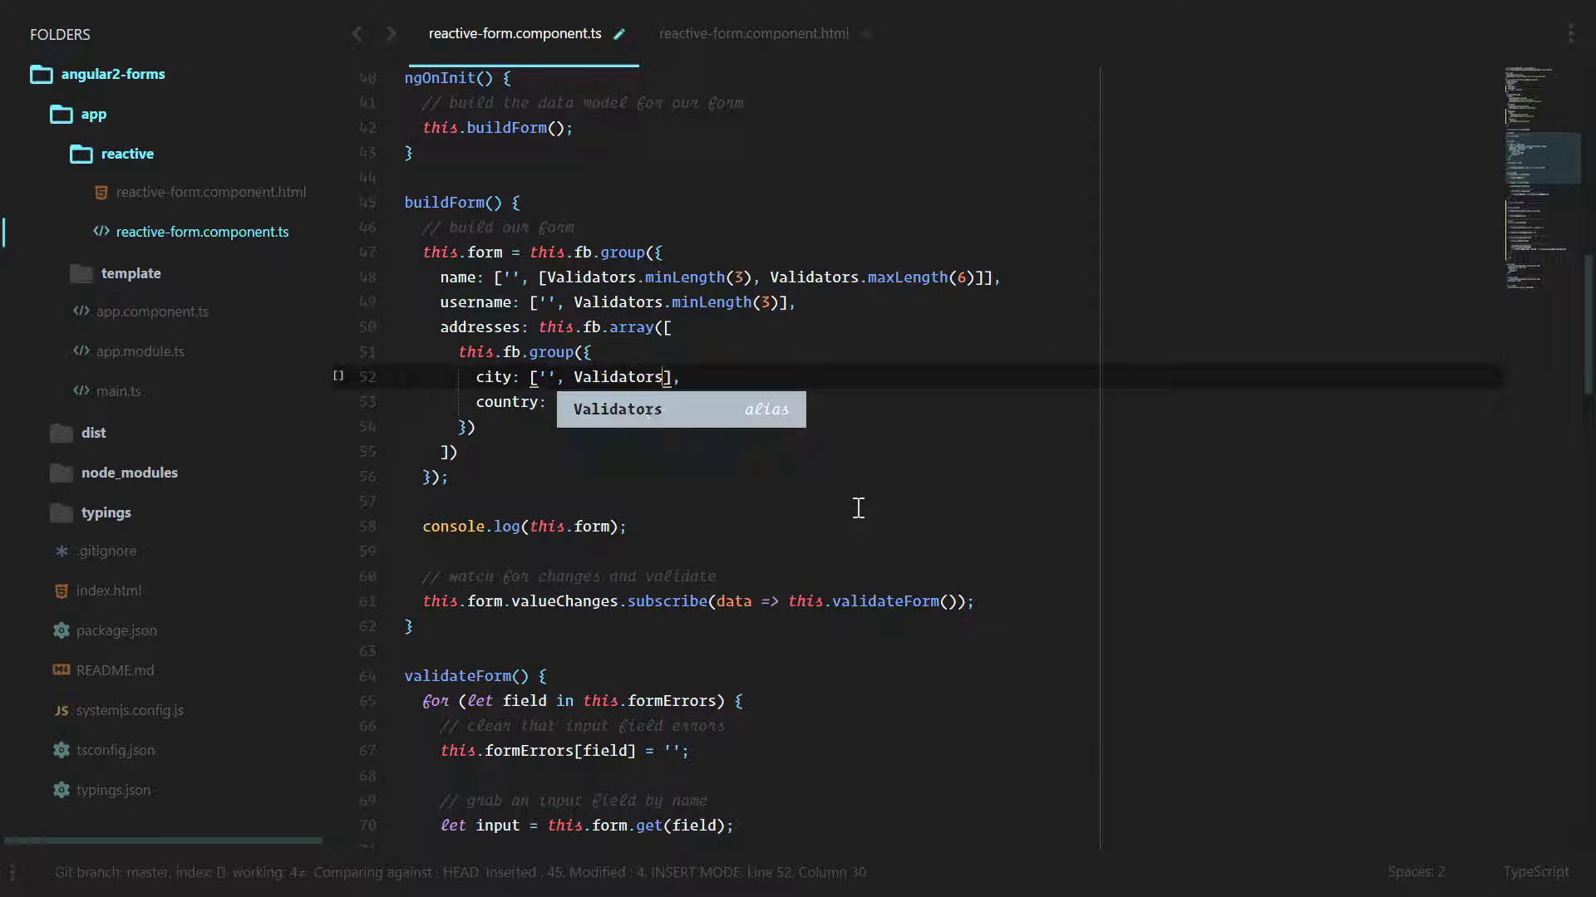
text(.minLength(3)
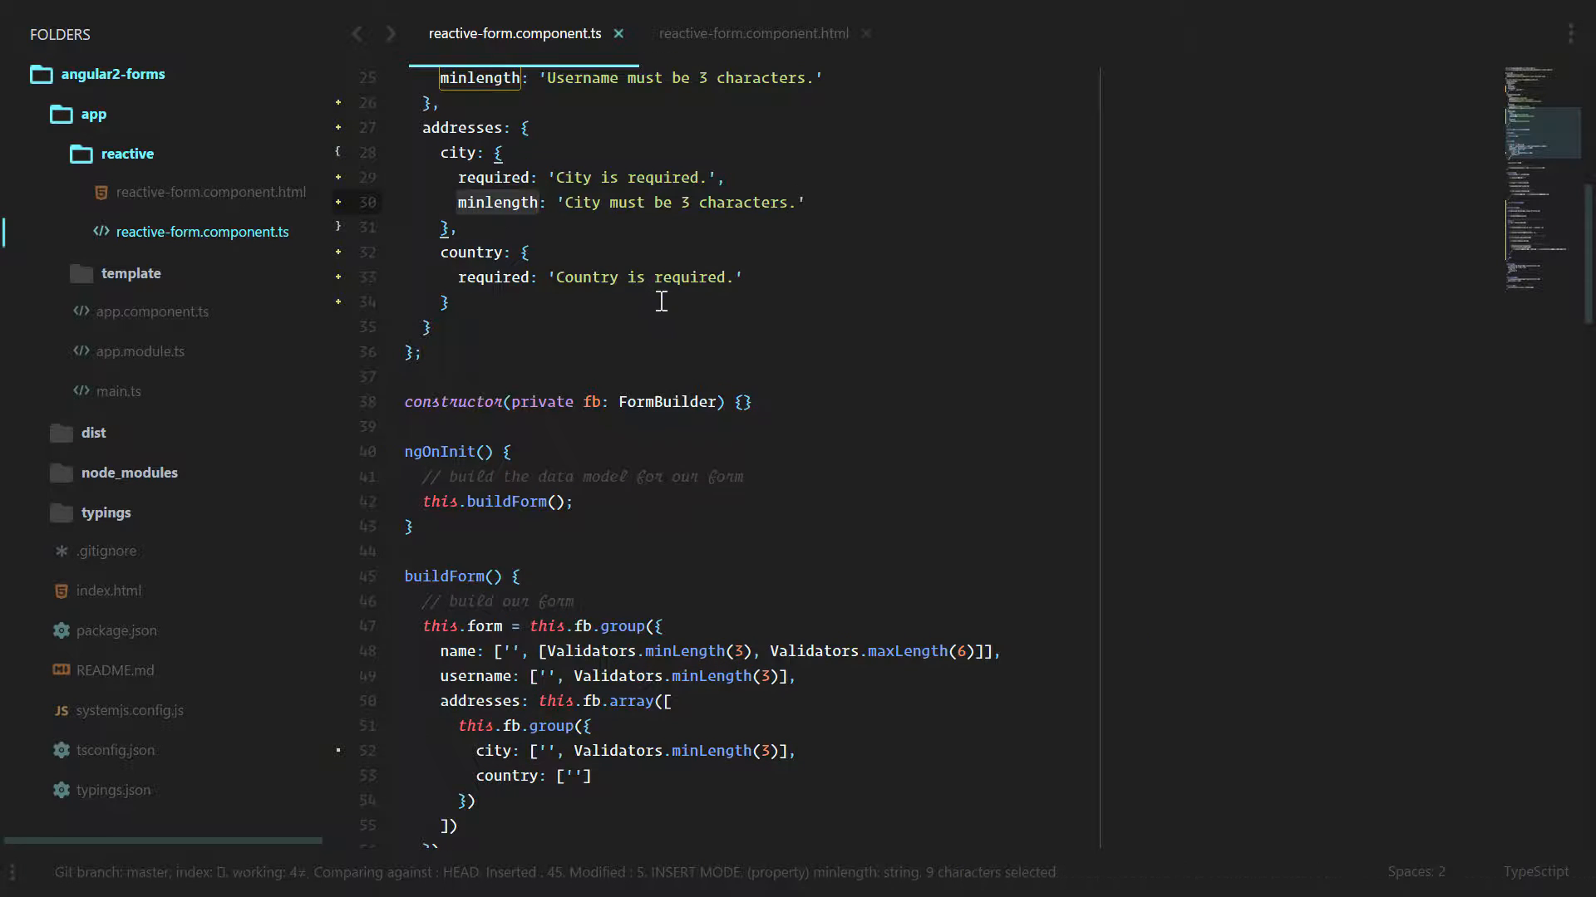
scroll(down, 3)
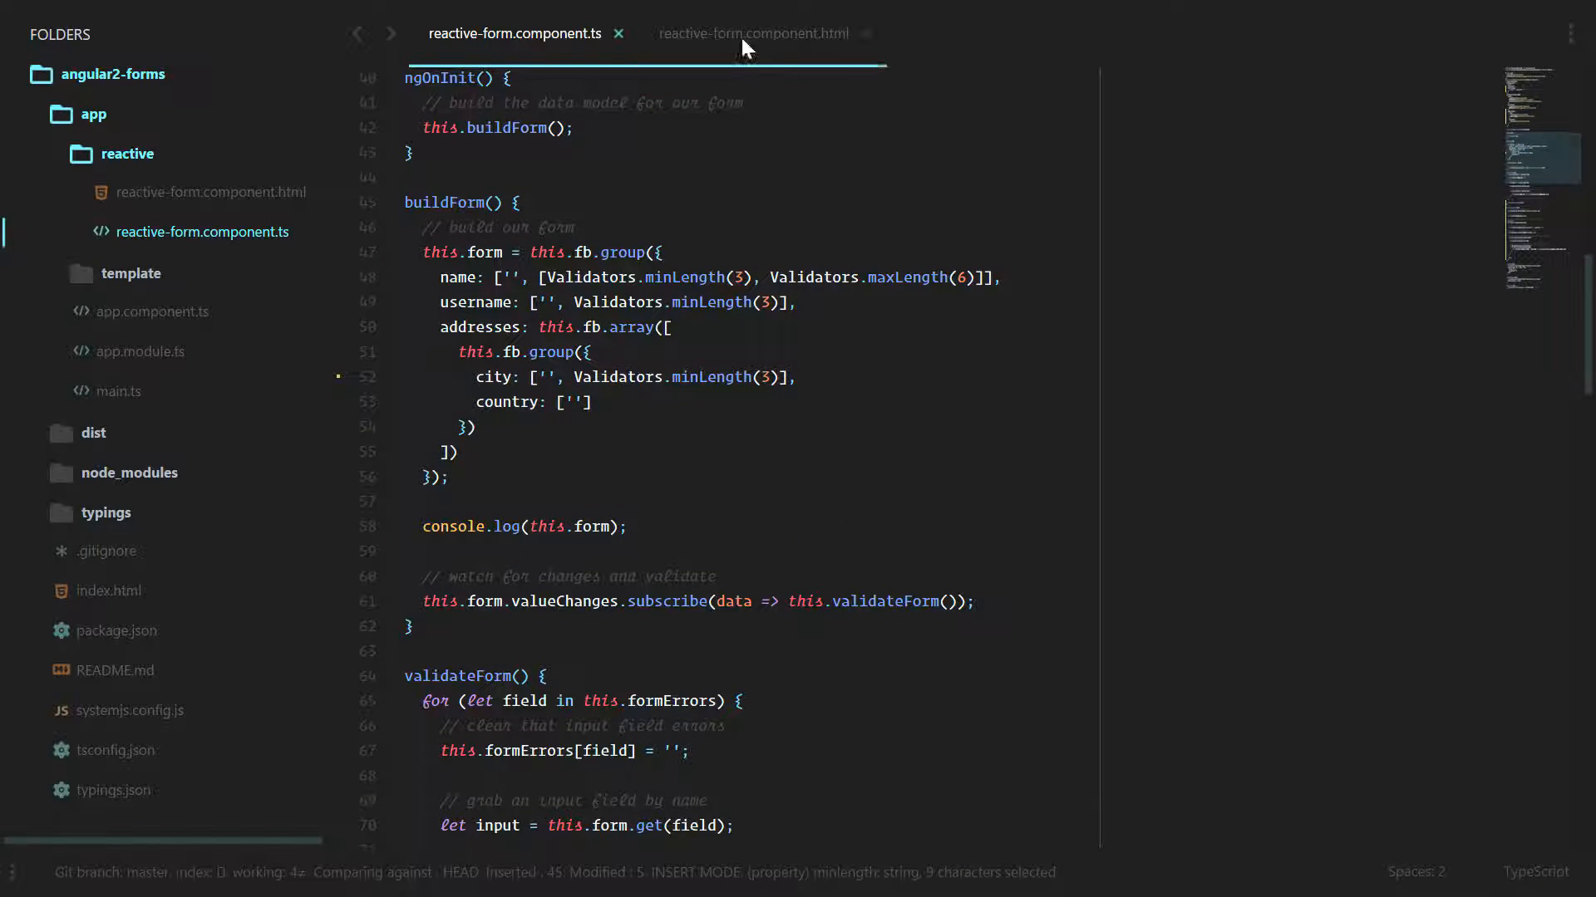
scroll(down, 3)
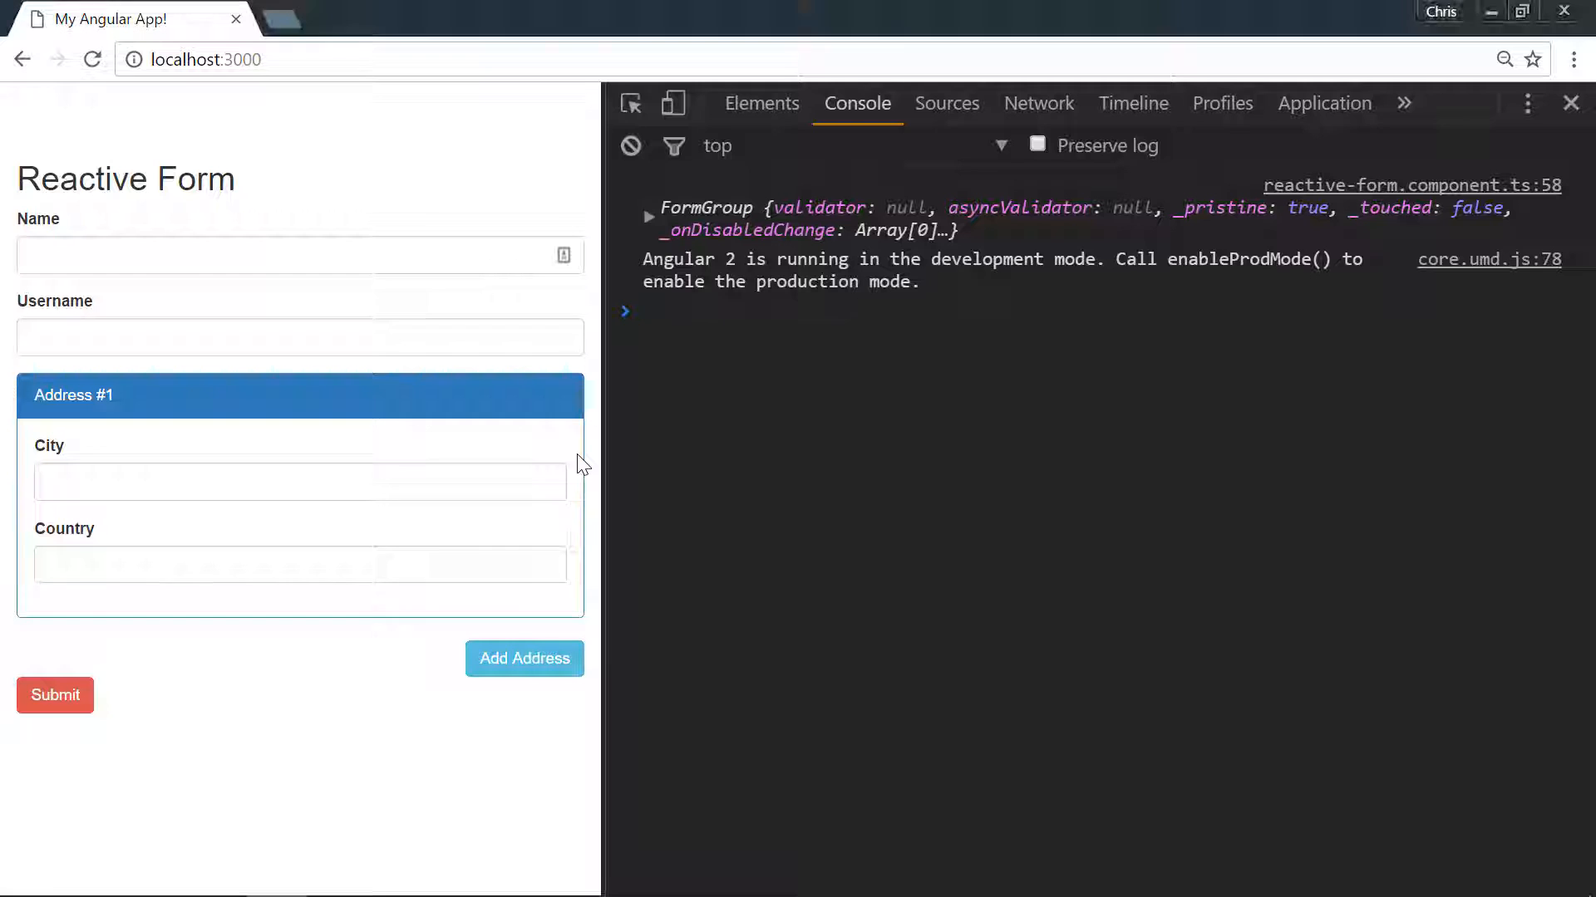
Enter short city values to trigger 'City must be 3 characters.', then add a second address
text(asd)
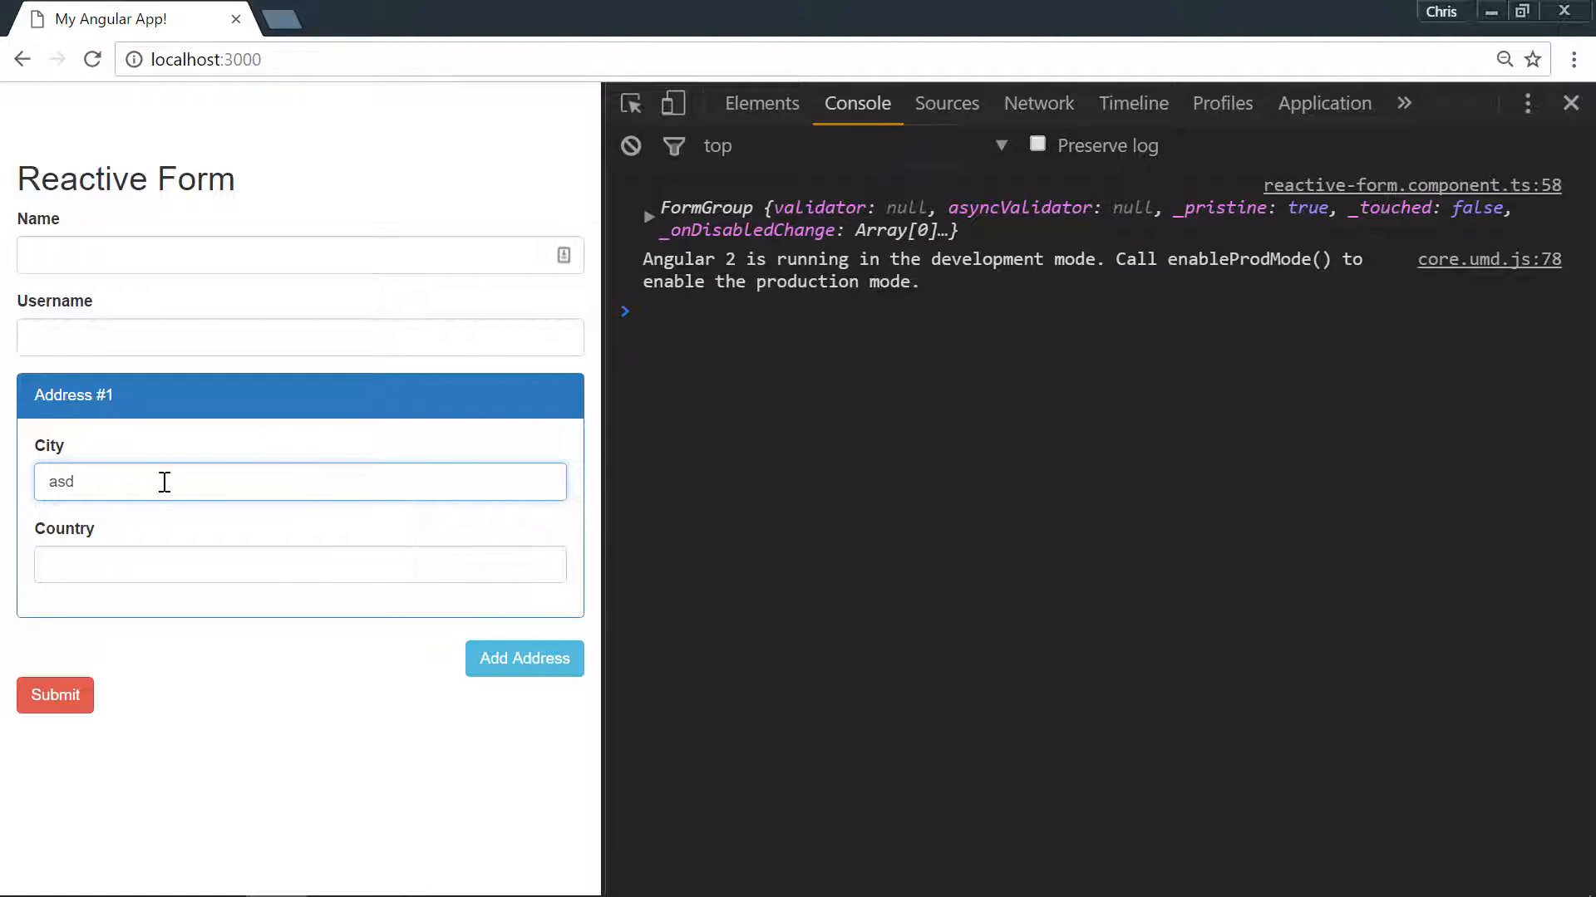
key(BackSpace)
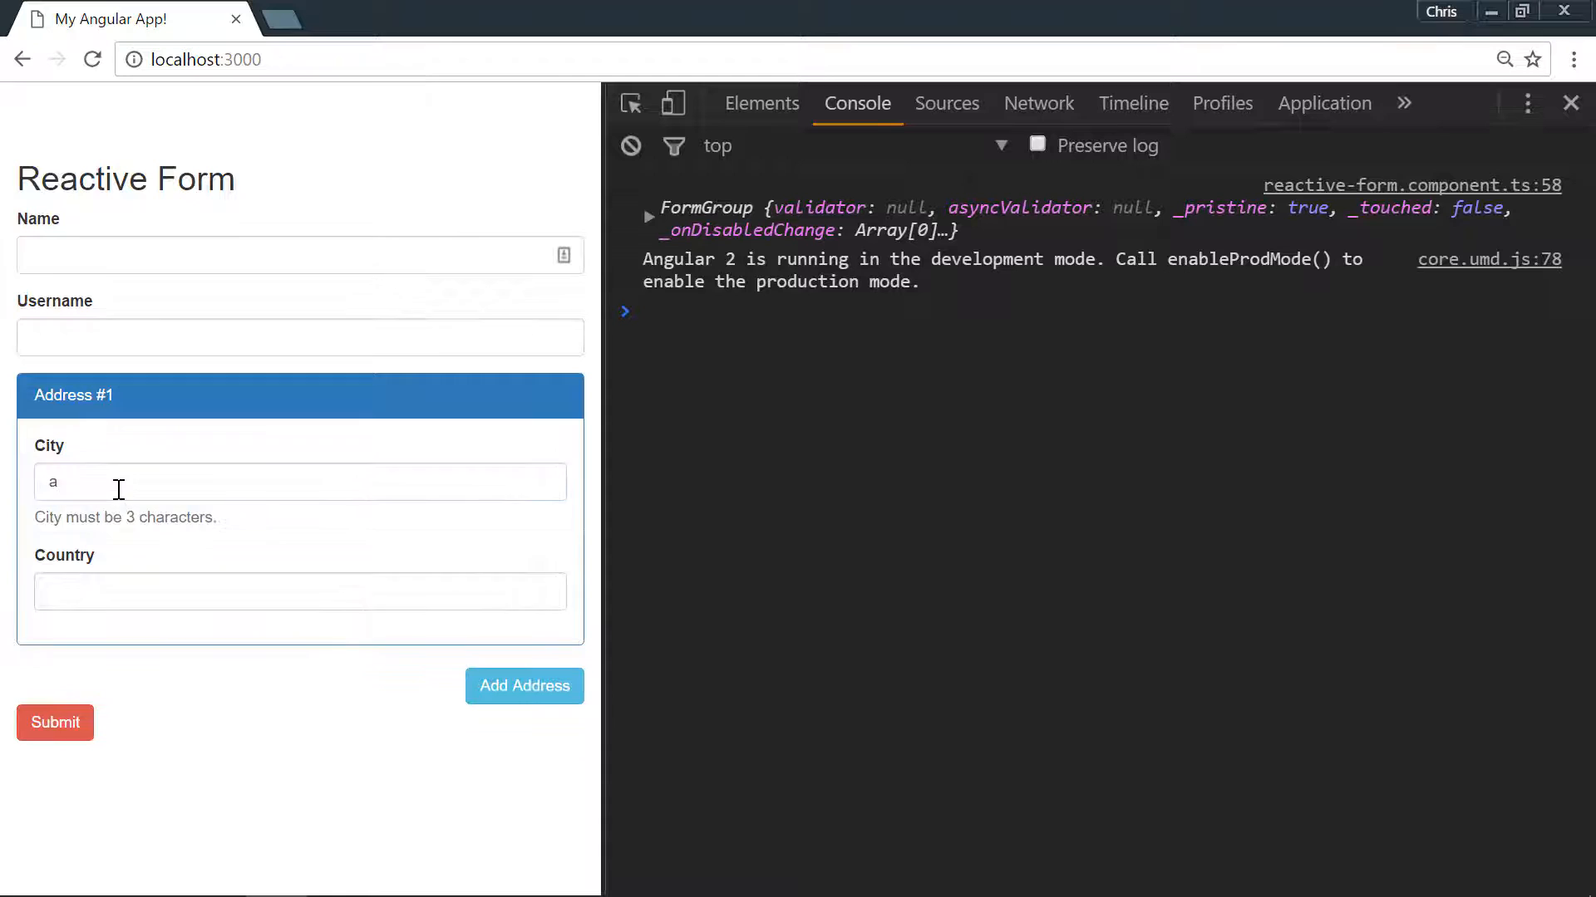
text(asdf)
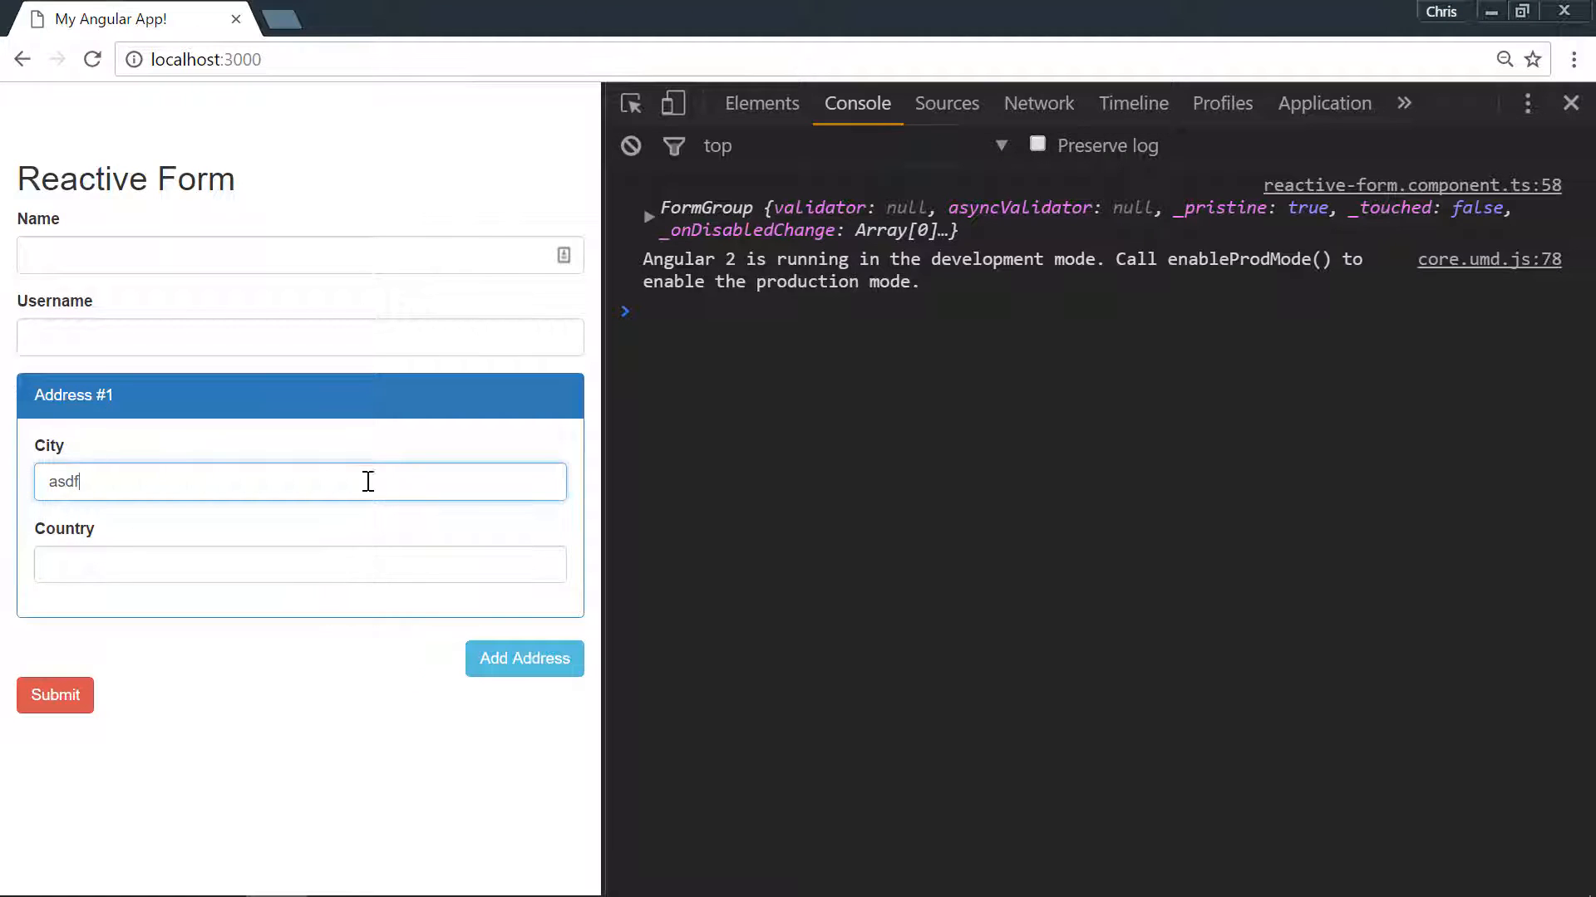
key(Backspace)
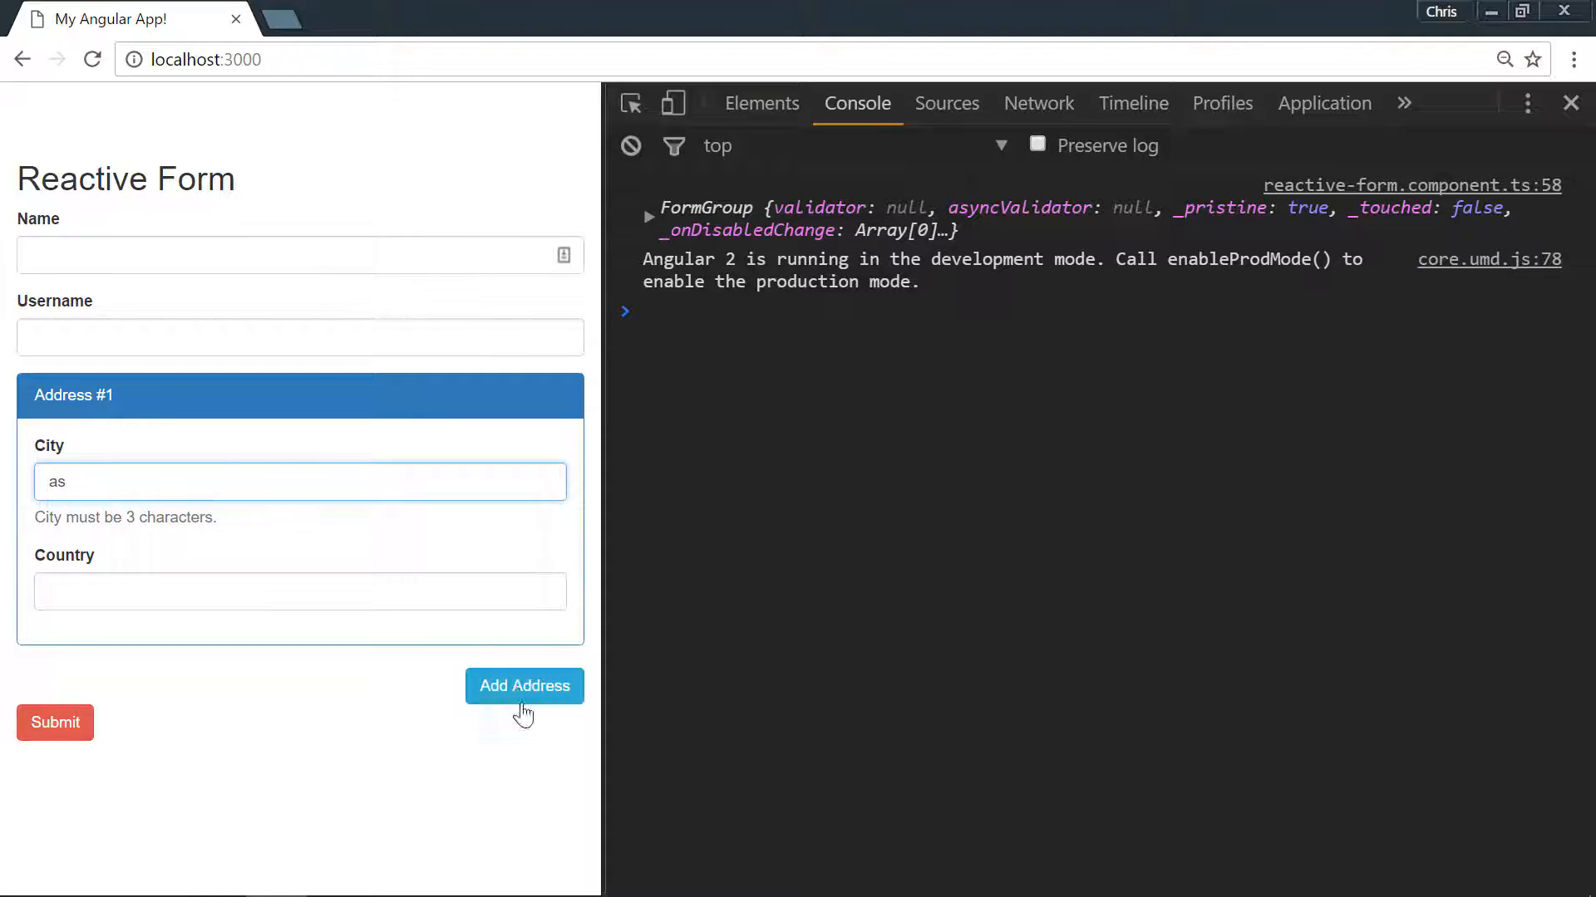
click(523, 686)
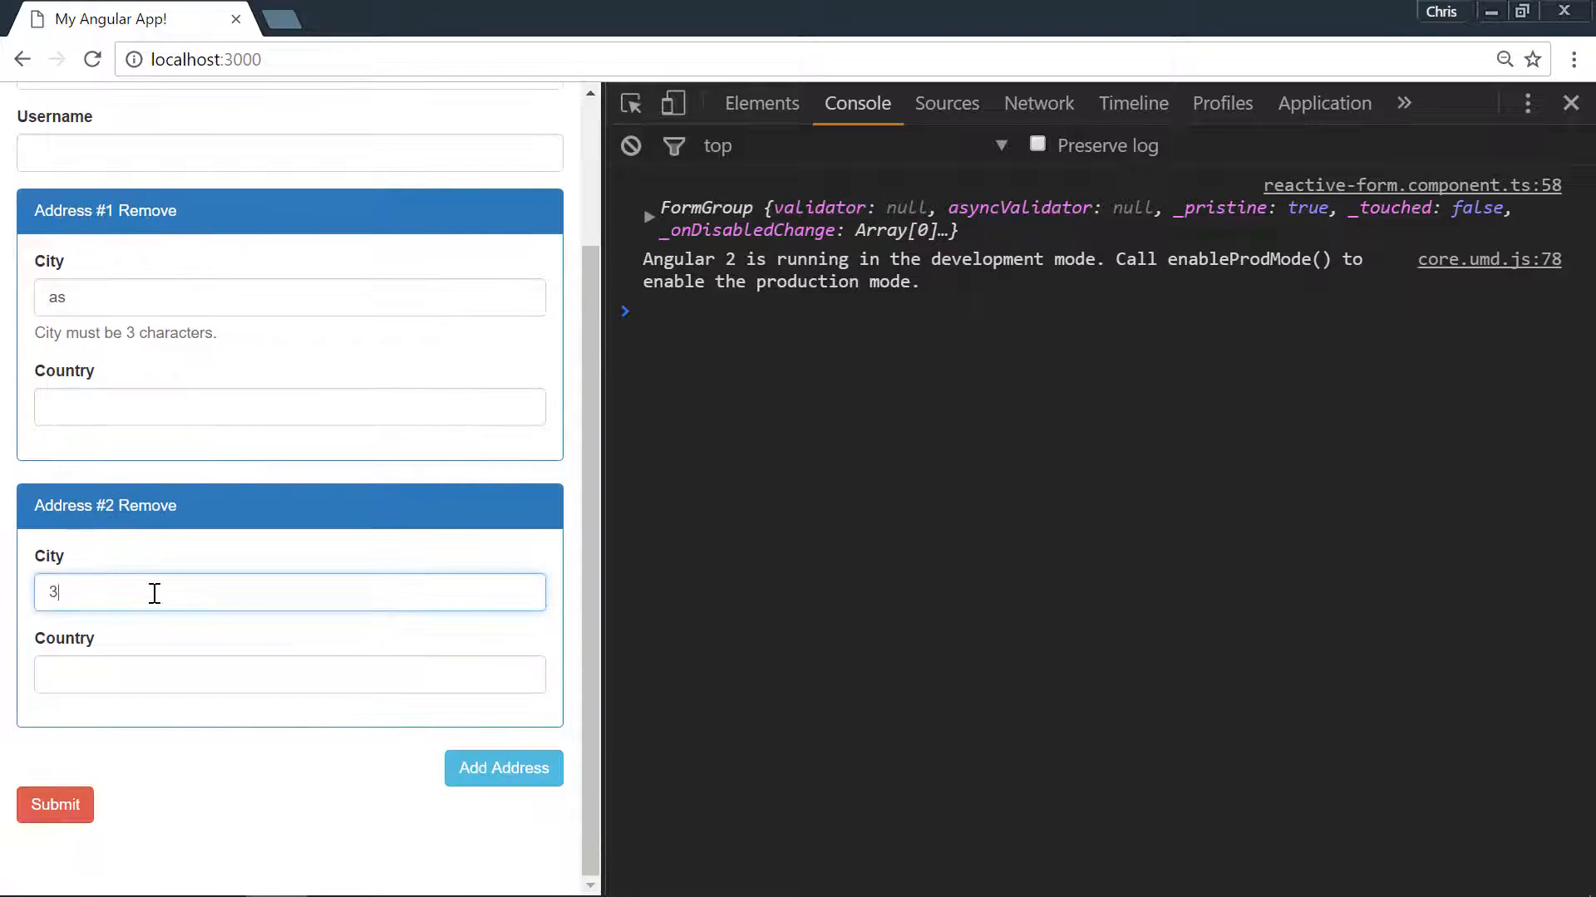
text(f)
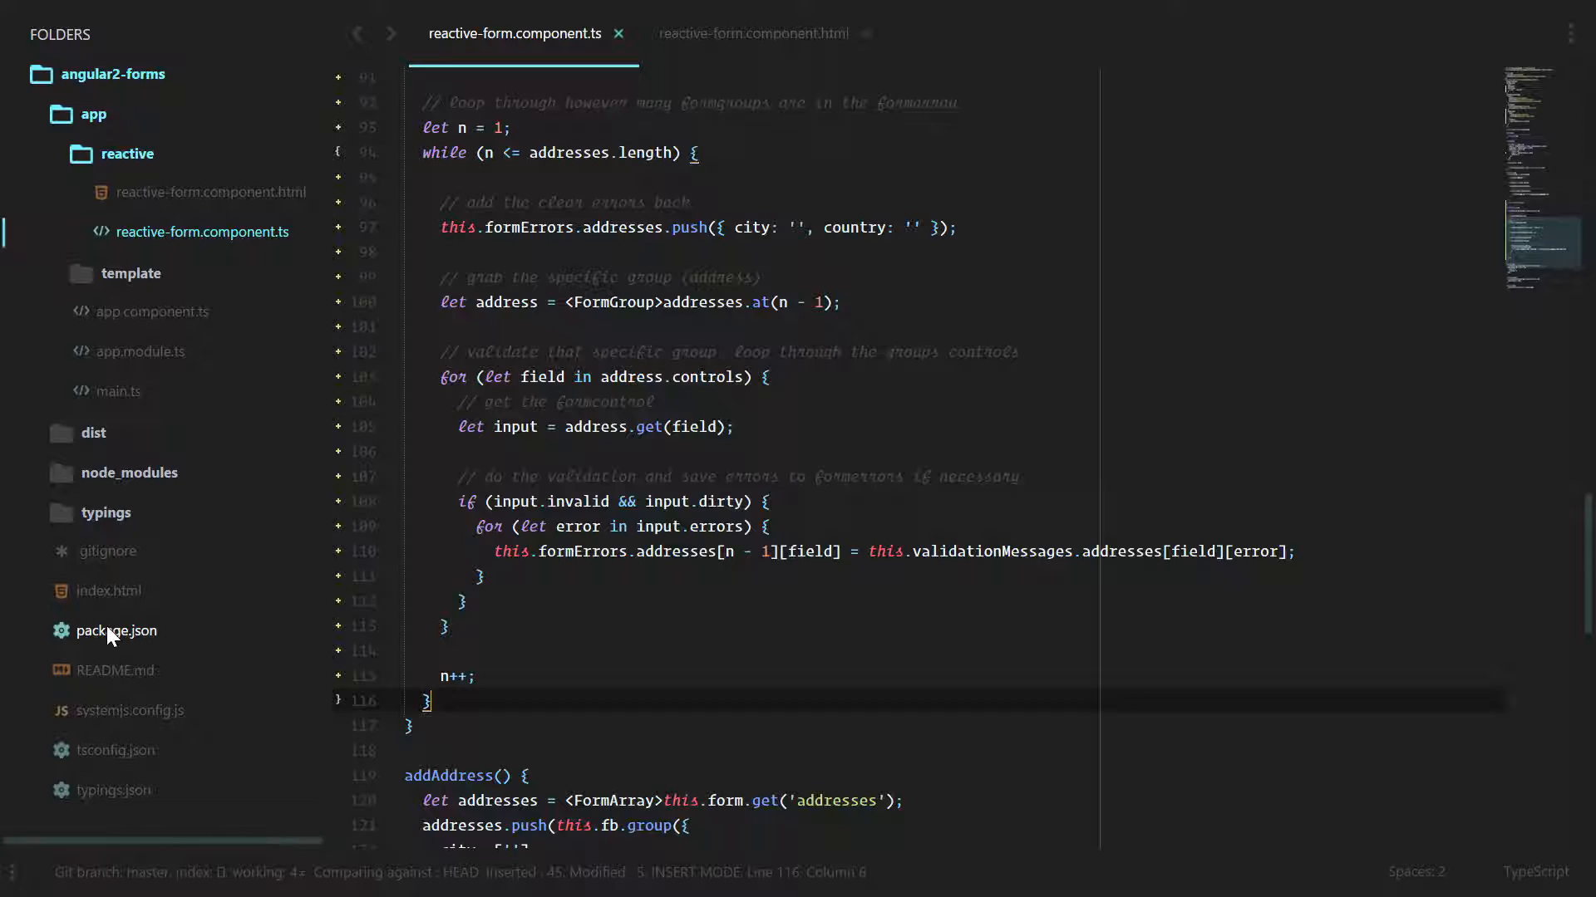
scroll(up, 3)
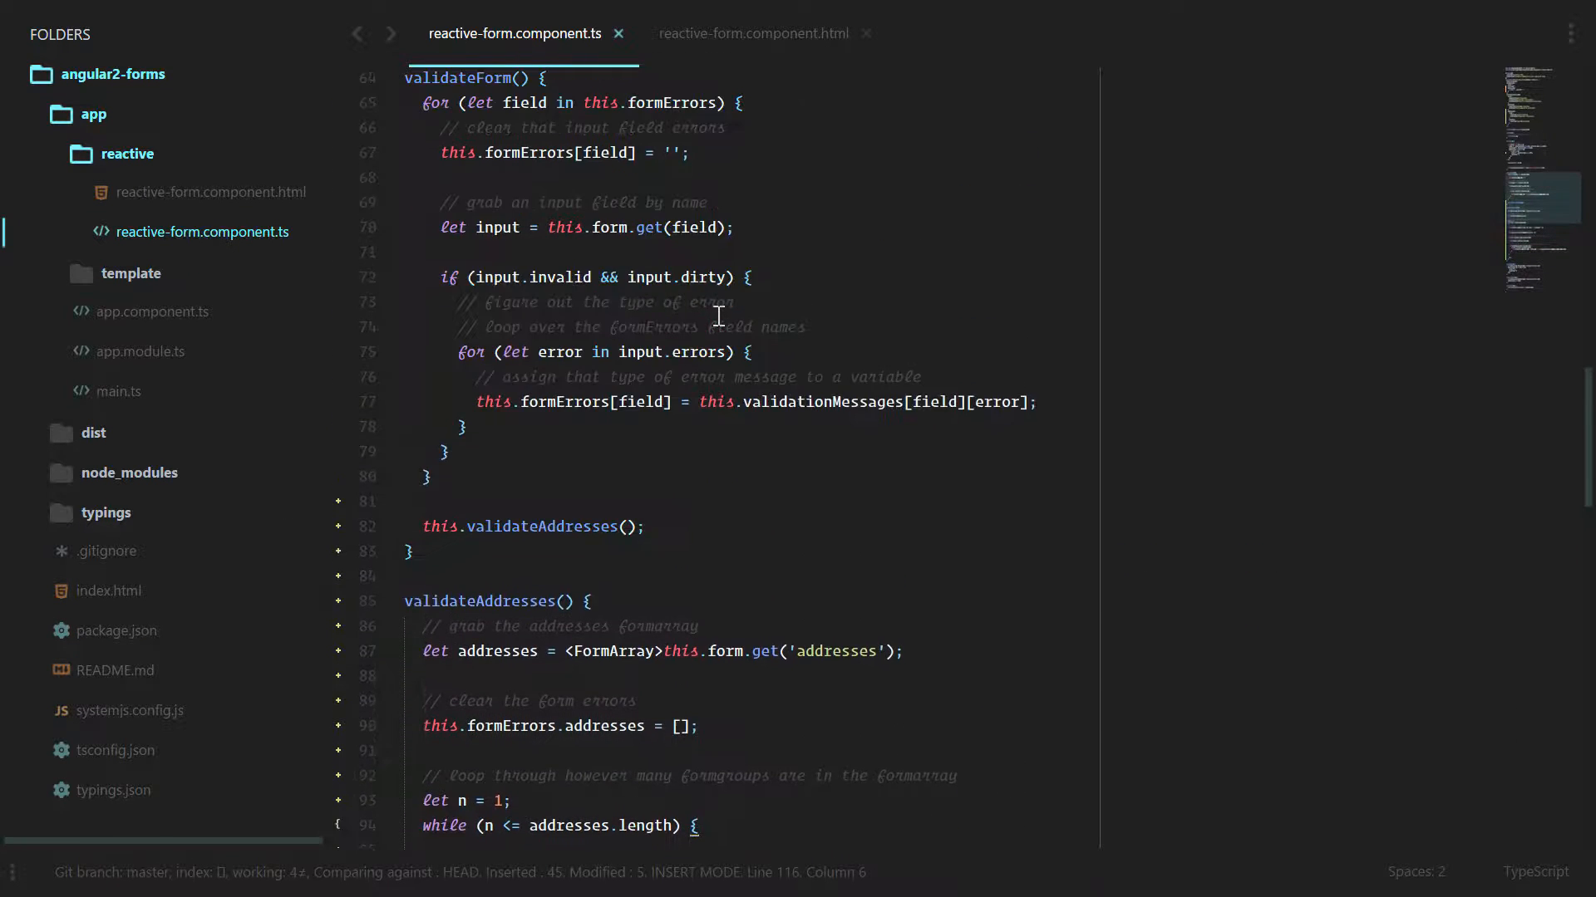
scroll(up, 3)
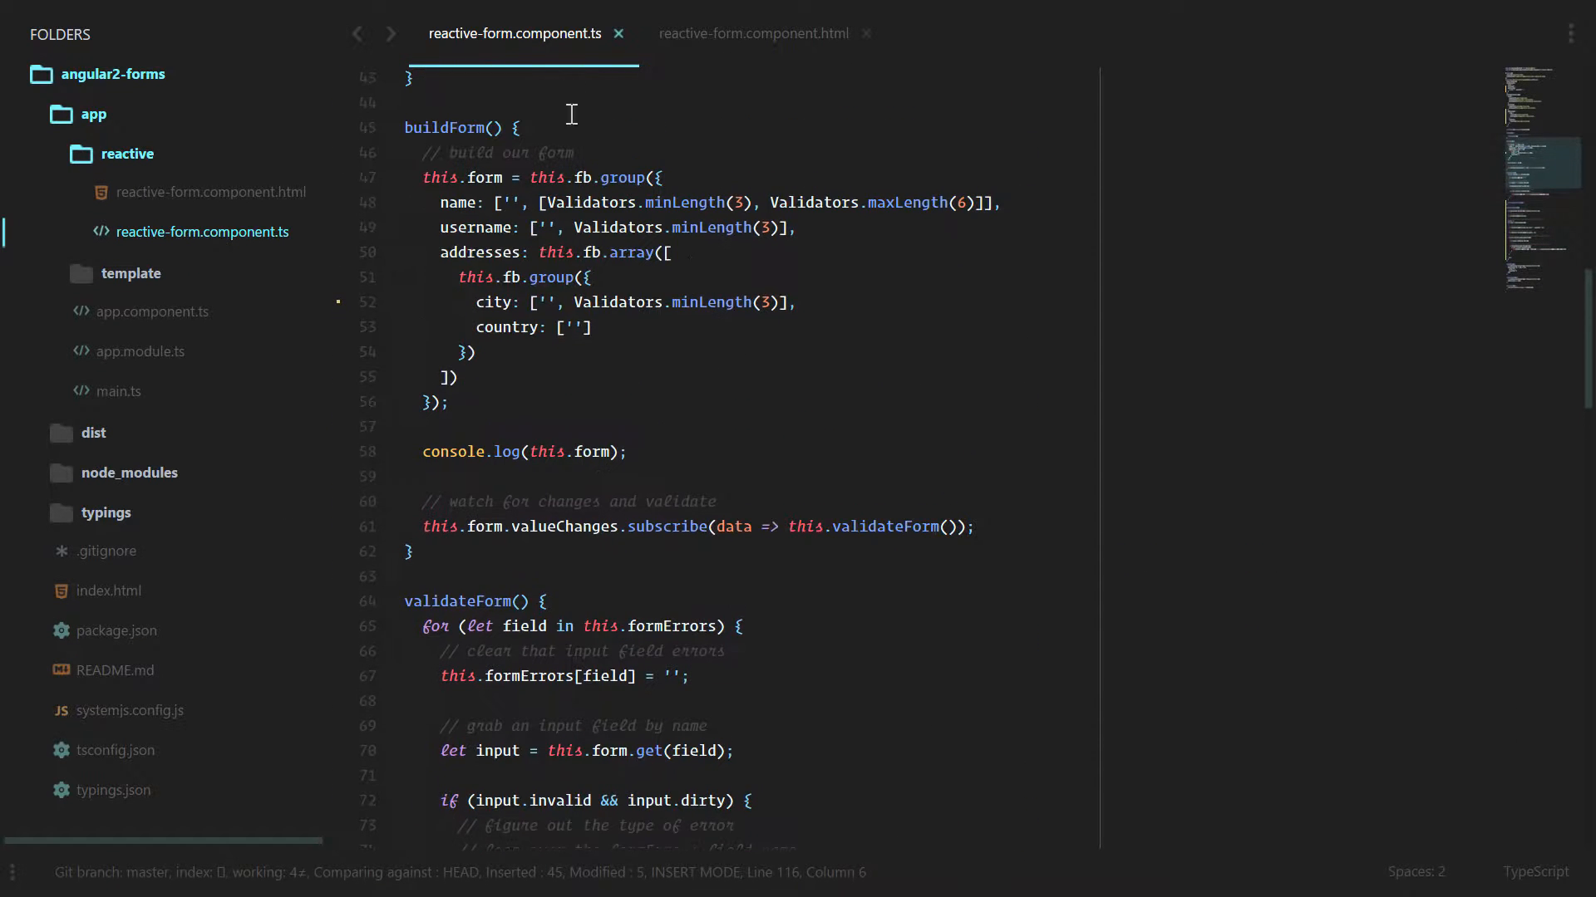
drag(473, 277, 475, 352)
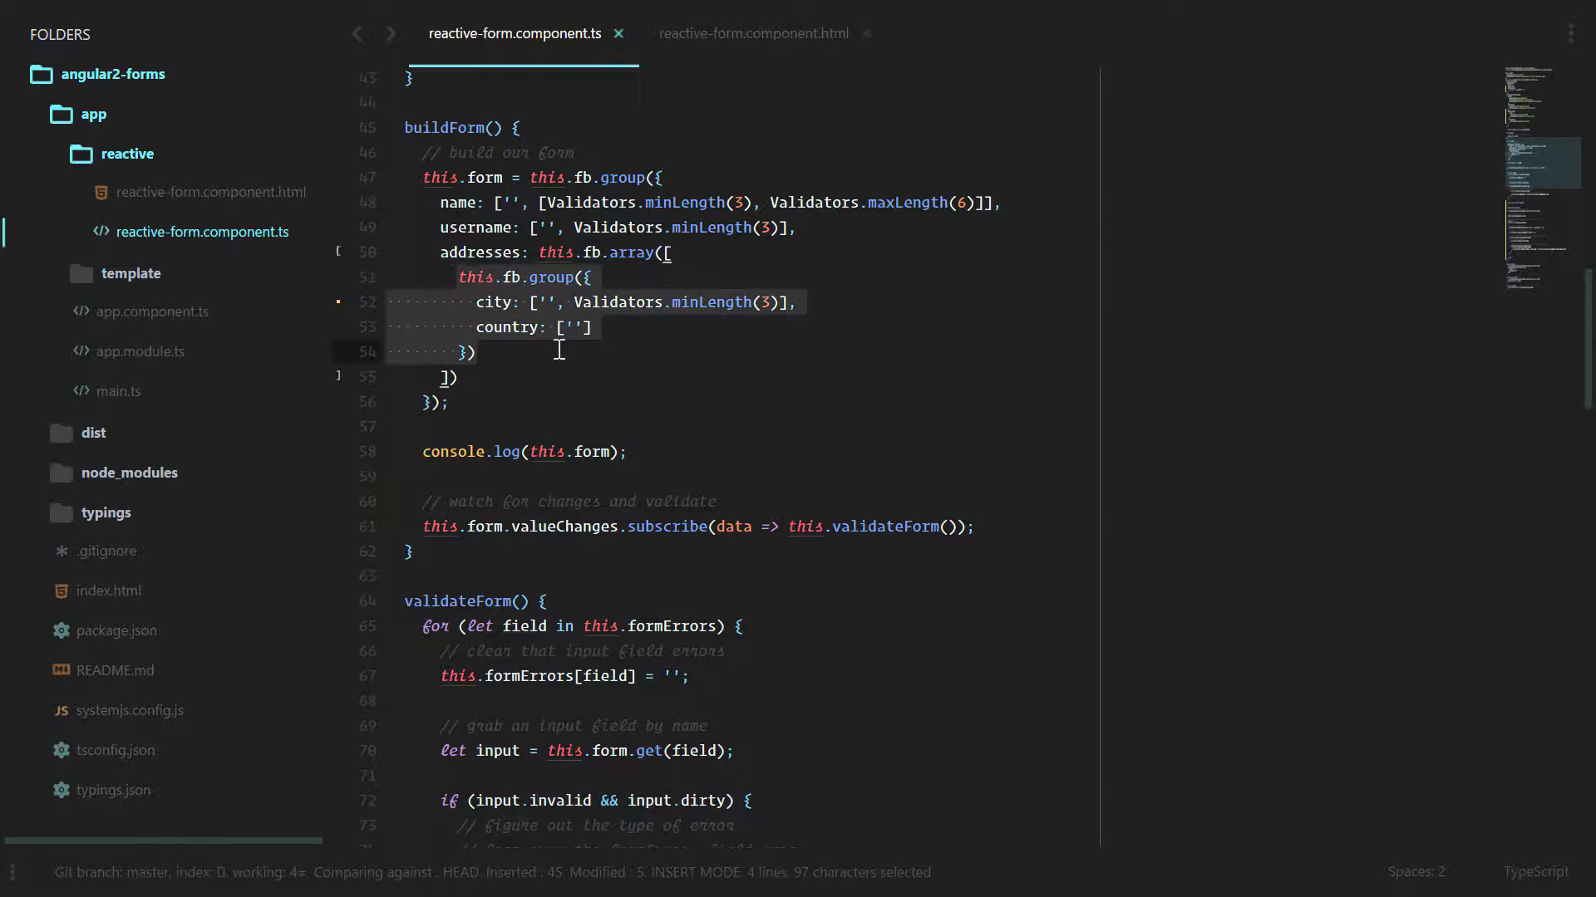
click(574, 302)
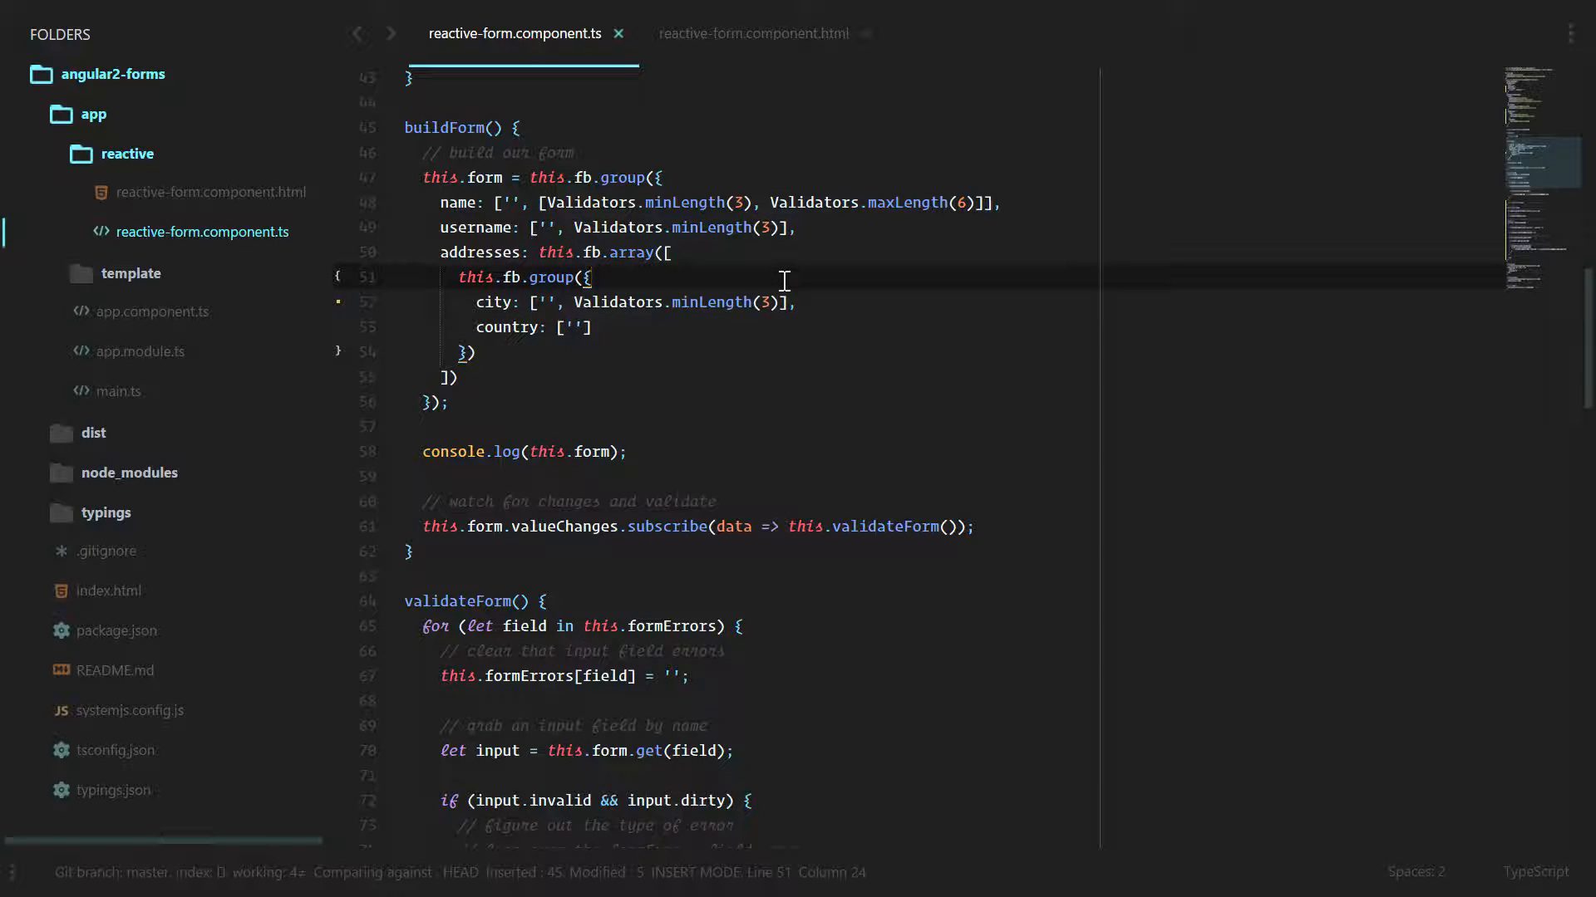
mouse_move(676, 280)
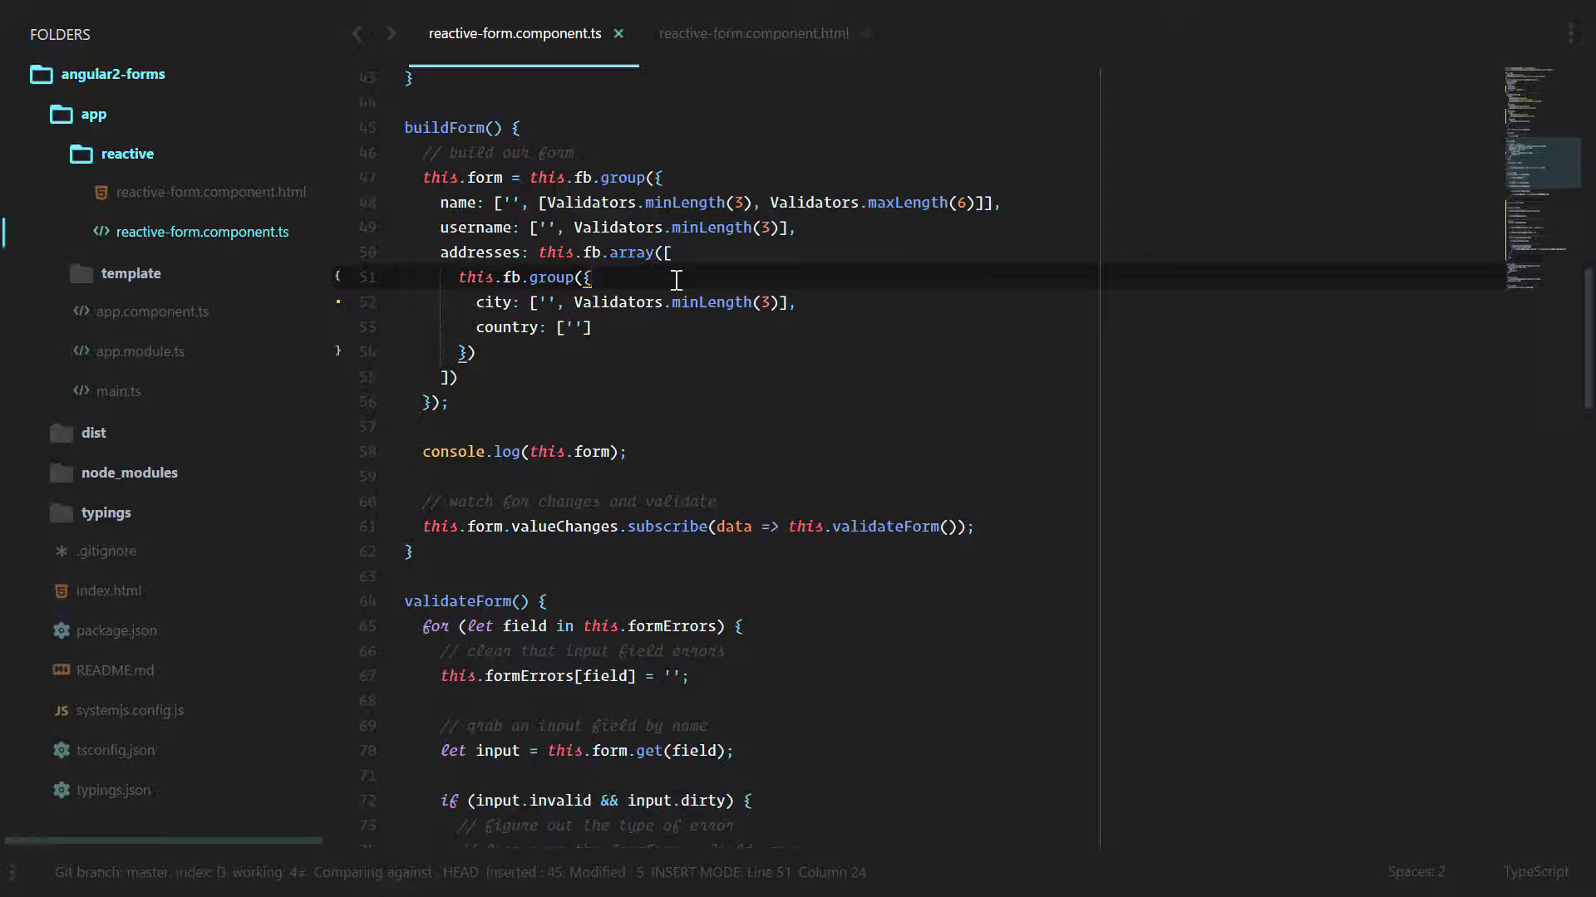
scroll(down, 3)
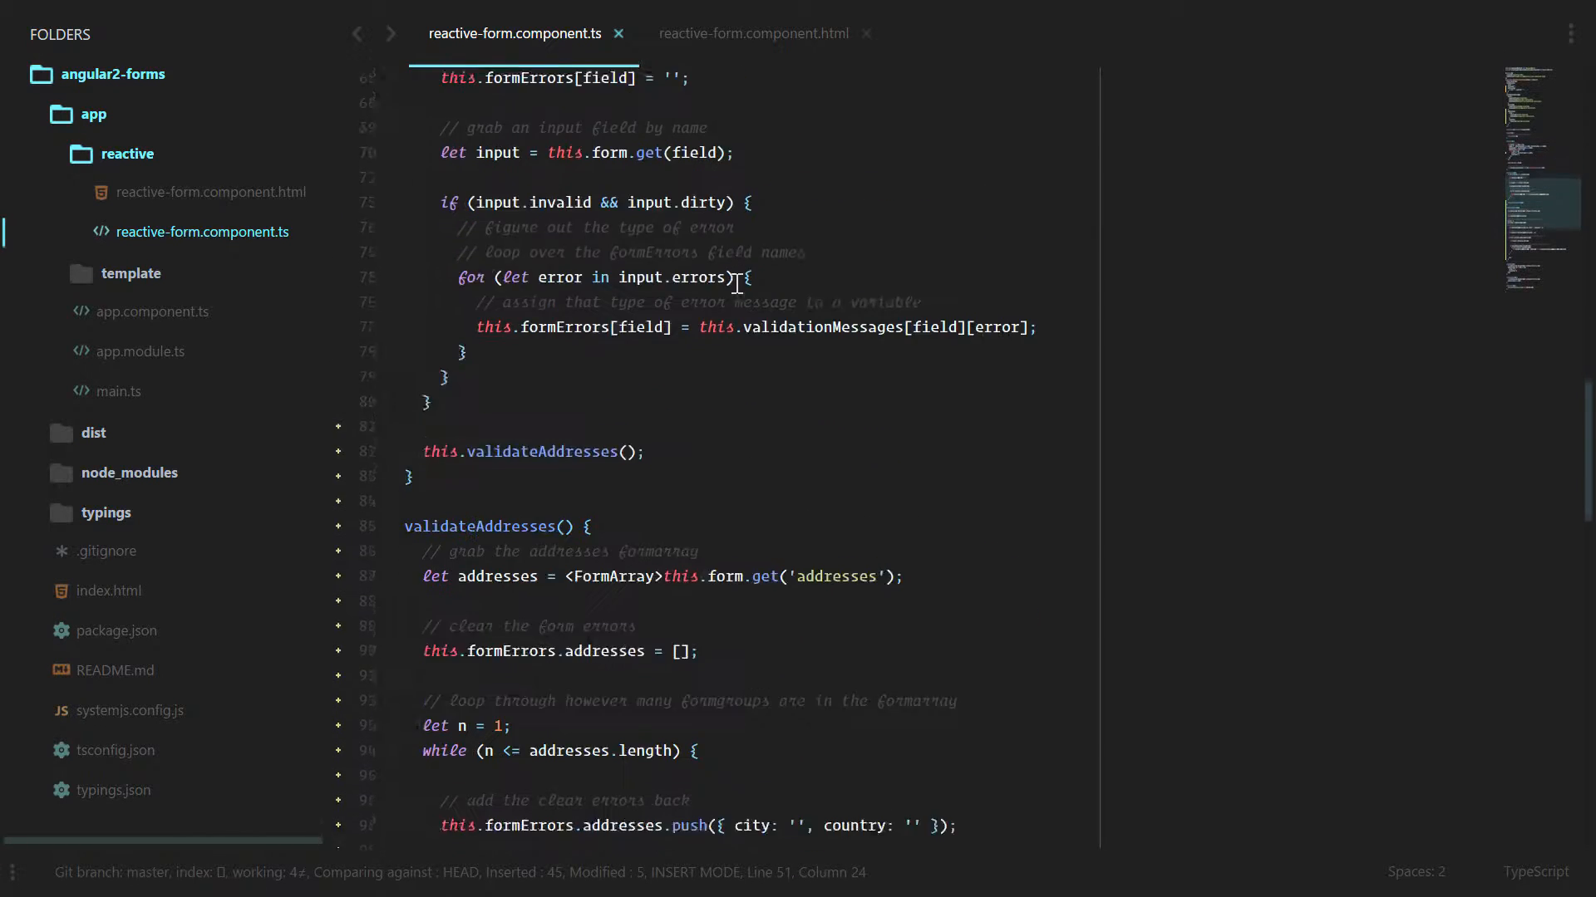
scroll(down, 3)
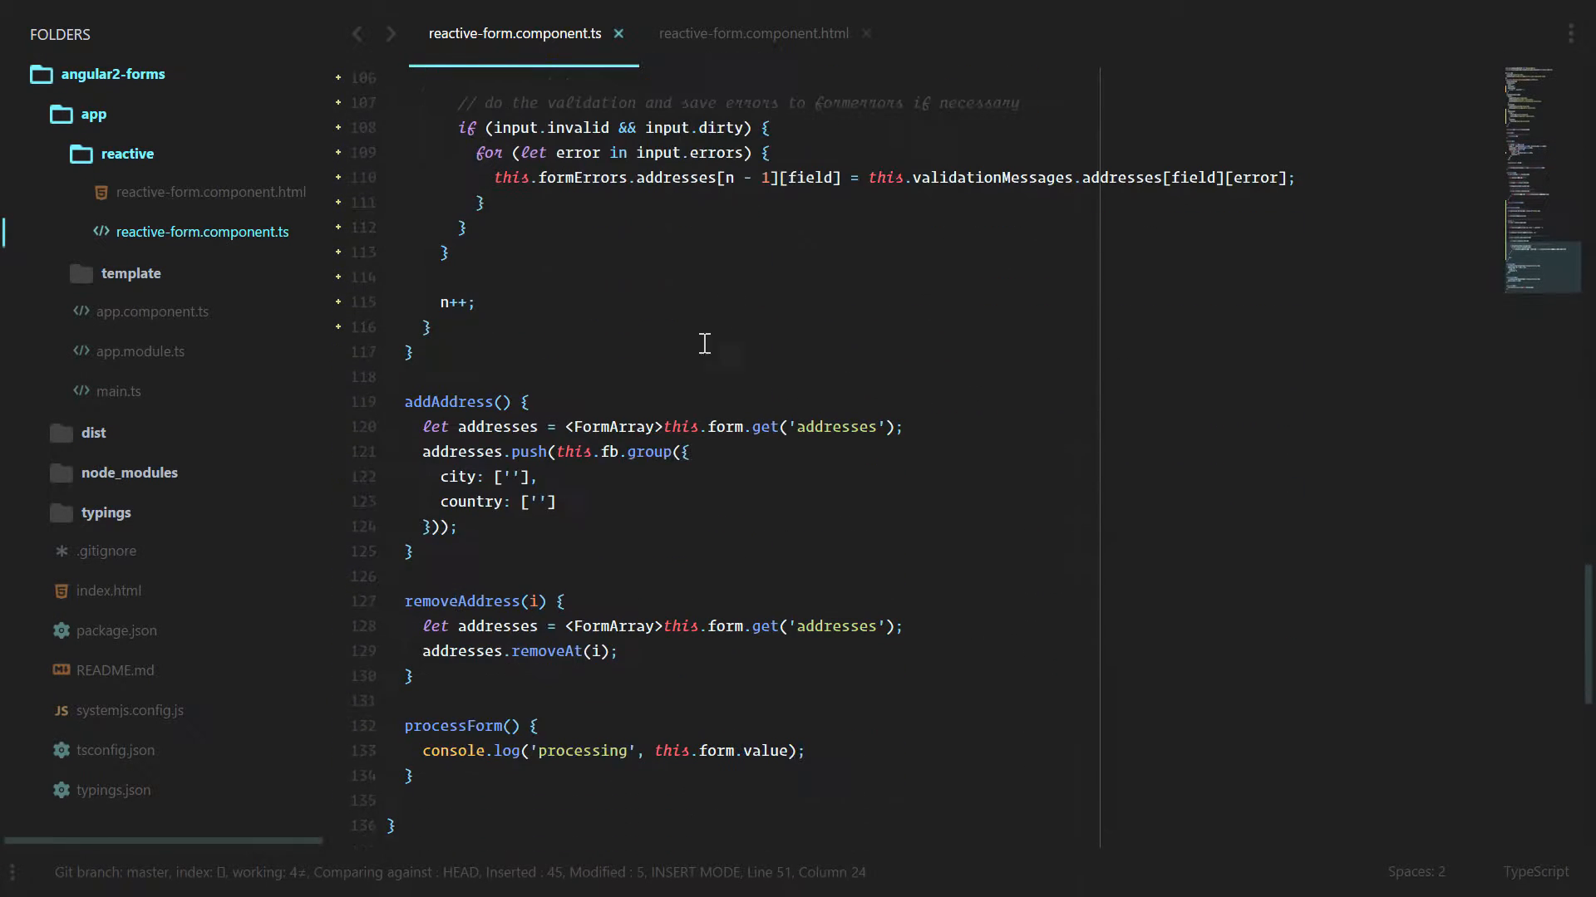
click(589, 452)
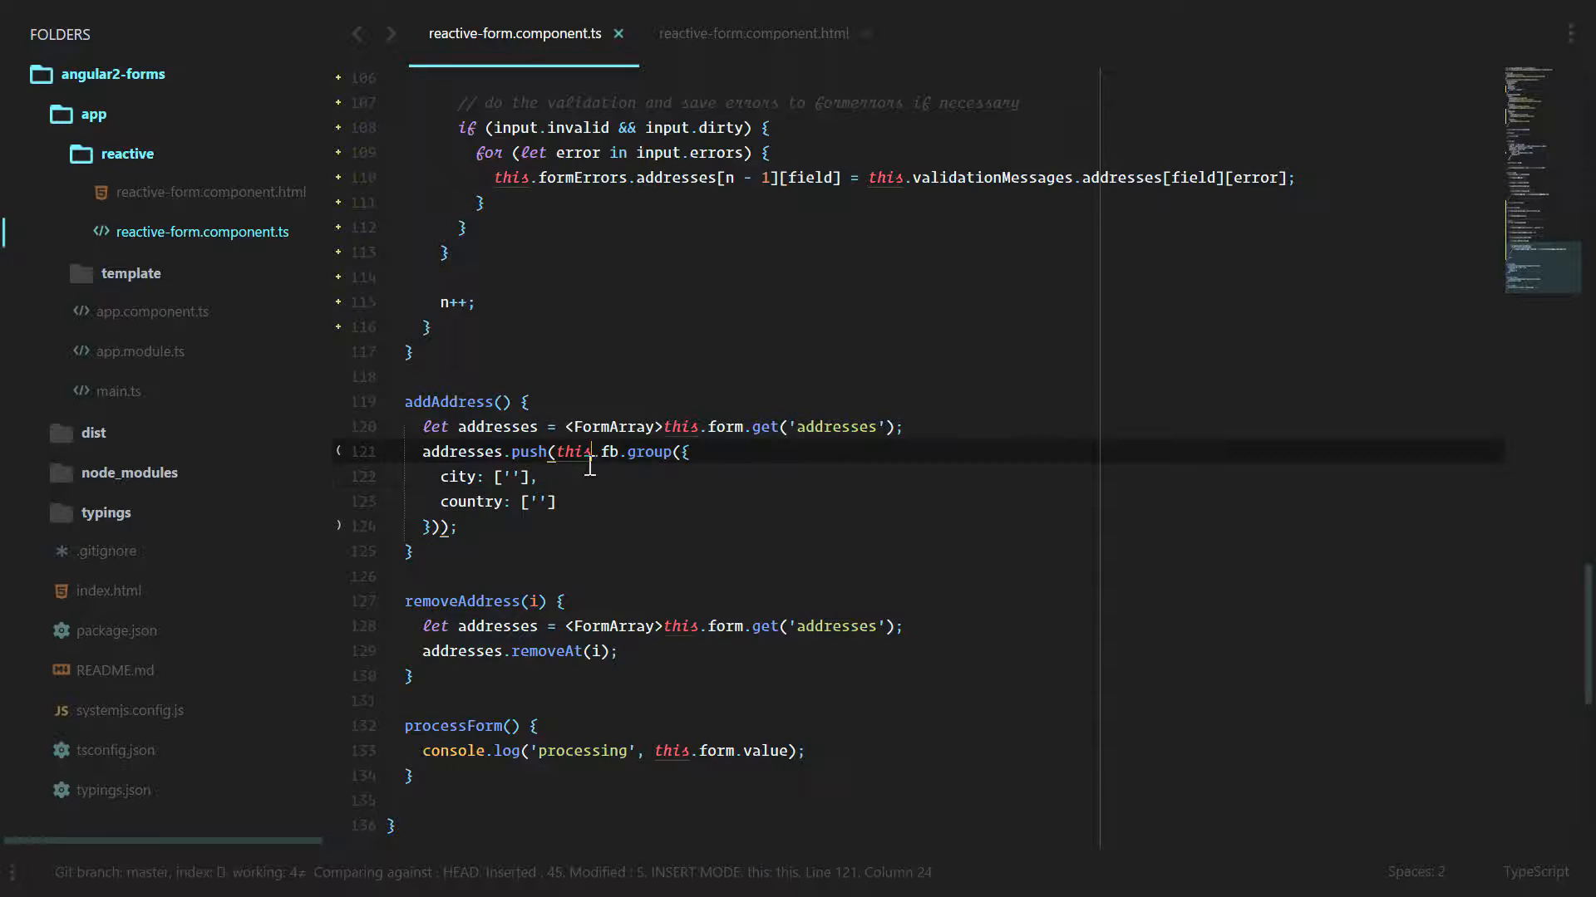
mouse_move(607, 490)
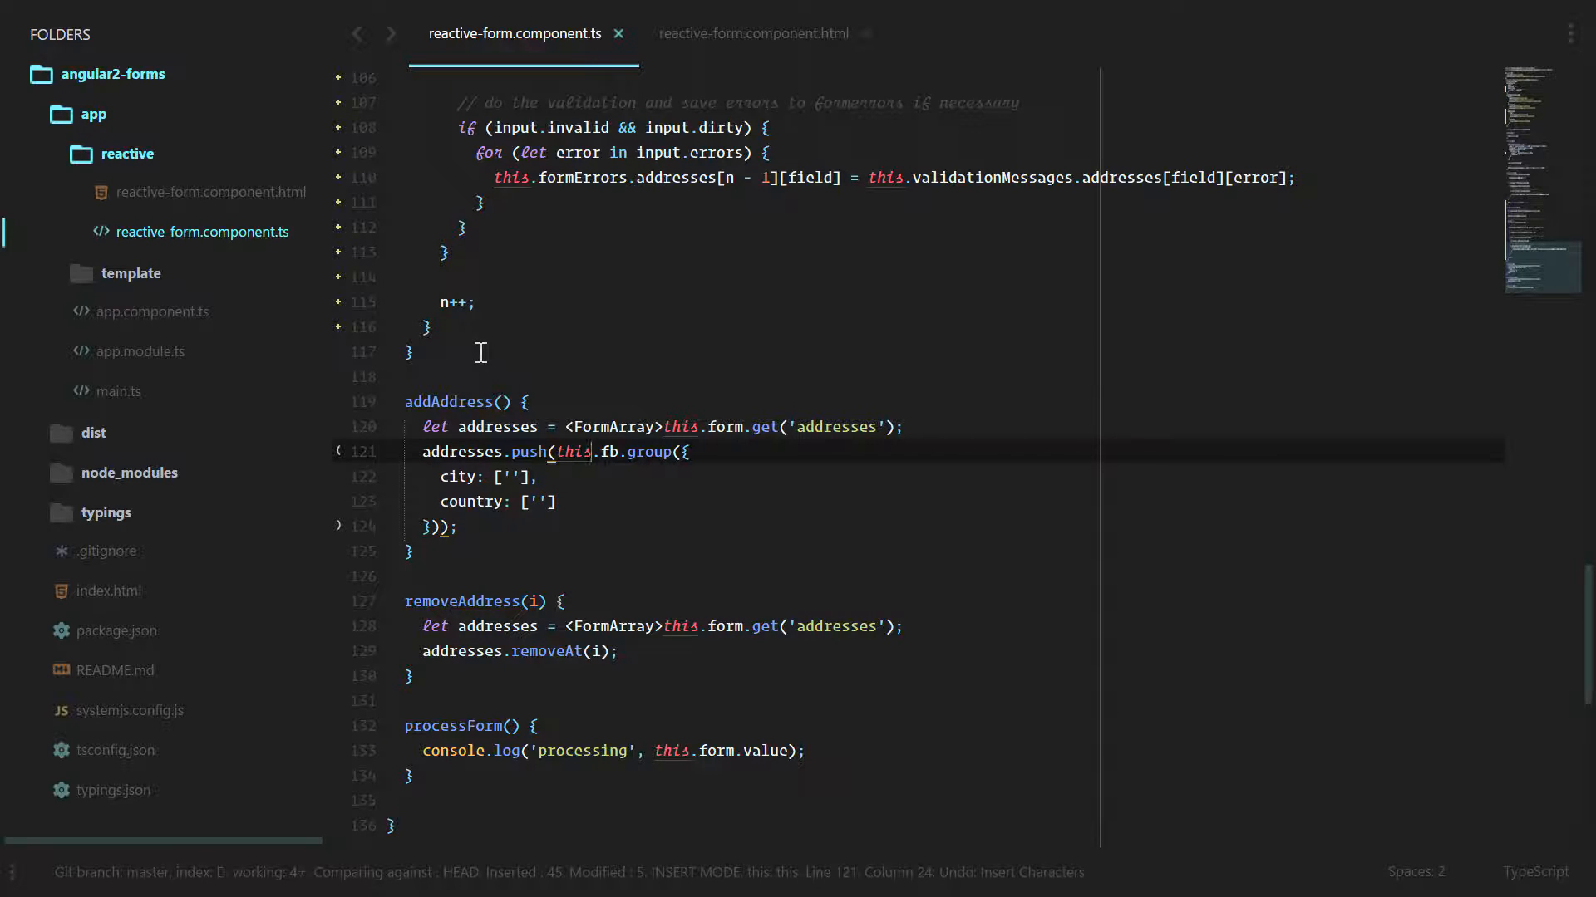
click(408, 352)
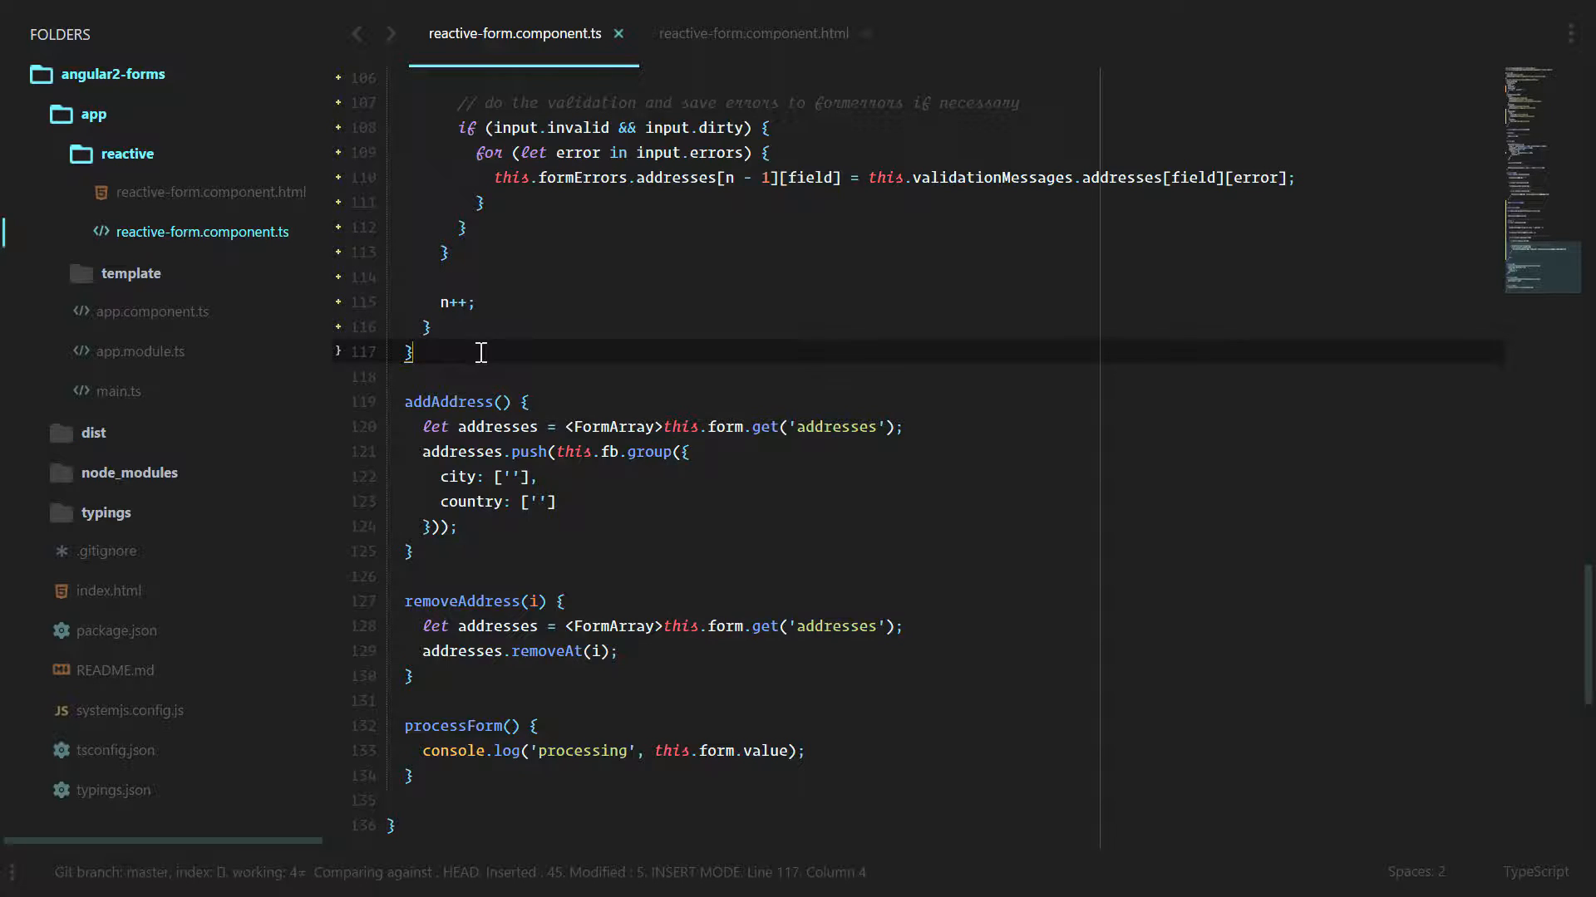
Write a createAddress() method returning an fb.group with a Validators.minLength(3) city
key(Enter)
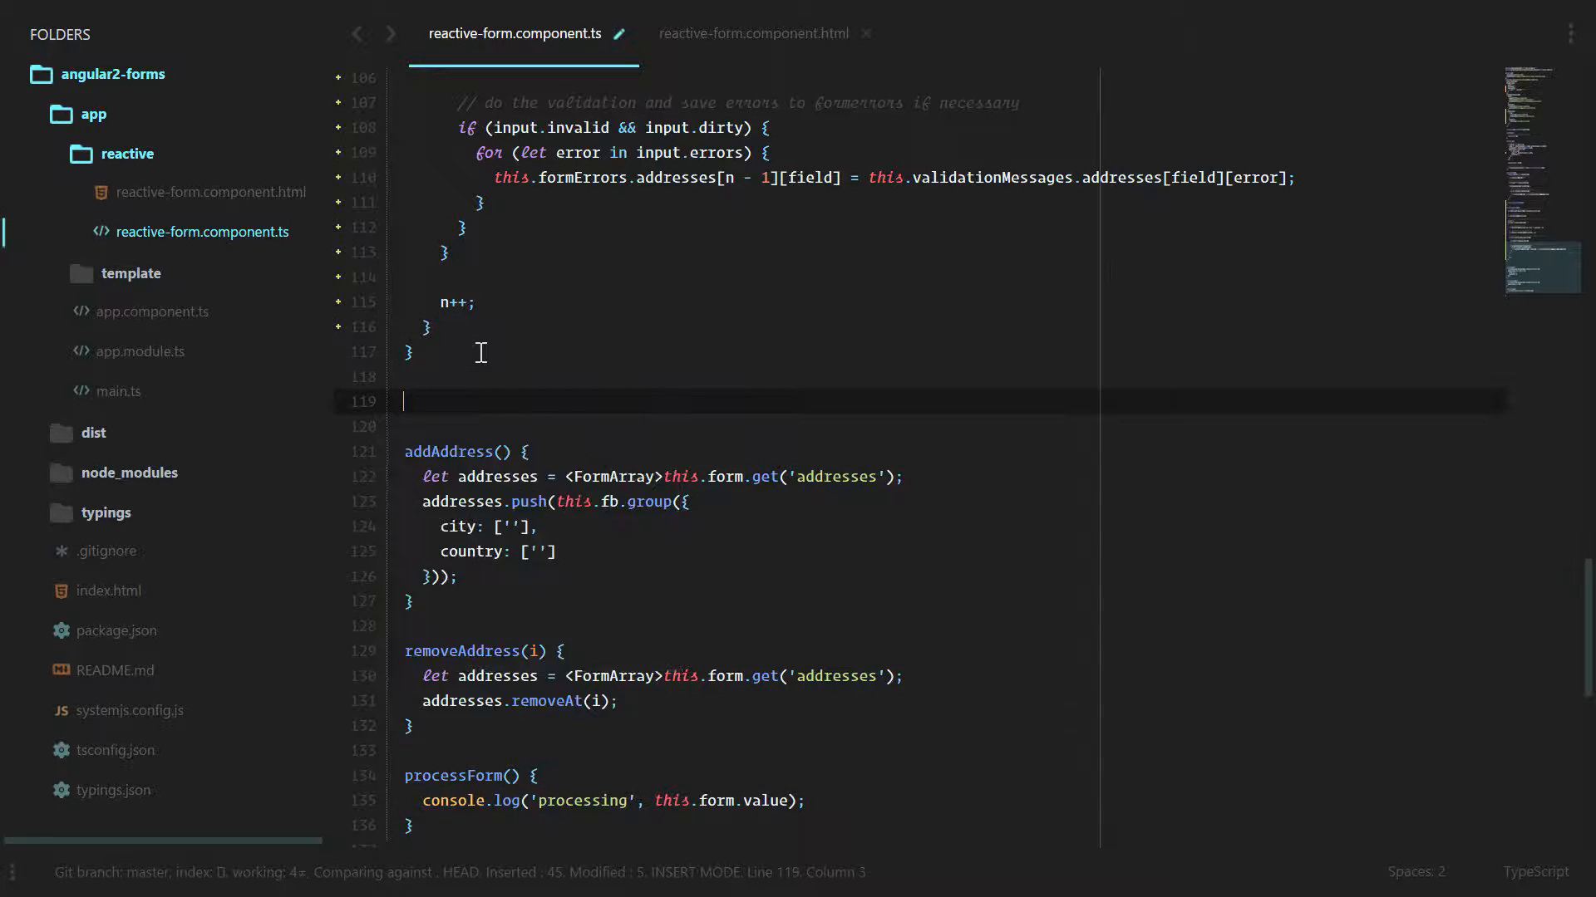
text(createAddress() {)
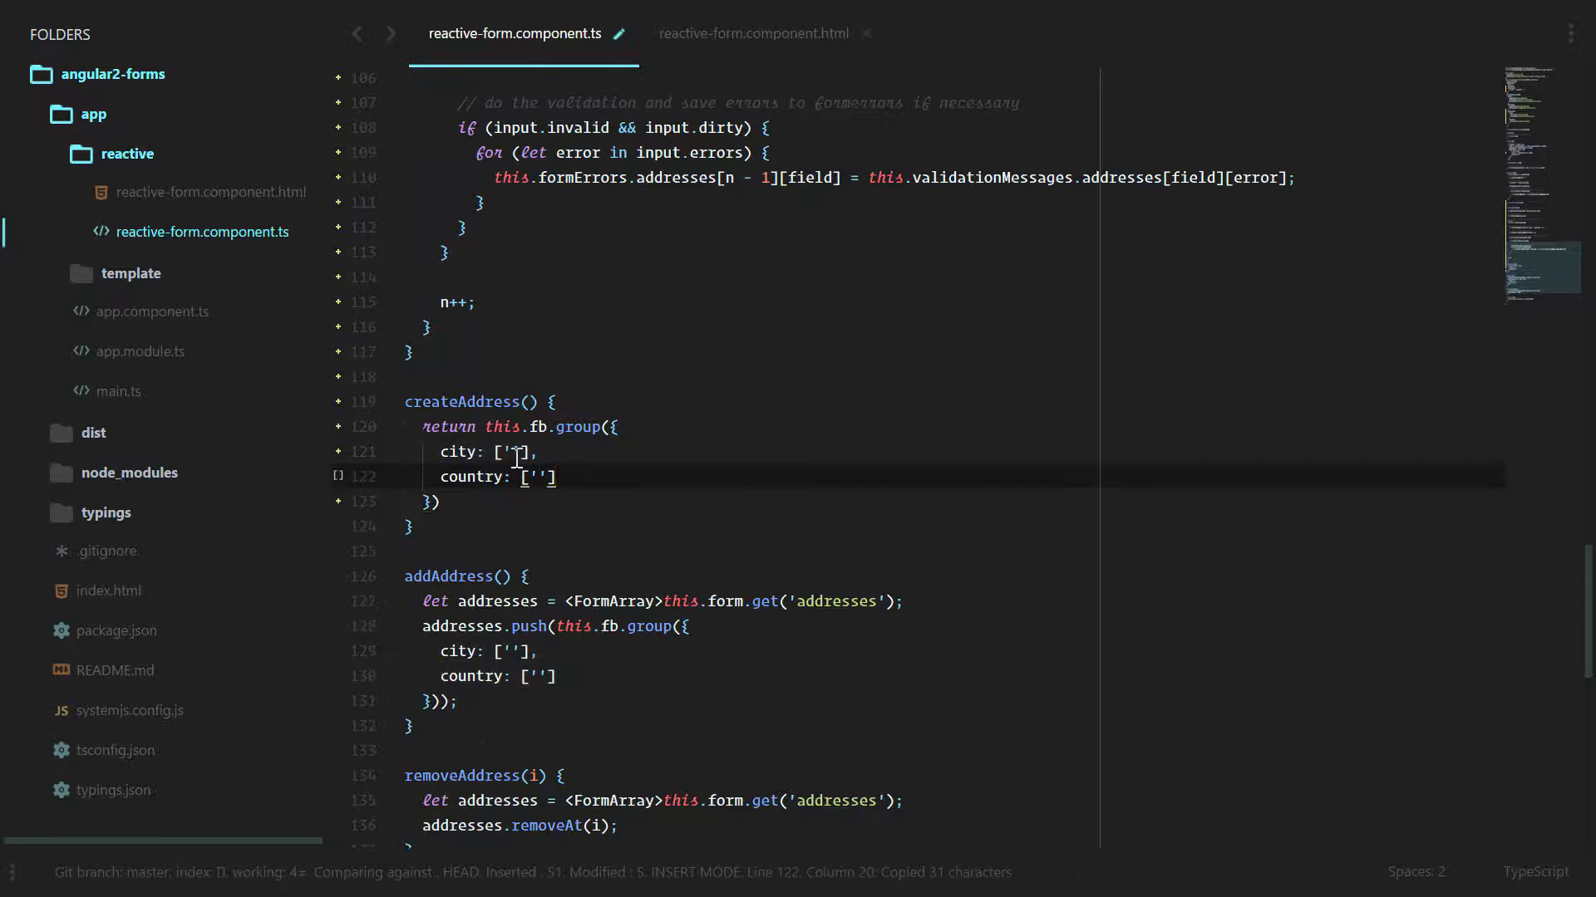
text(Validators.minLength)
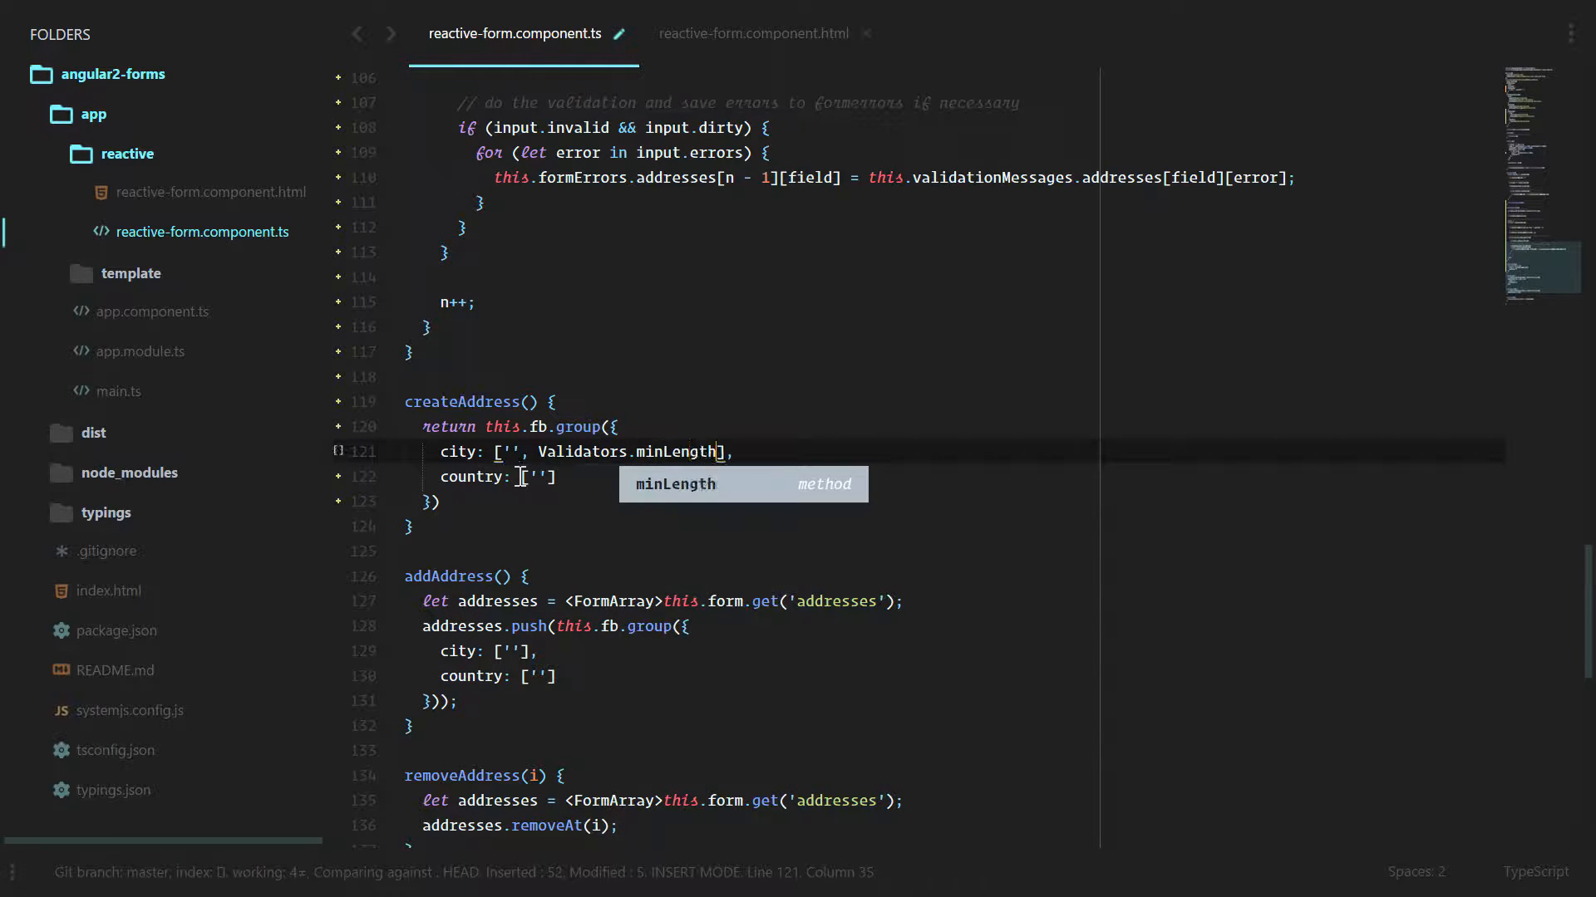
text((3)
click(953, 503)
text(;)
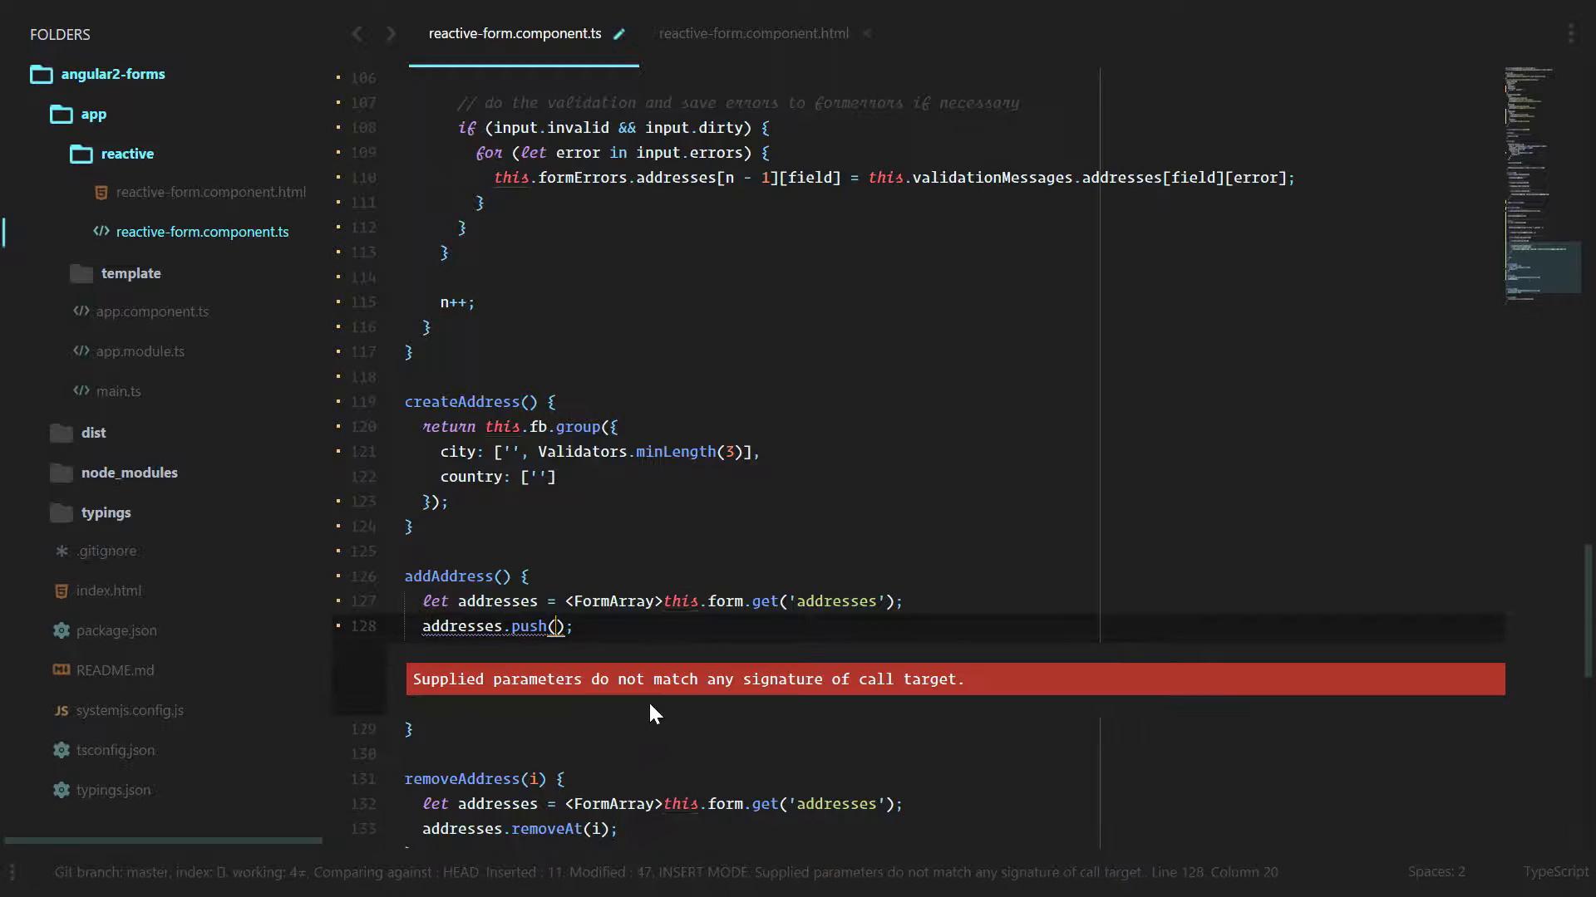
Replace the inline address groups in addAddress and buildForm with this.createAddress() and save
text(this.createAddress())
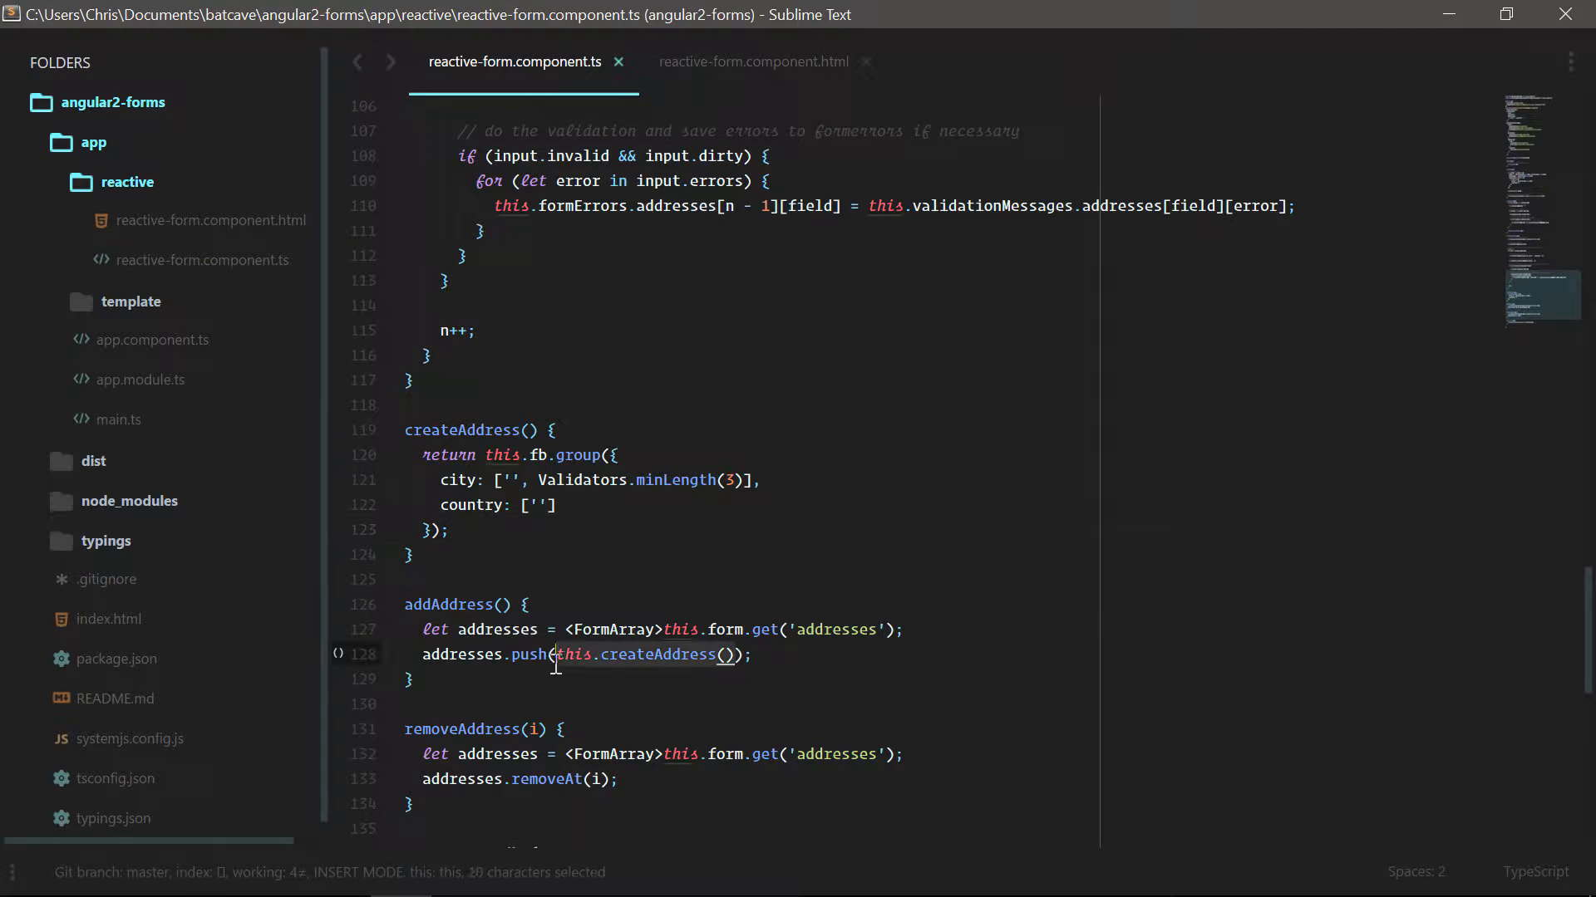
scroll(up, 3)
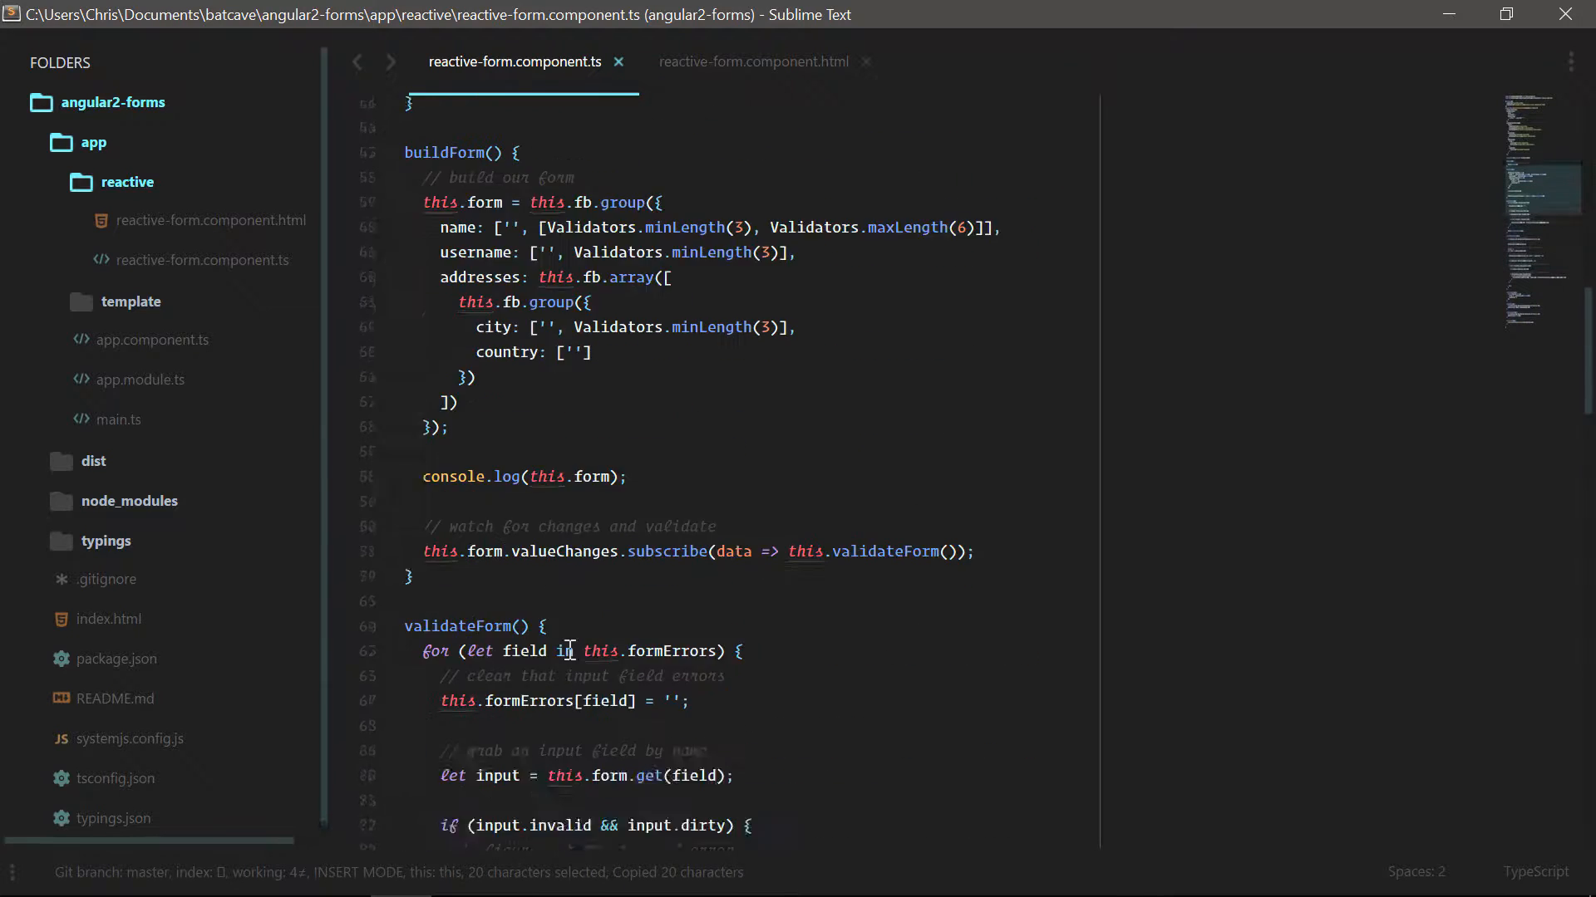
scroll(up, 3)
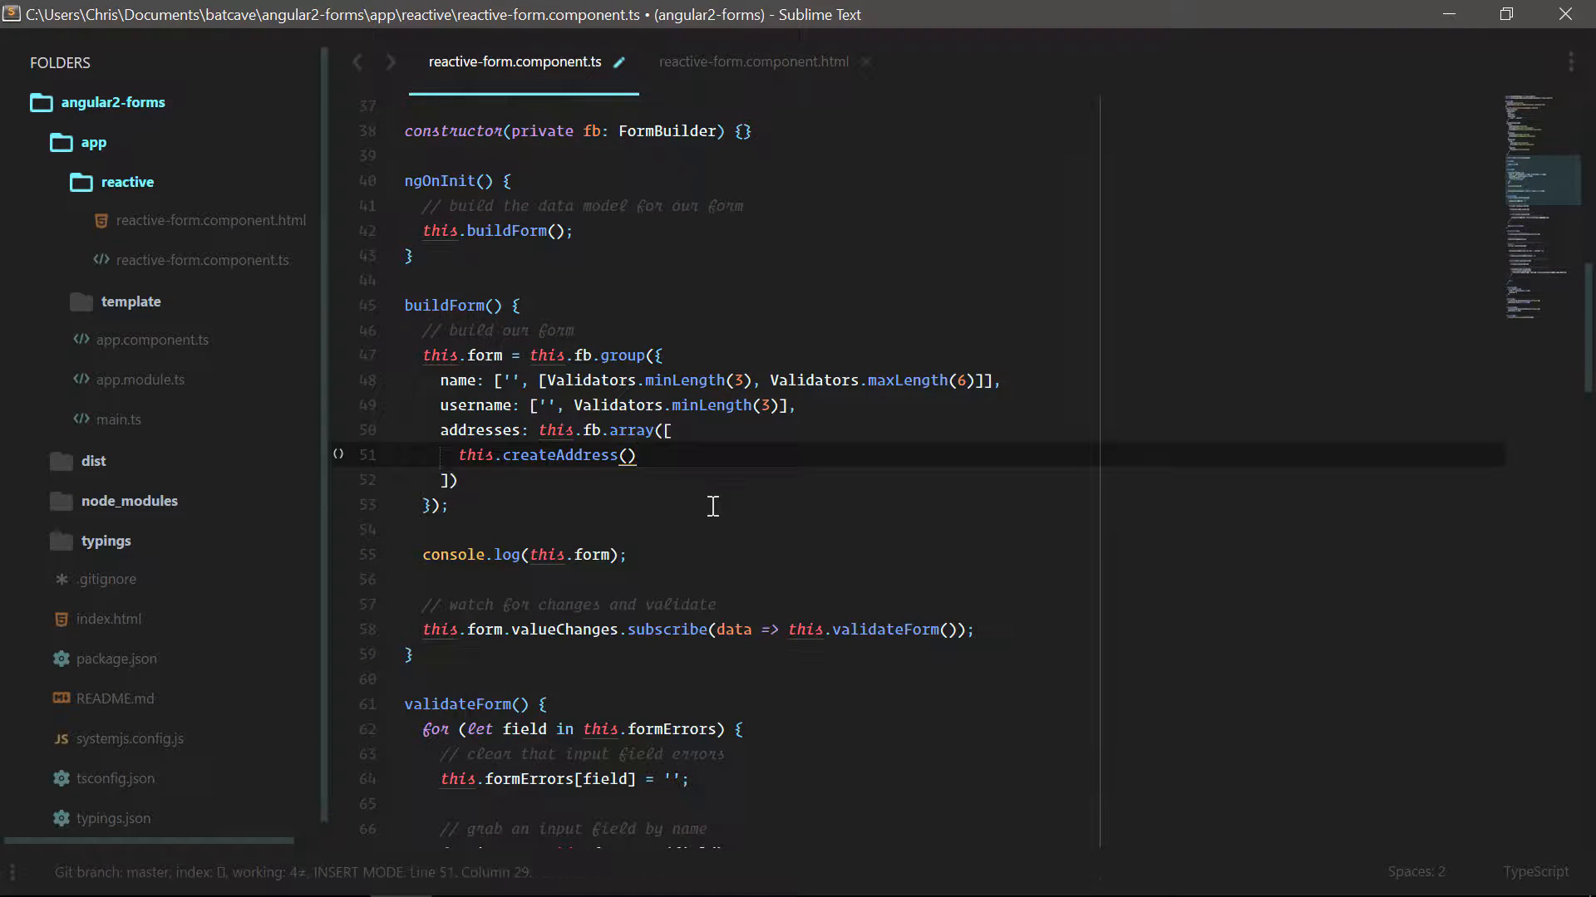
key(ctrl+s)
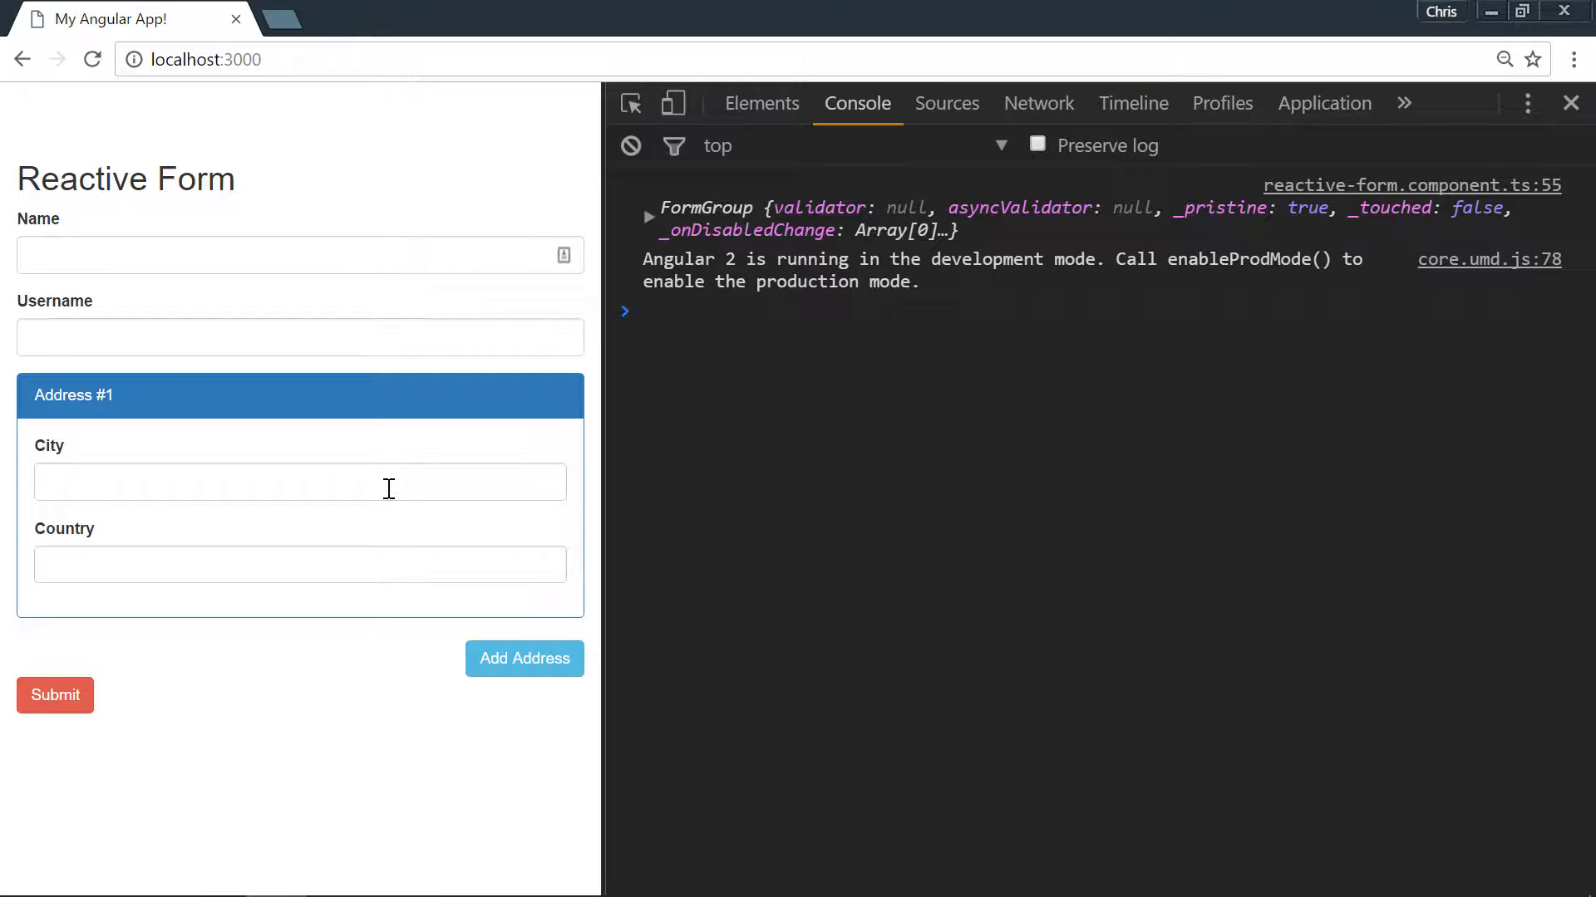
Type a short city into the reloaded form and see 'City must be 3 characters.'
text(af)
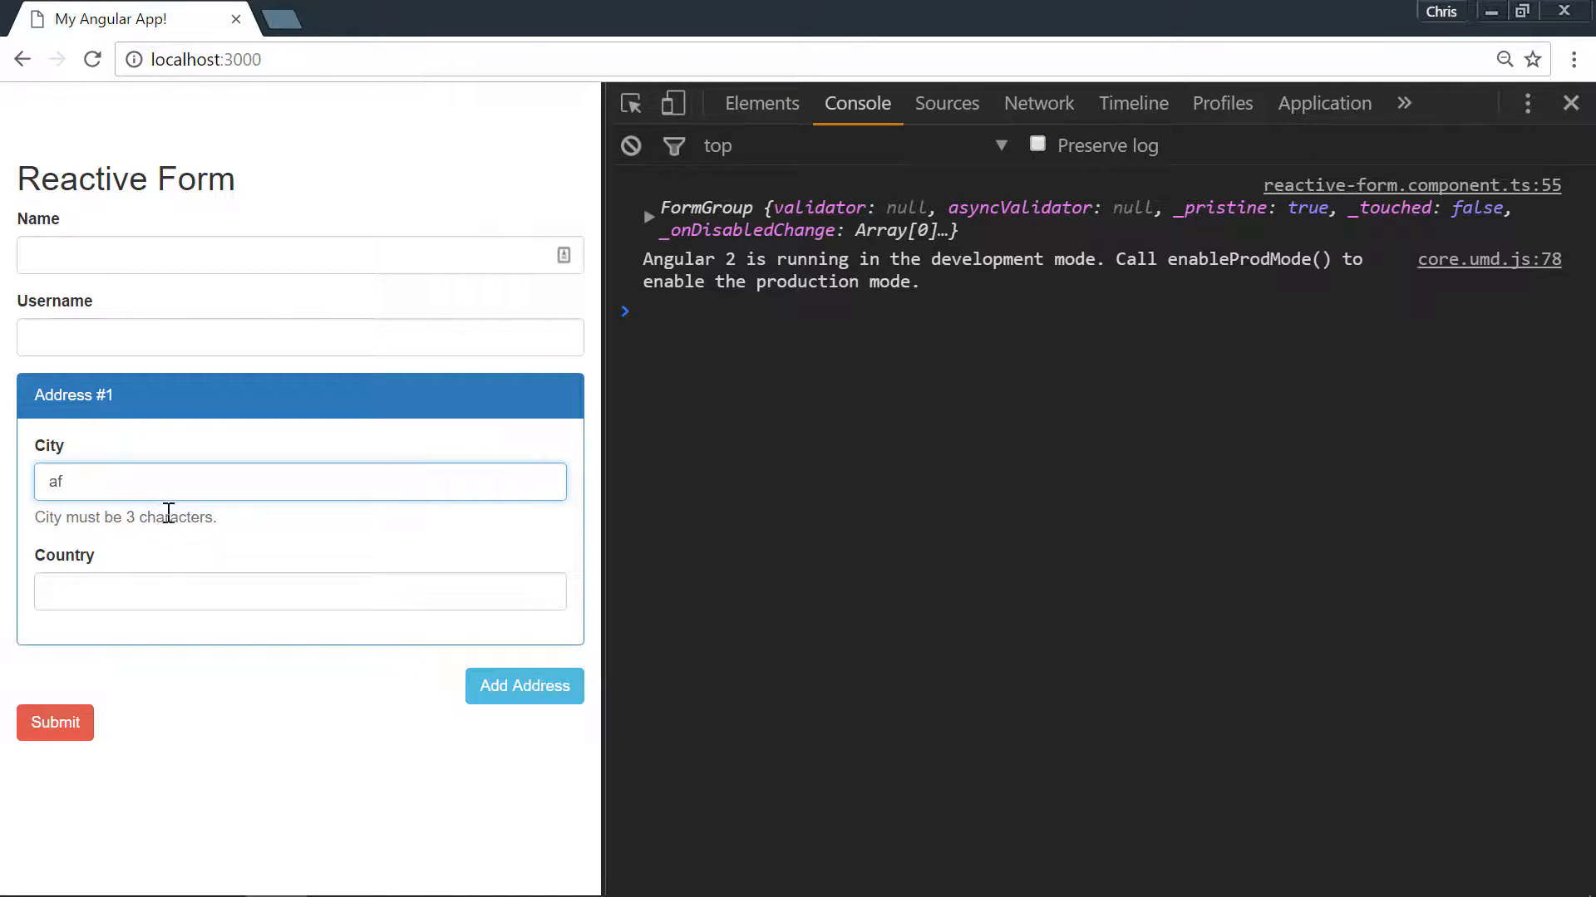
click(525, 685)
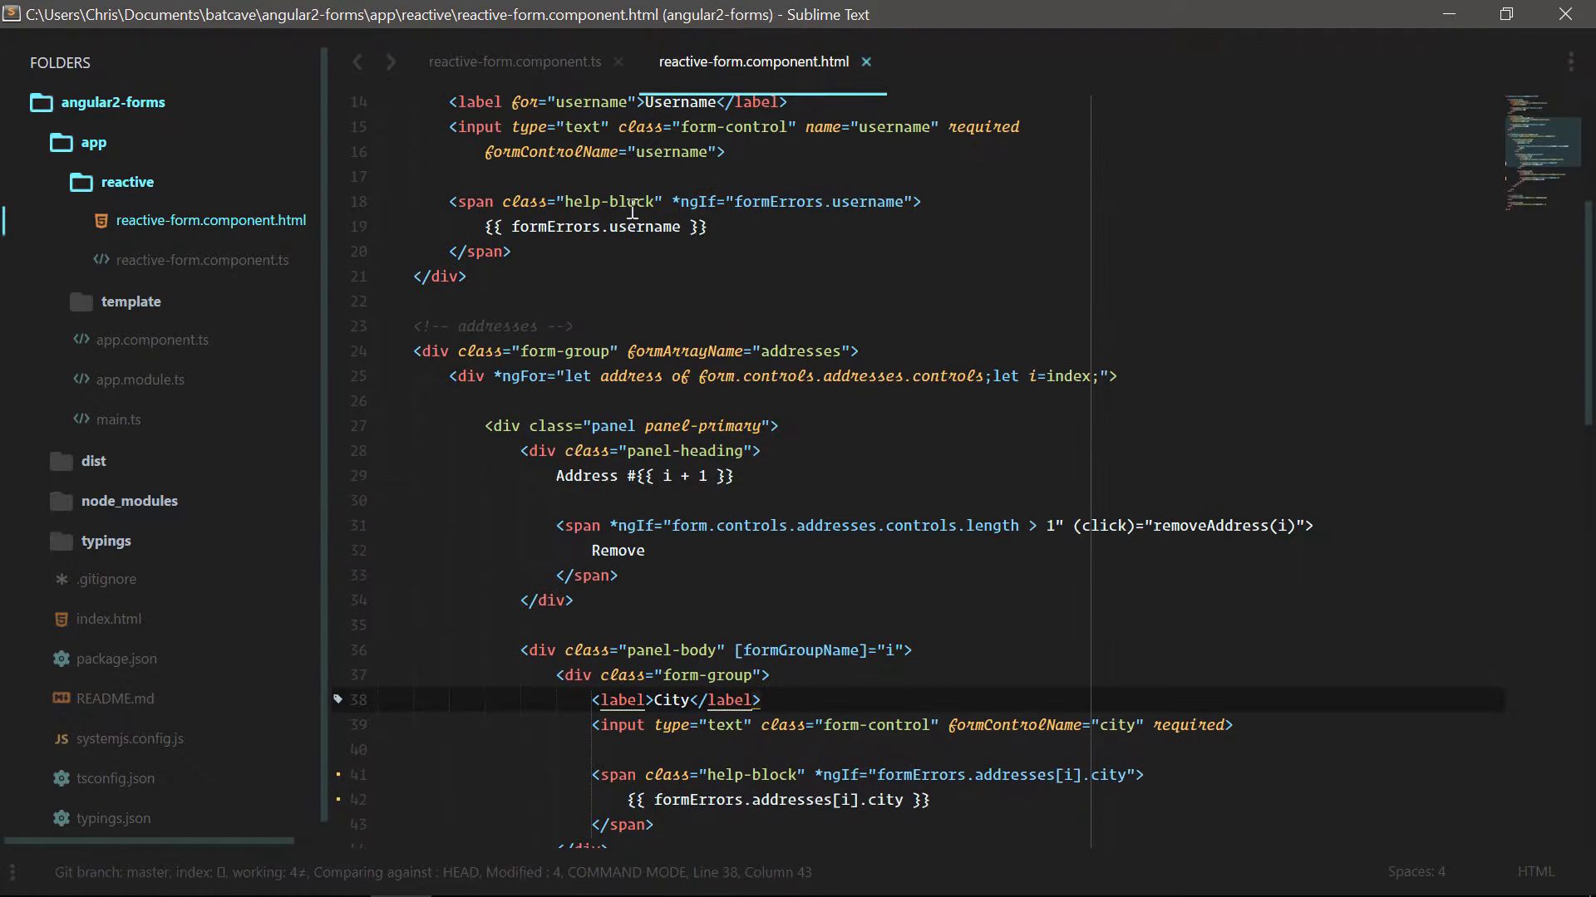
In the component file, delete the console.log line and add a doc comment above buildForm
click(516, 63)
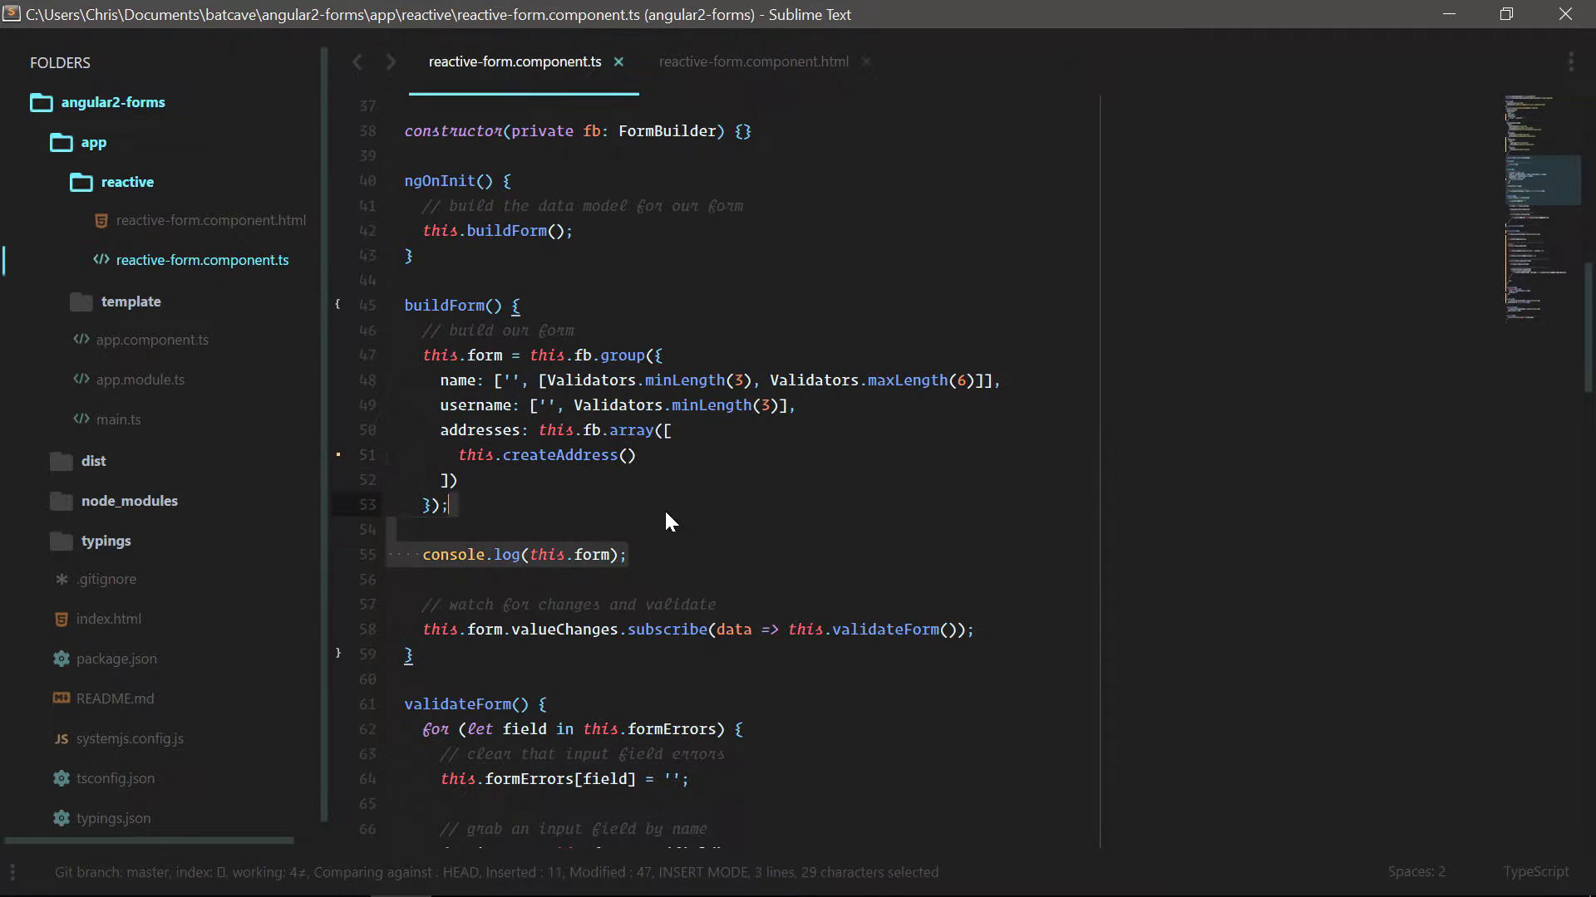
key(Delete)
text(/**)
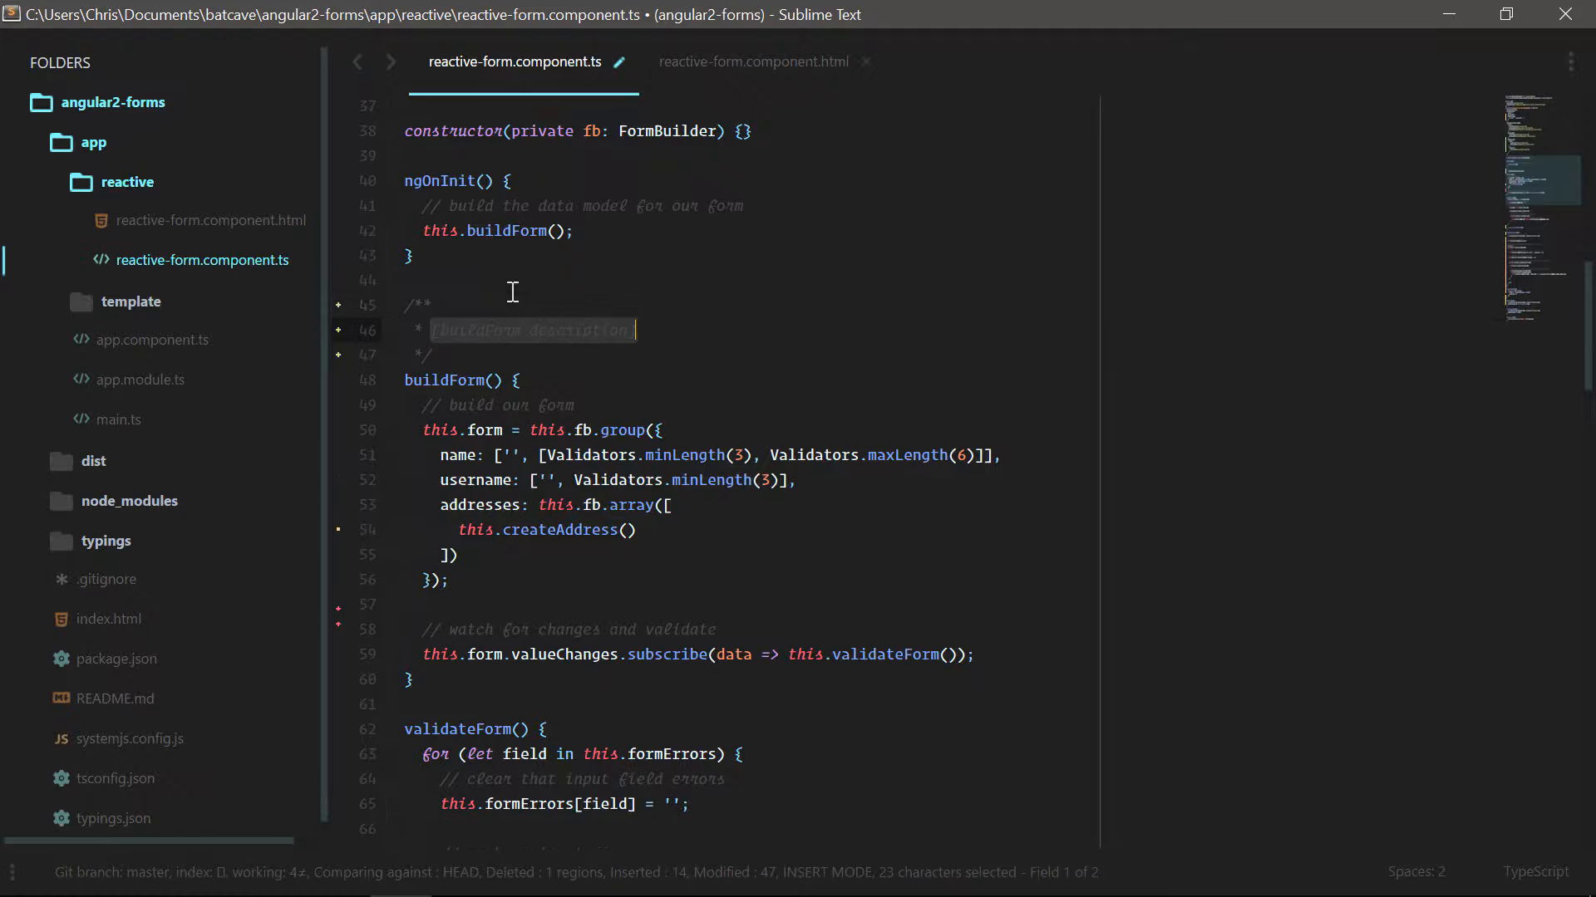
text(build the ti)
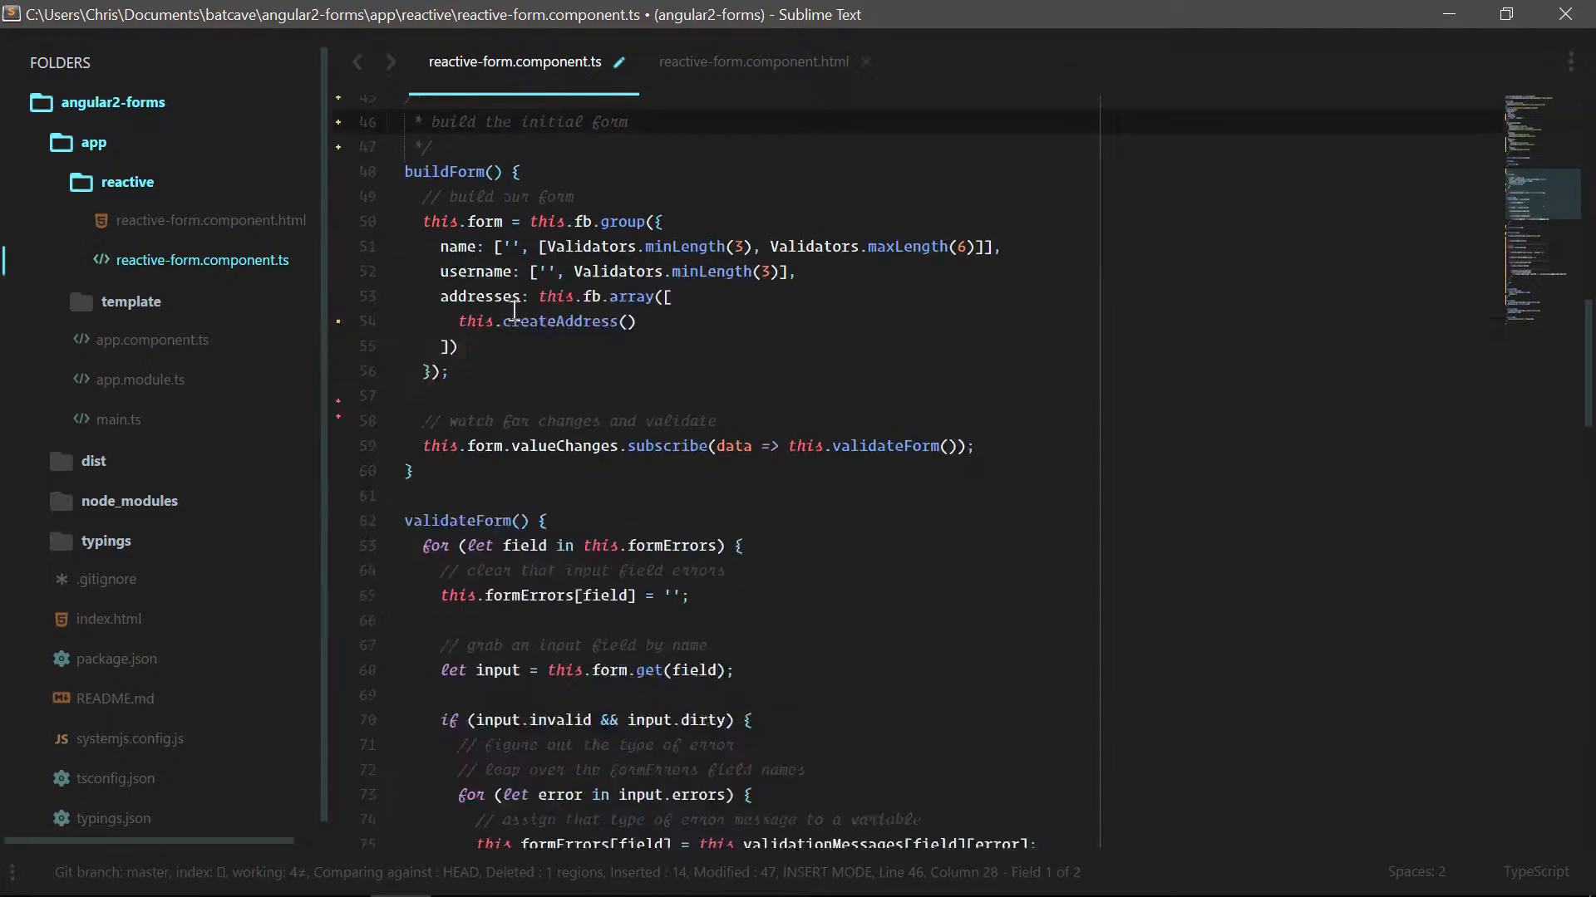
Add doc comments for validateForm and validateAddresses, then save the file
scroll(down, 3)
text(* validate the entire form)
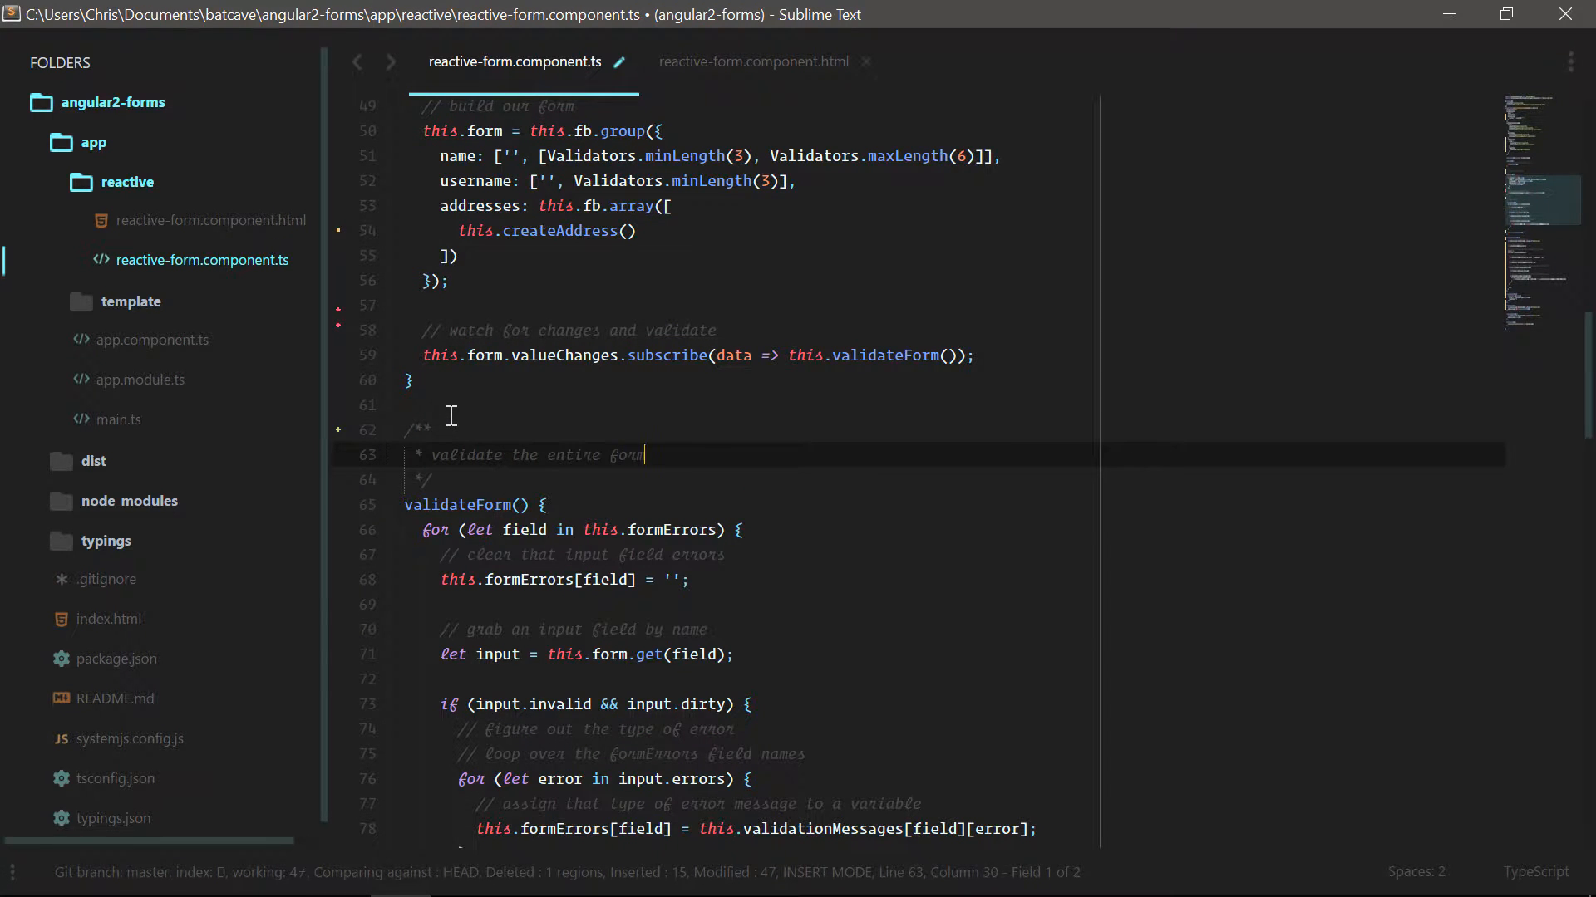
scroll(down, 3)
text(* validate the addresses)
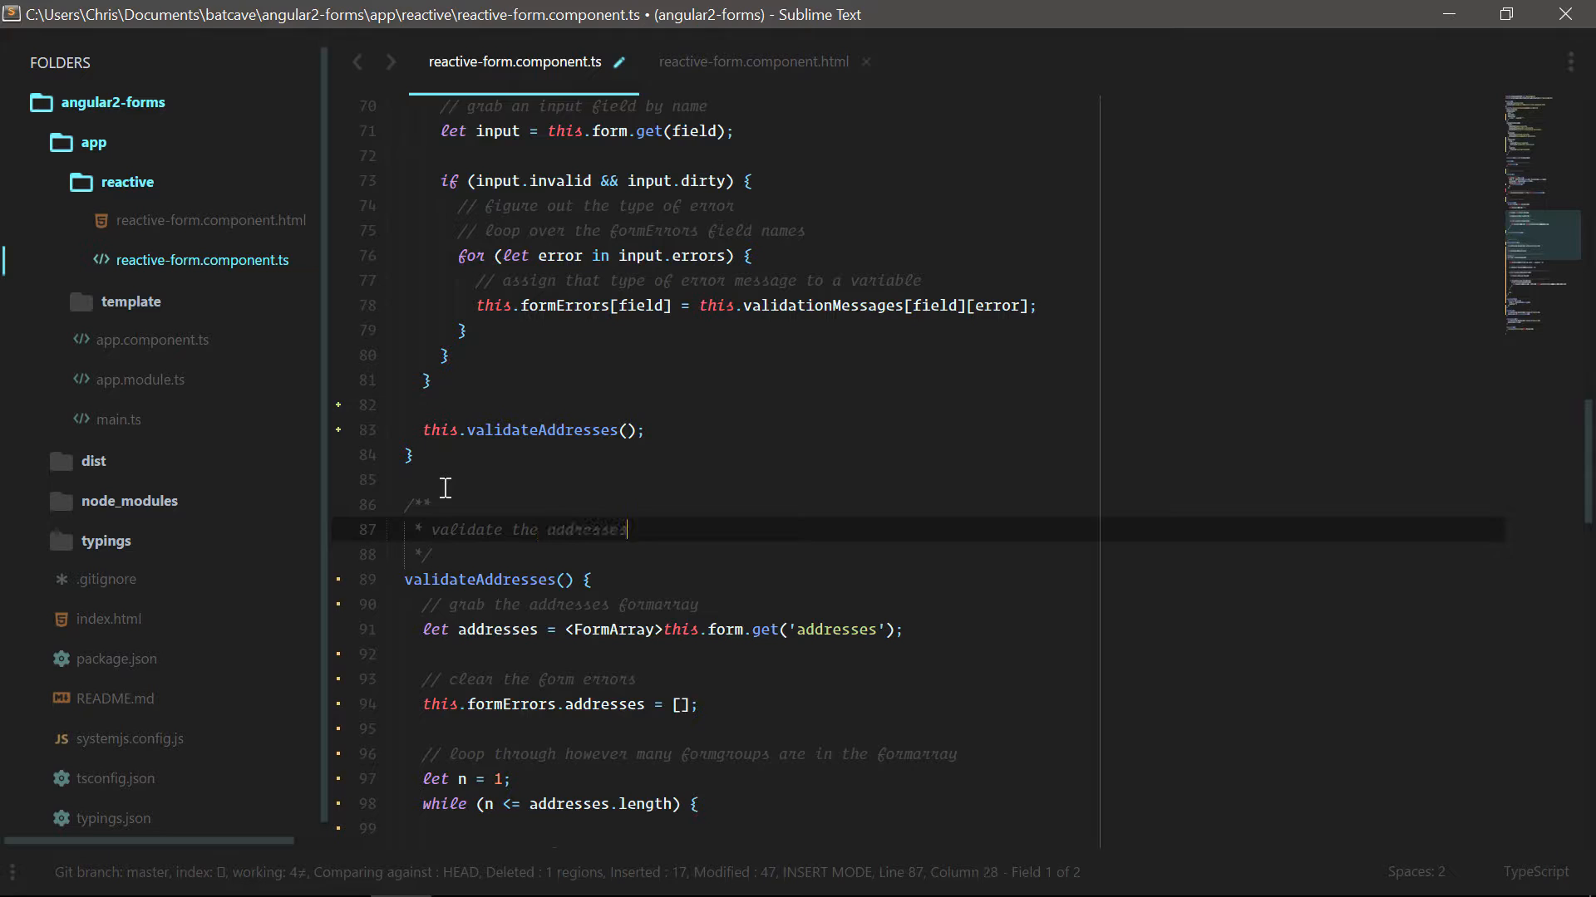
text(formarray)
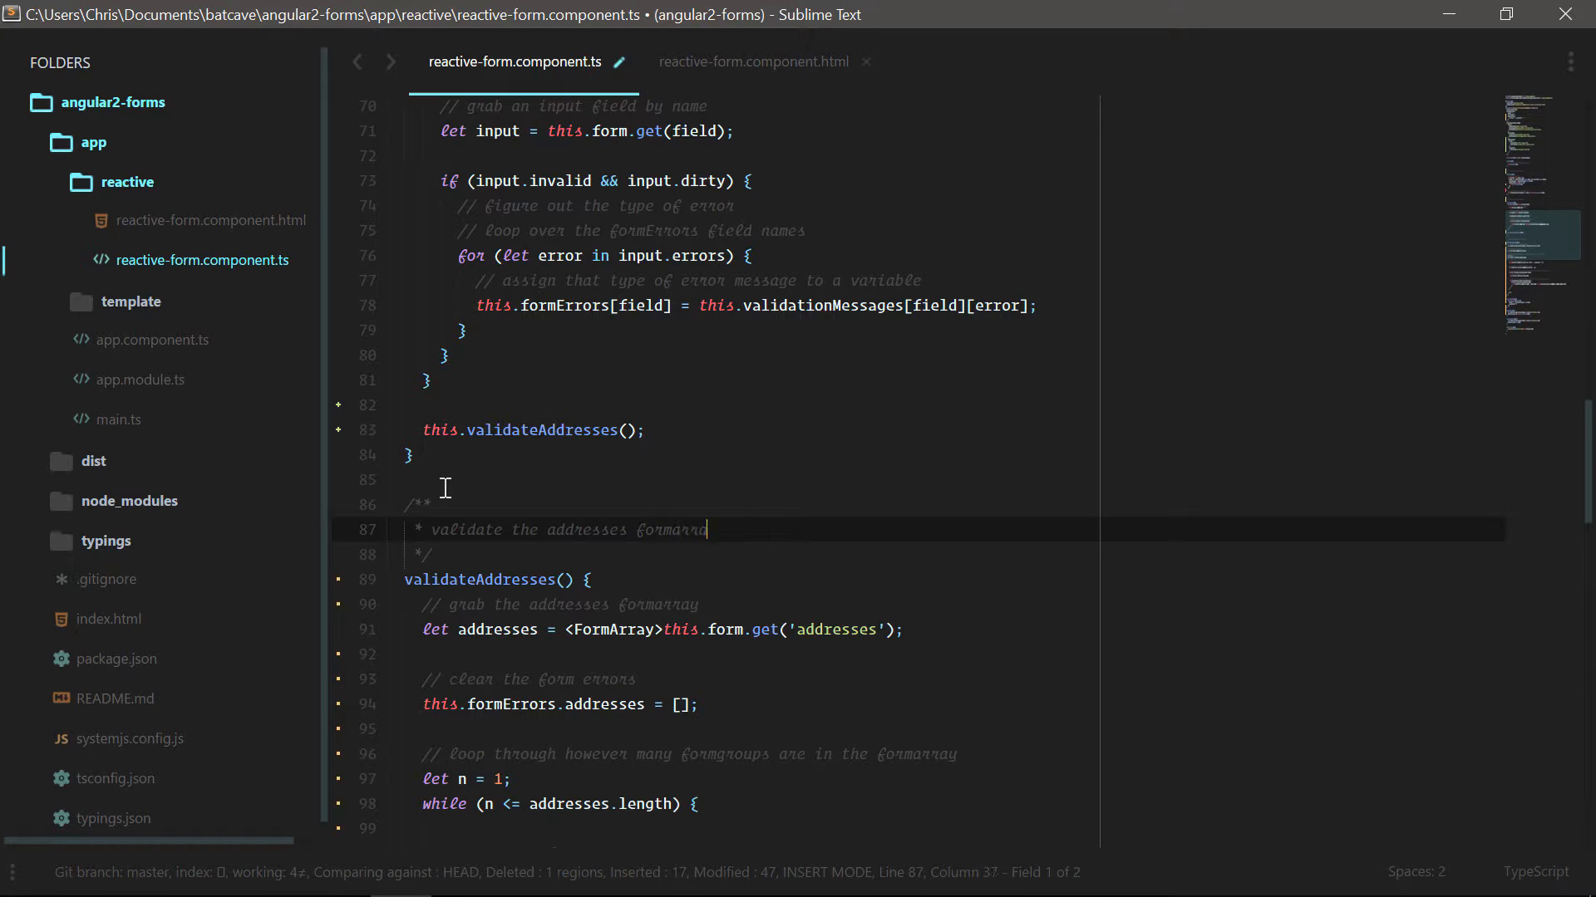
key(ctrl+s)
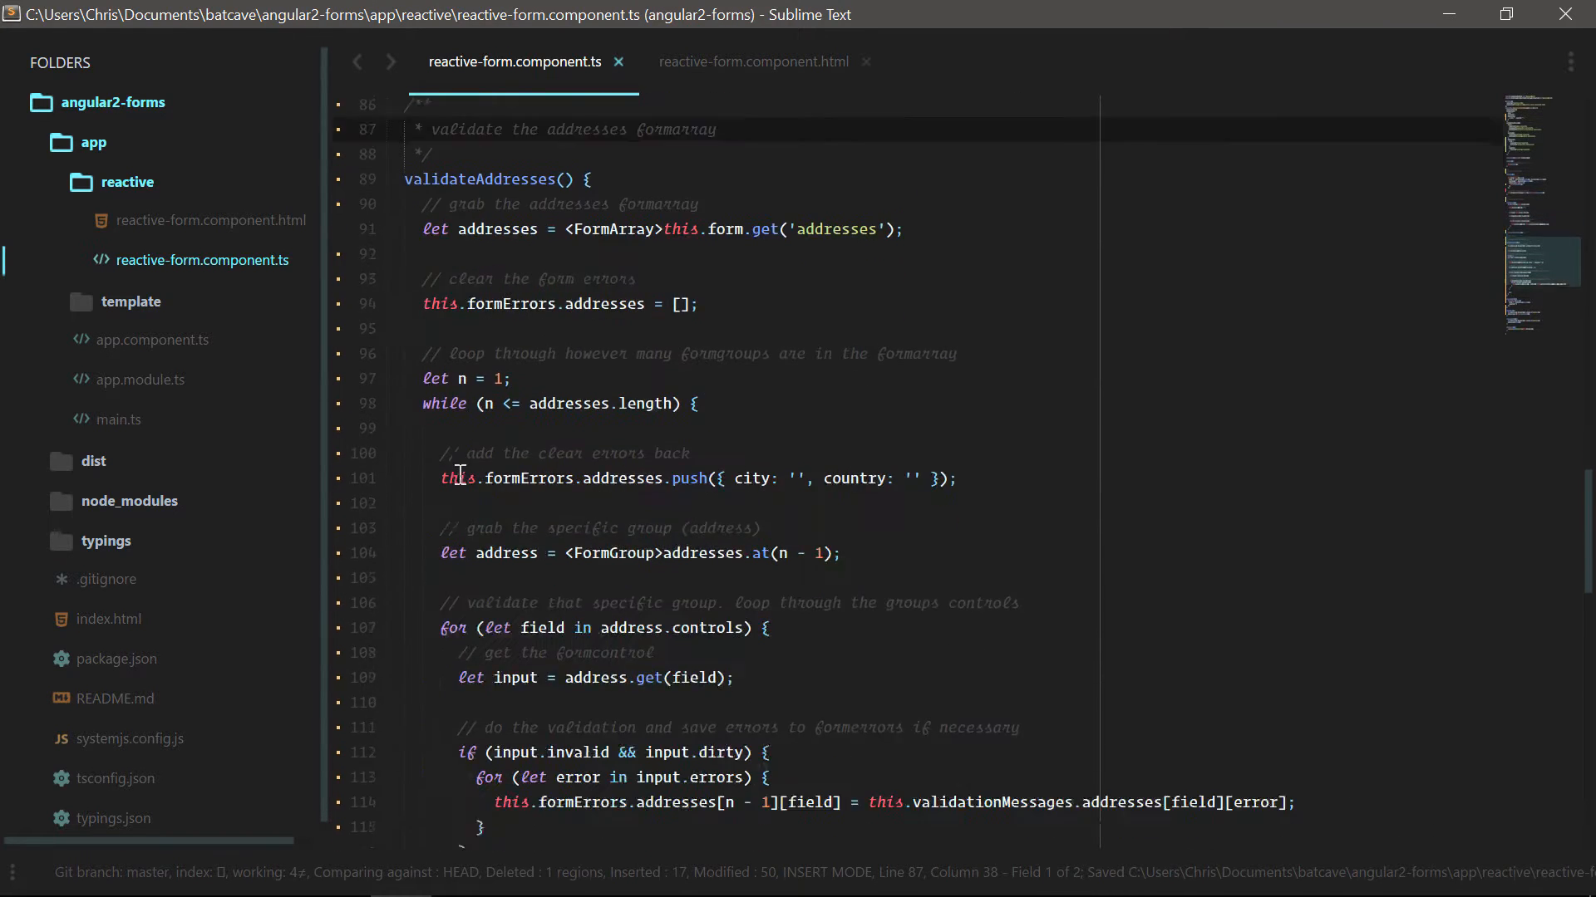
Scroll through createAddress, addAddress and removeAddress, then switch to Chrome
scroll(down, 3)
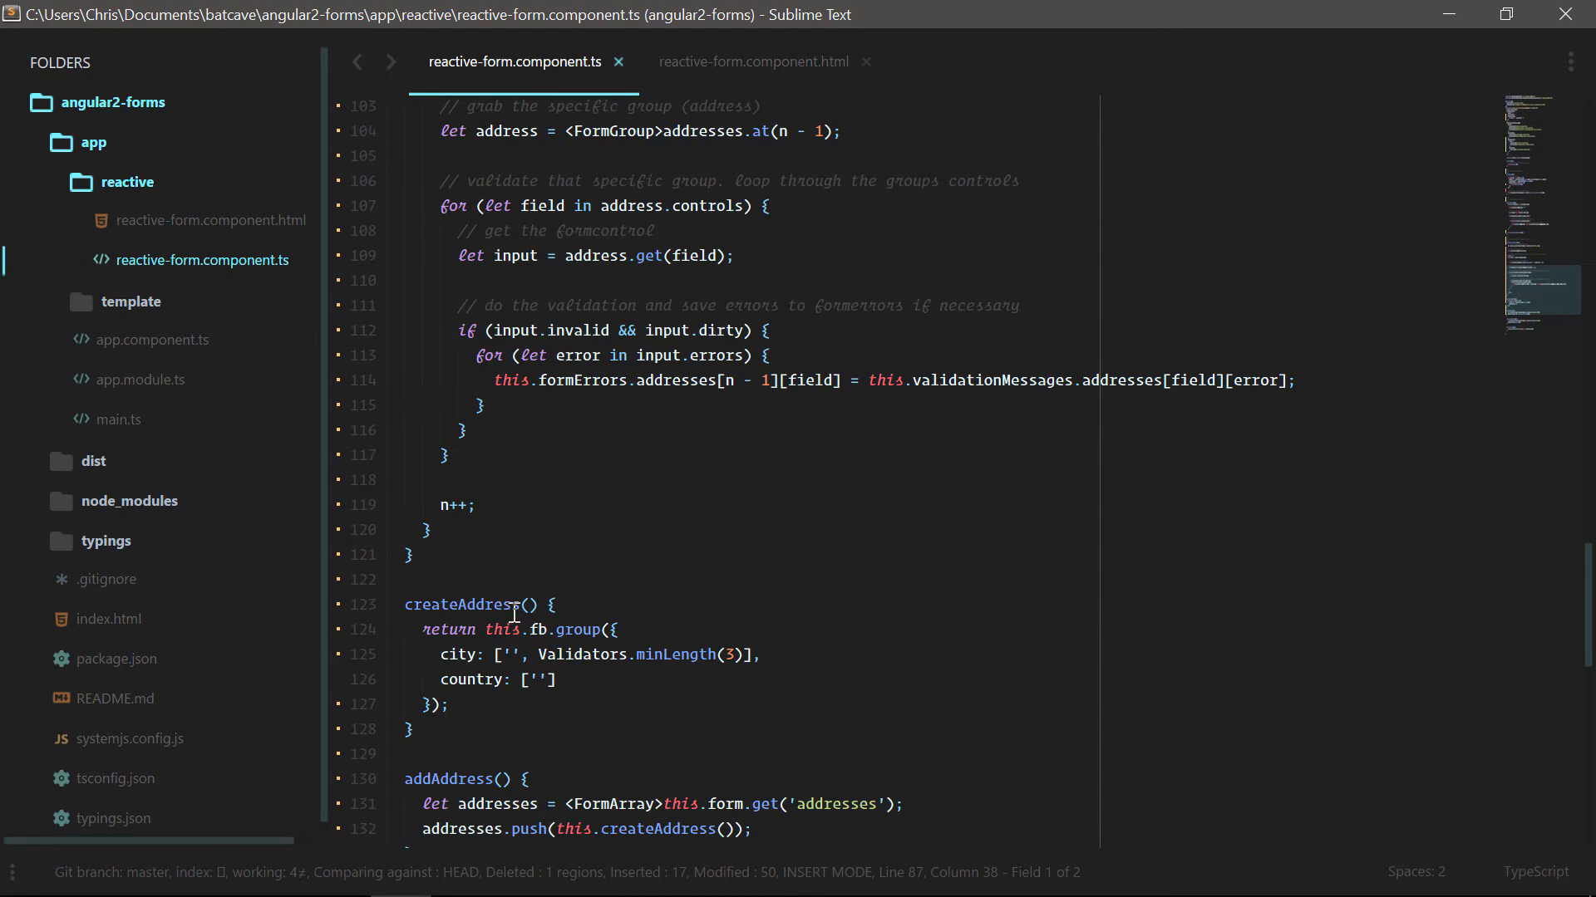
scroll(down, 3)
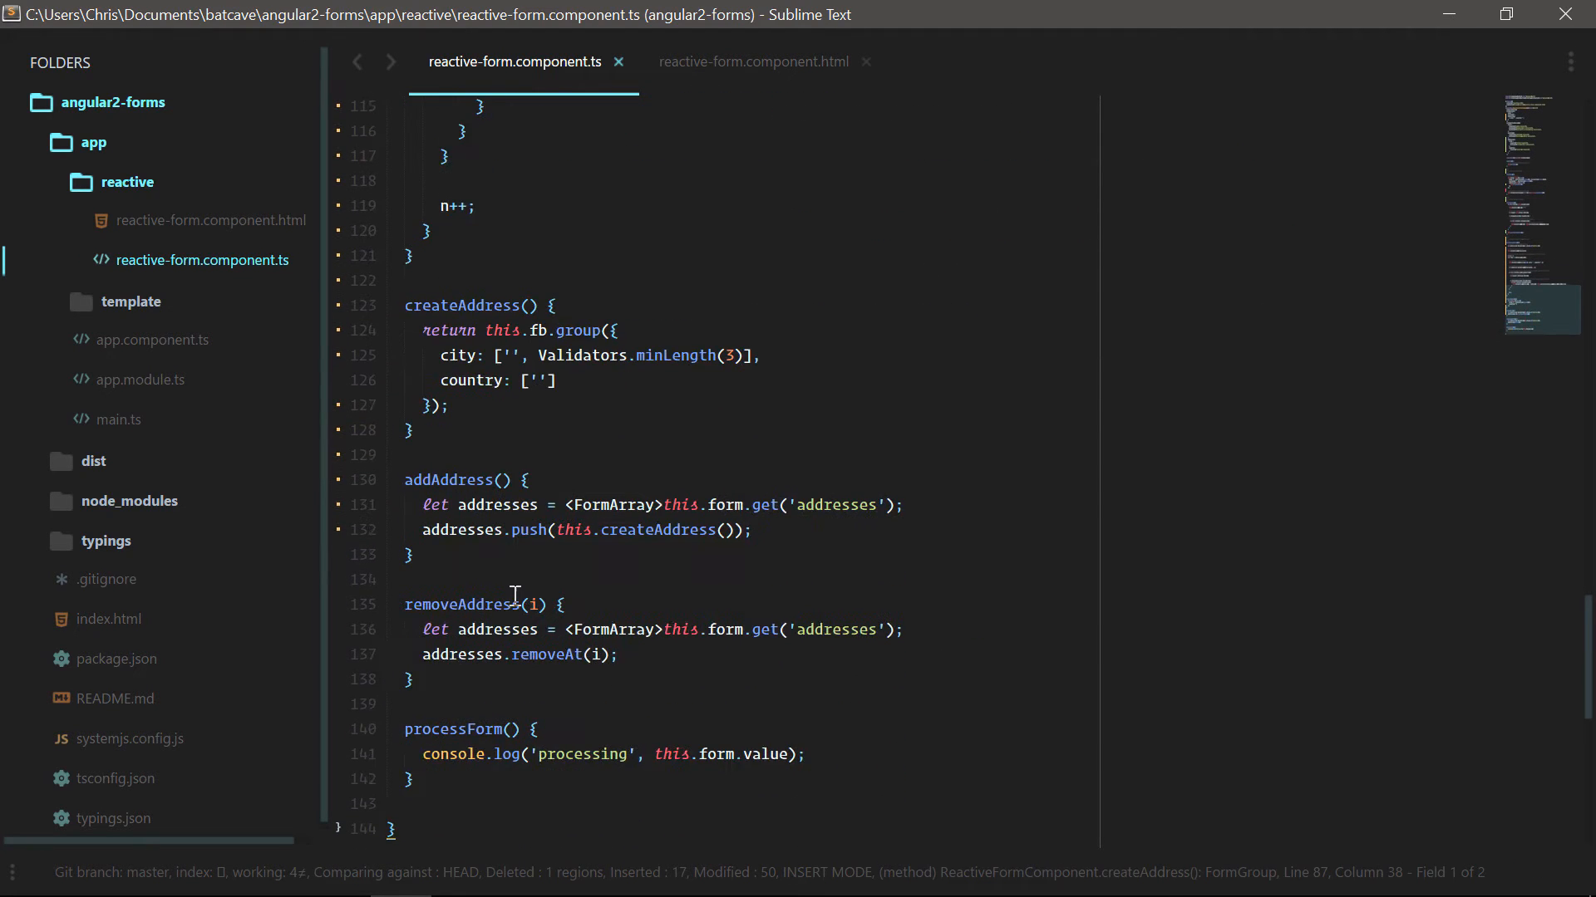
mouse_move(486, 603)
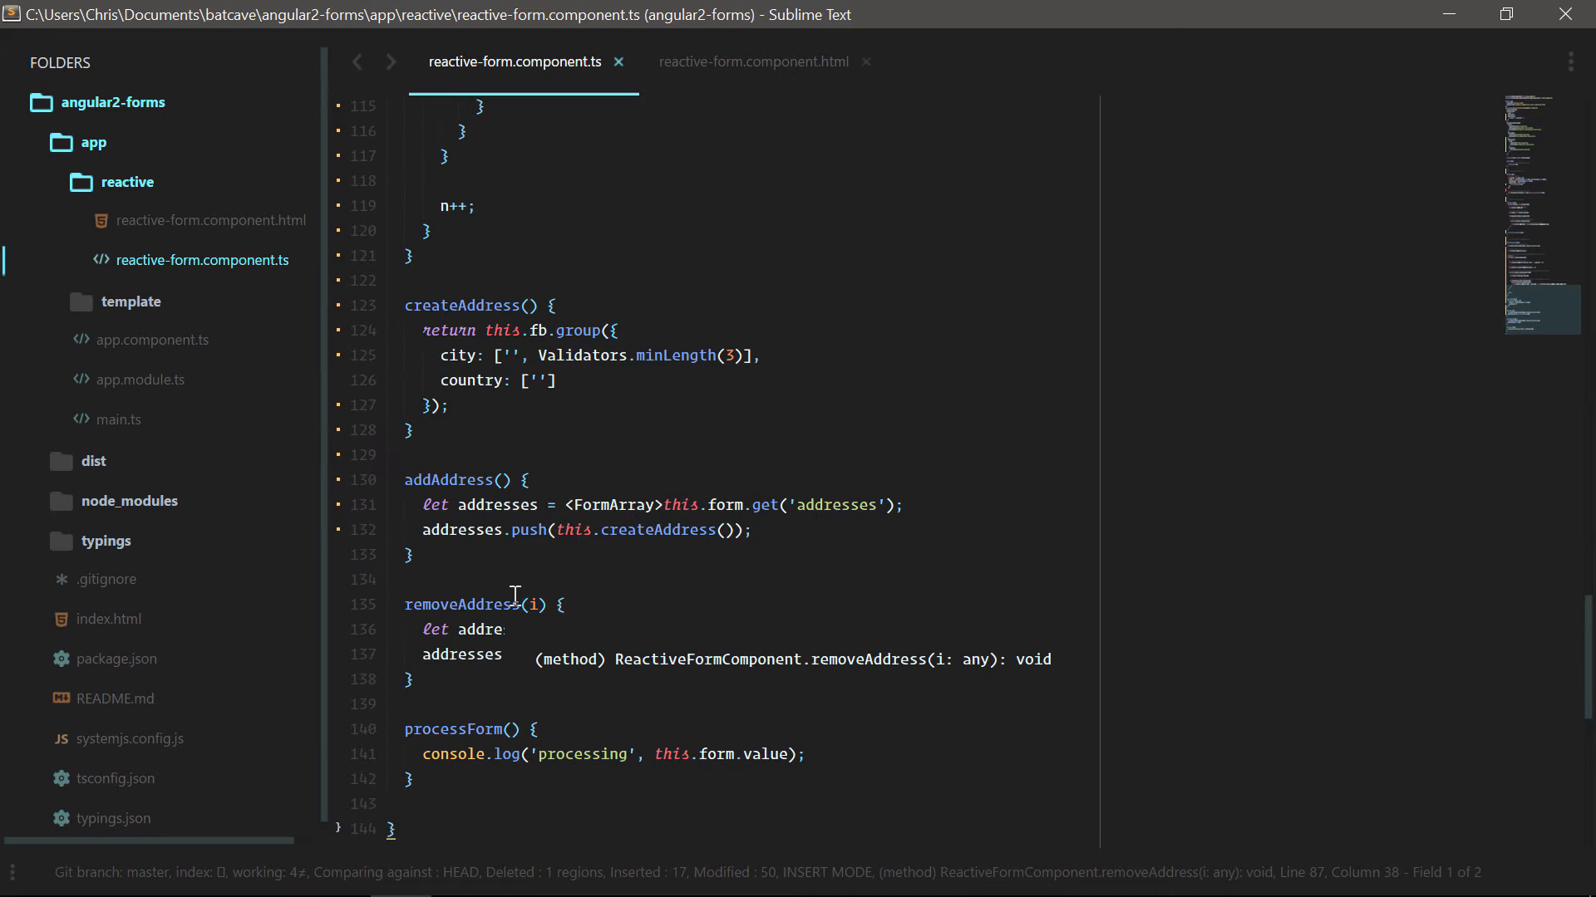
key(alt+tab)
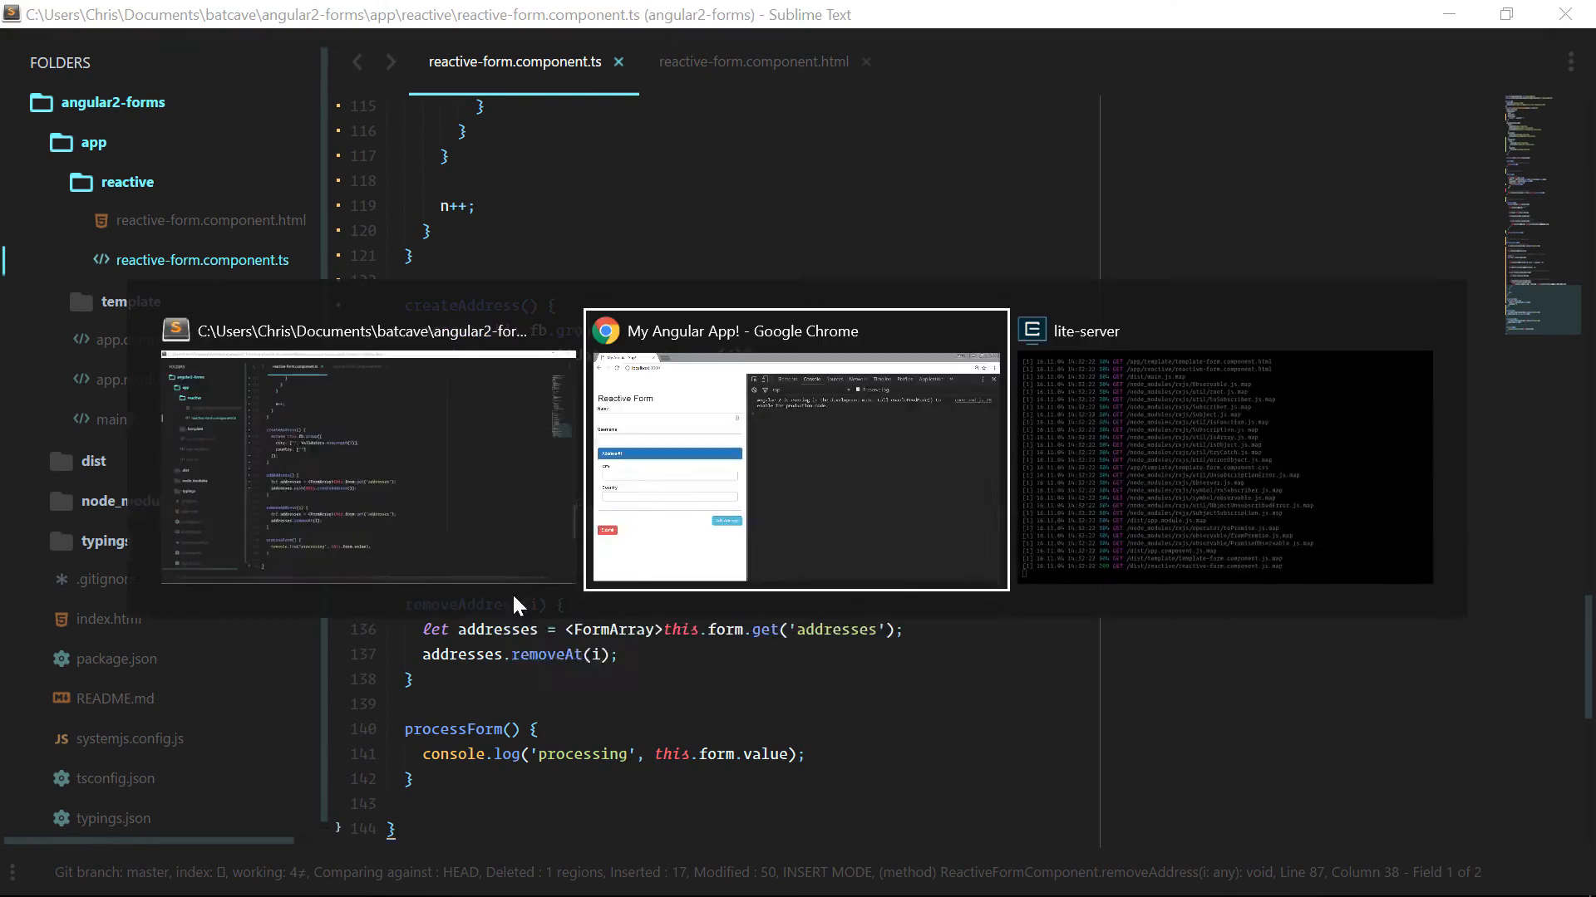